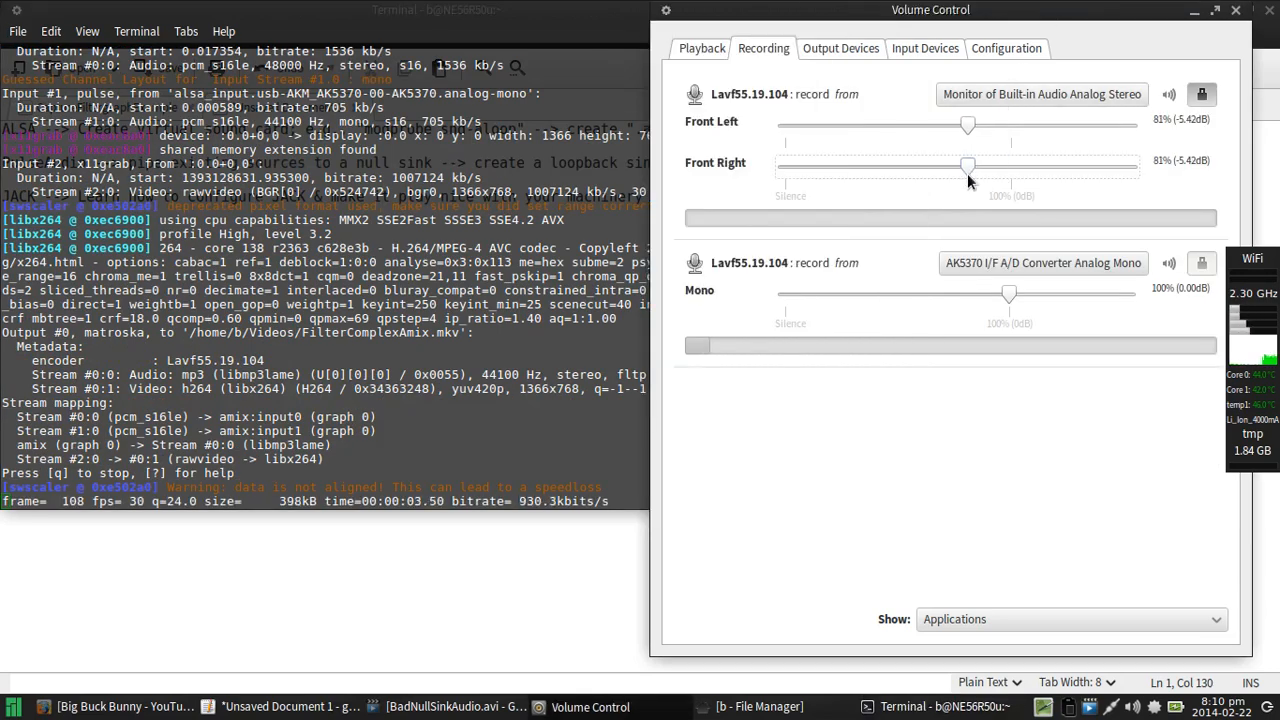
Step: Lower the Monitor of Built-in Audio recording level from 81% to 75%
left_click_drag(967, 166, 953, 166)
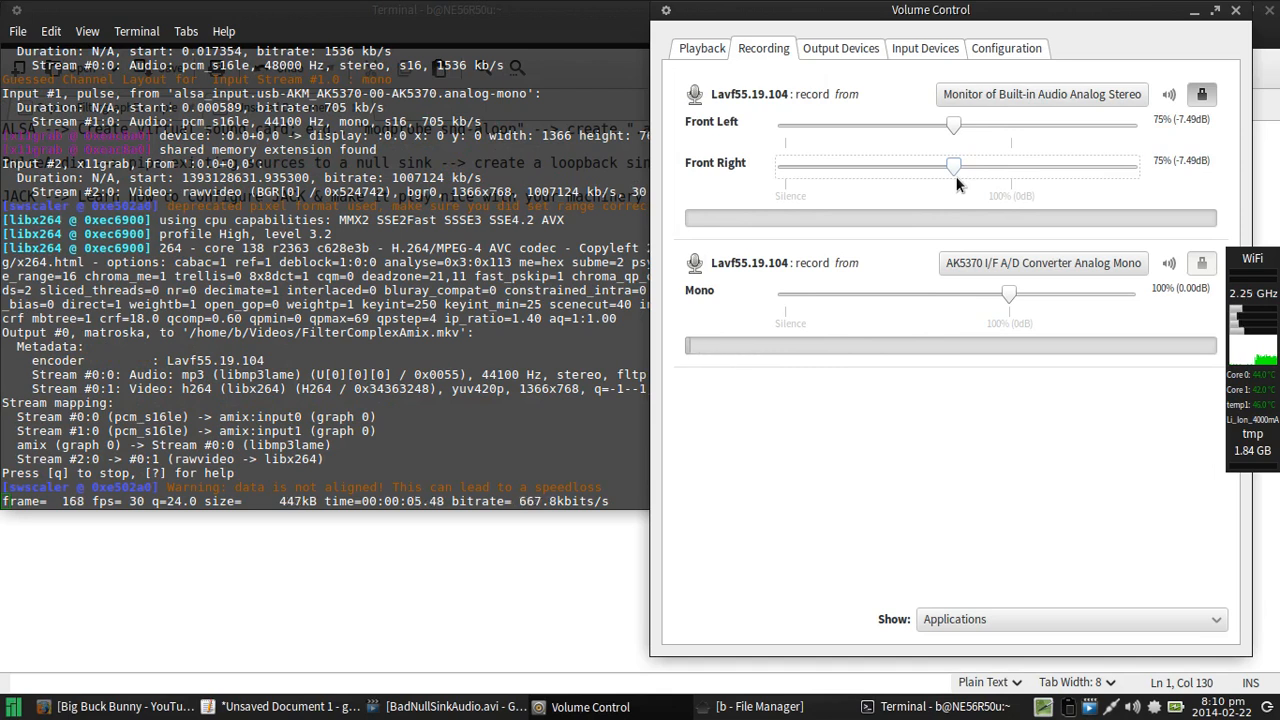
mouse_move(830, 447)
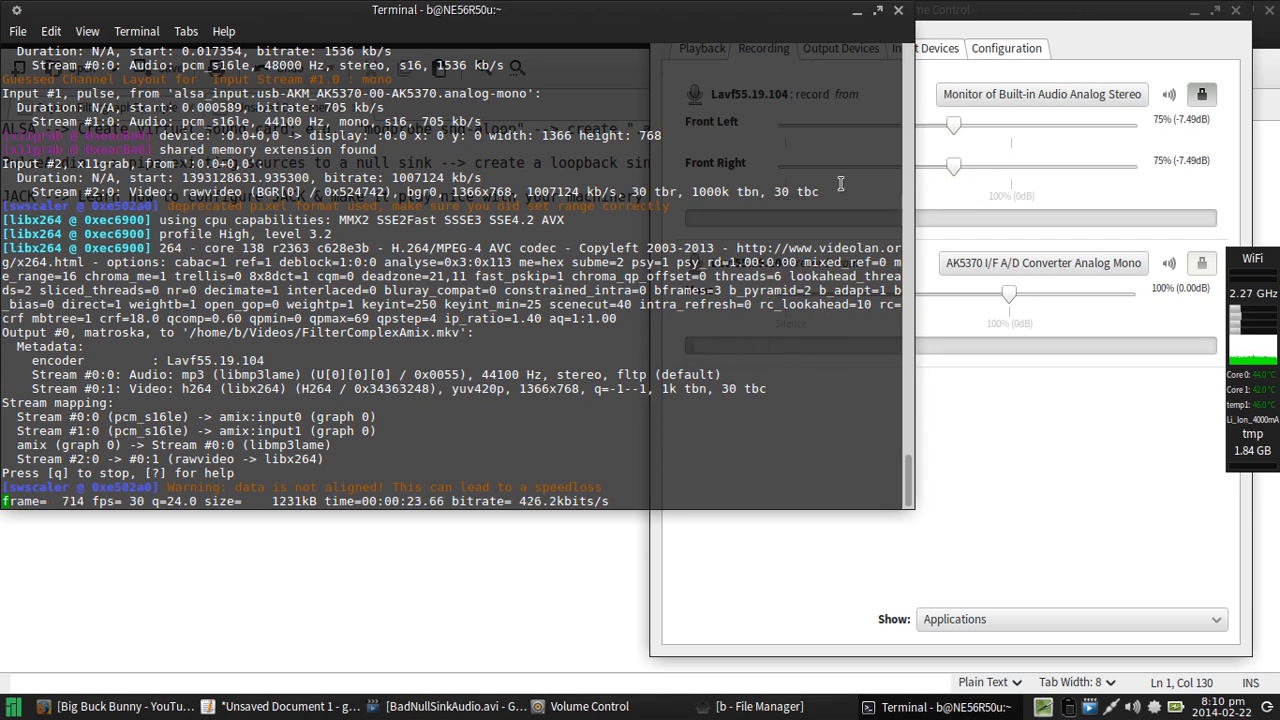
Step: Play Big Buck Bunny on YouTube briefly, pause at 1:23, then return to gedit
left_click(100, 706)
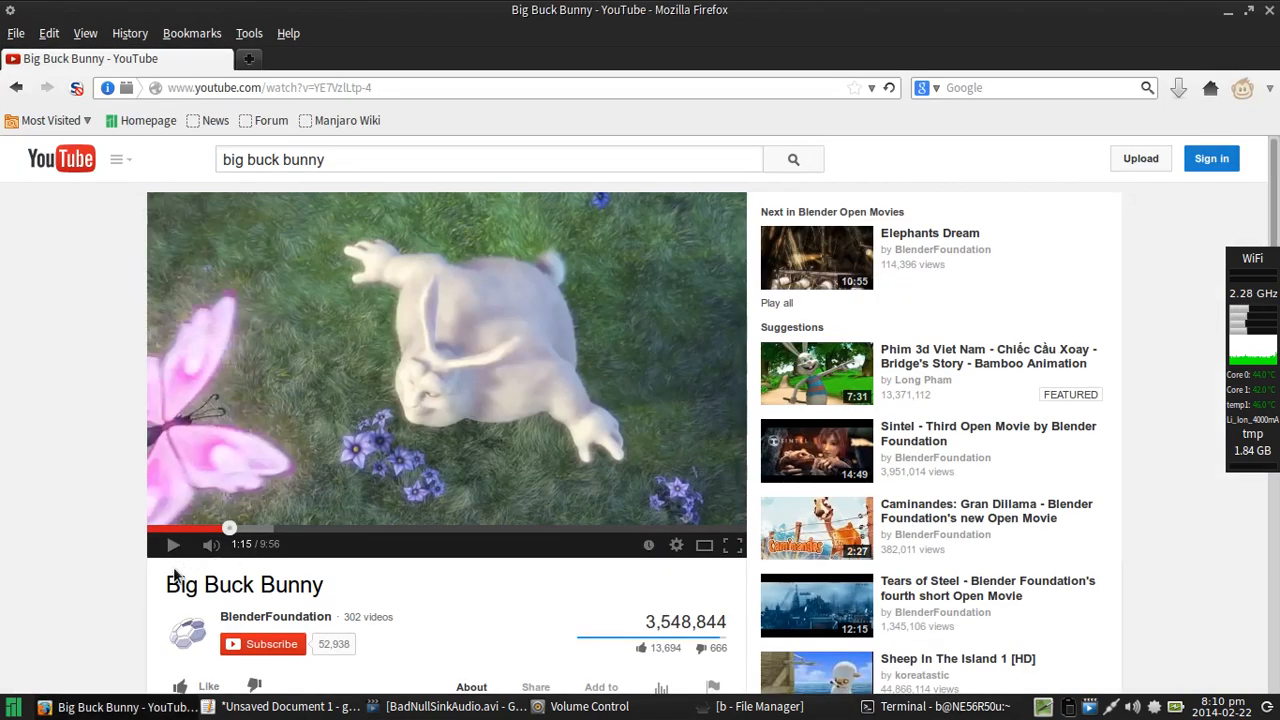
left_click(172, 544)
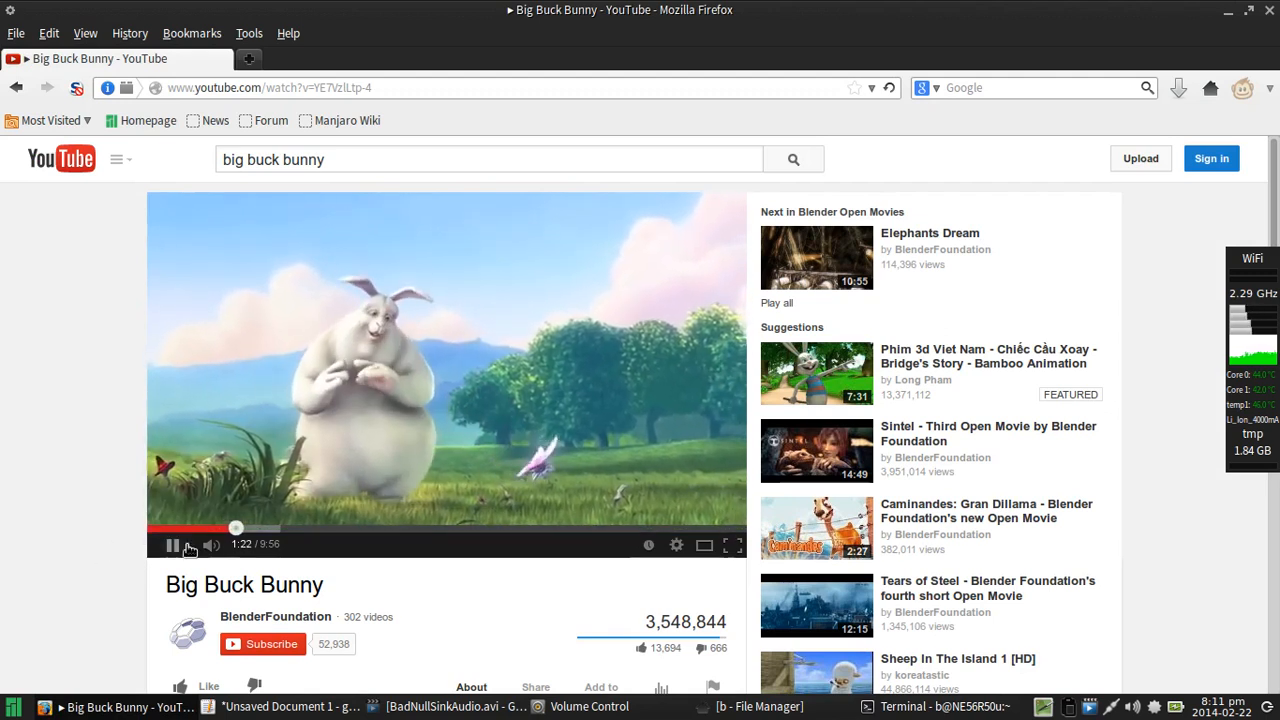
left_click(172, 544)
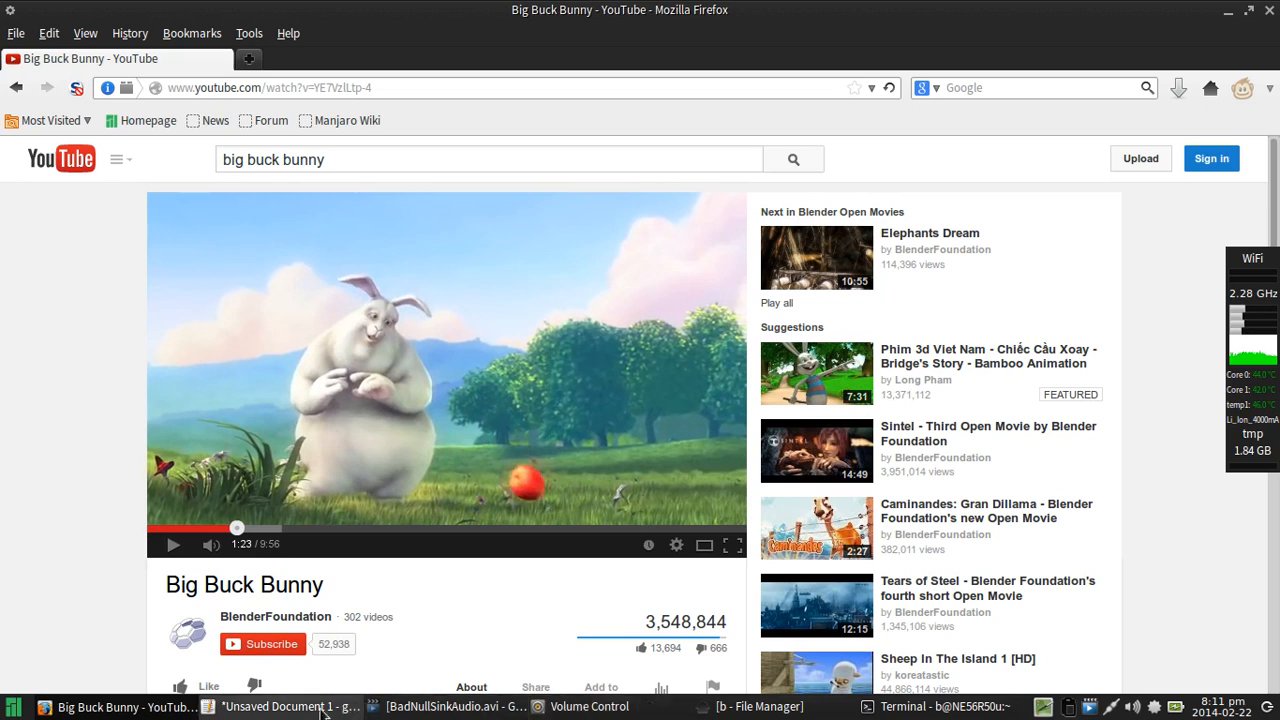
left_click(290, 706)
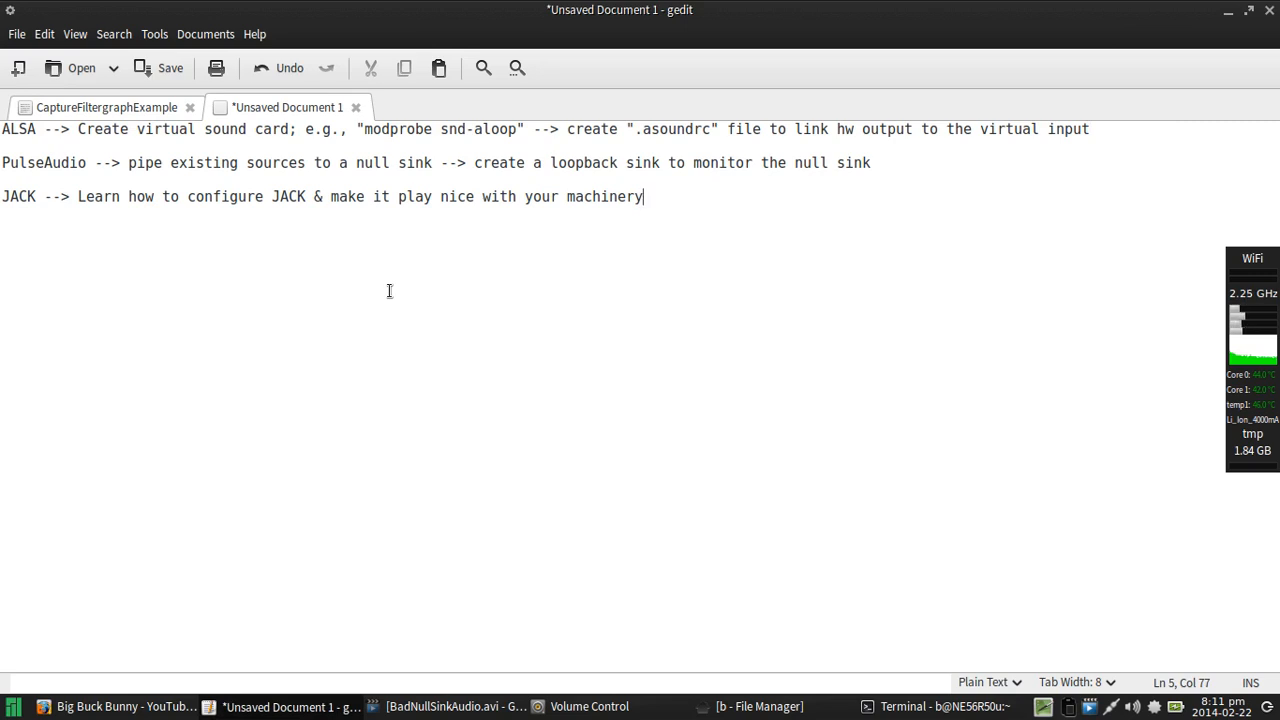
mouse_move(60, 117)
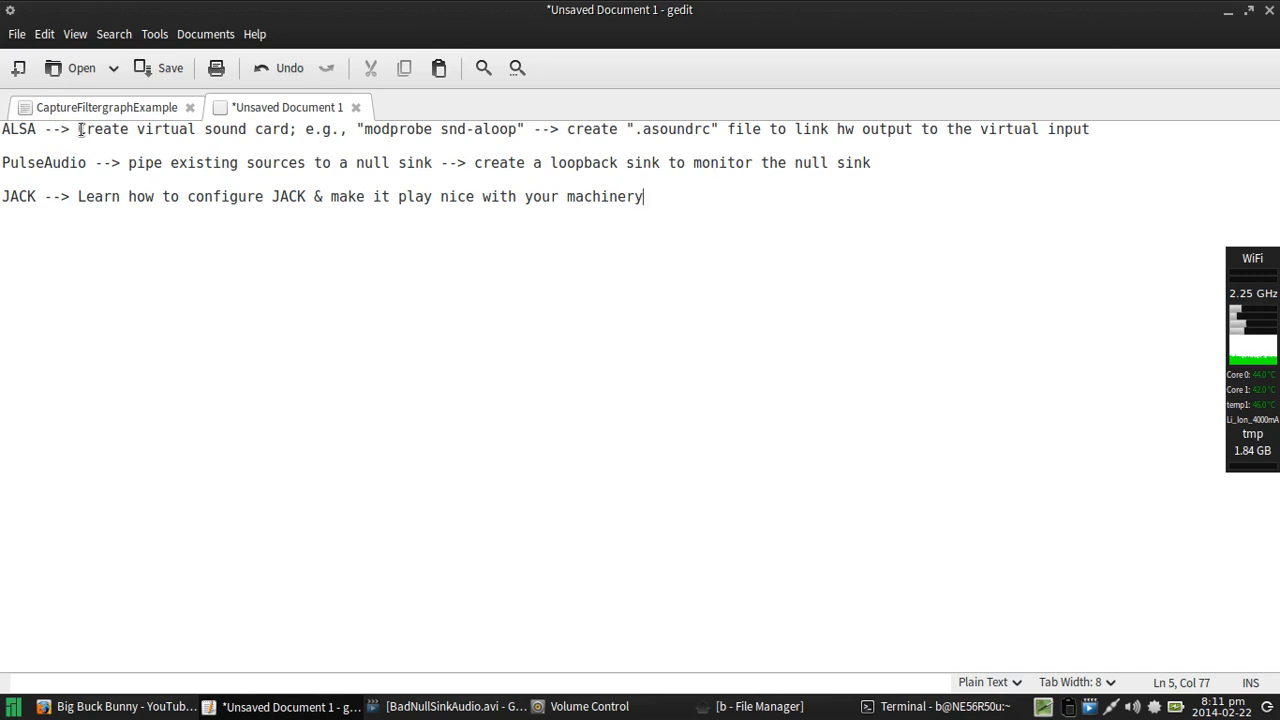
left_click(77, 129)
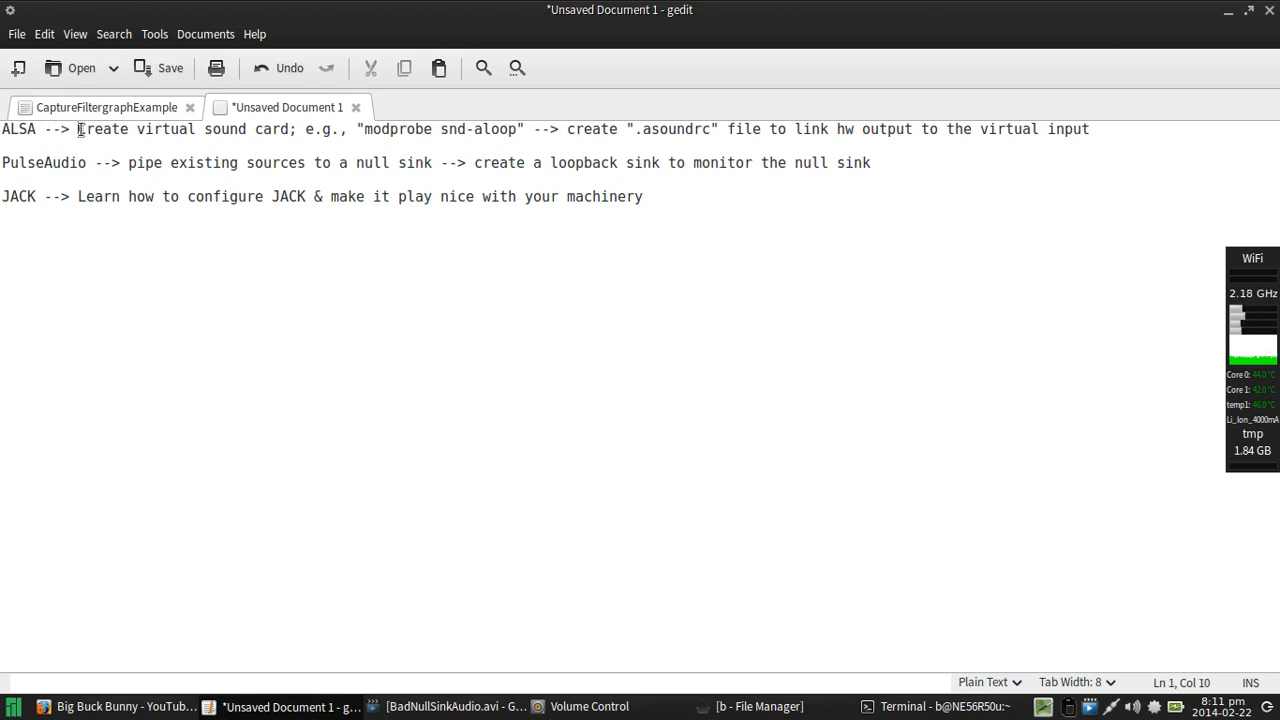
left_click_drag(77, 129, 315, 129)
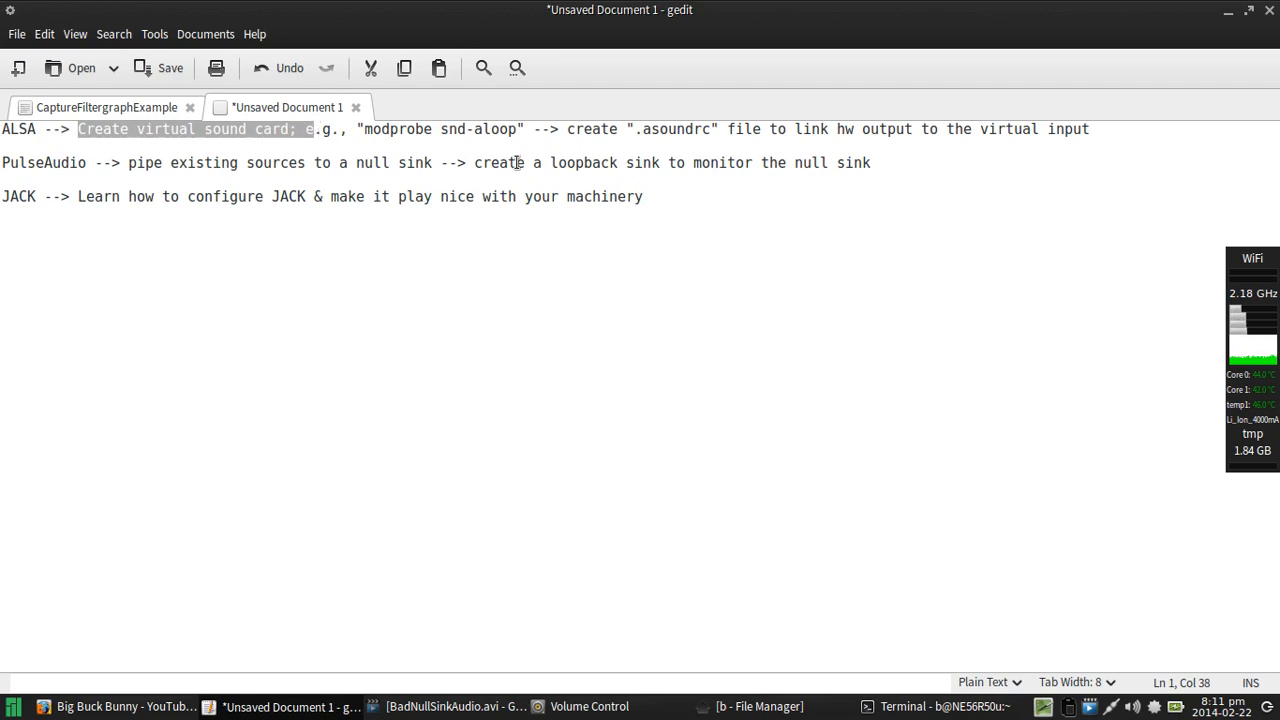
left_click(490, 128)
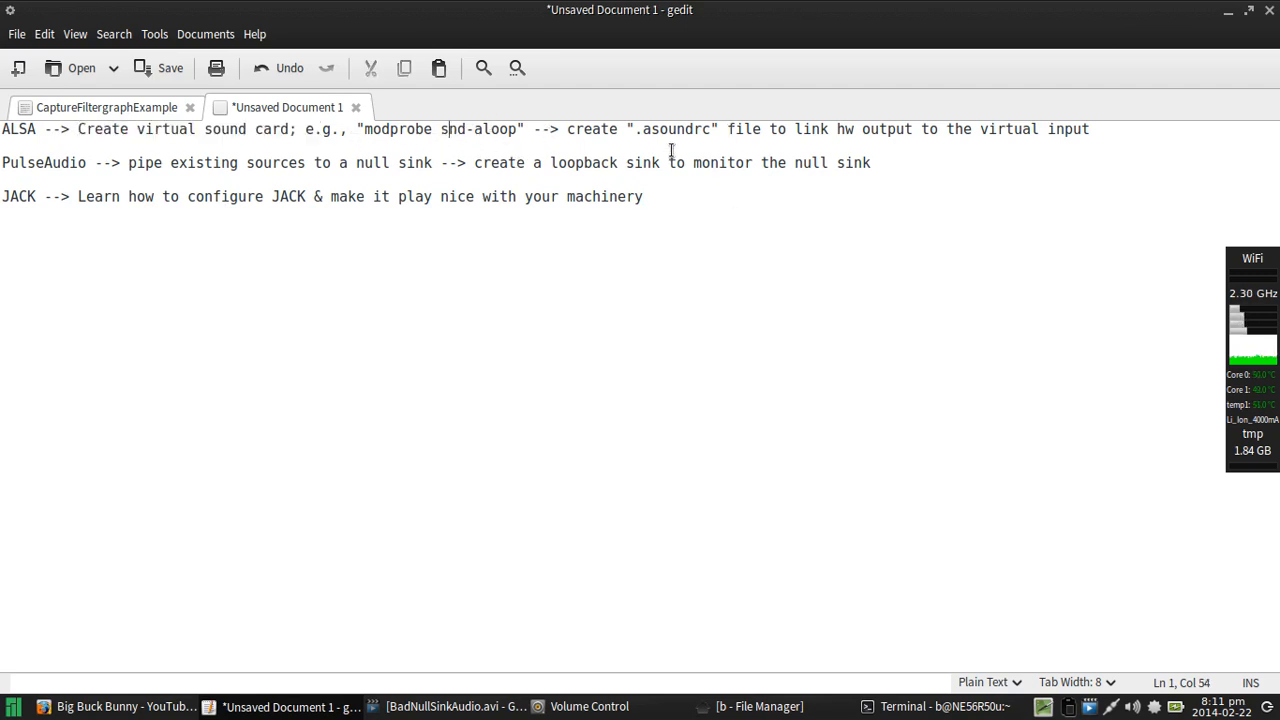
mouse_move(813, 280)
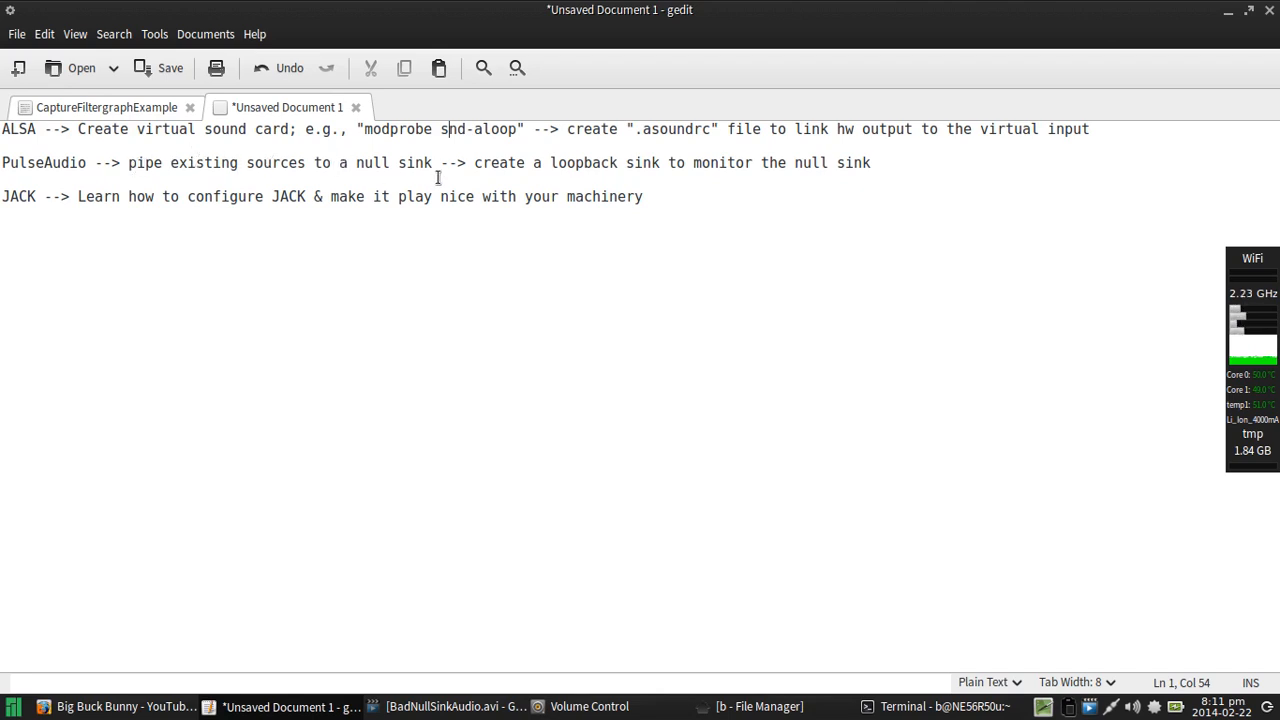
mouse_move(707, 161)
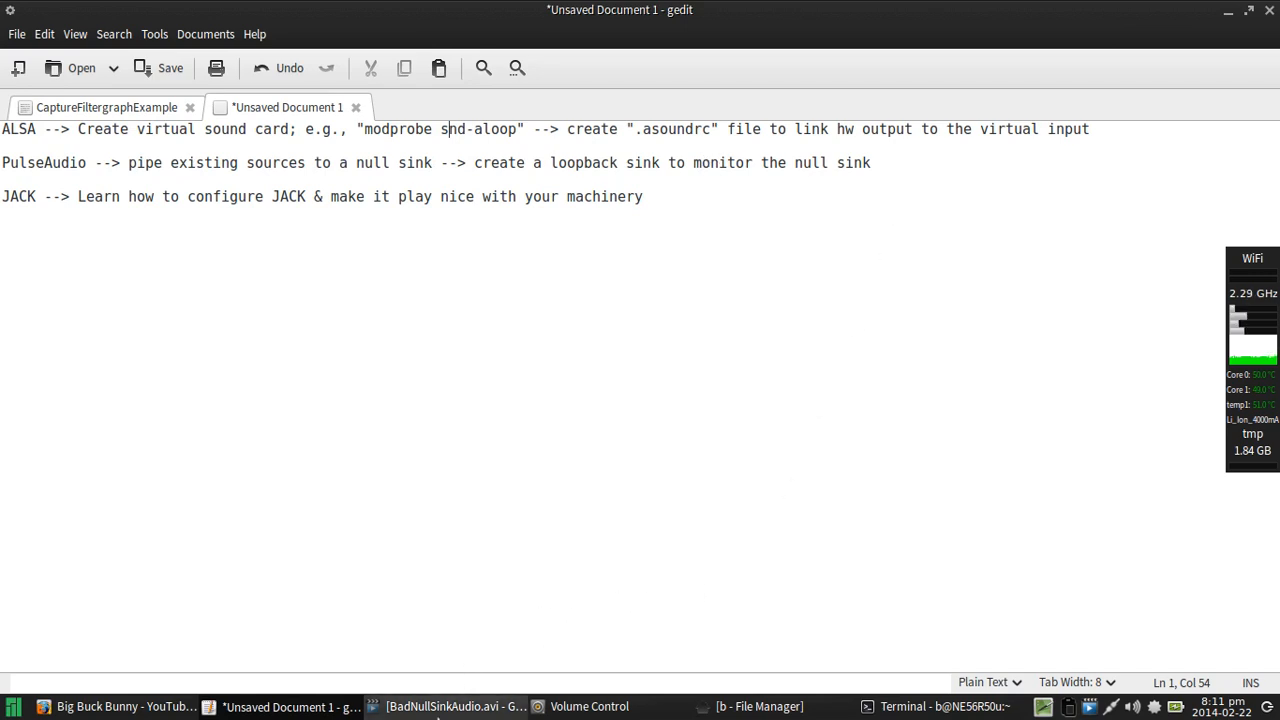
Step: Resume BadNullSinkAudio.avi in GNOME MPlayer from 0:23, toggle fullscreen, and close the player
left_click(455, 706)
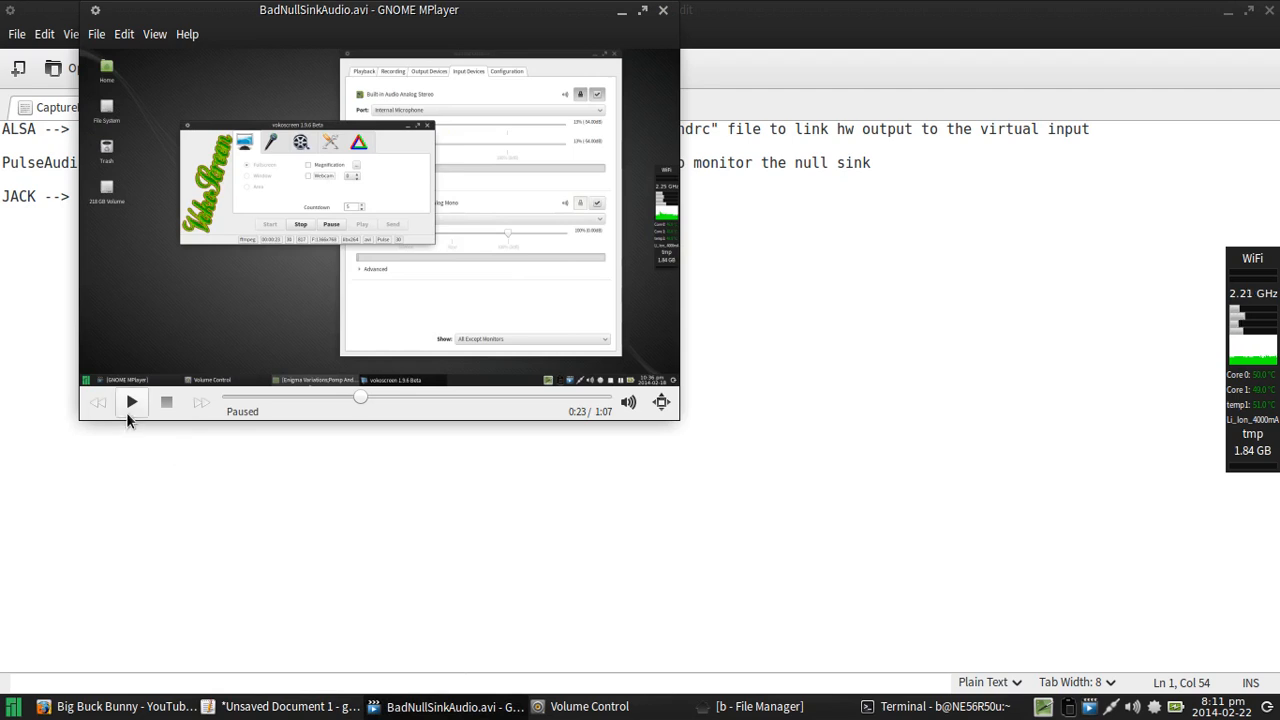
left_click(131, 401)
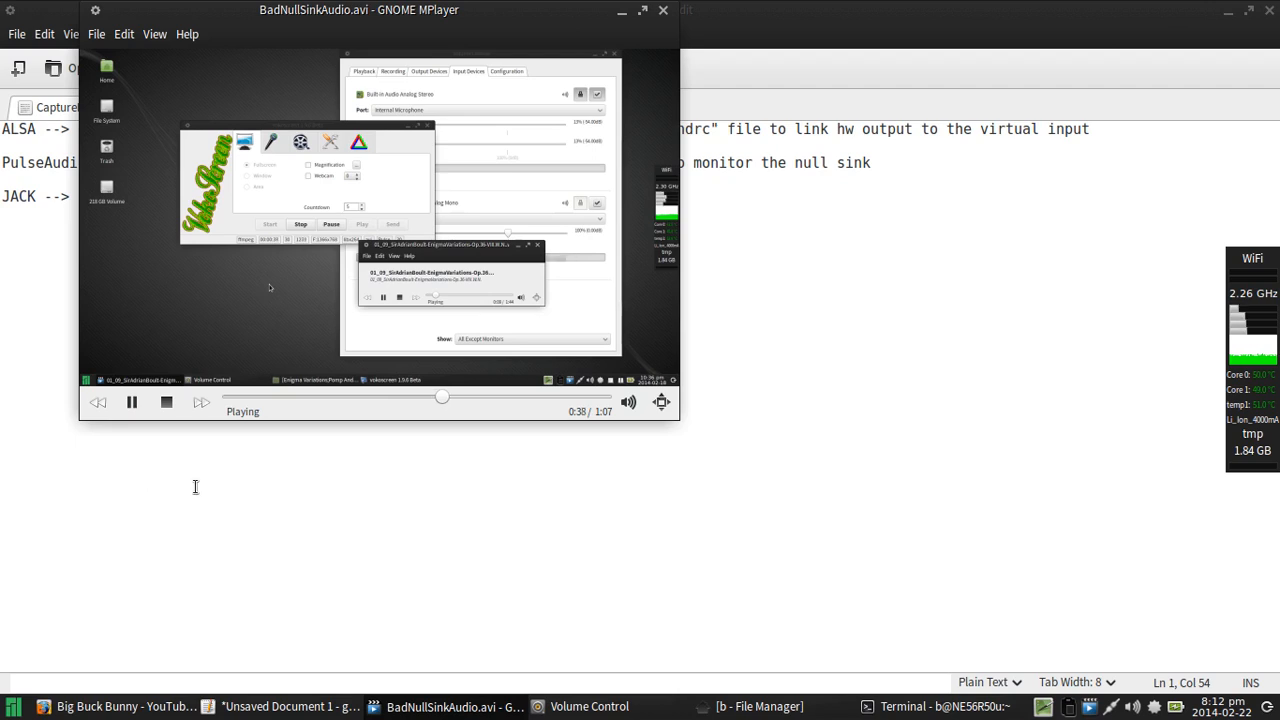
left_click(166, 401)
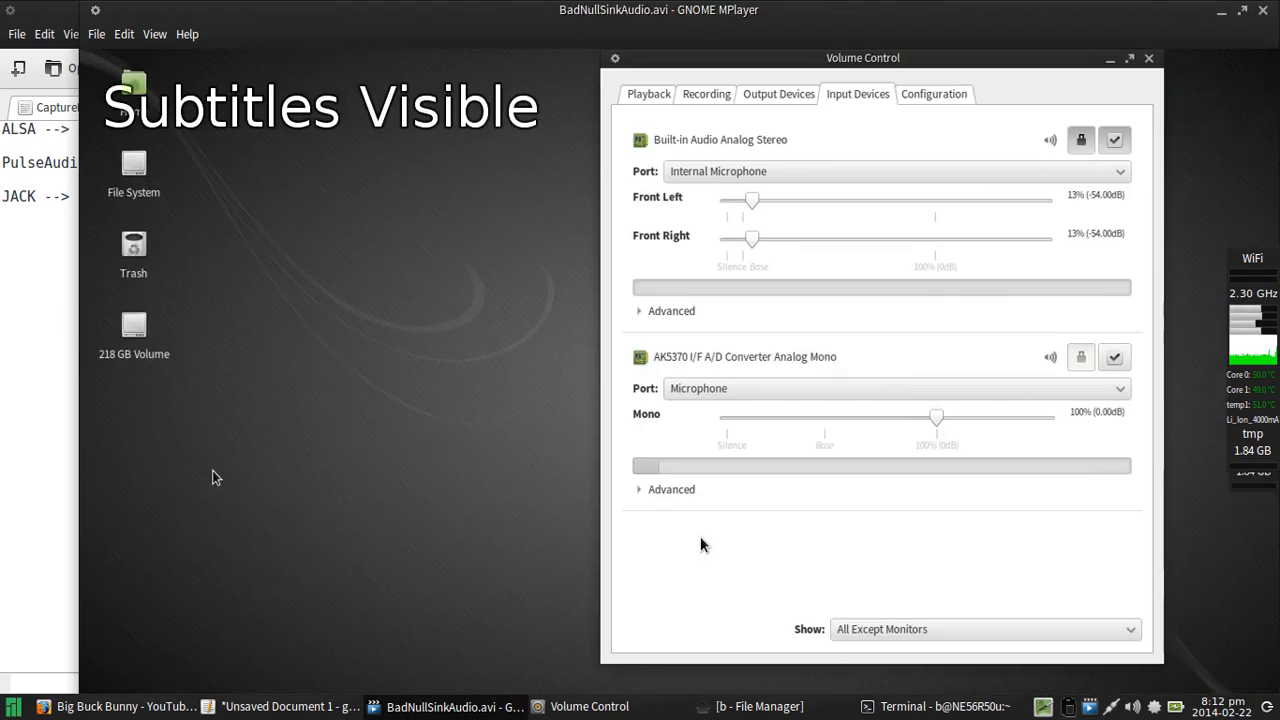
left_click(290, 706)
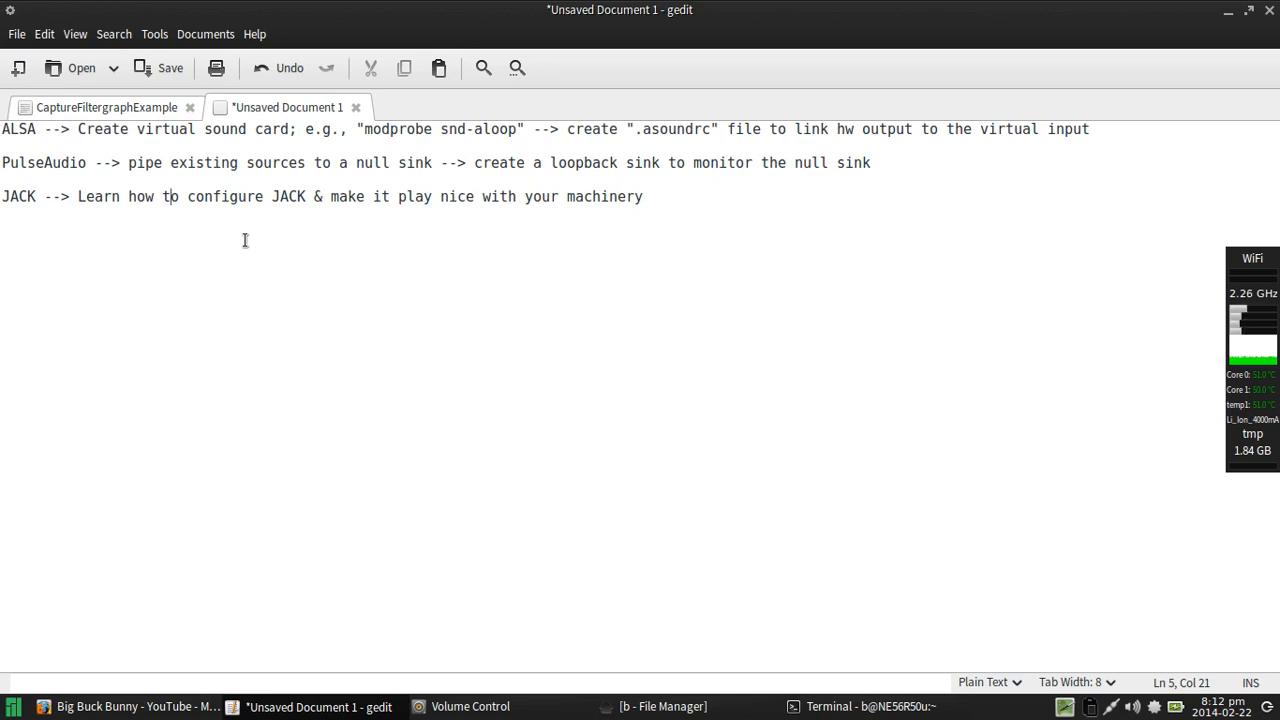
Step: Replace the notes with the line '-i 1 -i 2 -i 3 etc...'
key("ctrl+a")
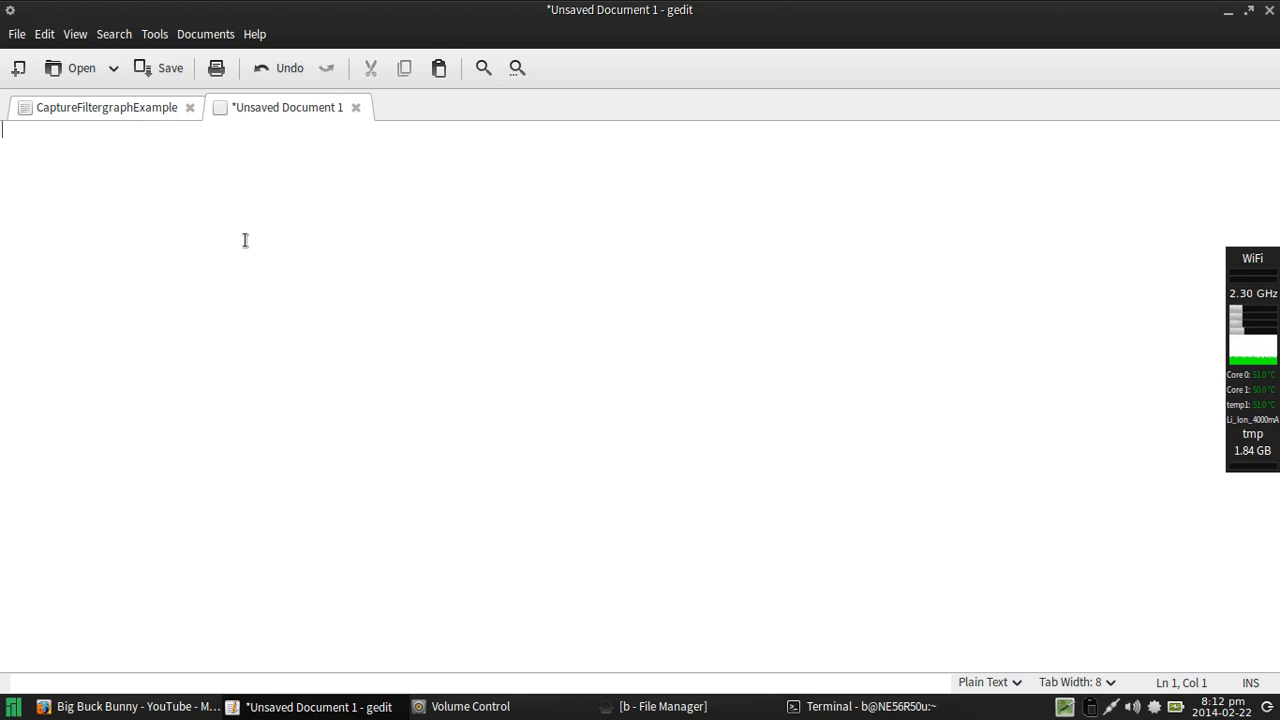
type("-i")
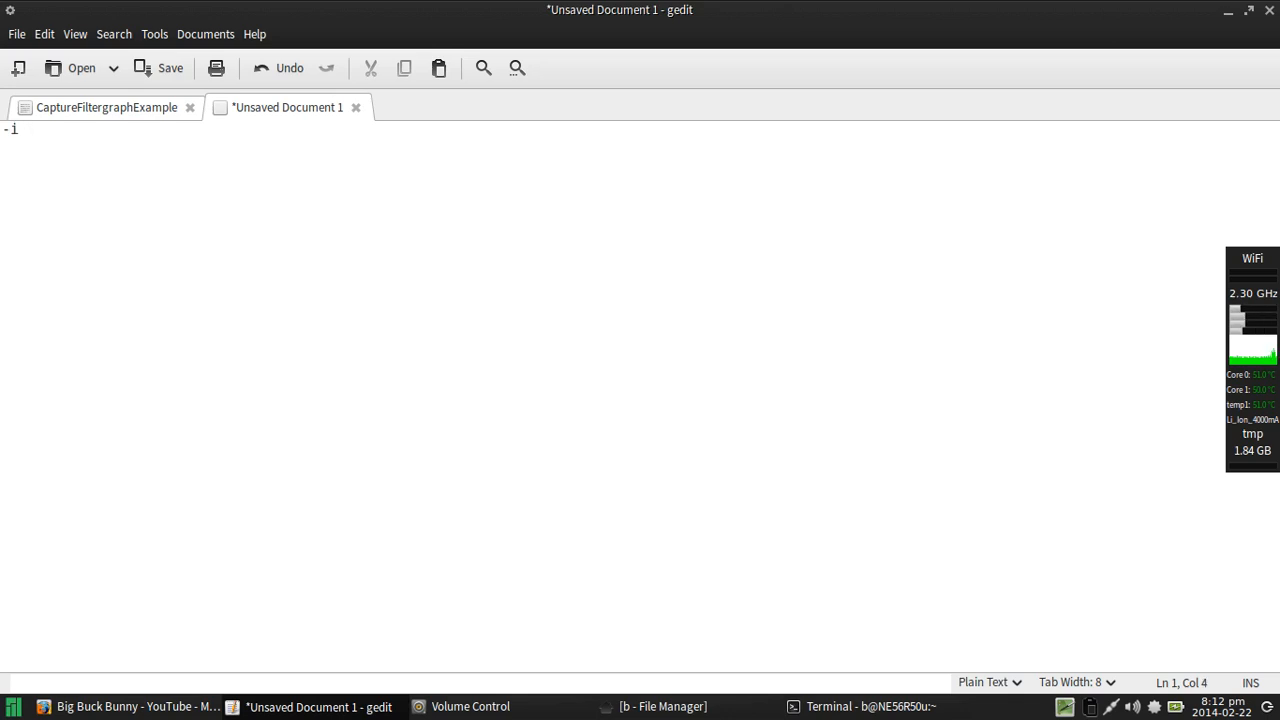
type("1")
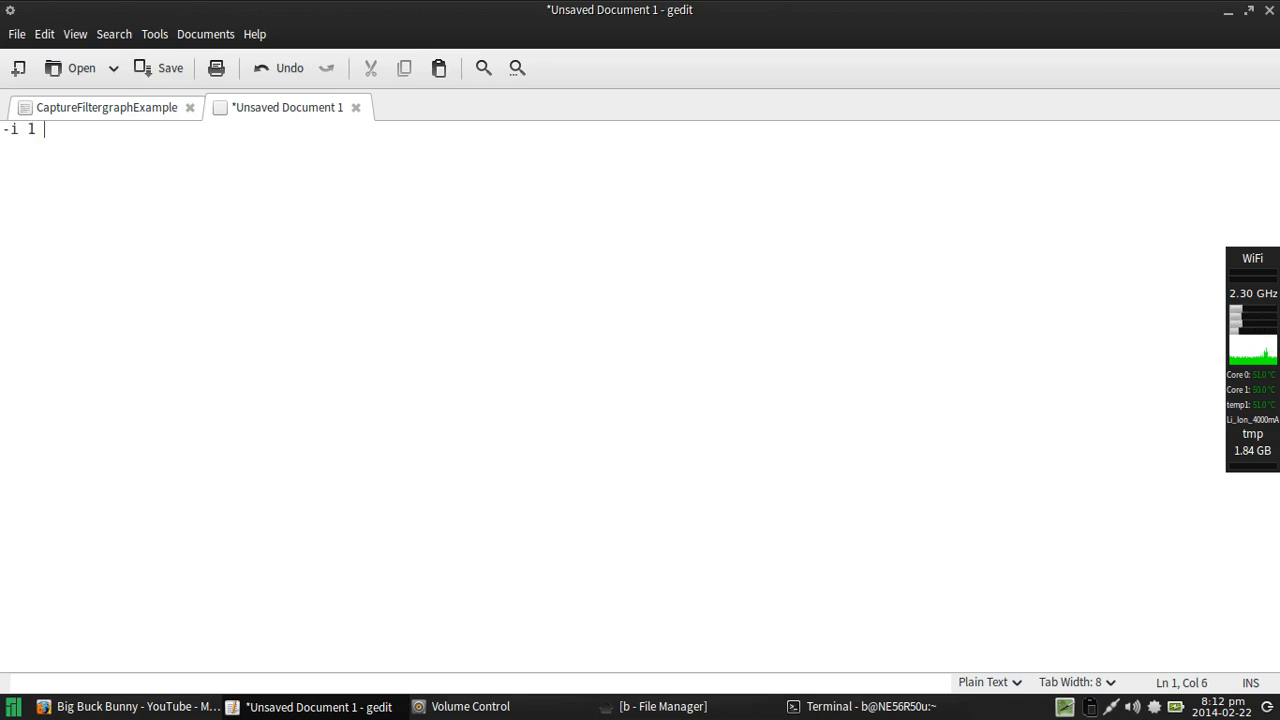
type("-i")
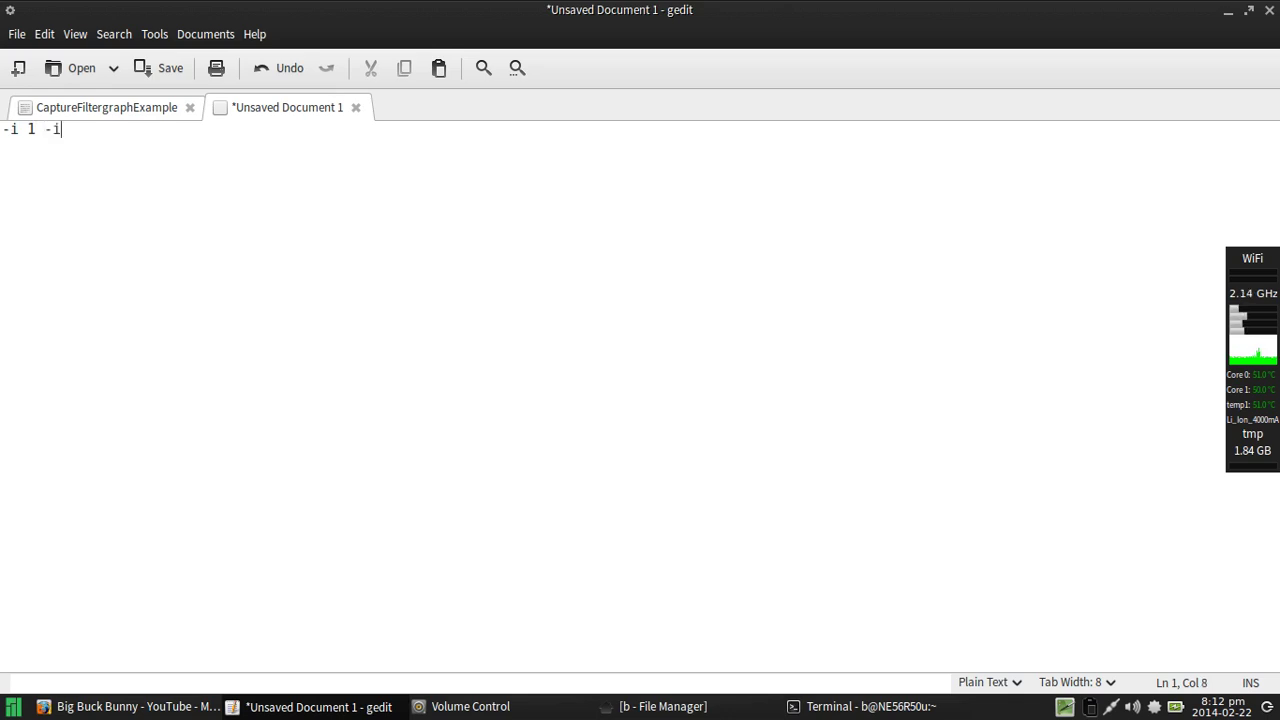
type("2 -i")
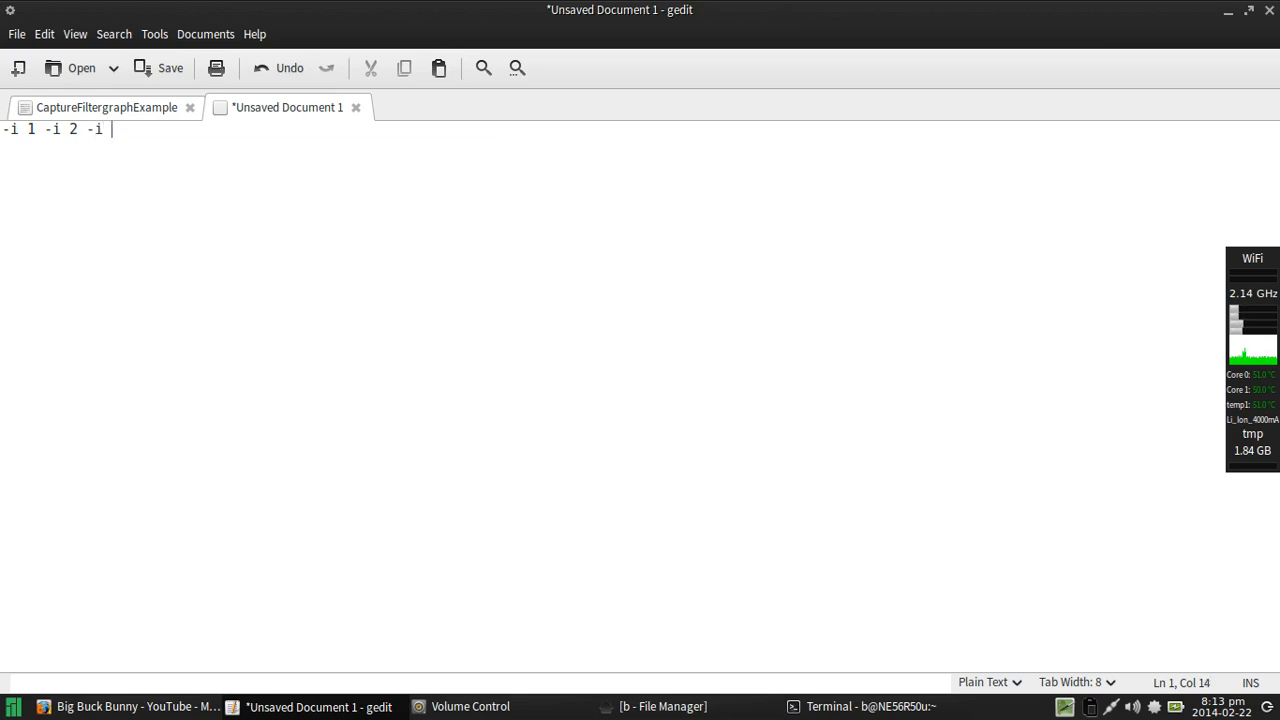
type("3 et")
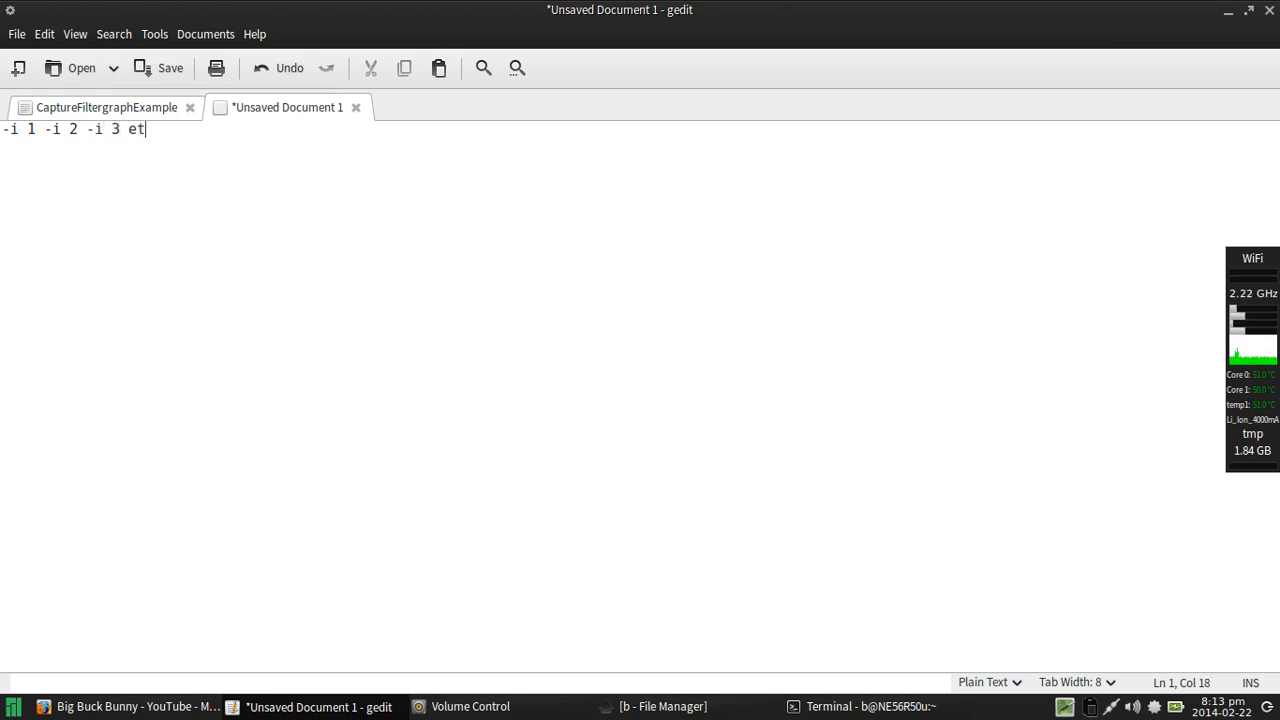
type("c...")
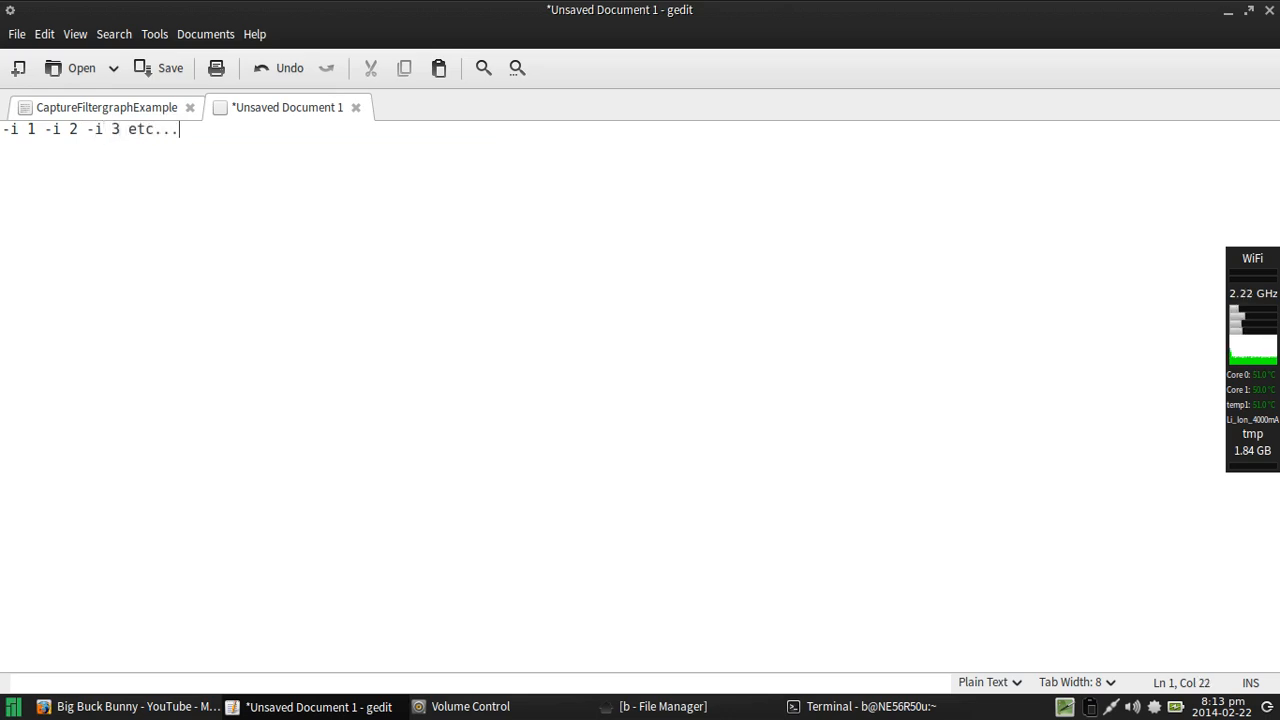
key("Return")
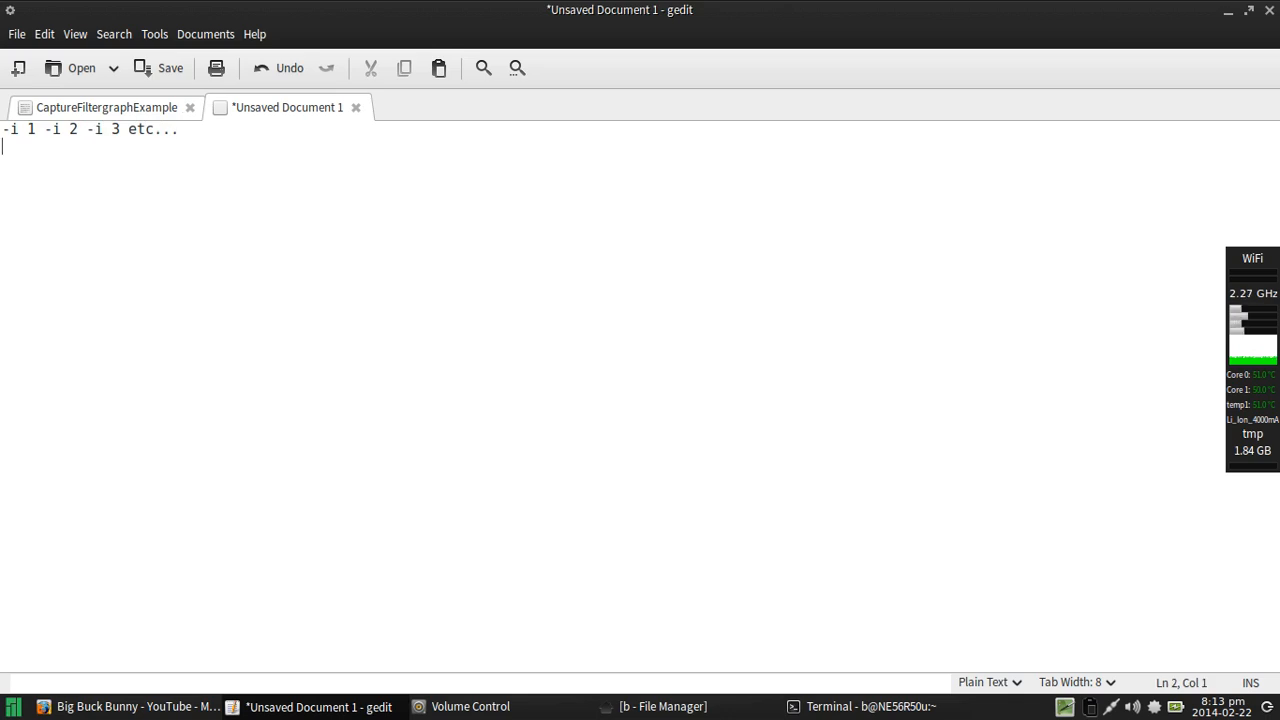
Step: Add the line '-filter_complex amix=inputs=3' below it
type("-")
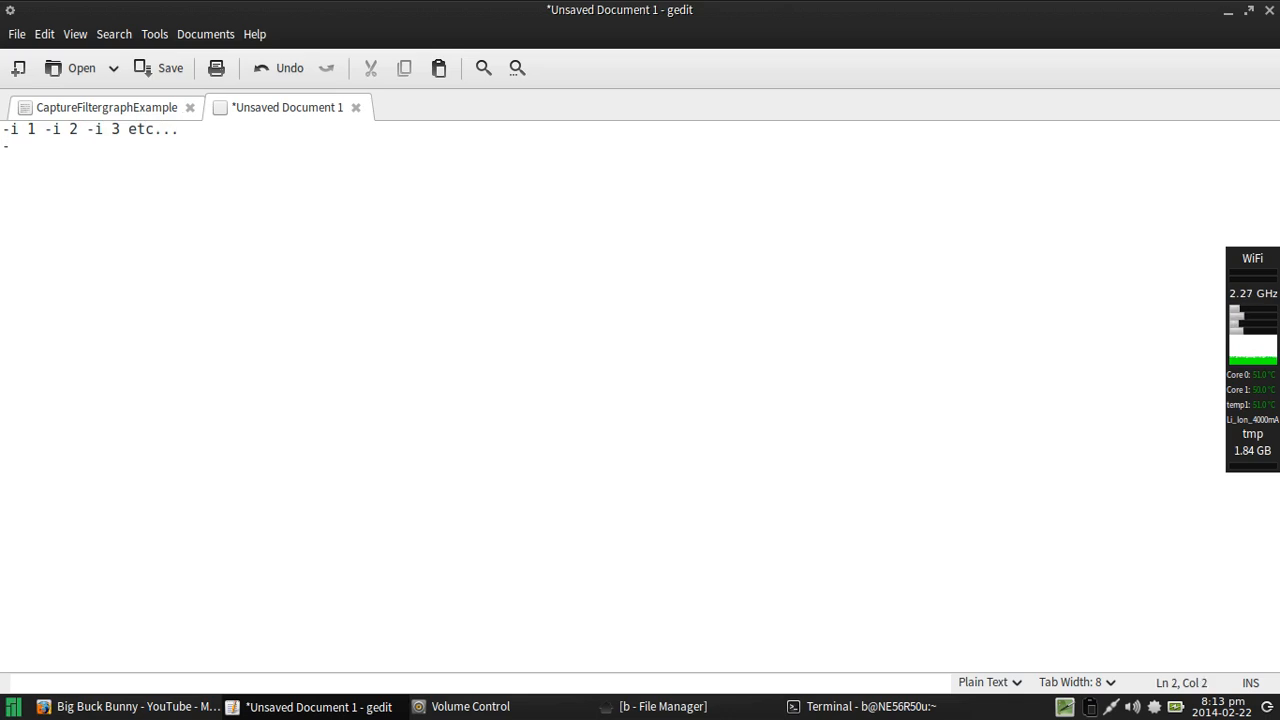
type("filter")
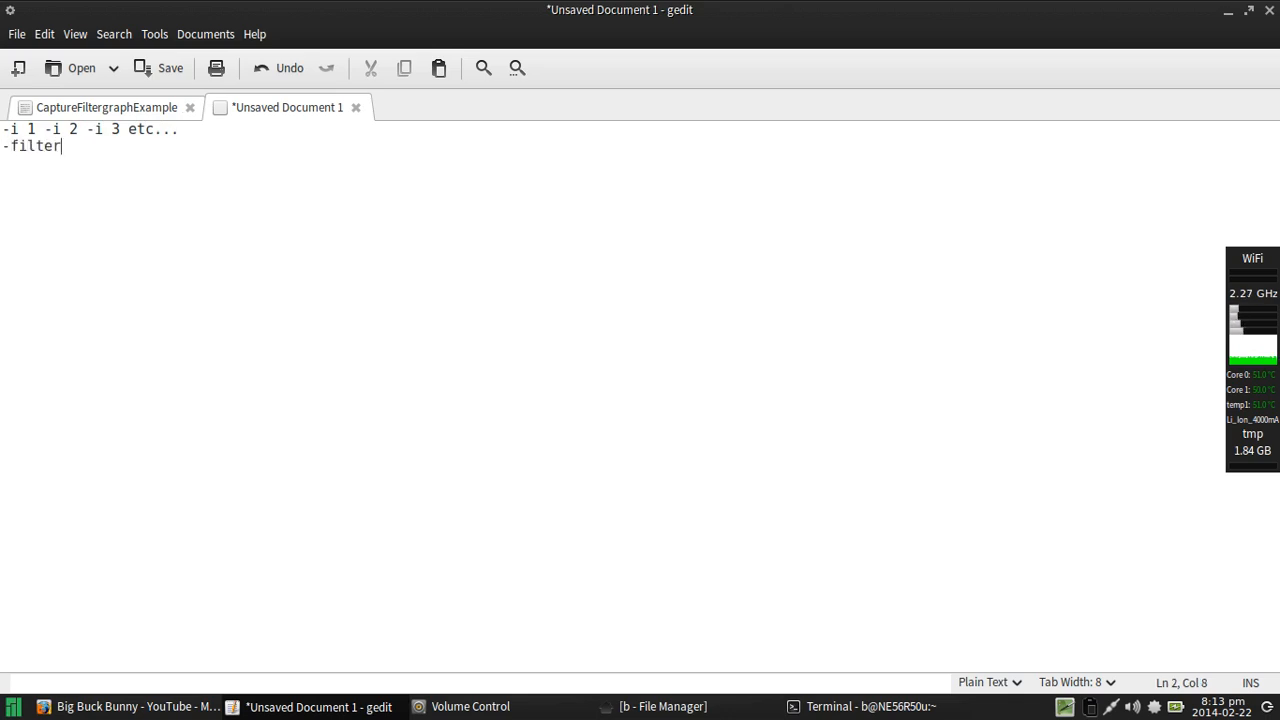
type("_complet")
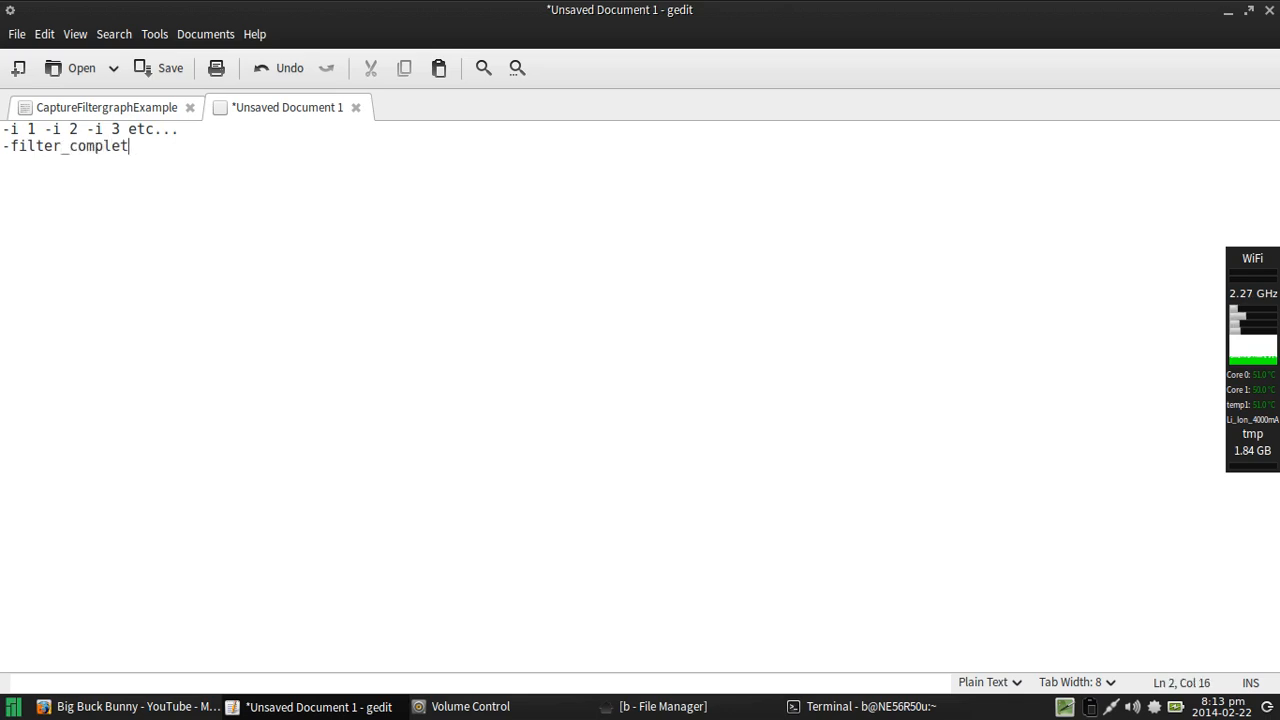
type("x ami")
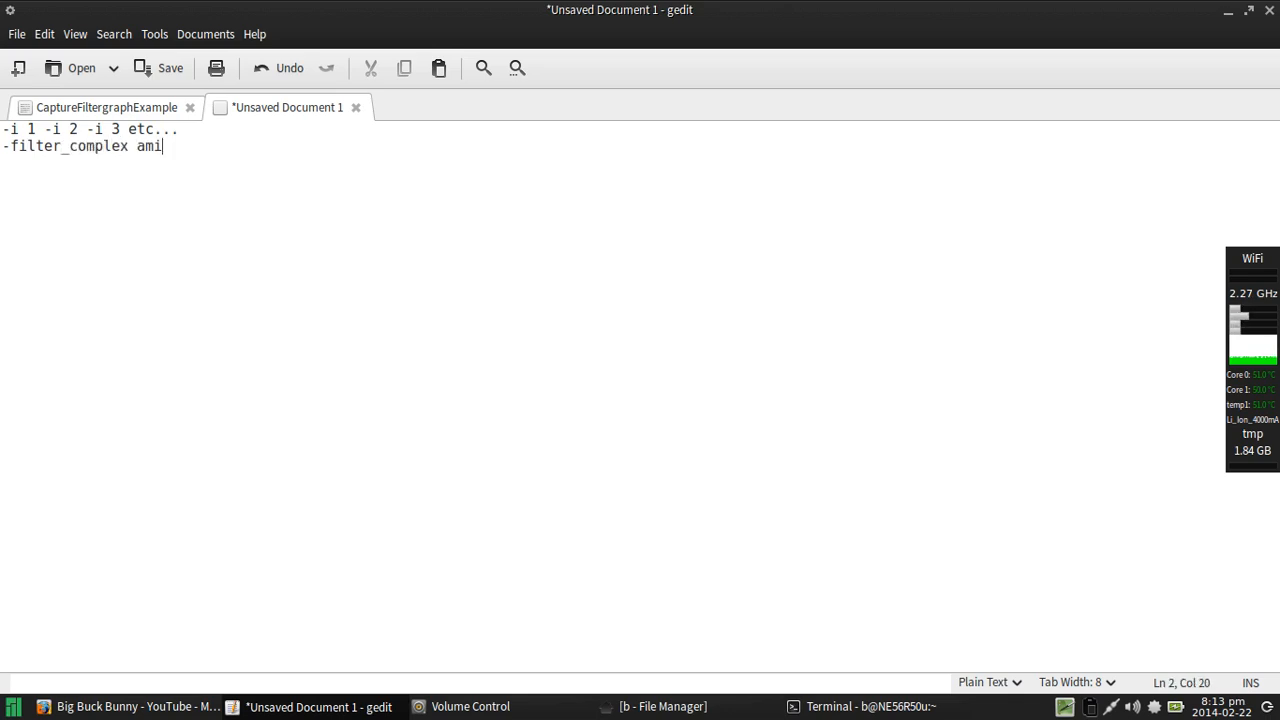
type("x")
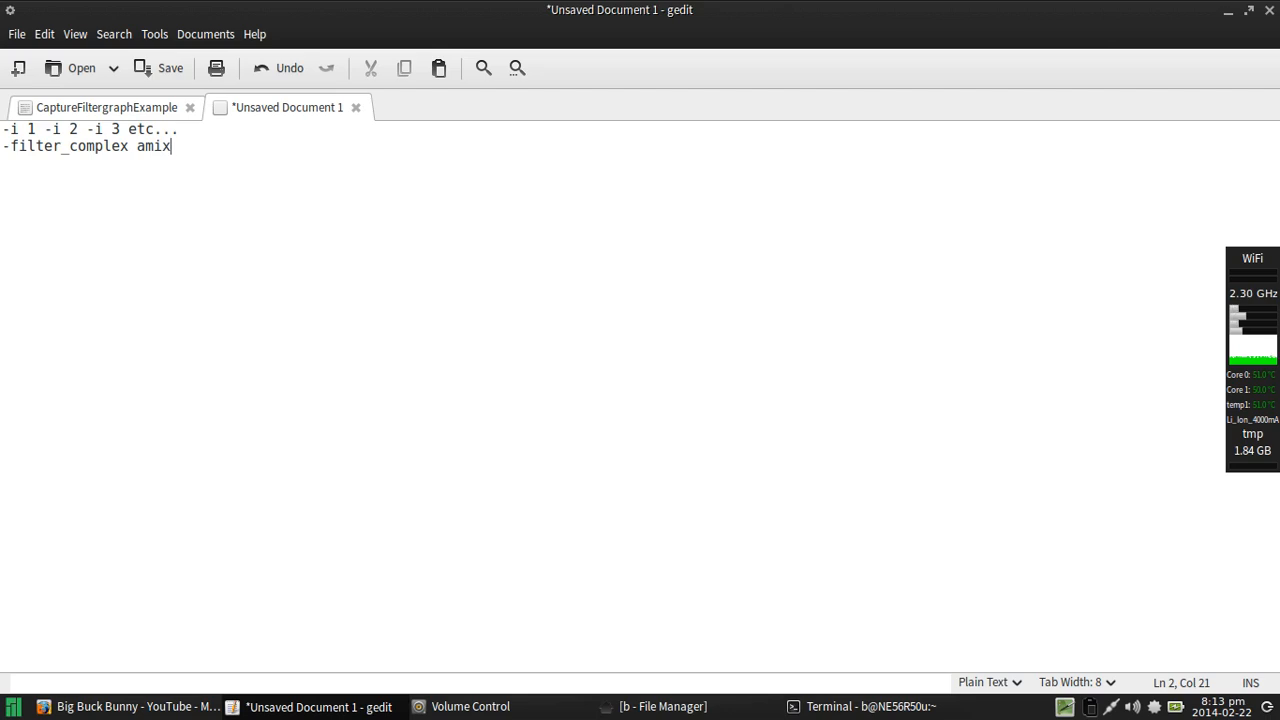
type("=inputs")
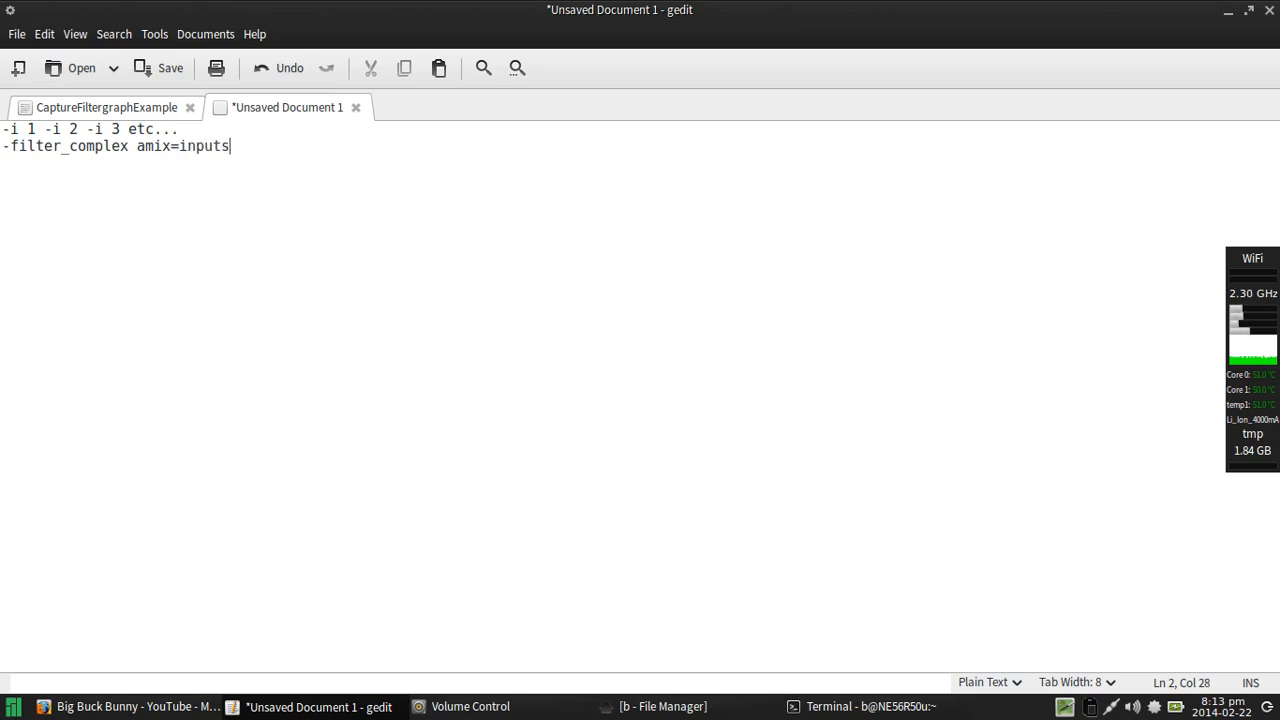
type("=")
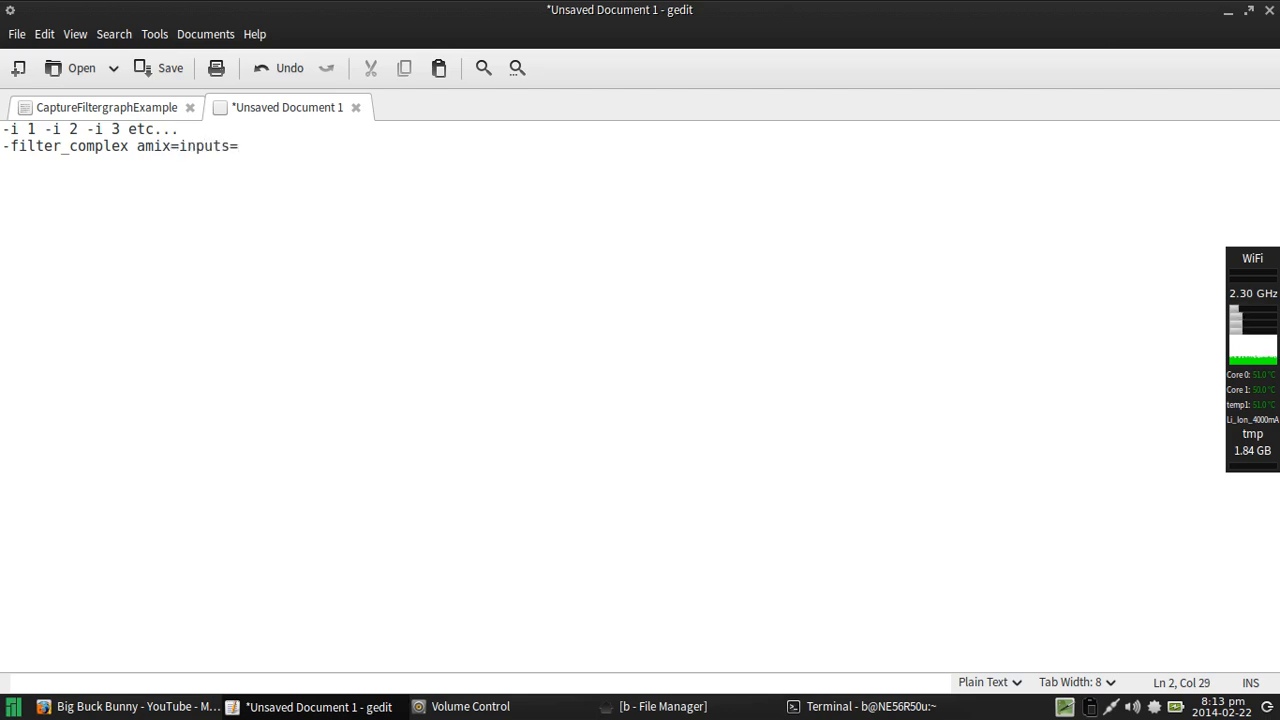
type("#")
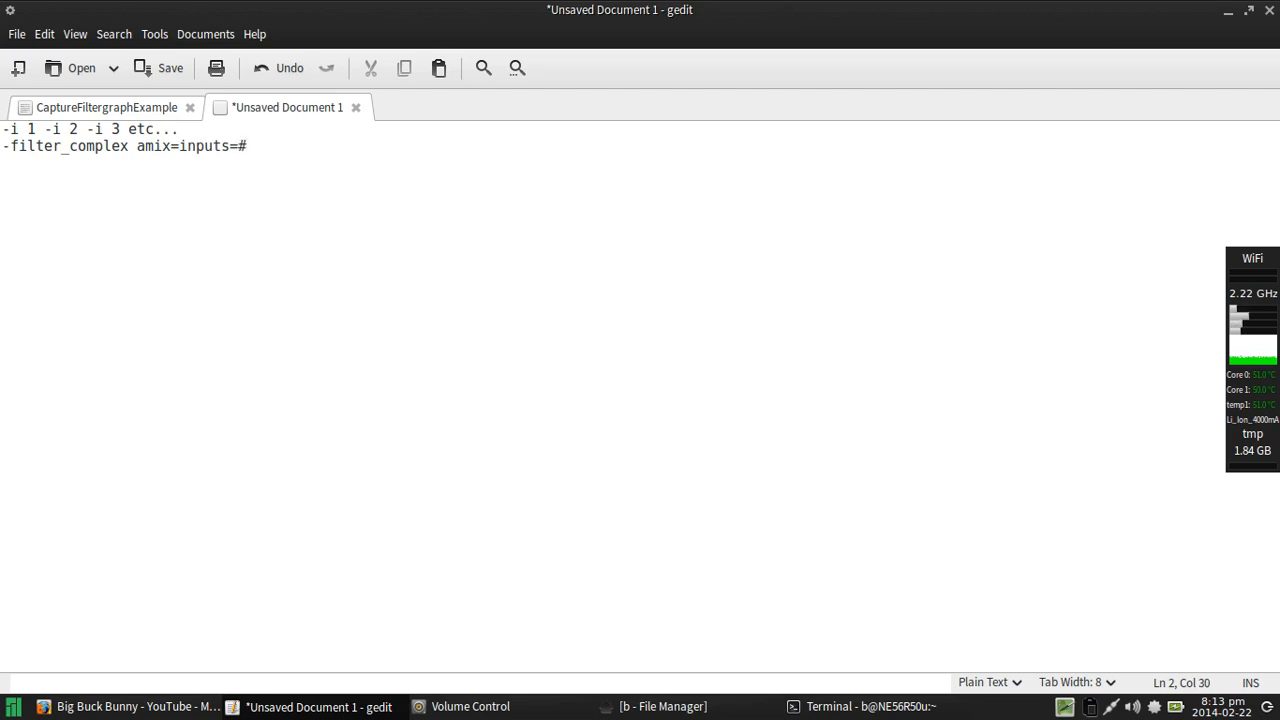
type("3")
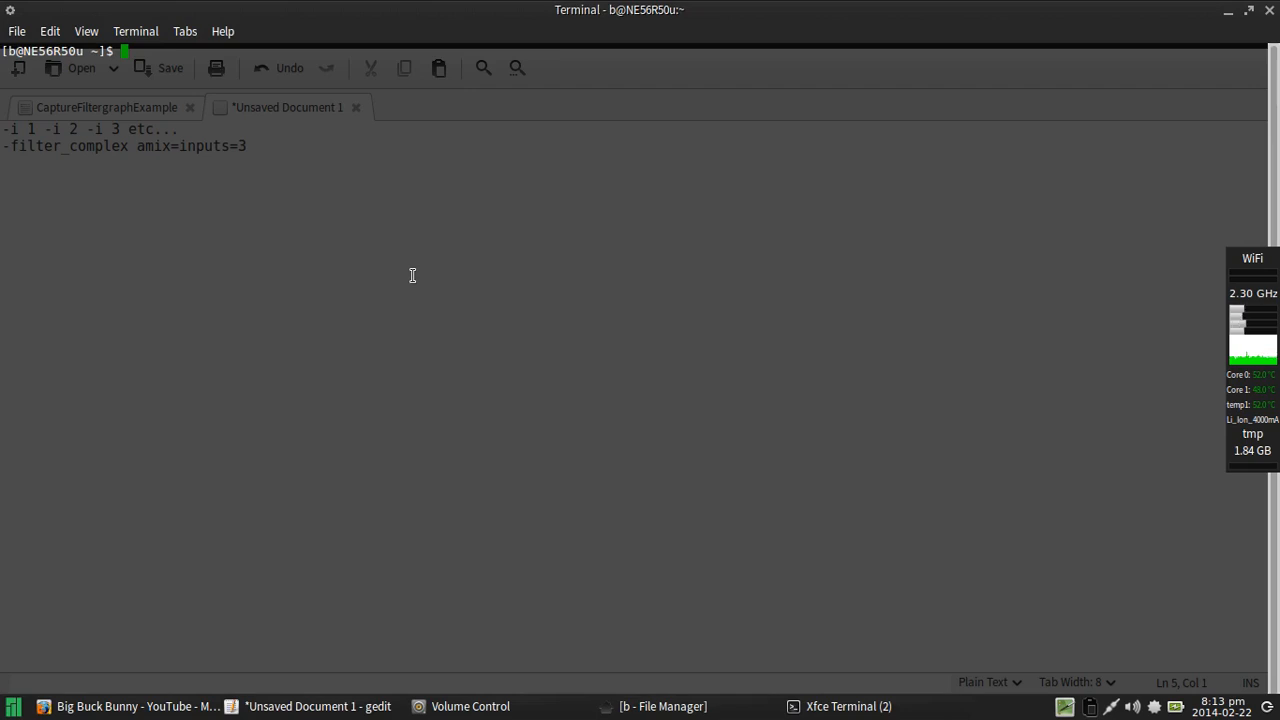
Step: Run pactl list sources and scroll back to the start of its output
type("pactl list sources")
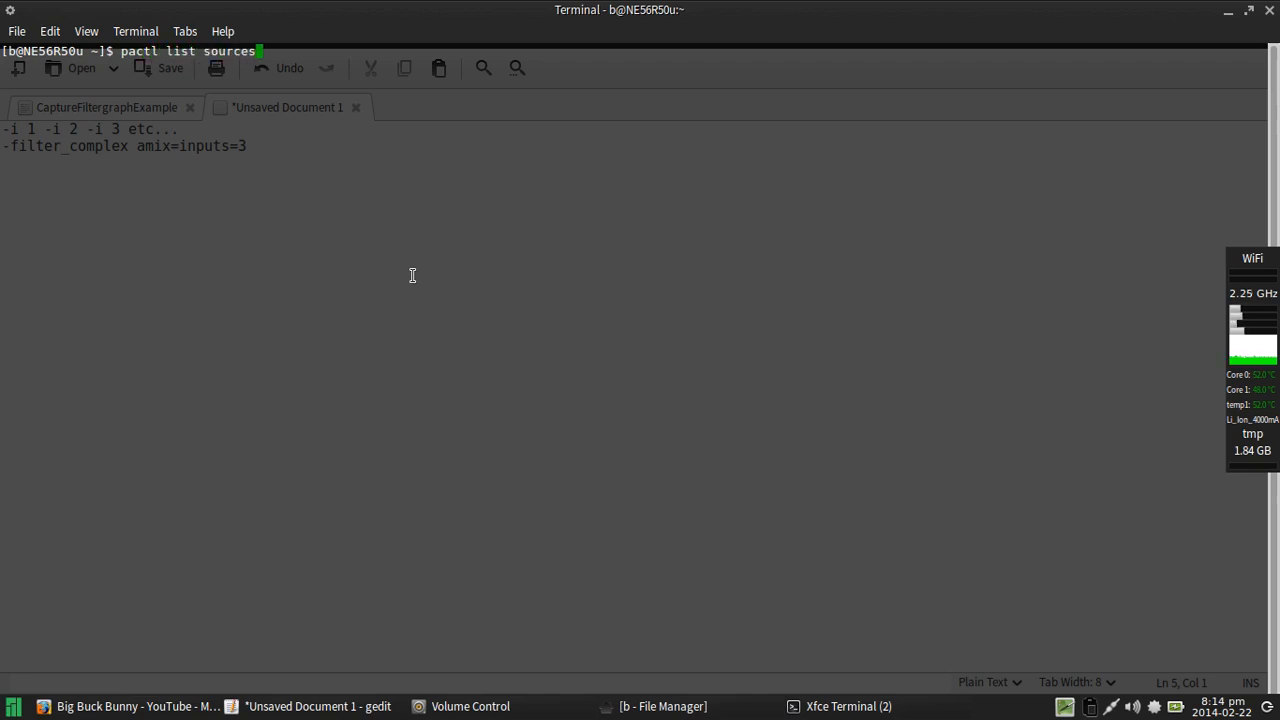
key("Return")
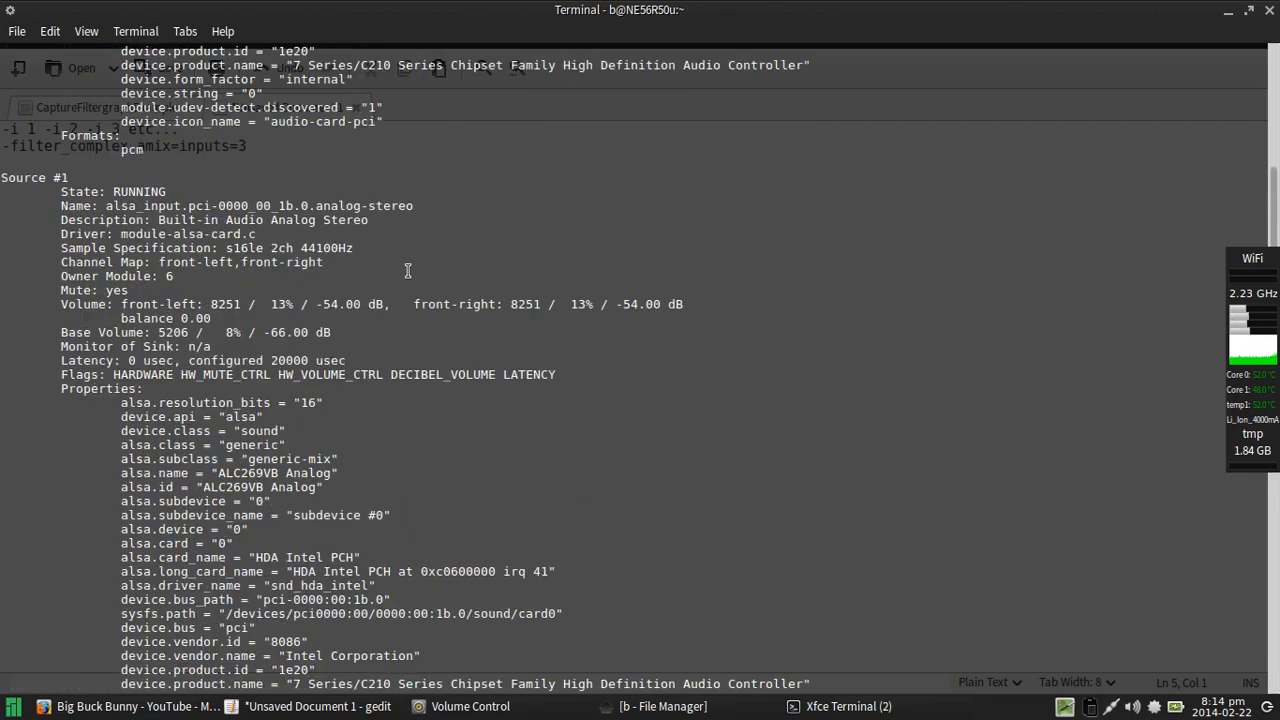
scroll("up", 3)
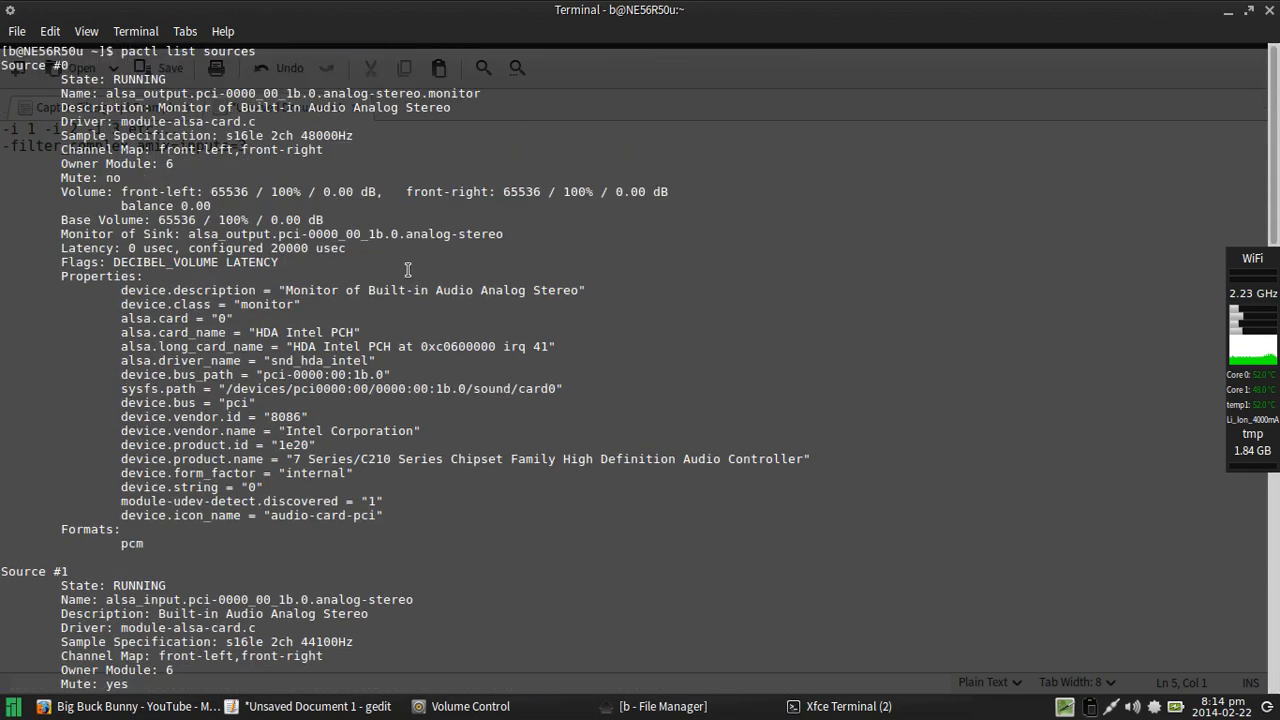
mouse_move(516, 418)
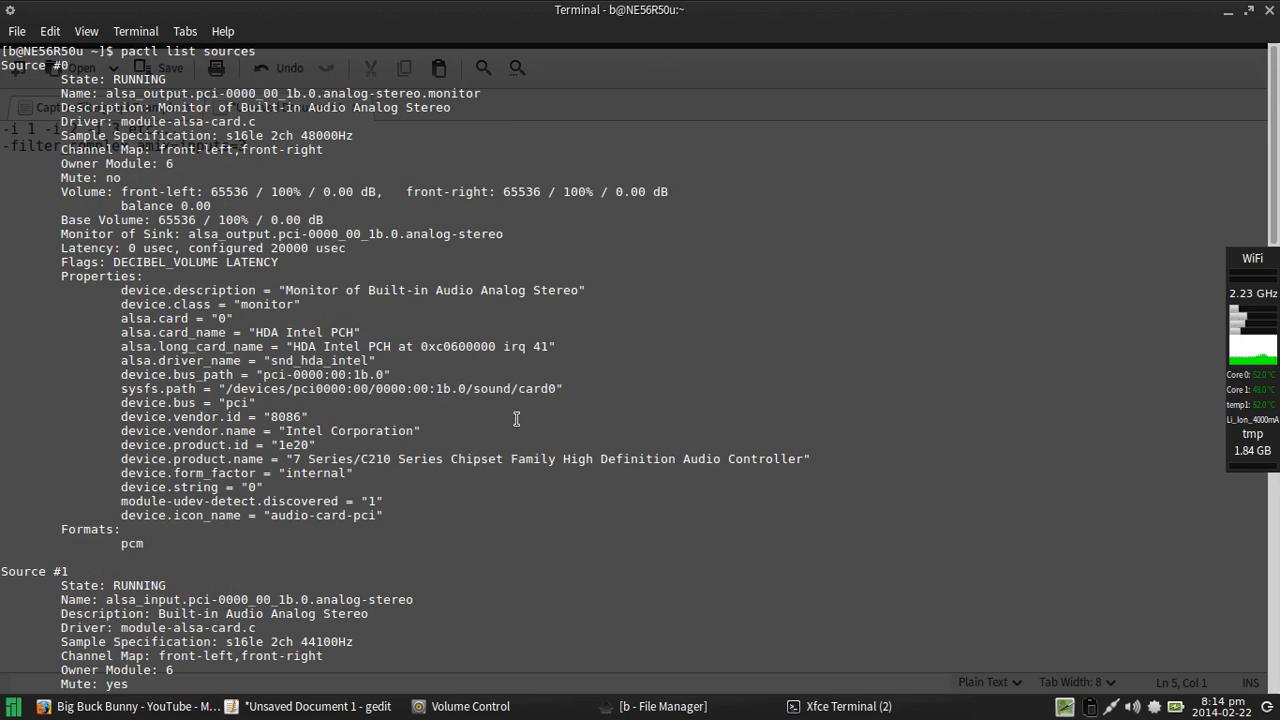
Step: Show Volume Control's Input Devices: built-in mic at 13%, AK5370 USB mic at 107%
left_click(470, 706)
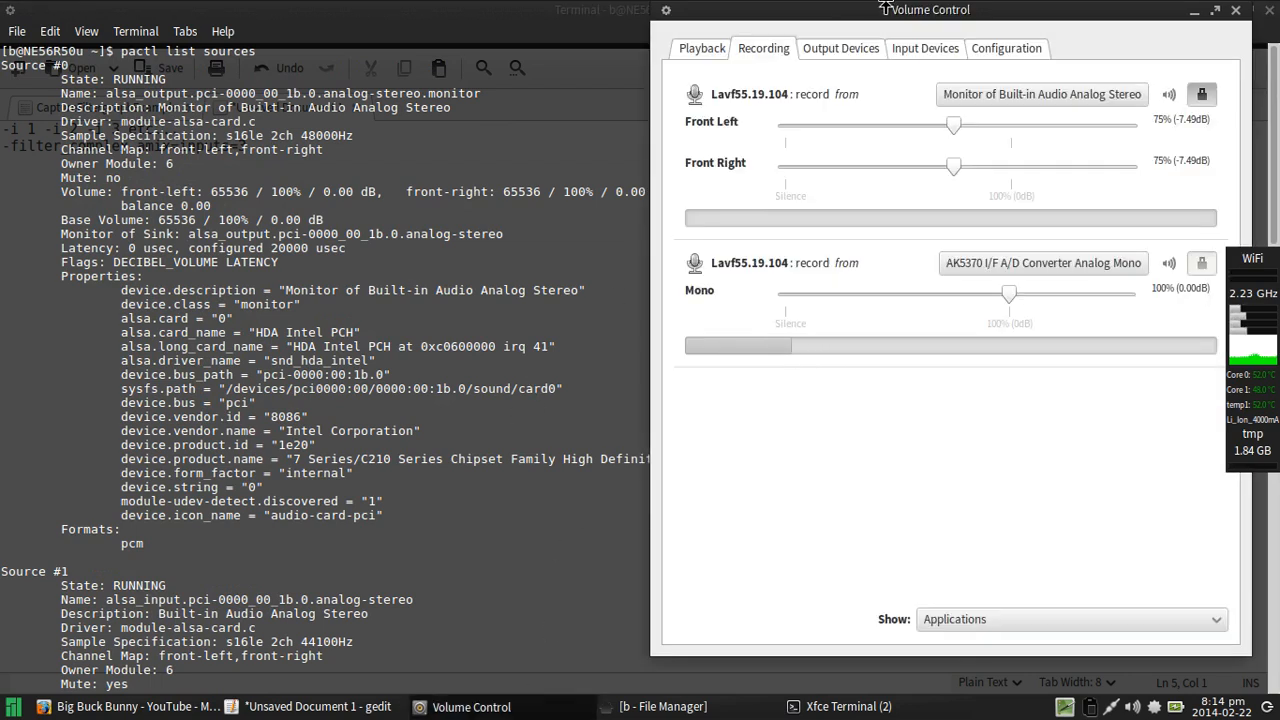
left_click(924, 48)
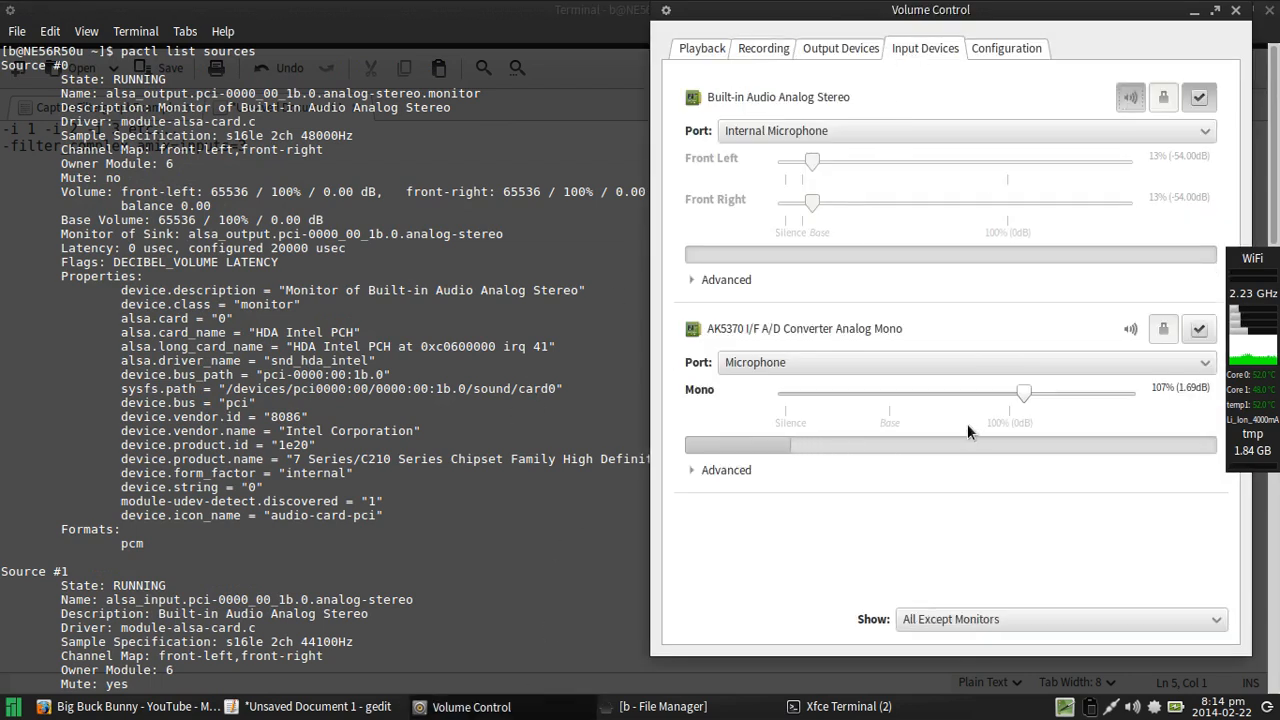
mouse_move(968, 512)
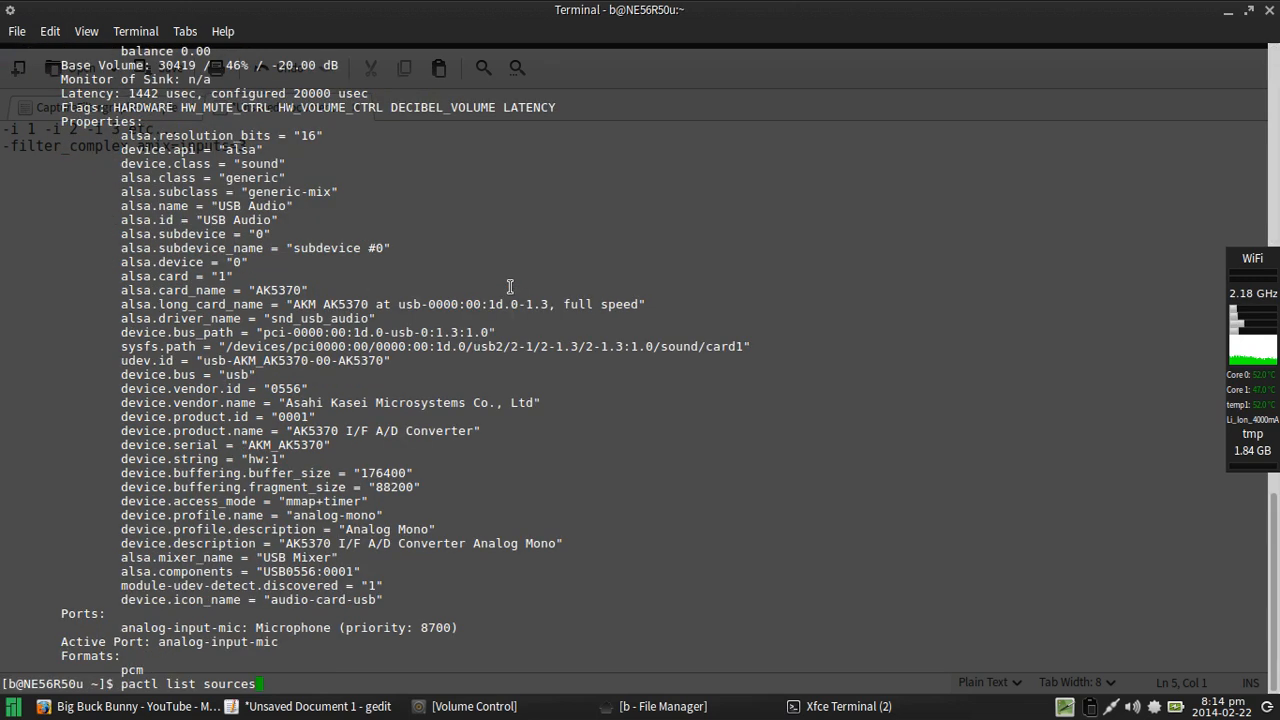
Step: Redirect pactl list sources into a PACTLSOURCES file and open it from the home folder
type(">PA")
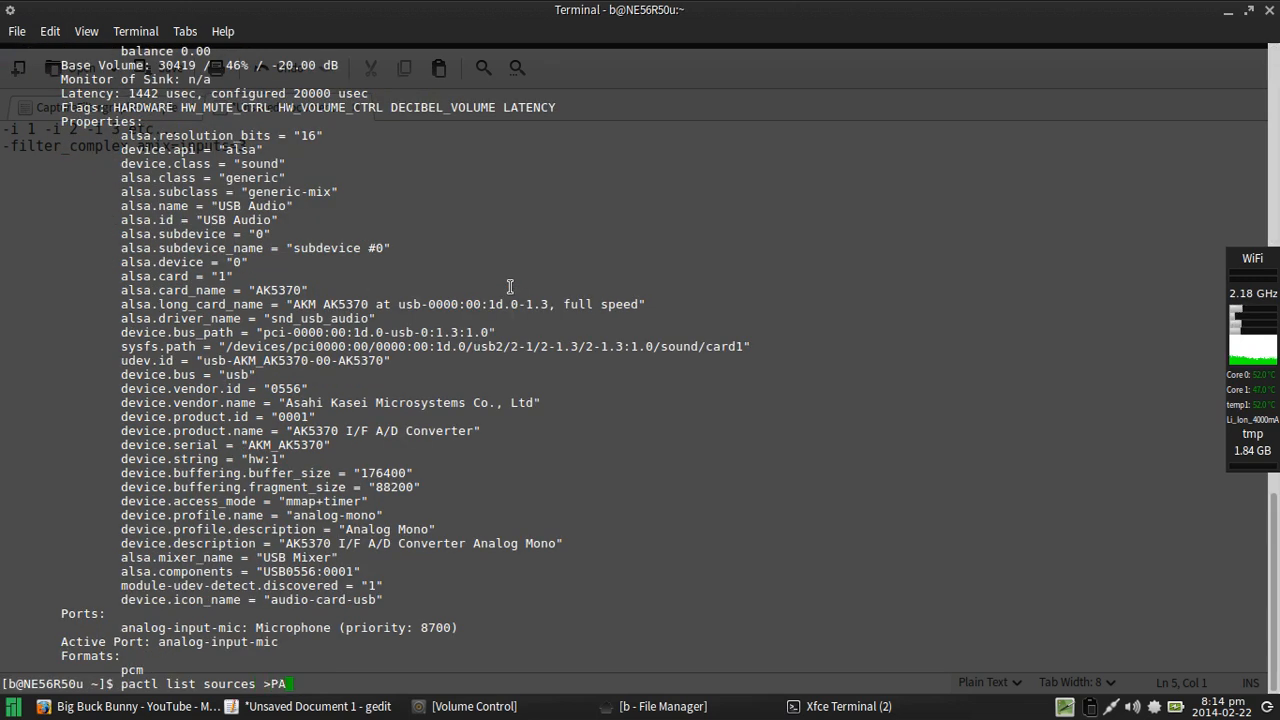
type("T<")
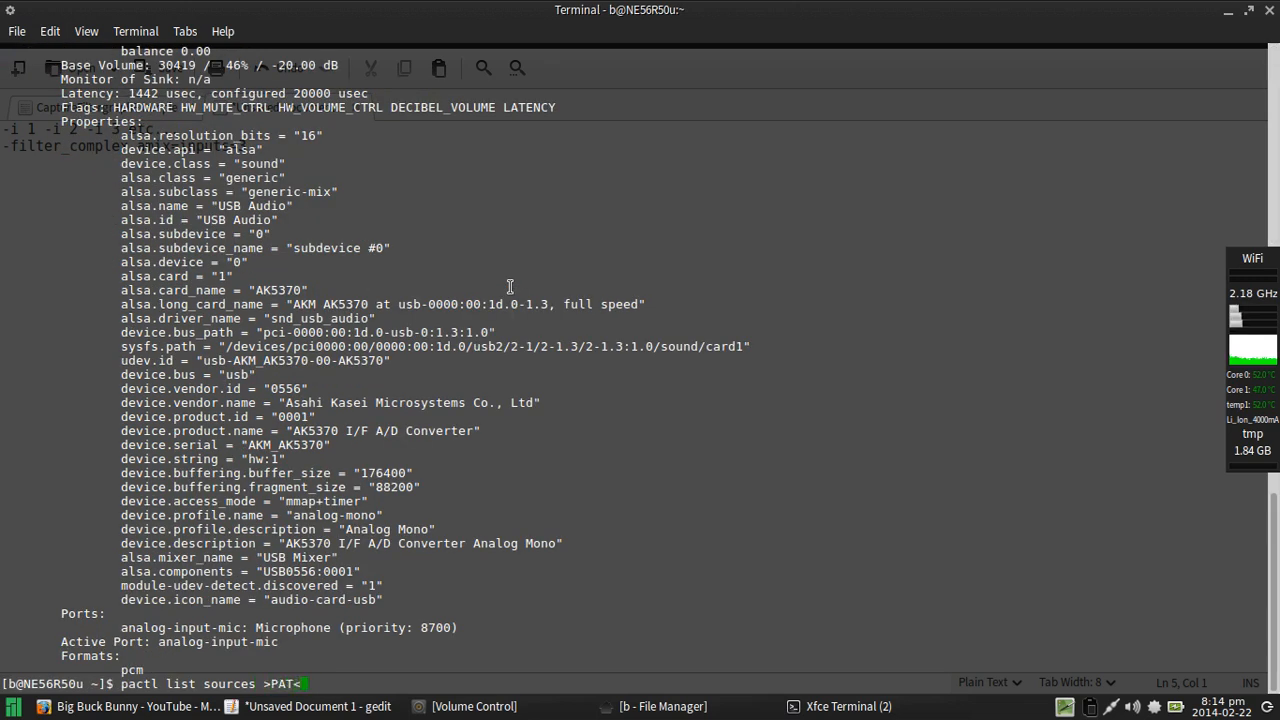
type("CTLSO")
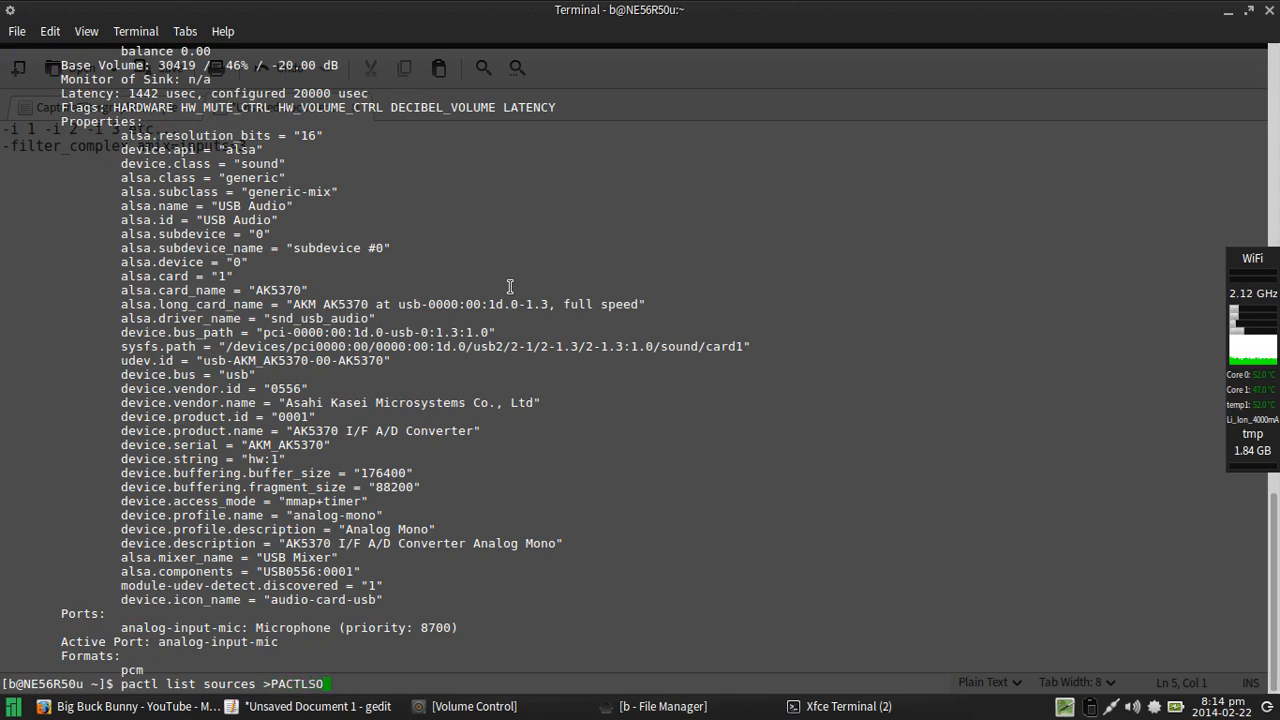
type("URCES")
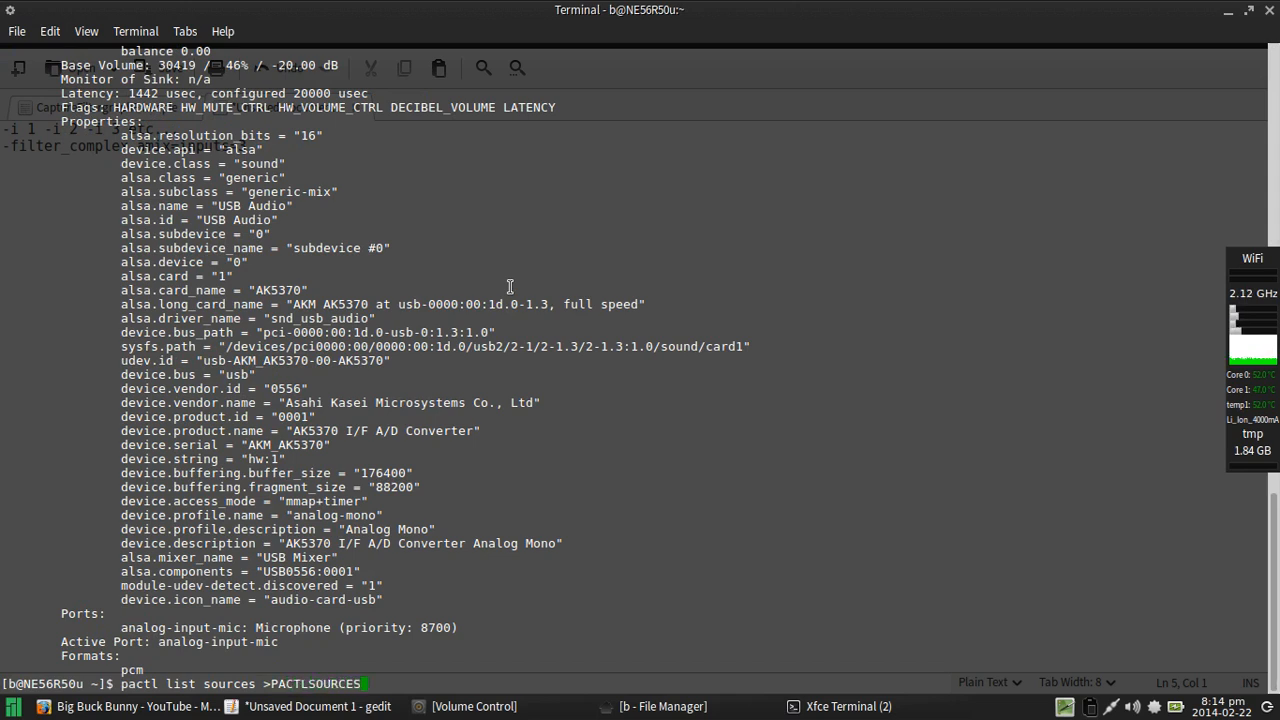
key("Return")
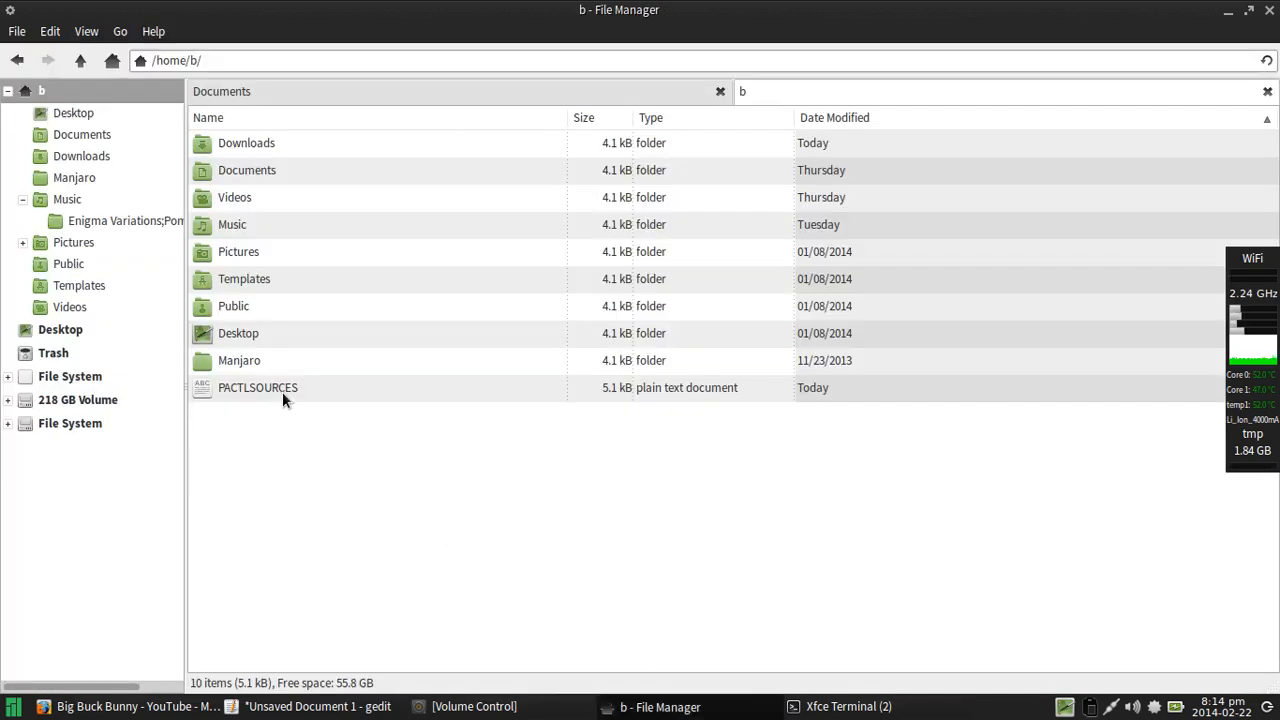
double_click(258, 387)
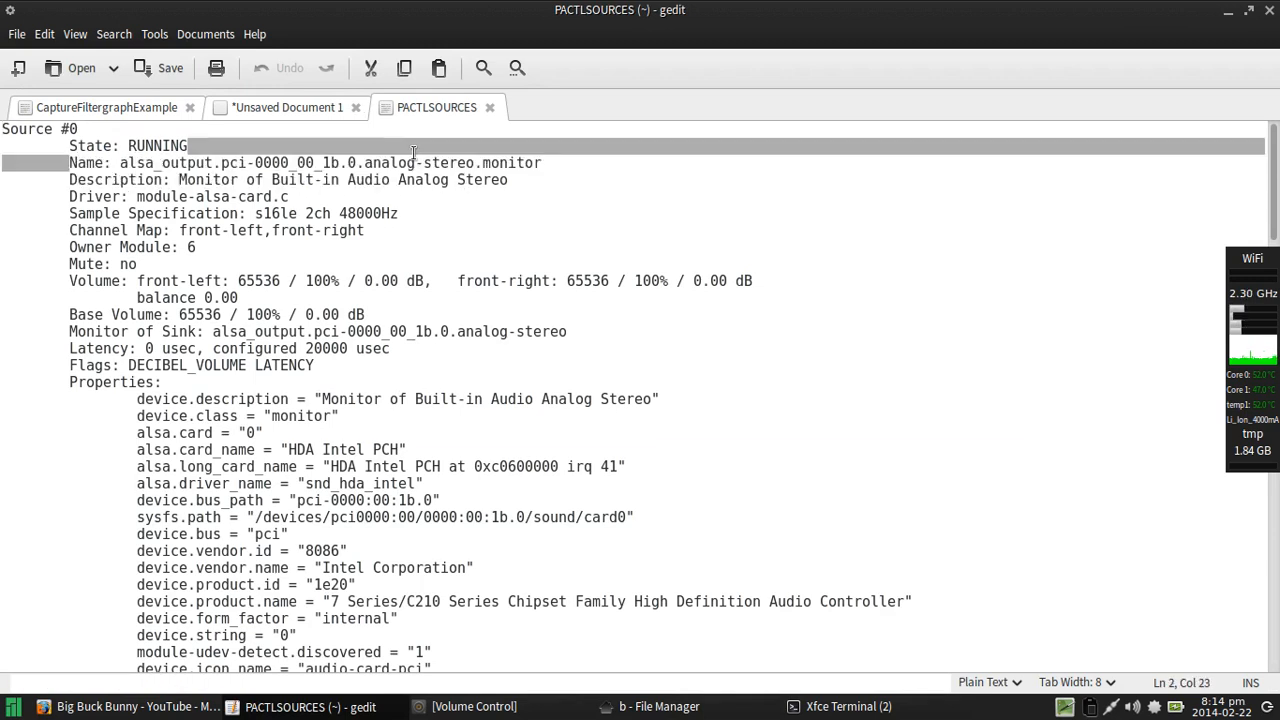
Step: Scroll through PACTLSOURCES, select the Source #0 name, and return to the notes
scroll("down", 3)
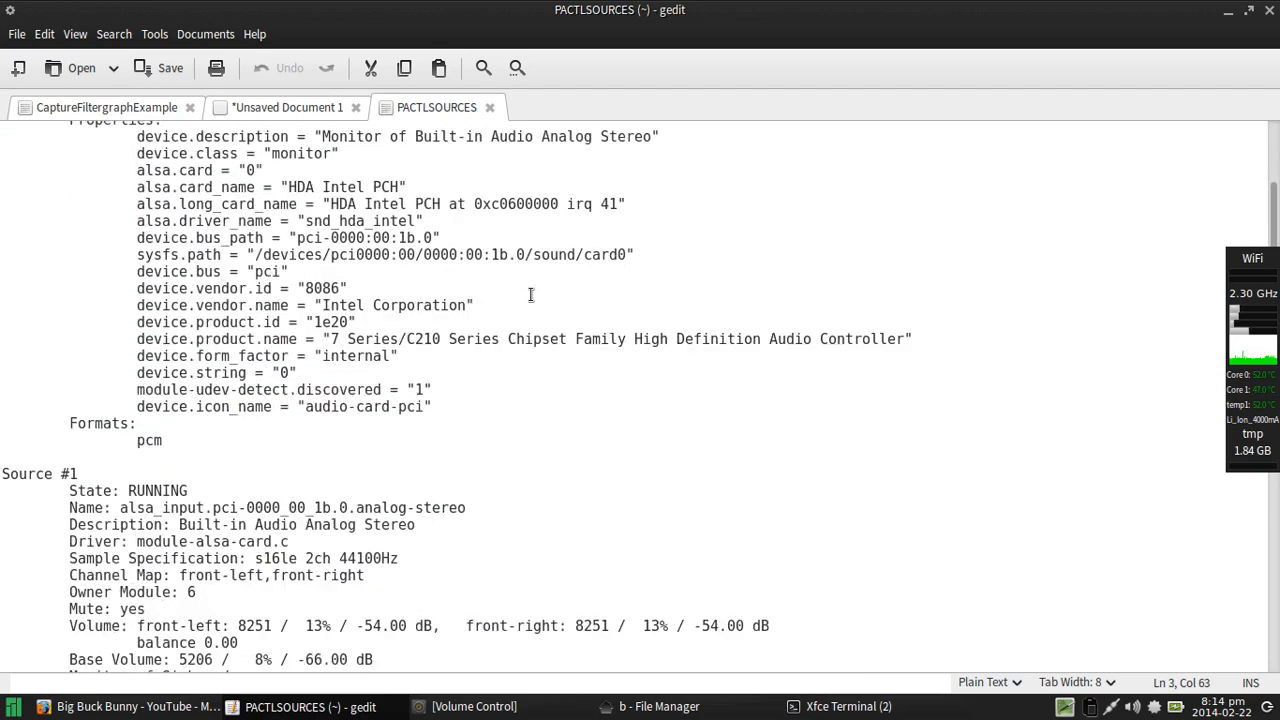
scroll("up", 3)
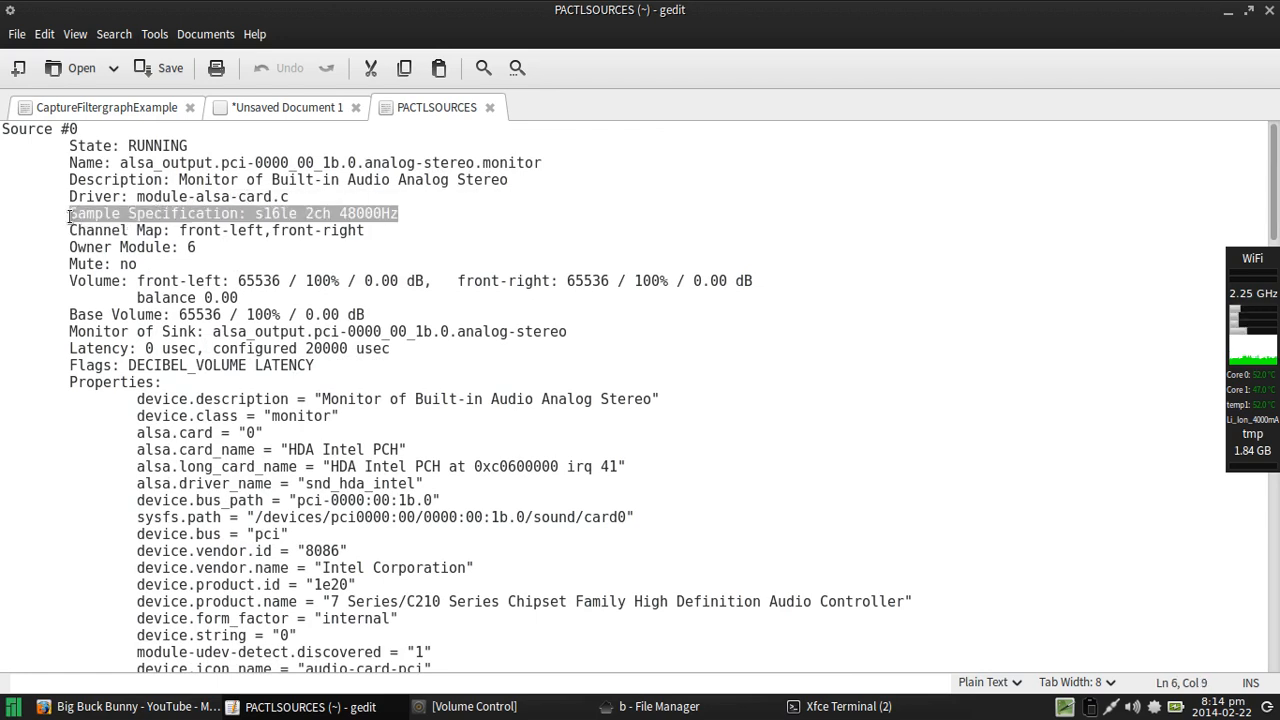
left_click(366, 230)
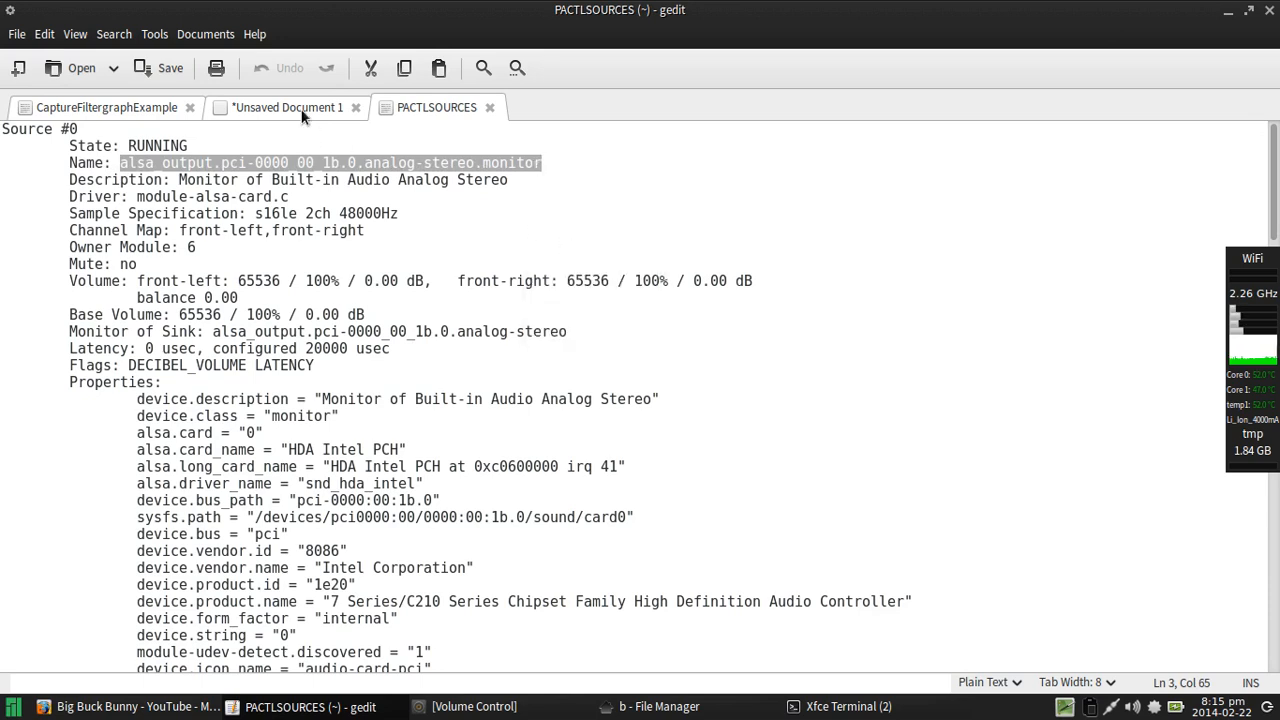
left_click(288, 107)
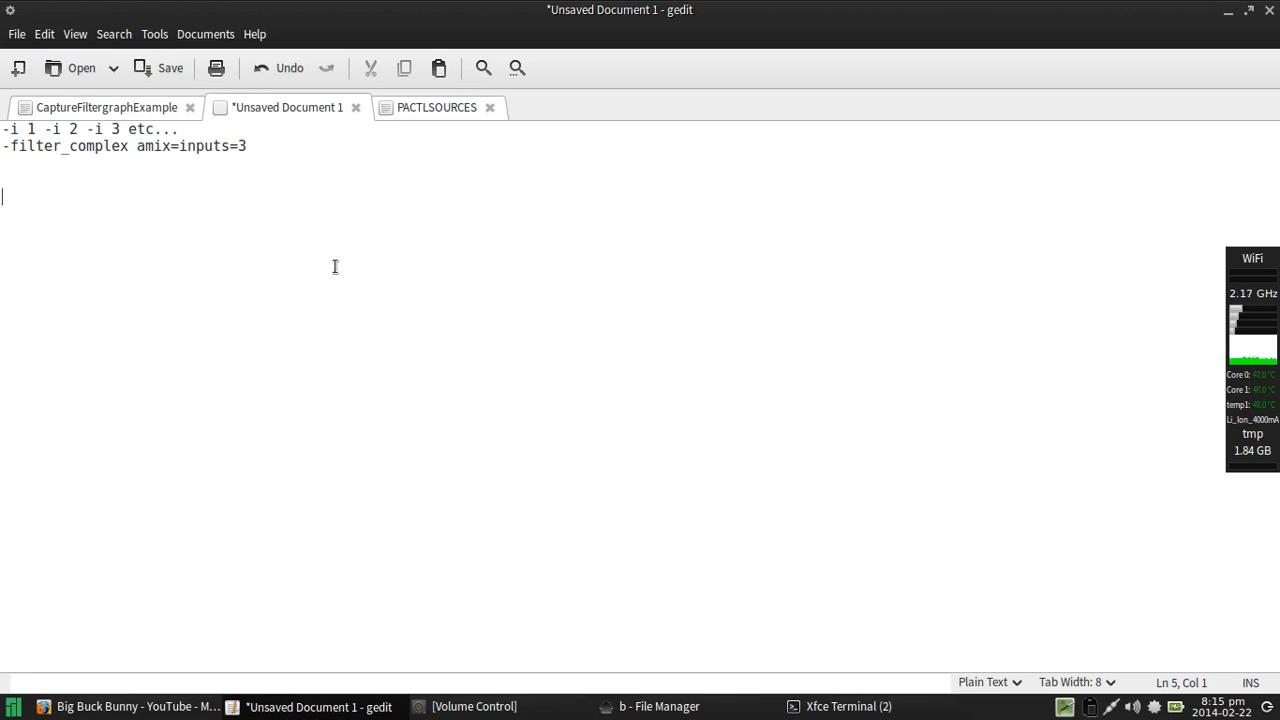
Step: Add a notes line, typing '-f alsa -i default' then correcting it to '-f pulse -ac'
type("-")
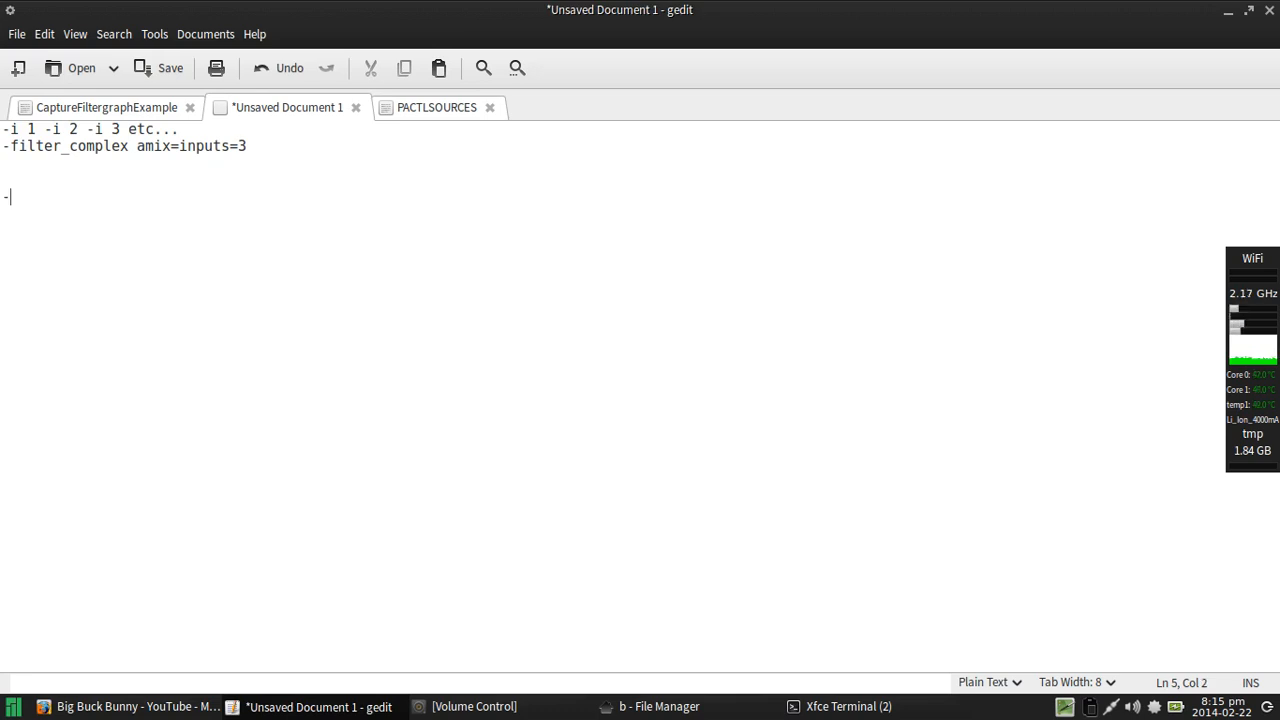
type("f")
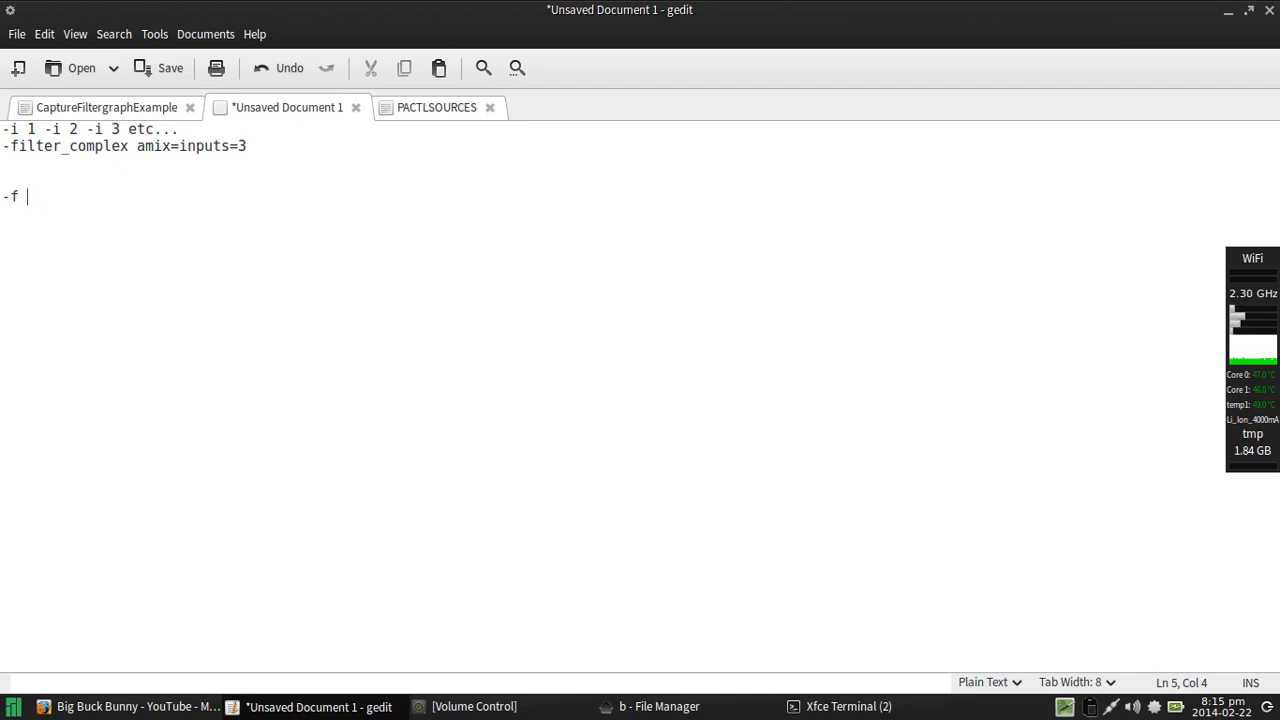
type("alsa")
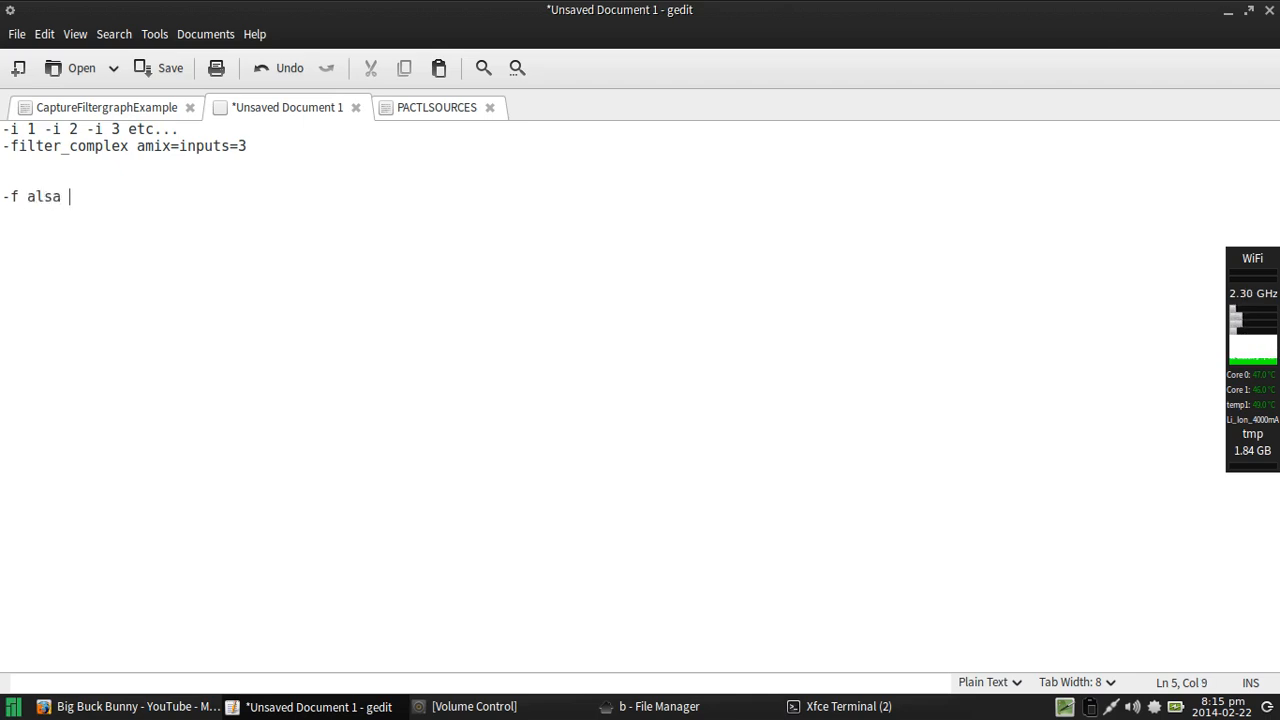
type("-i pul")
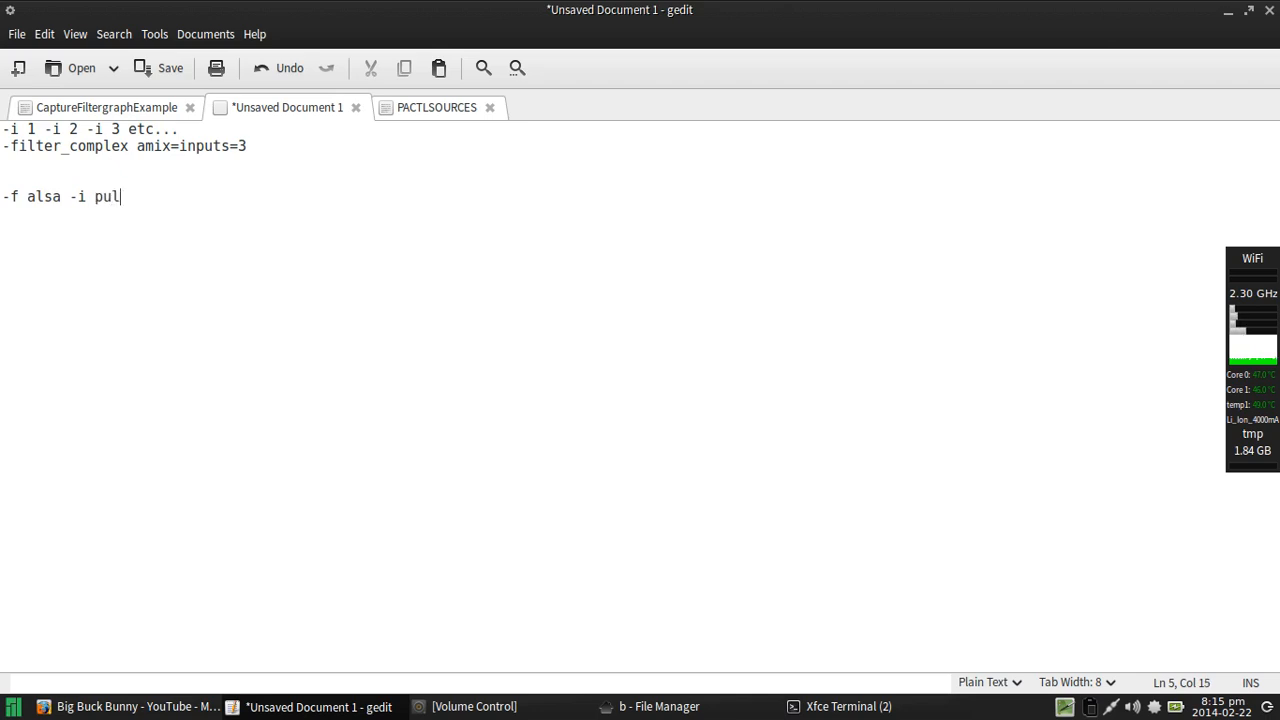
key("BackSpace")
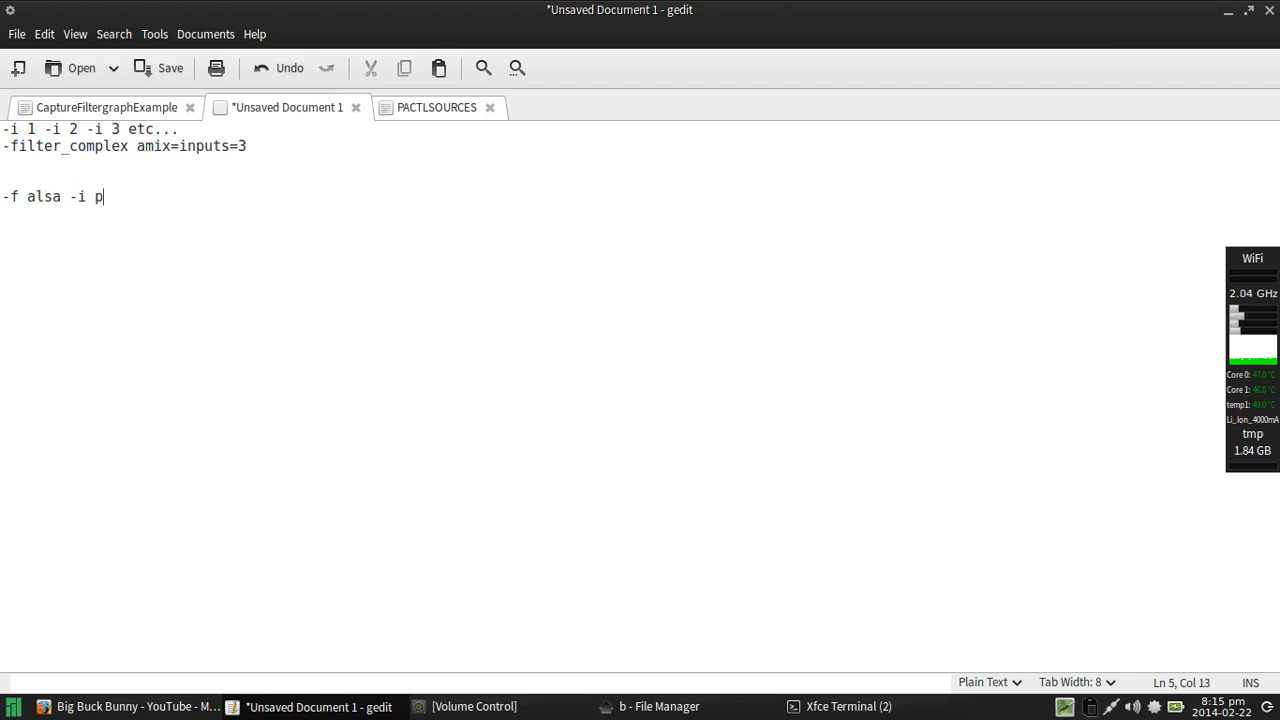
type("efault")
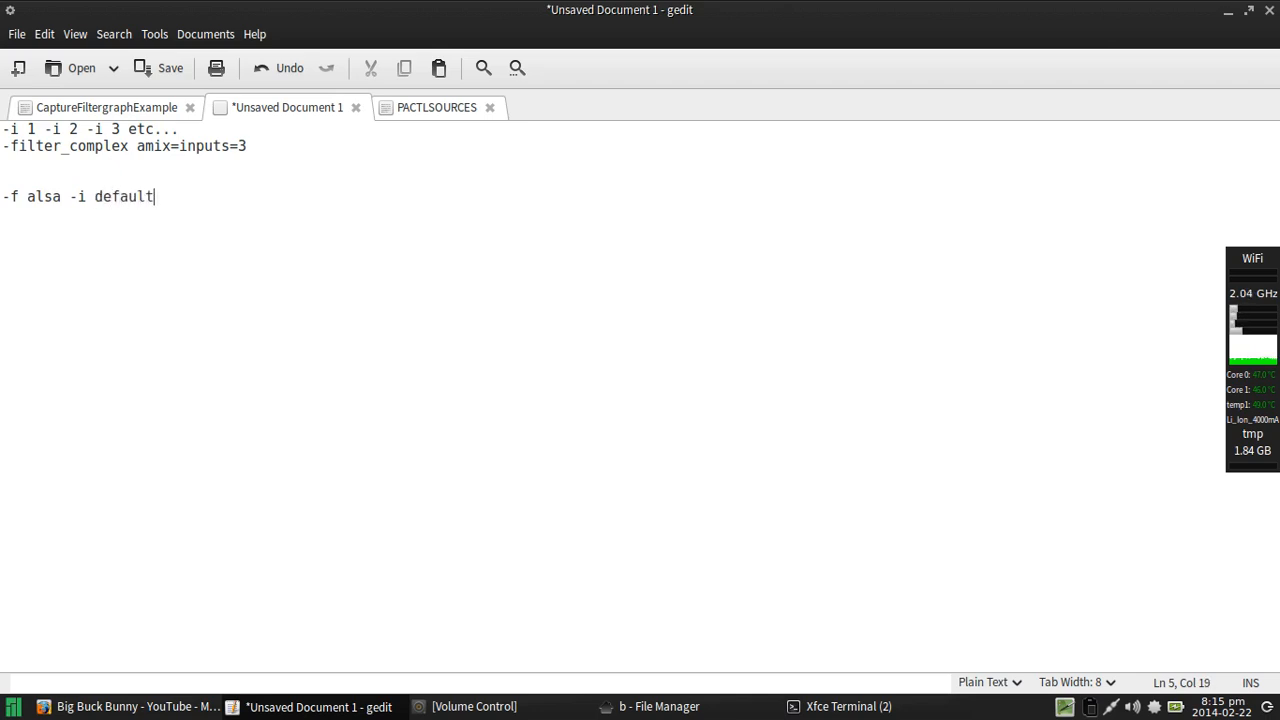
key("BackSpace")
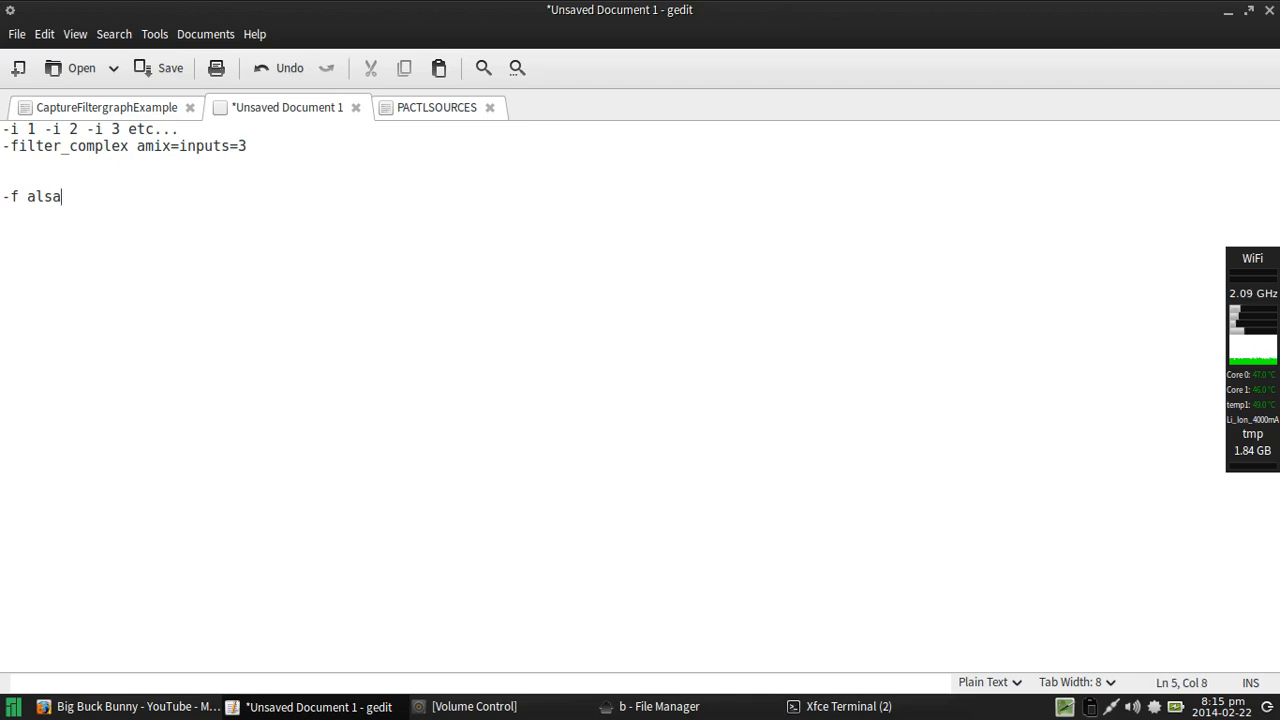
key("BackSpace")
type("pulse")
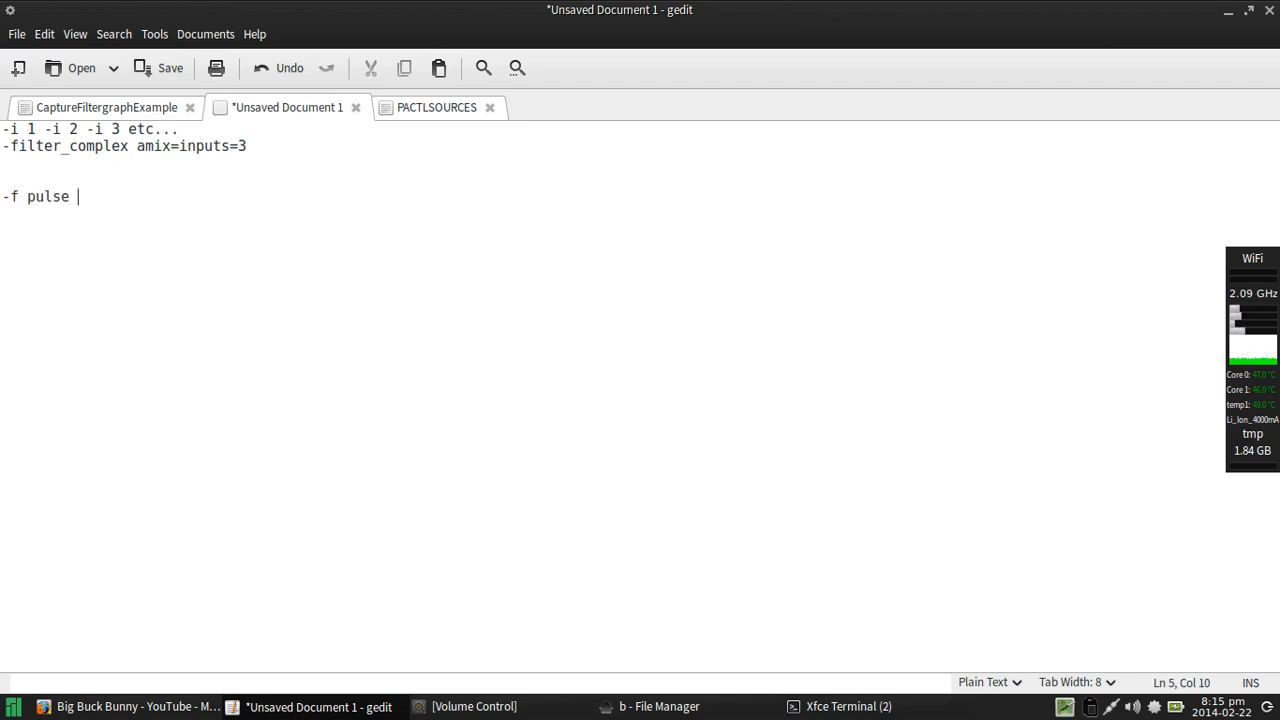
type("-")
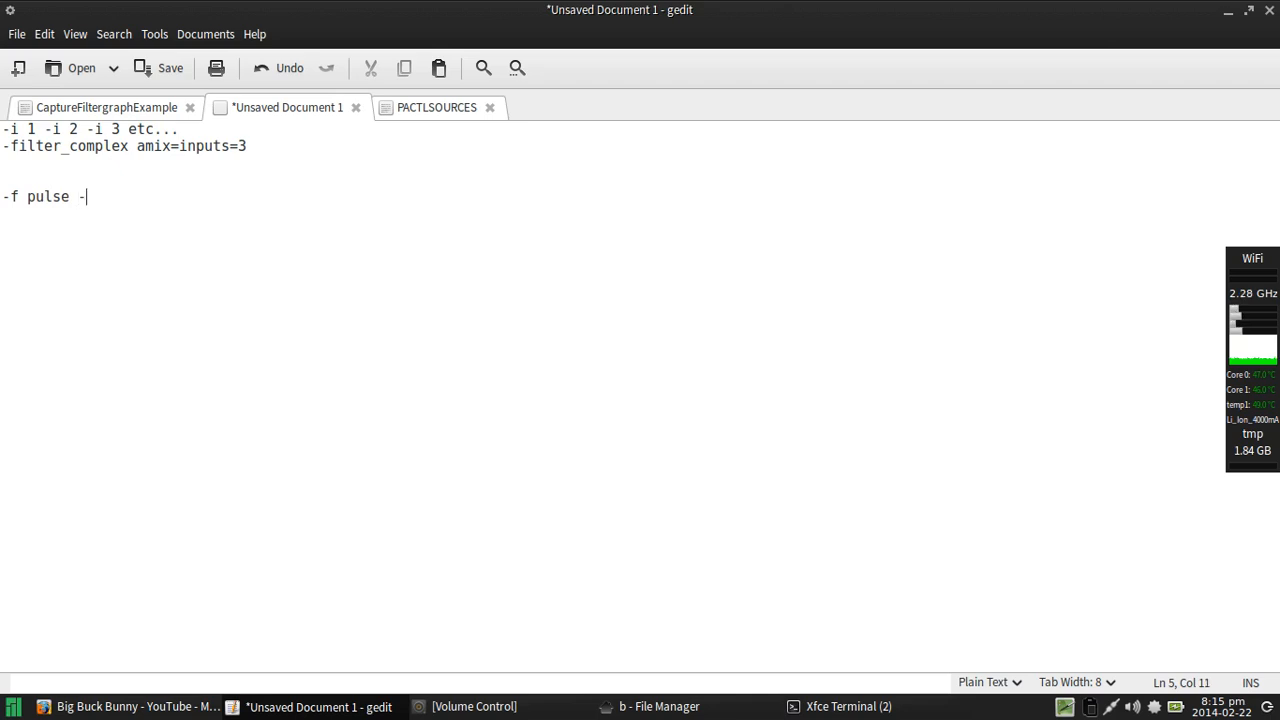
type("ac")
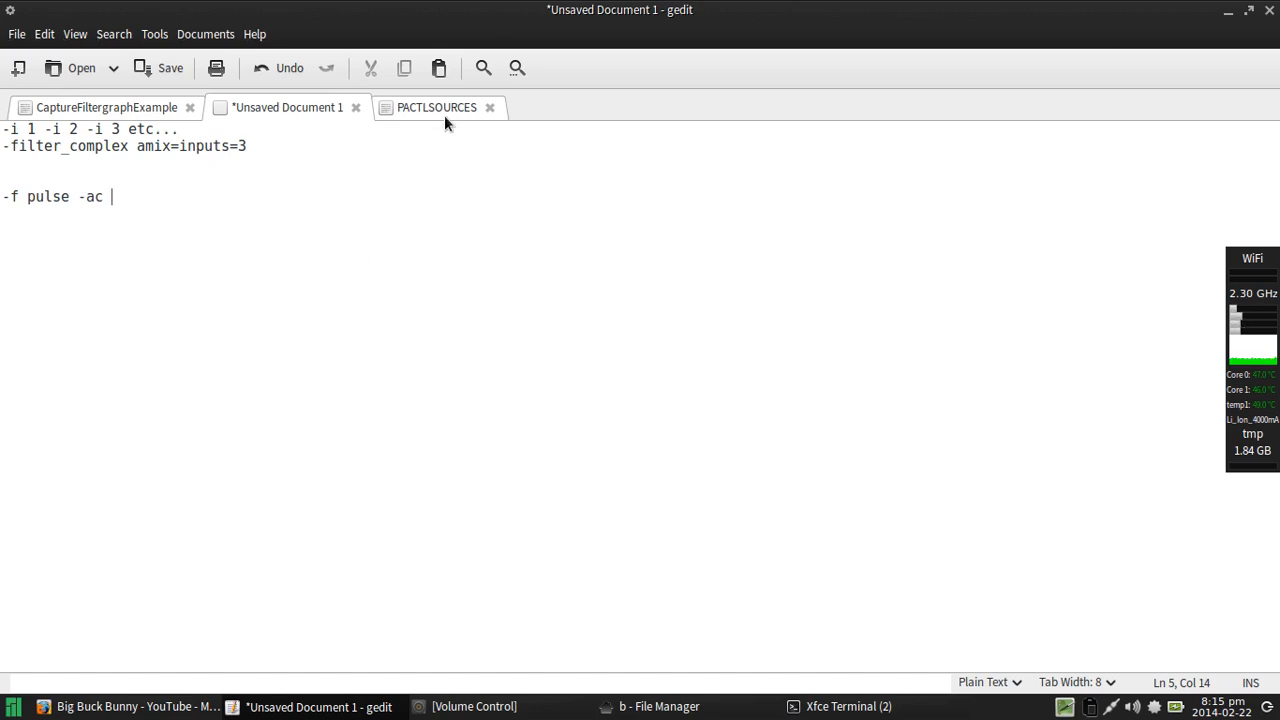
left_click(436, 107)
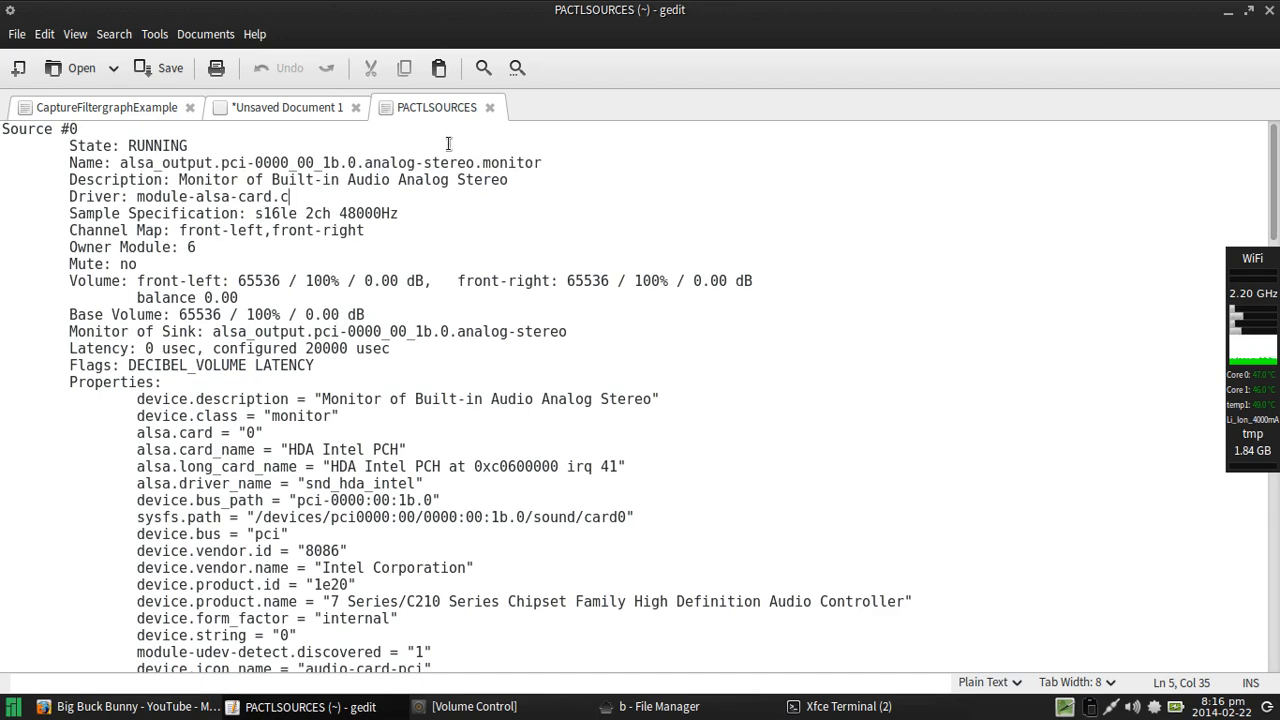
mouse_move(267, 220)
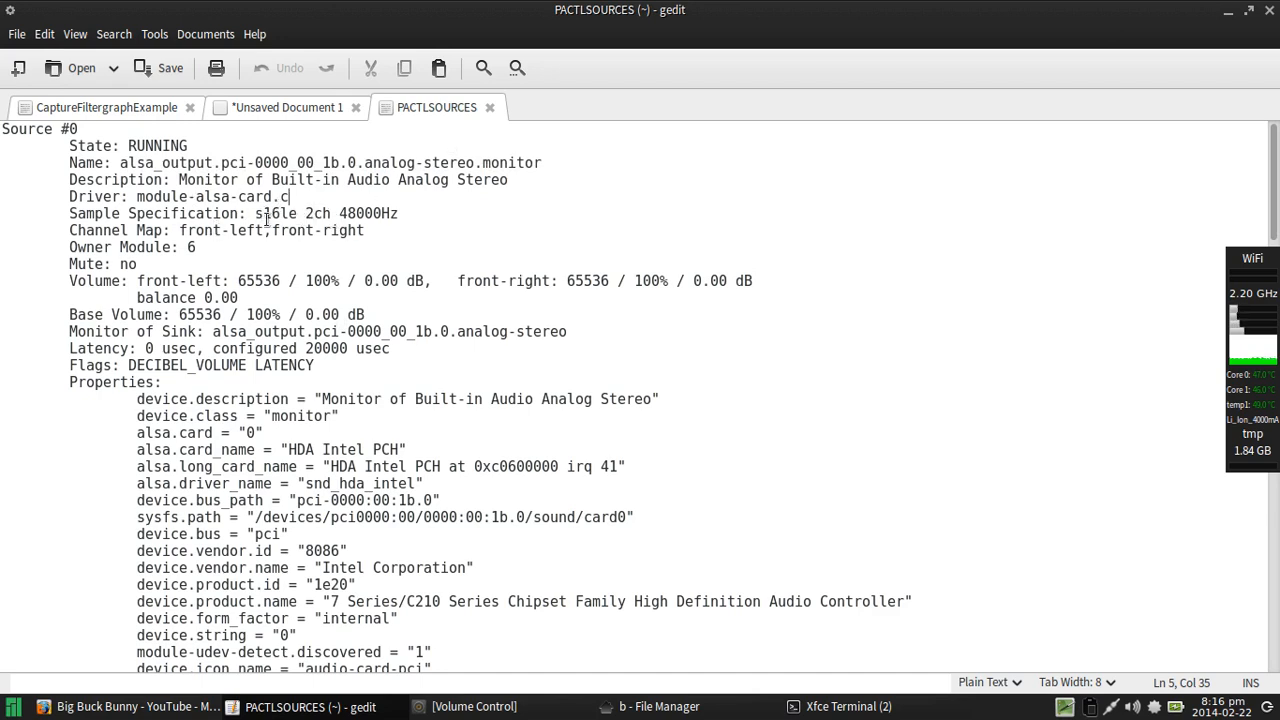
Step: Check the monitor source's 2ch 48000Hz spec in PACTLSOURCES, then return to the notes
left_click(307, 213)
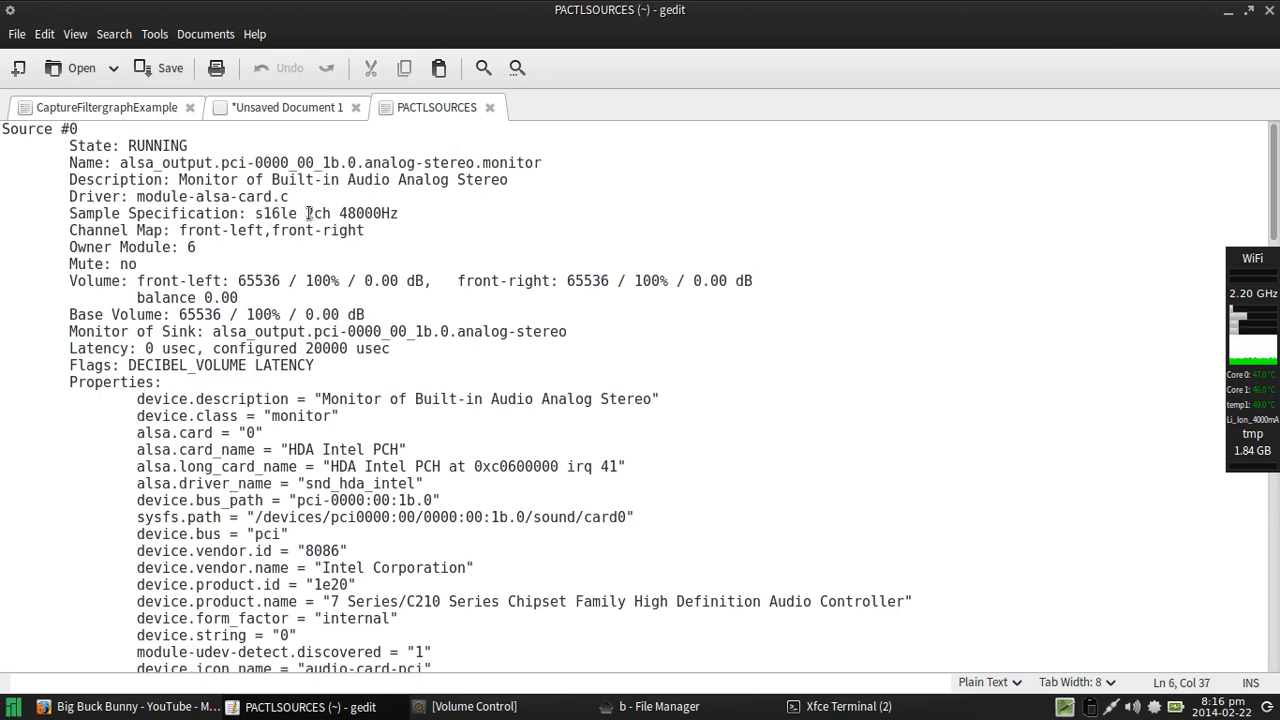
double_click(369, 213)
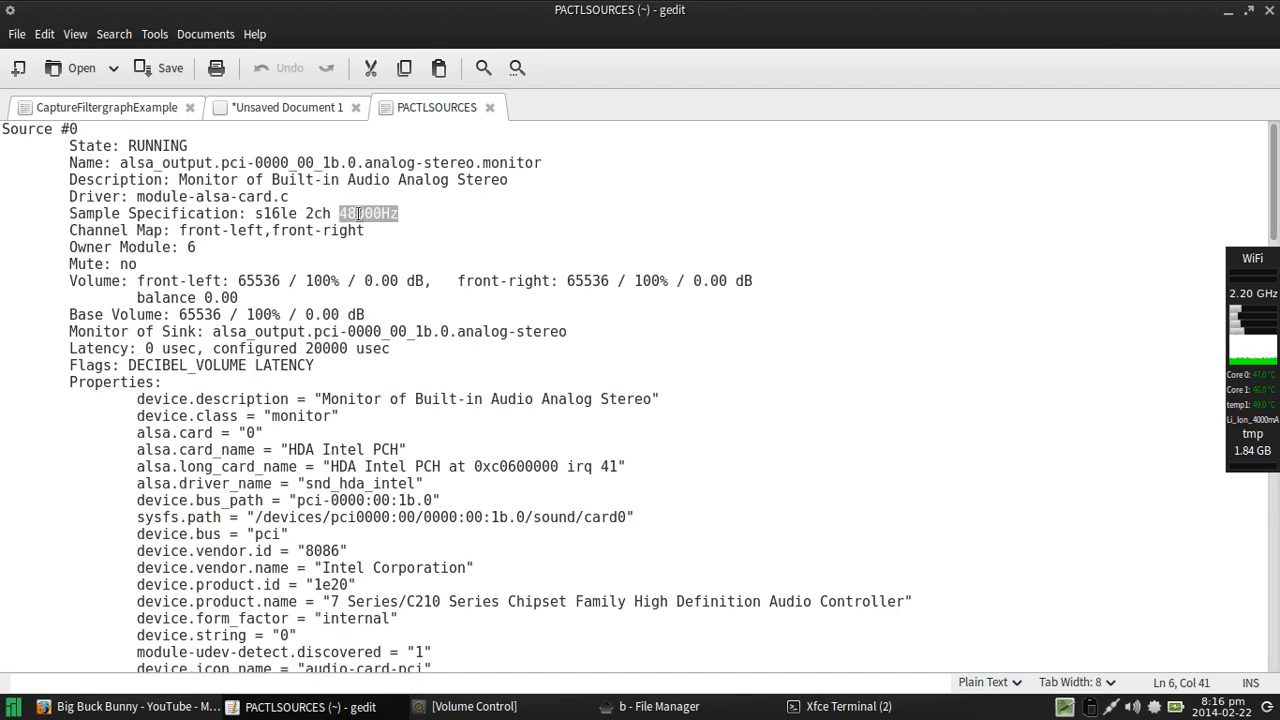
left_click(288, 107)
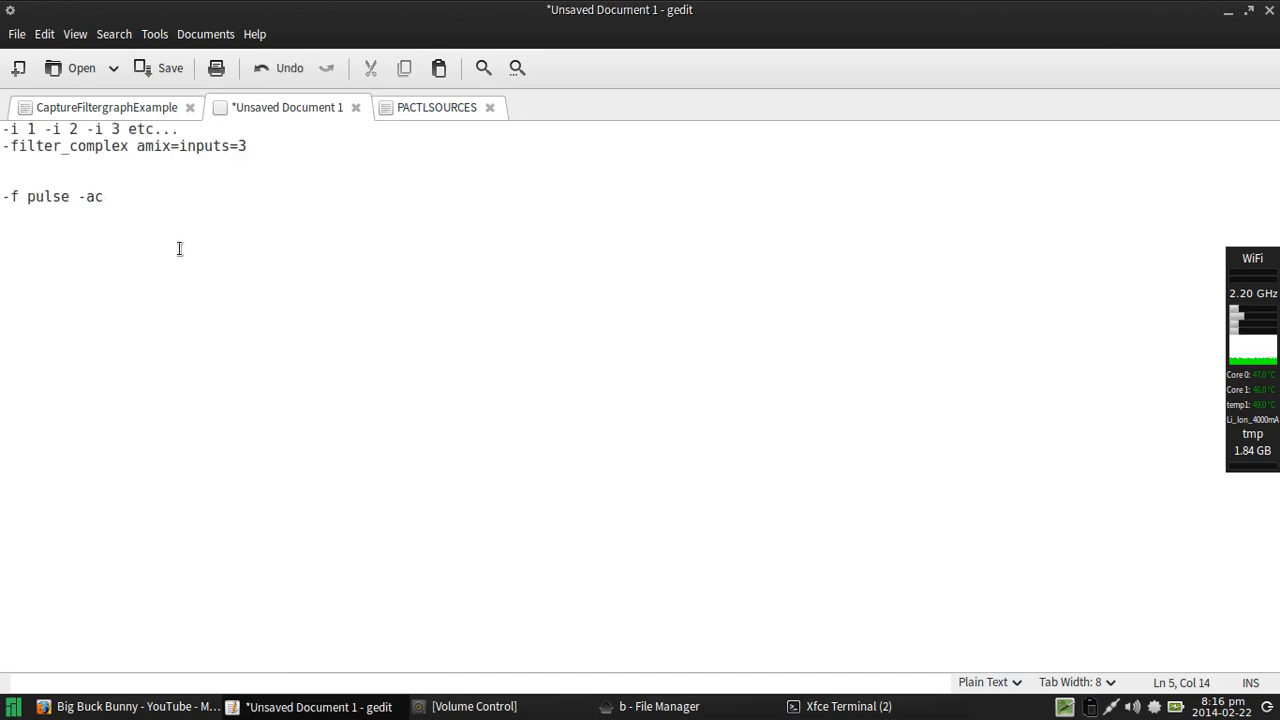
Step: Complete the desktop input line: -ac 2 -ar 48000 -i alsa_output.pci-0000_00_1b.0.analog-stereo.monitor, then a new line
type("2")
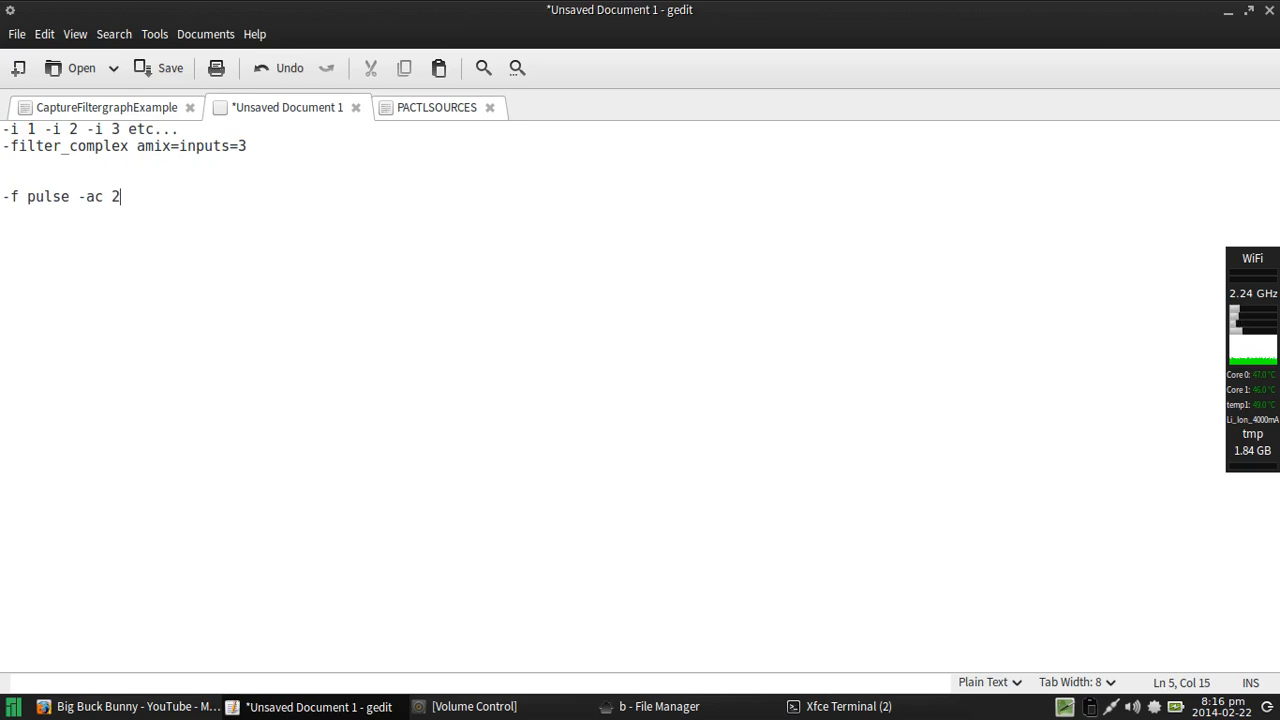
type("-a")
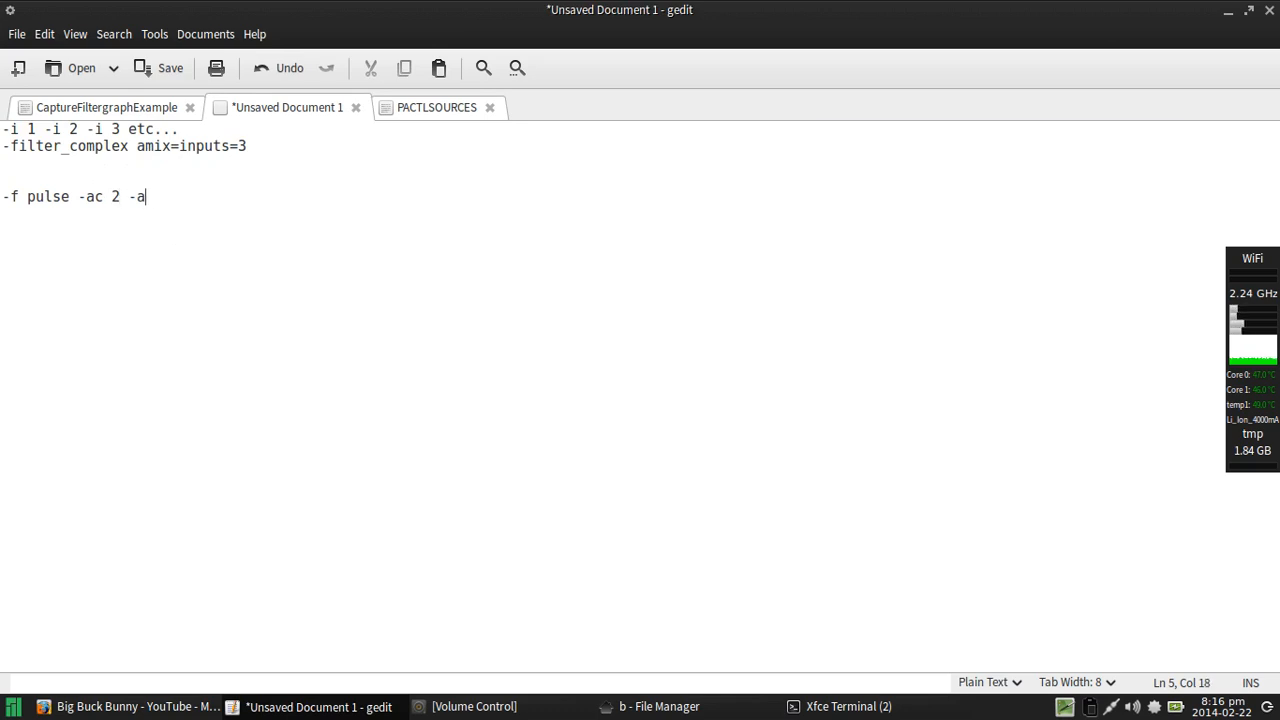
type("r 48")
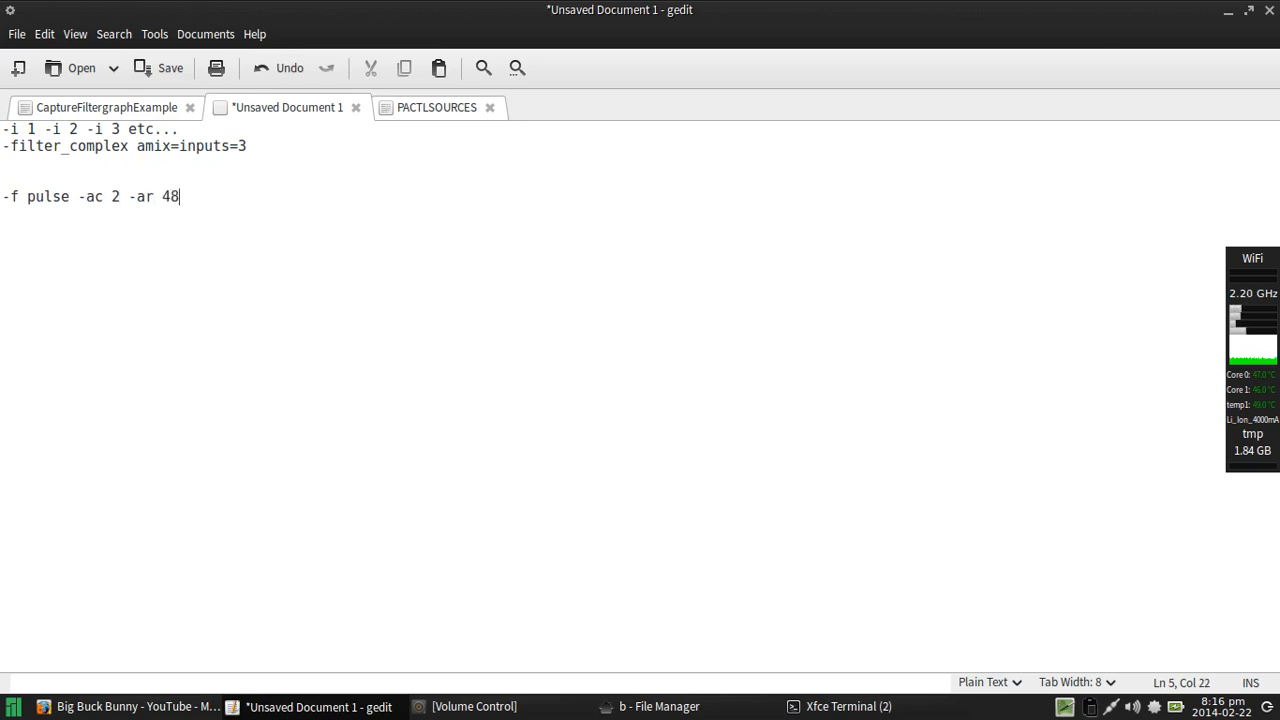
type("000")
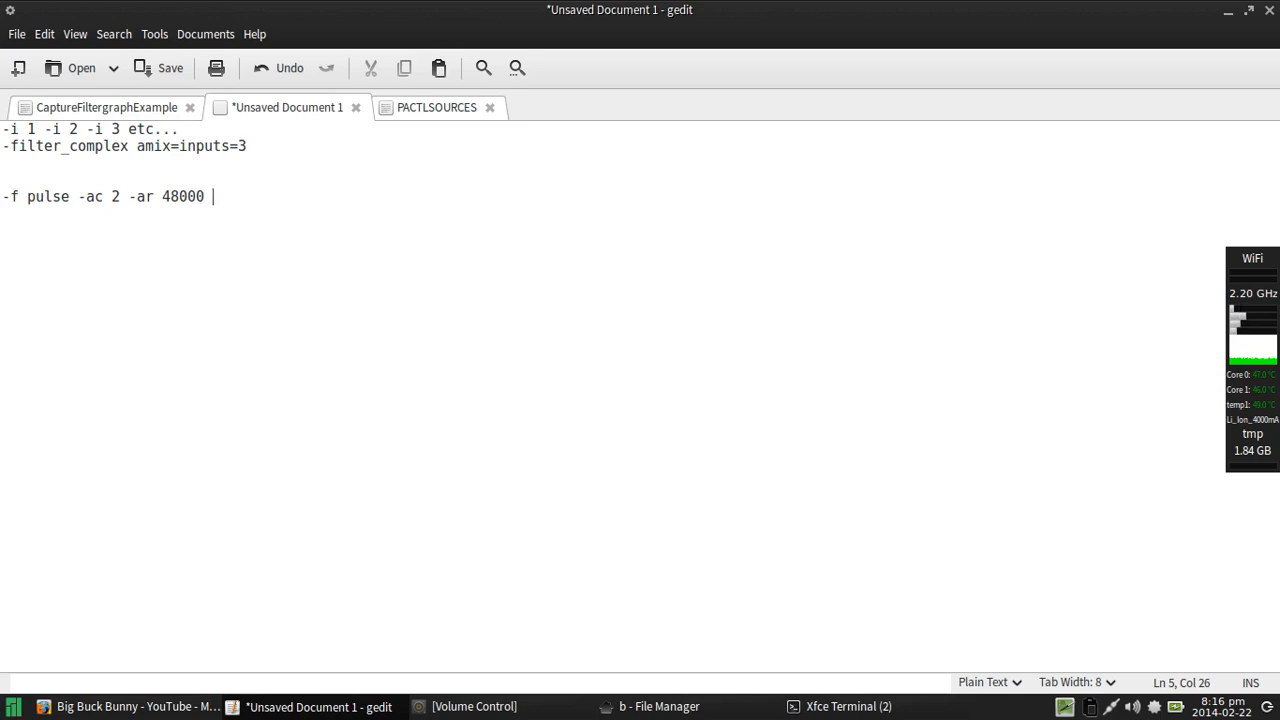
type("-i")
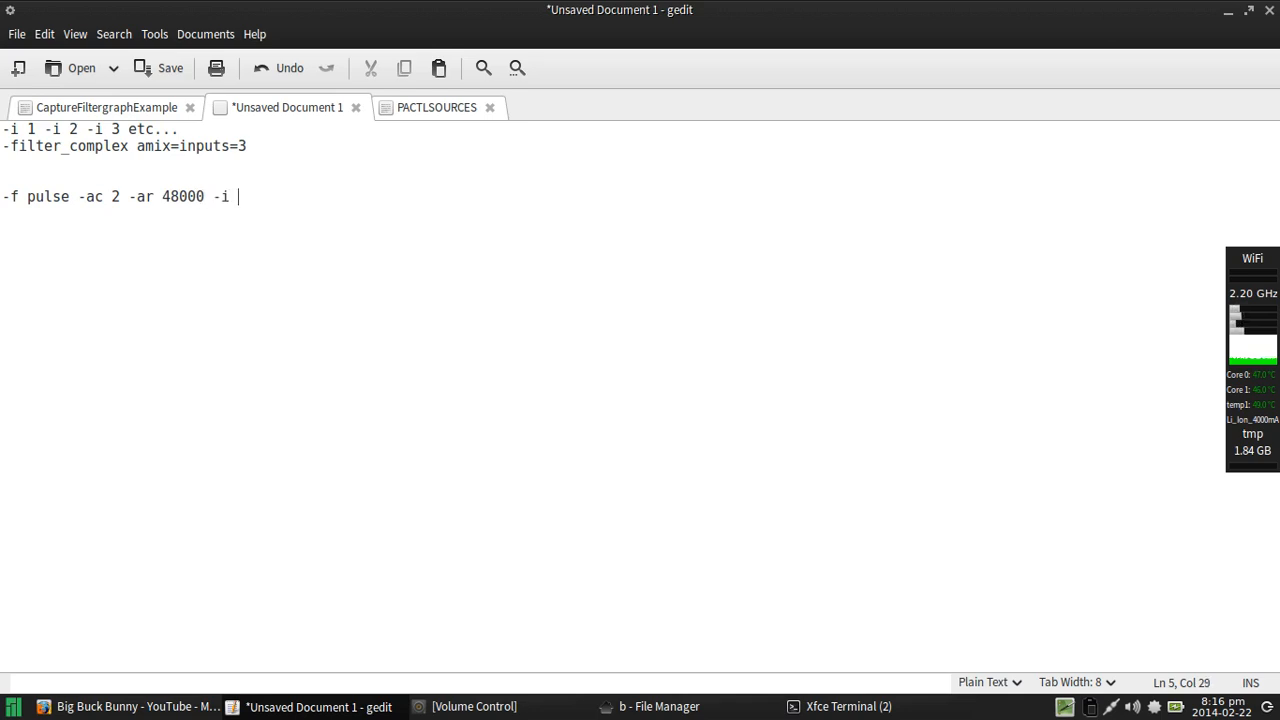
type("alsa_output.pci-0000_00_1b.0.analog-stereo.monitor")
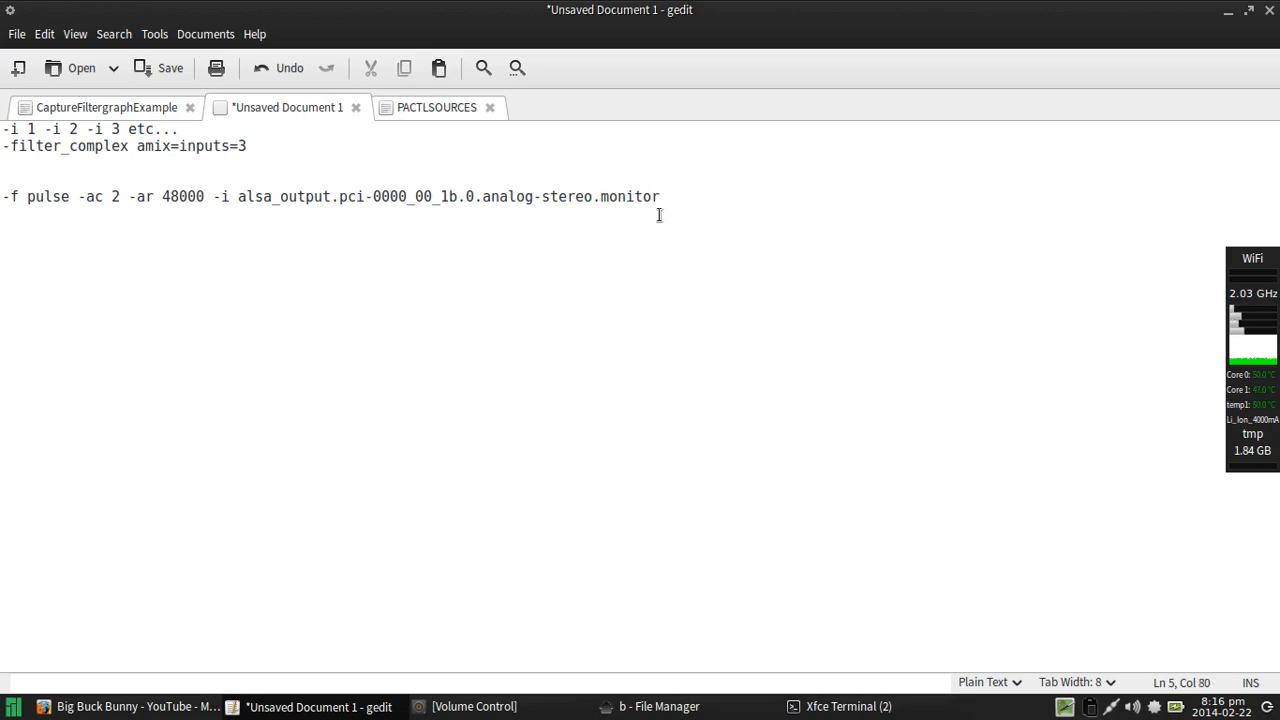
key("Return")
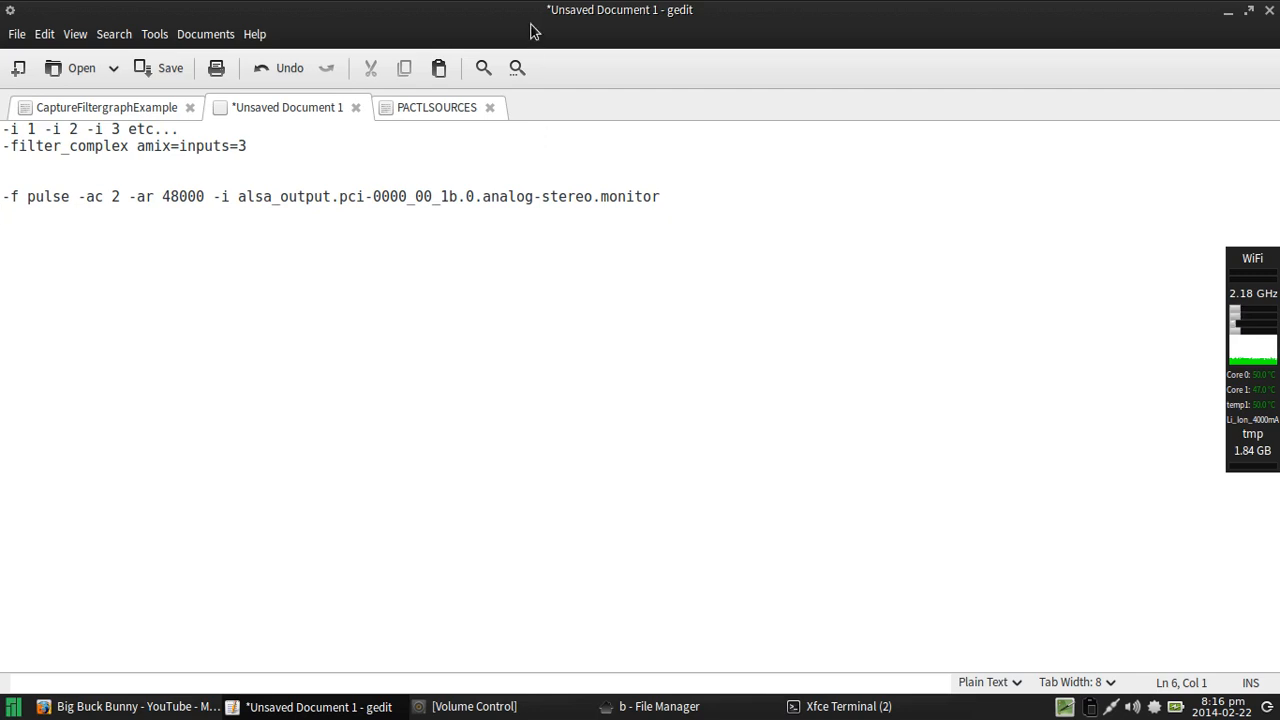
Step: Scroll the PACTLSOURCES listing to Source #2, the AK5370 USB mic at 1ch 44100Hz
left_click(436, 107)
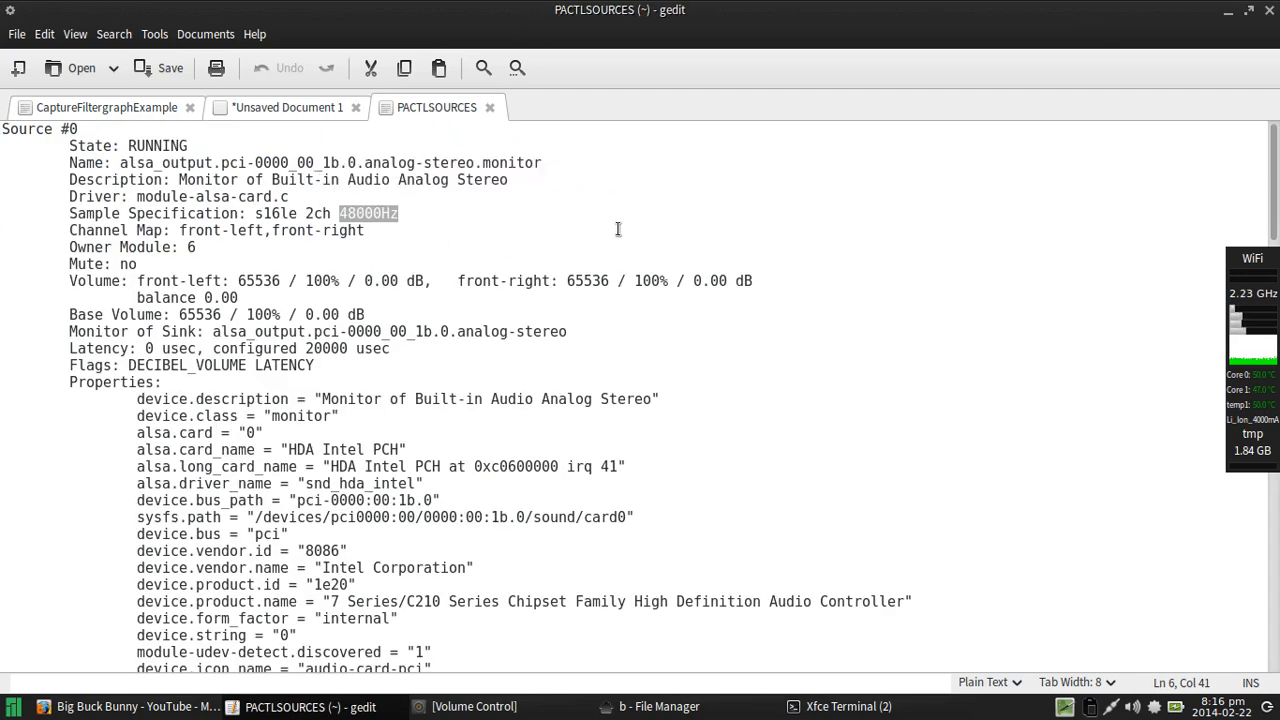
scroll("down", 3)
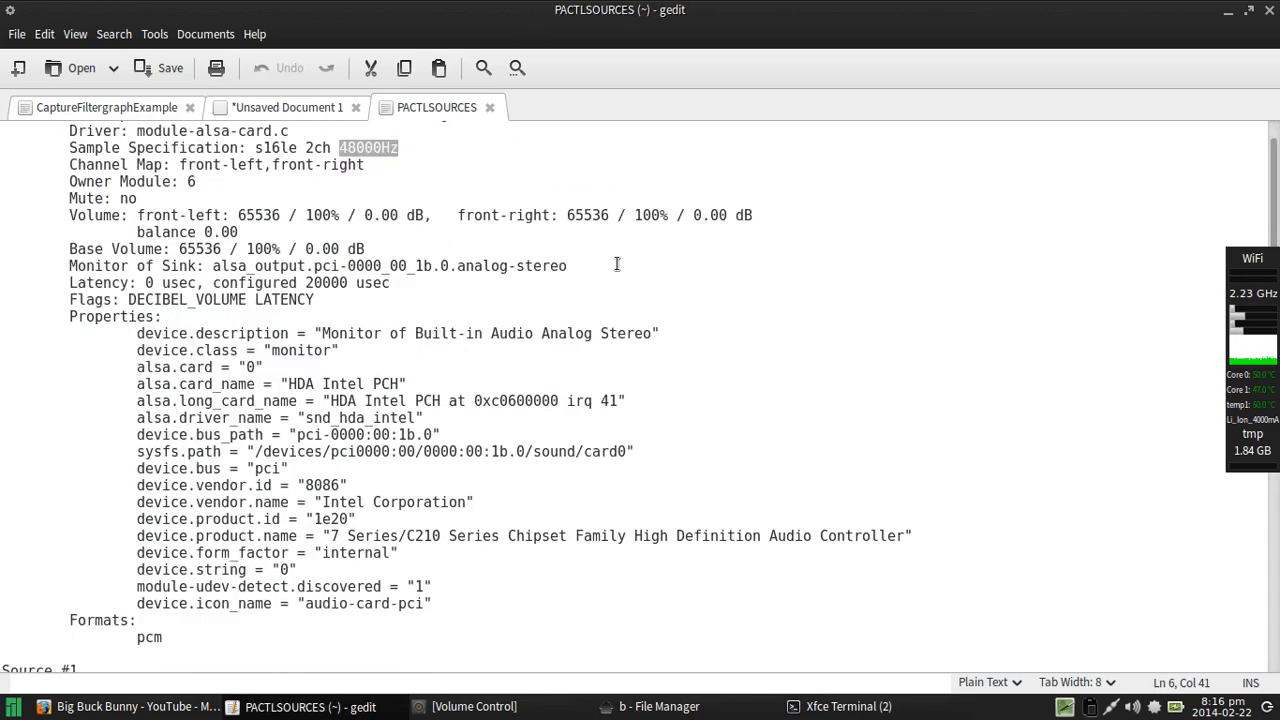
scroll("down", 3)
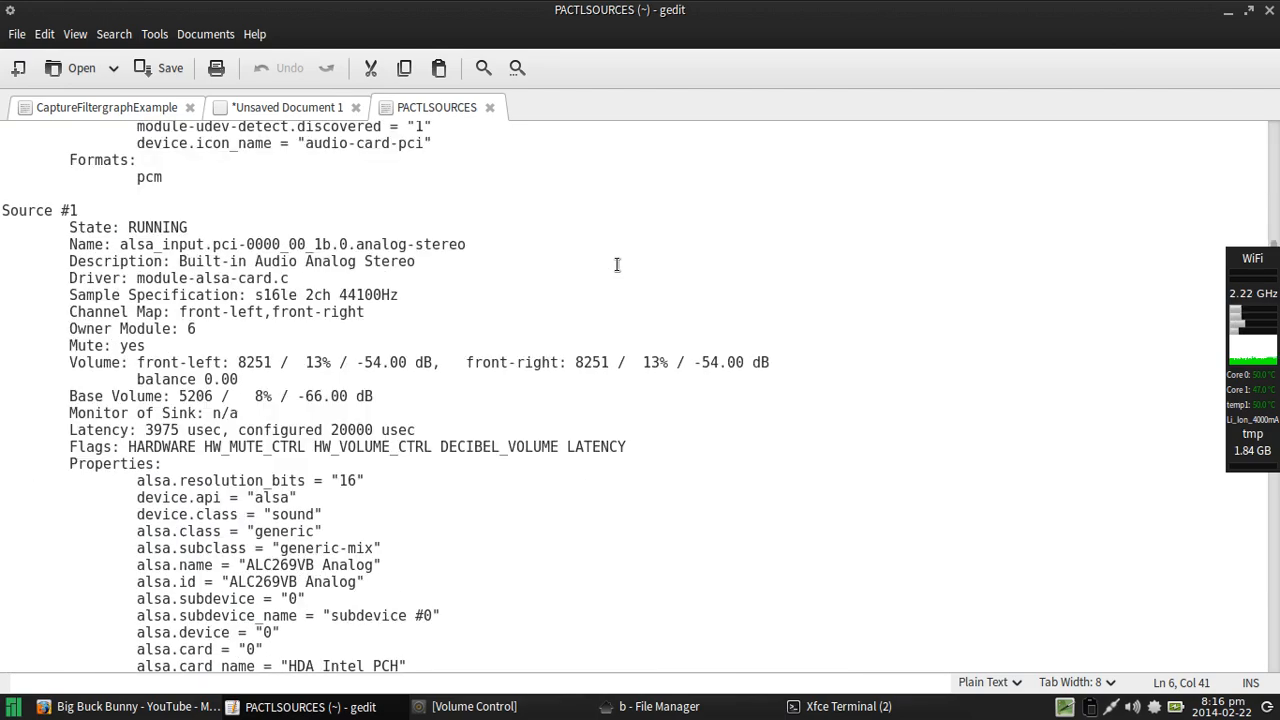
scroll("down", 3)
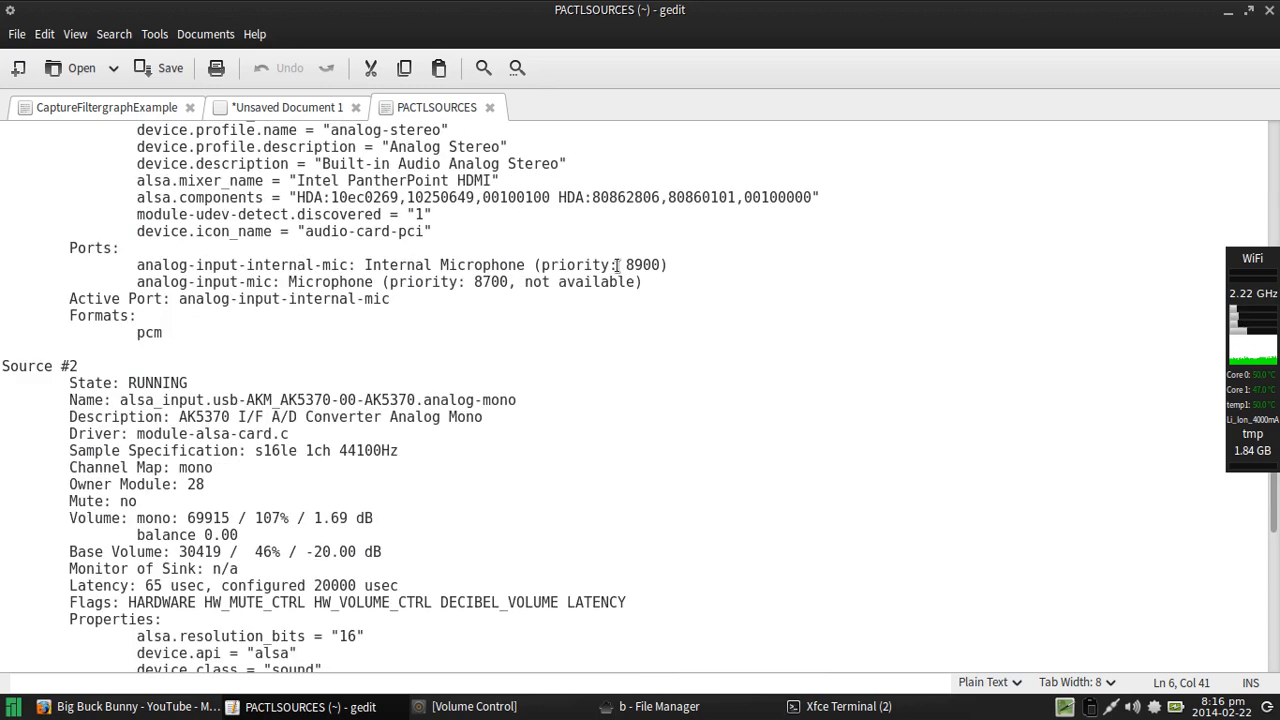
scroll("down", 3)
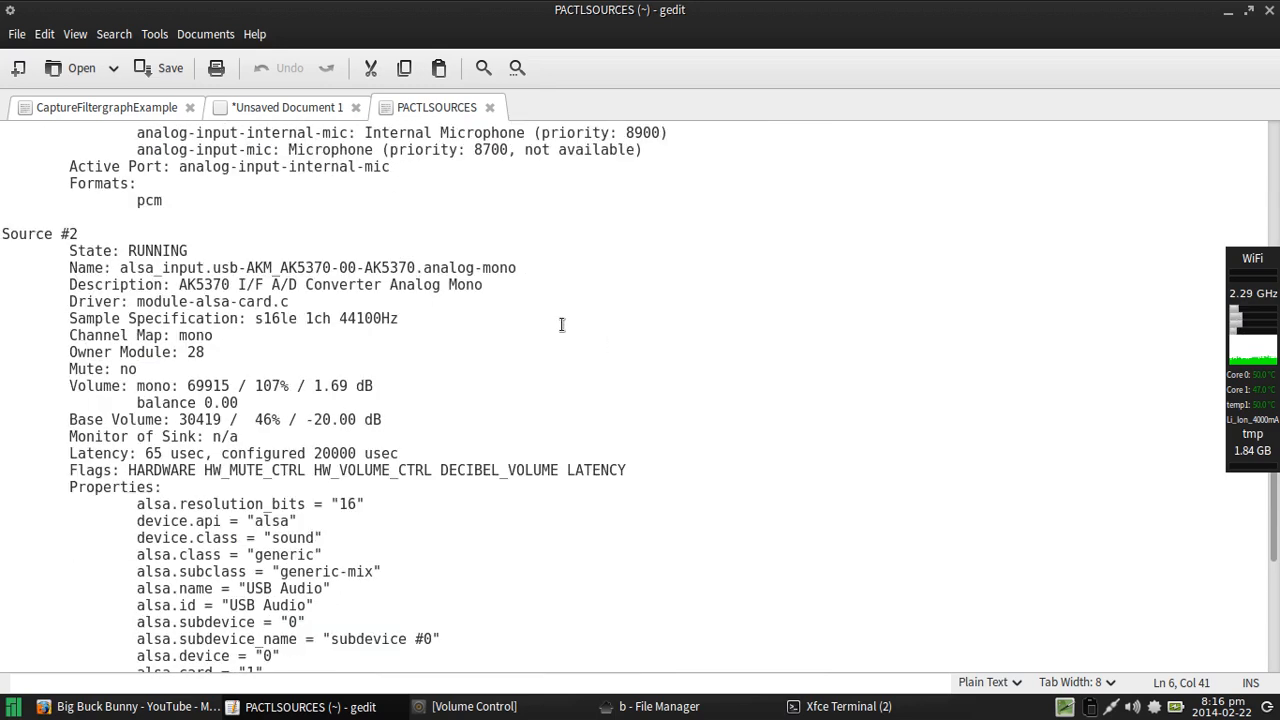
mouse_move(54, 232)
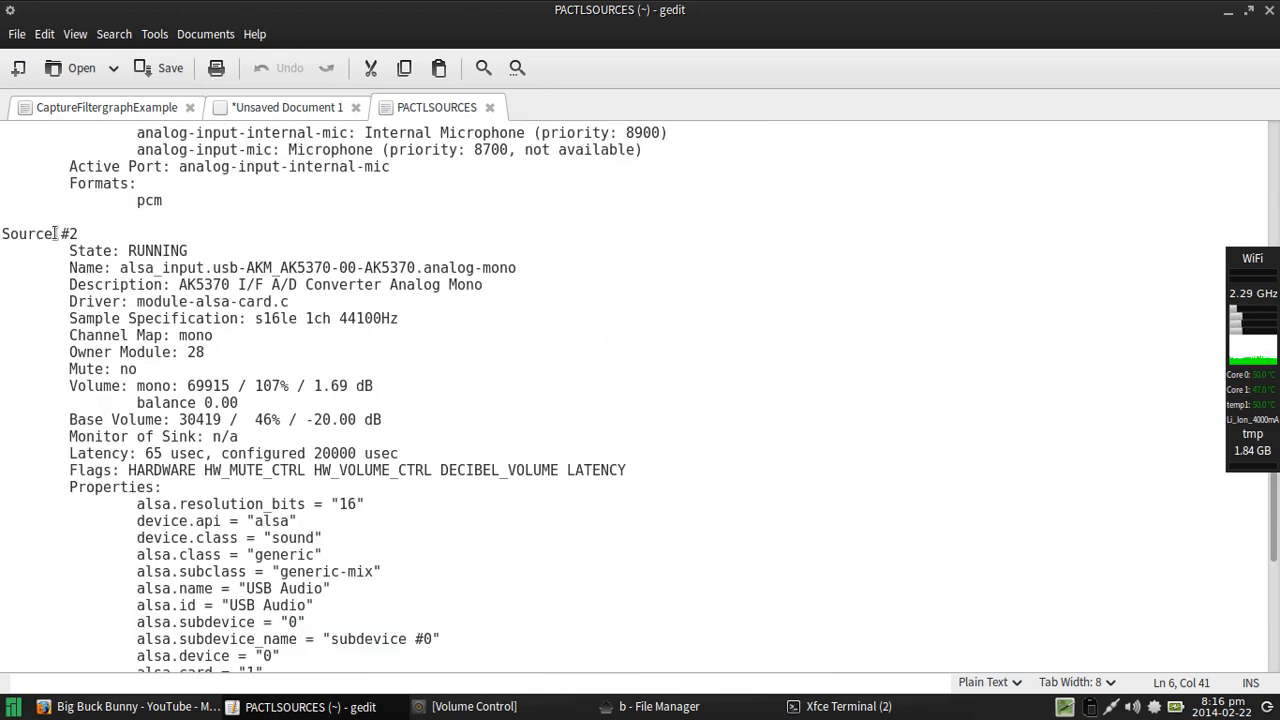
left_click(119, 267)
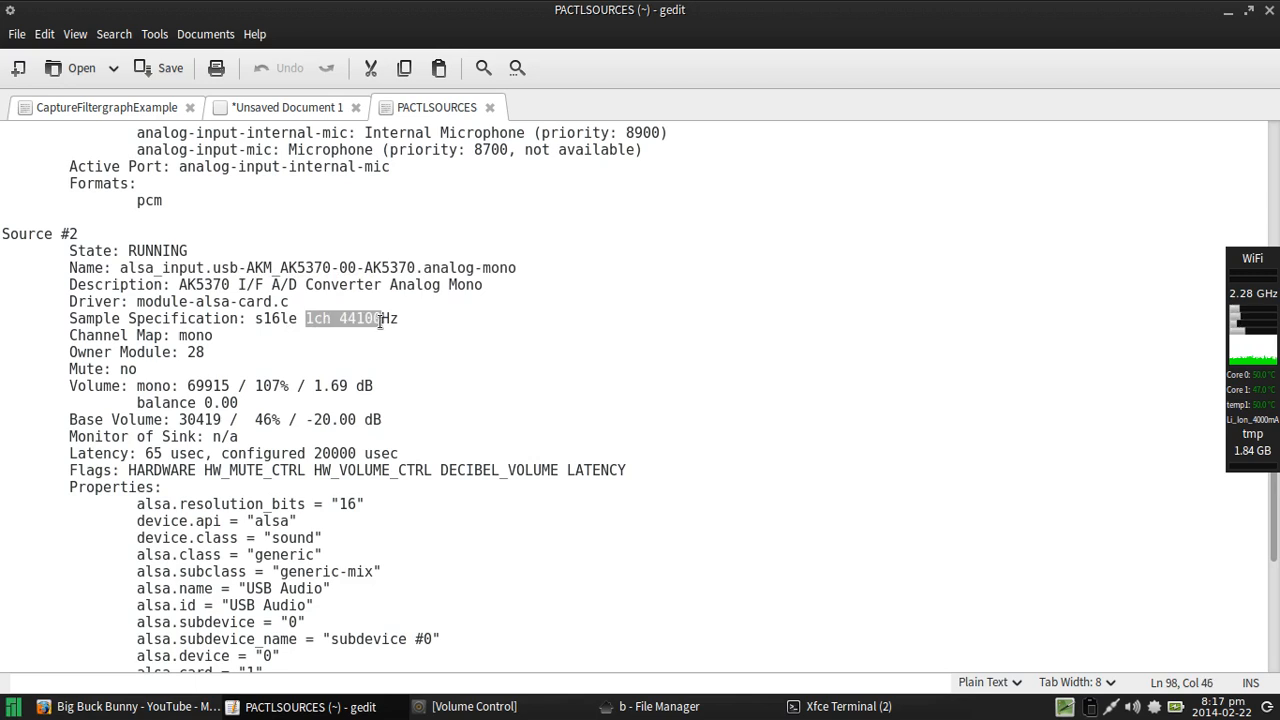
mouse_move(404, 320)
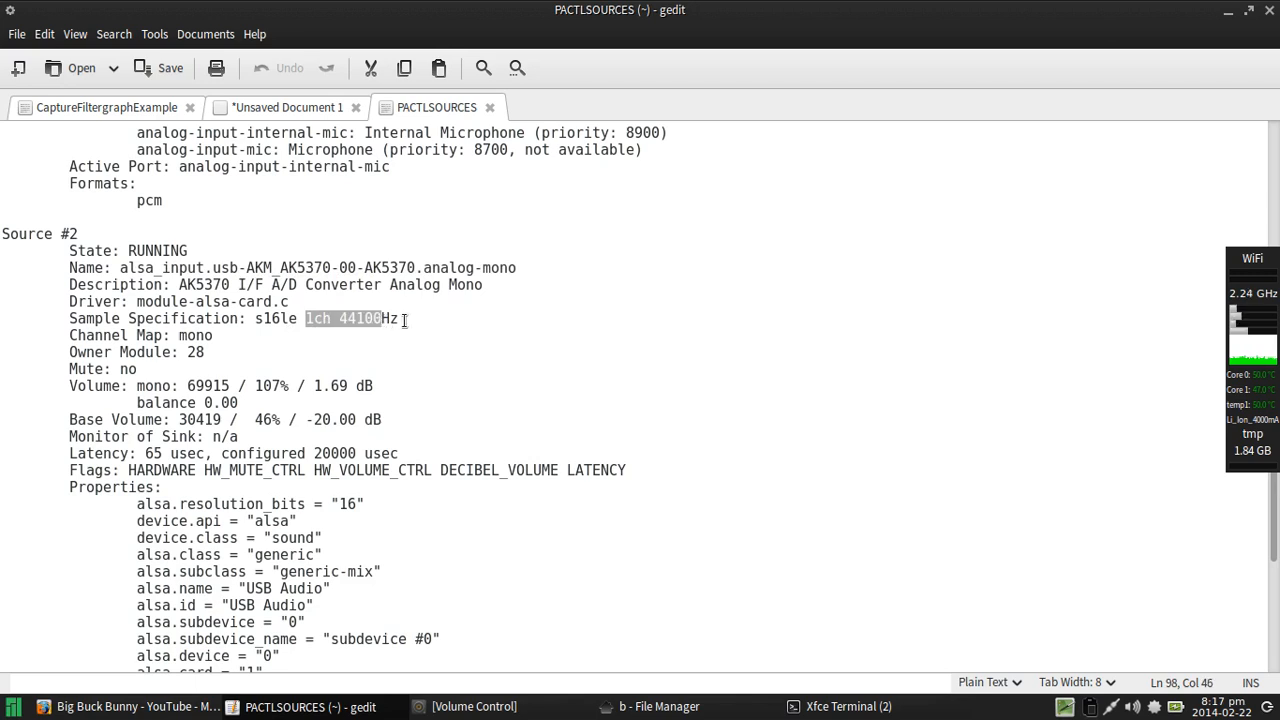
mouse_move(330, 110)
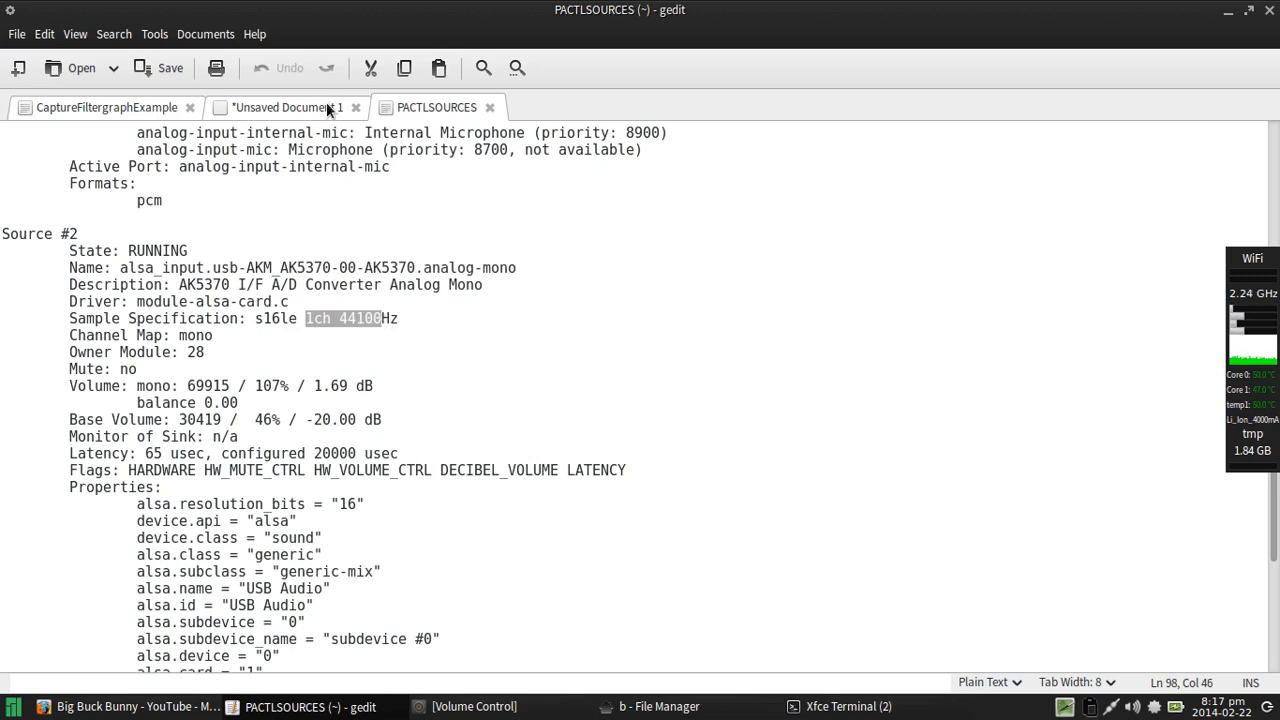
Step: In the notes, add the mic line: -f pulse -ac 1 -ar 44100 -i alsa_input.usb-AKM_AK5370-00-AK5370.analog-mono
left_click(288, 107)
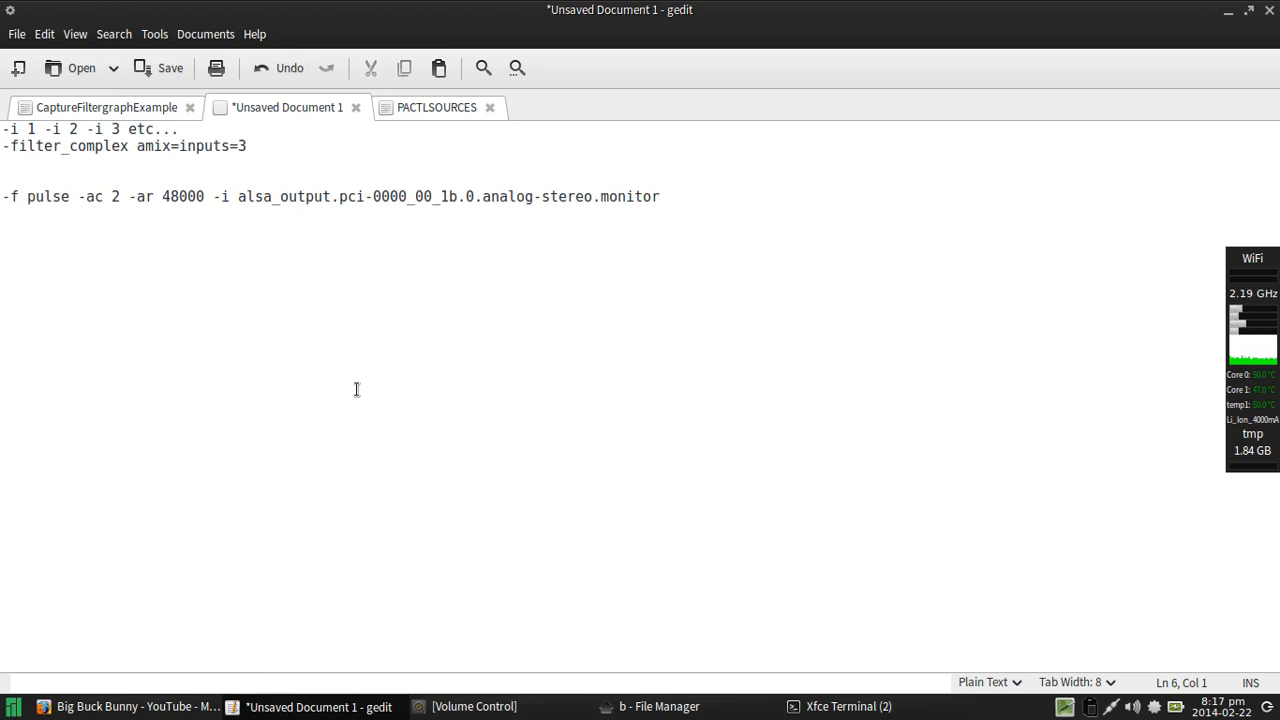
type("-f pu")
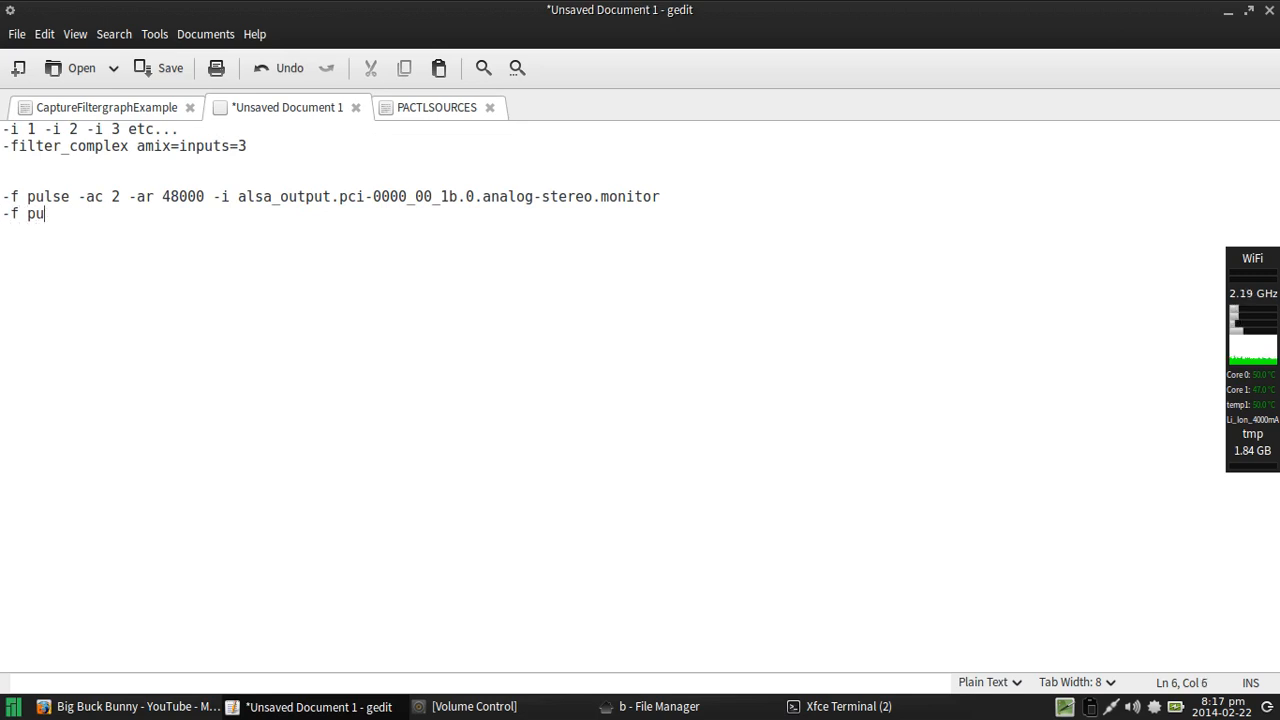
type("lse")
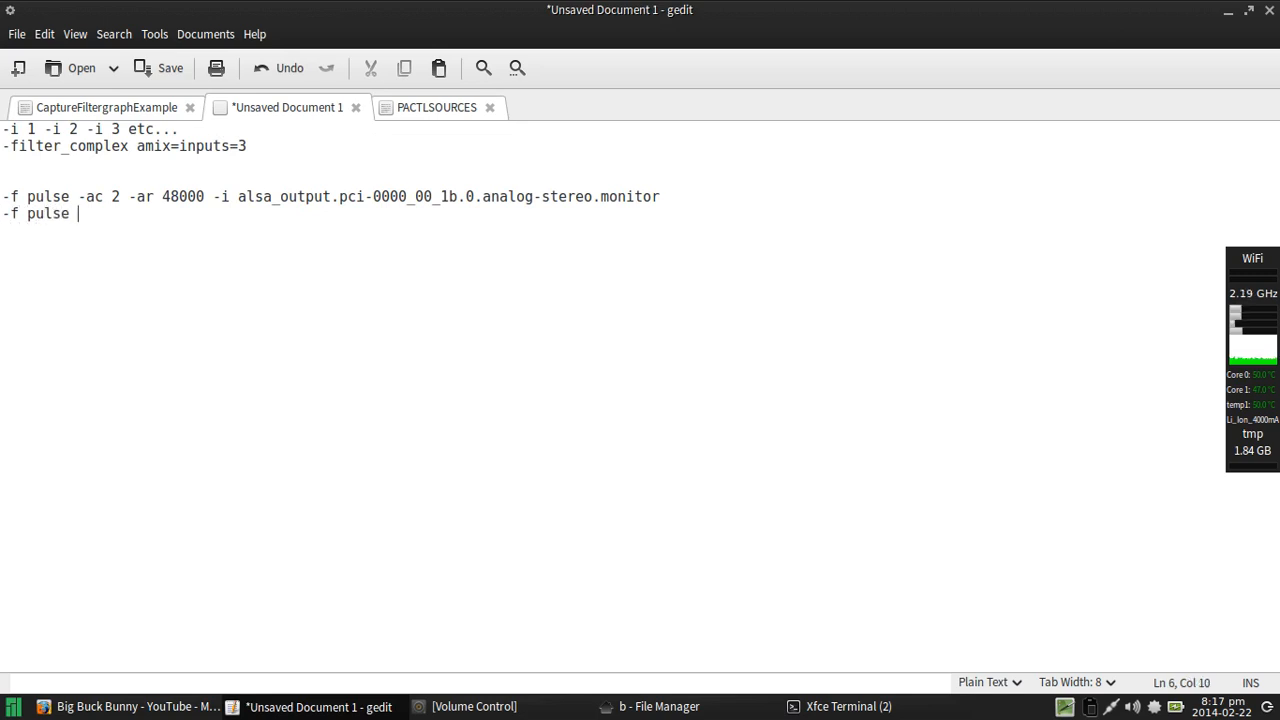
type("-ac")
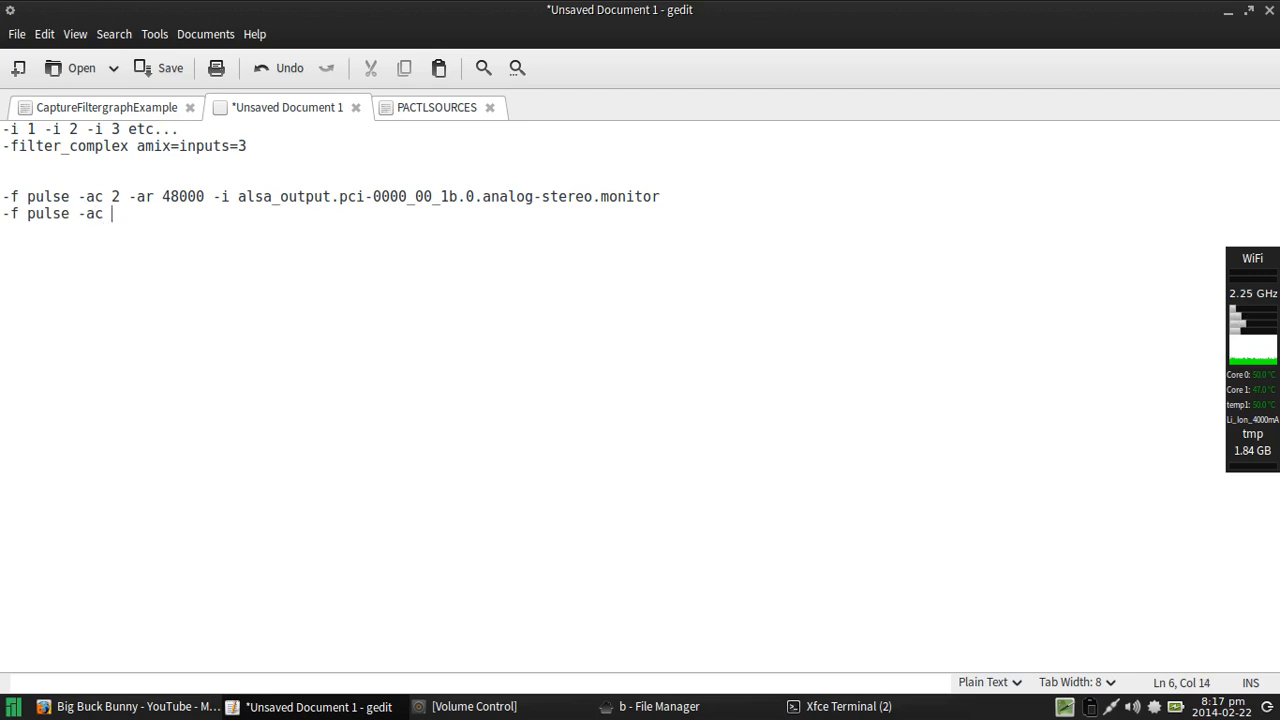
mouse_move(335, 459)
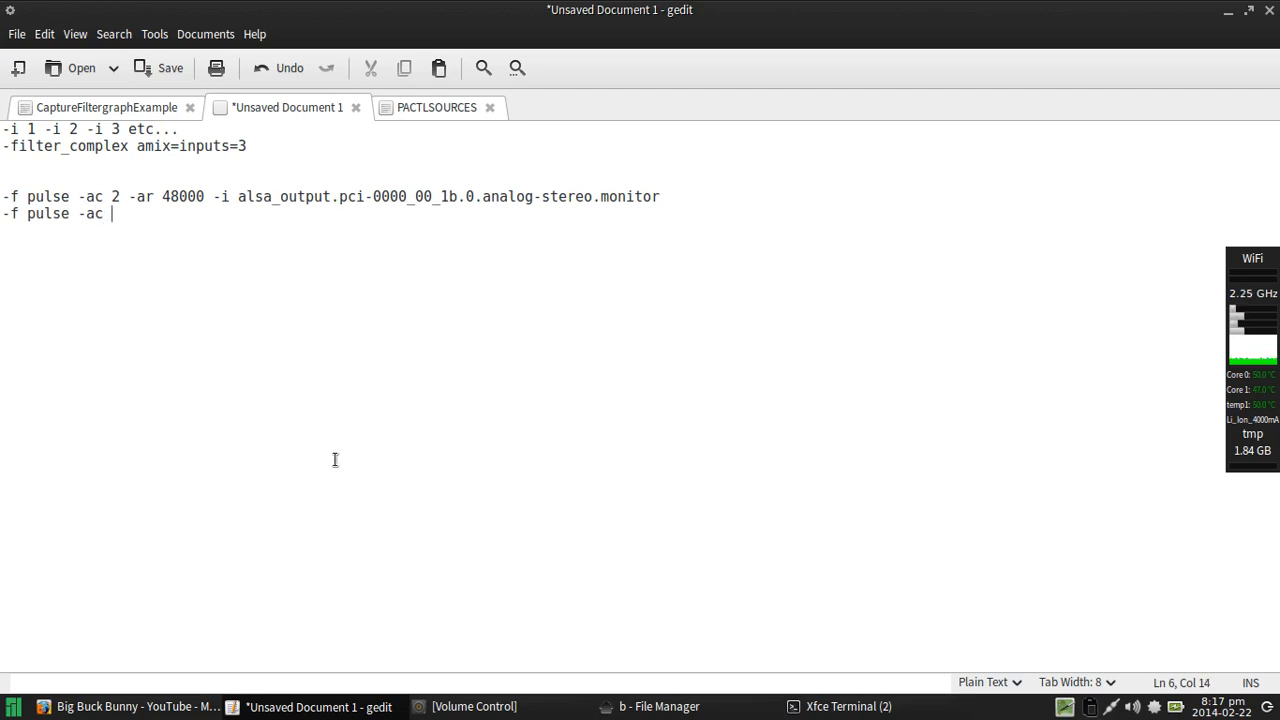
type("1 -")
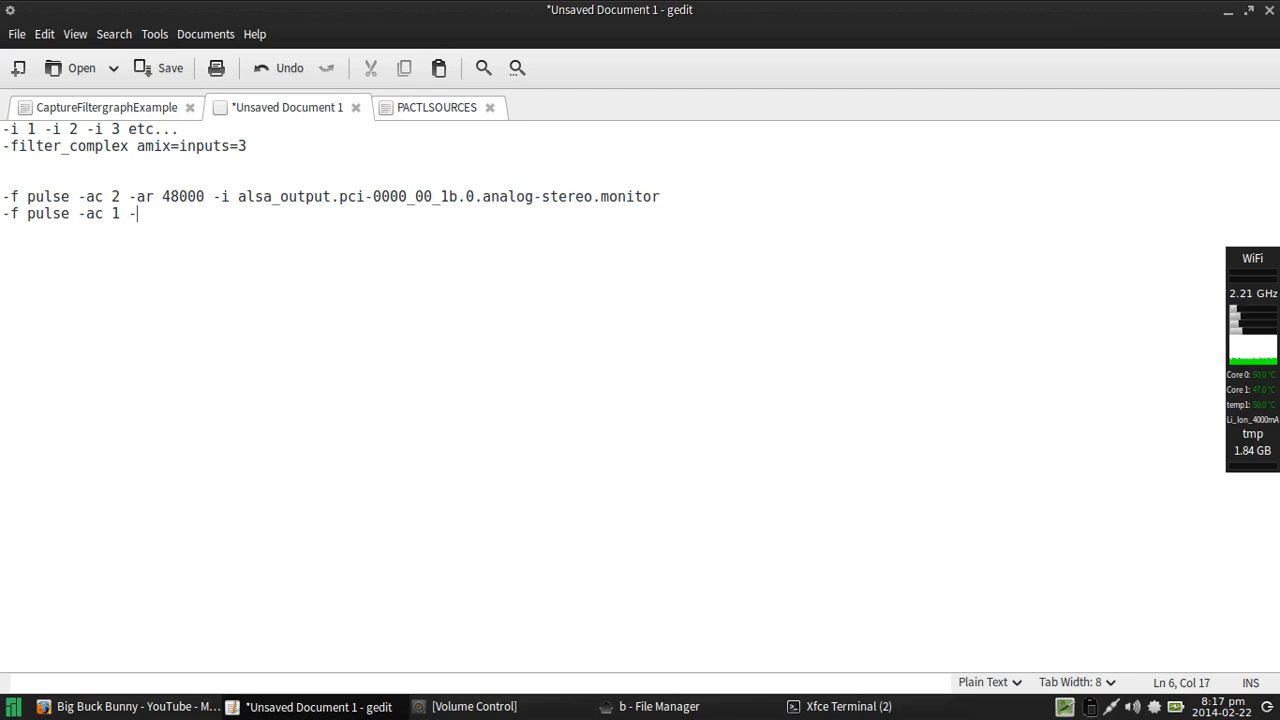
type("ar 4")
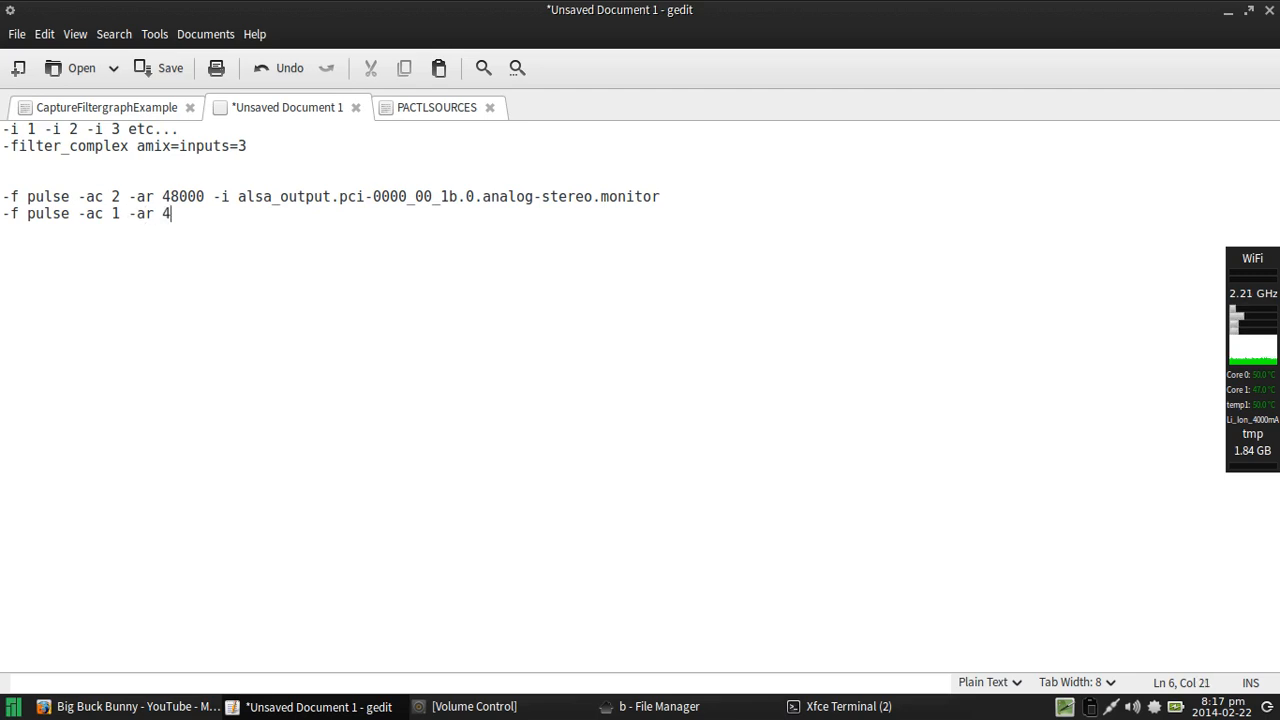
type("4100 -i")
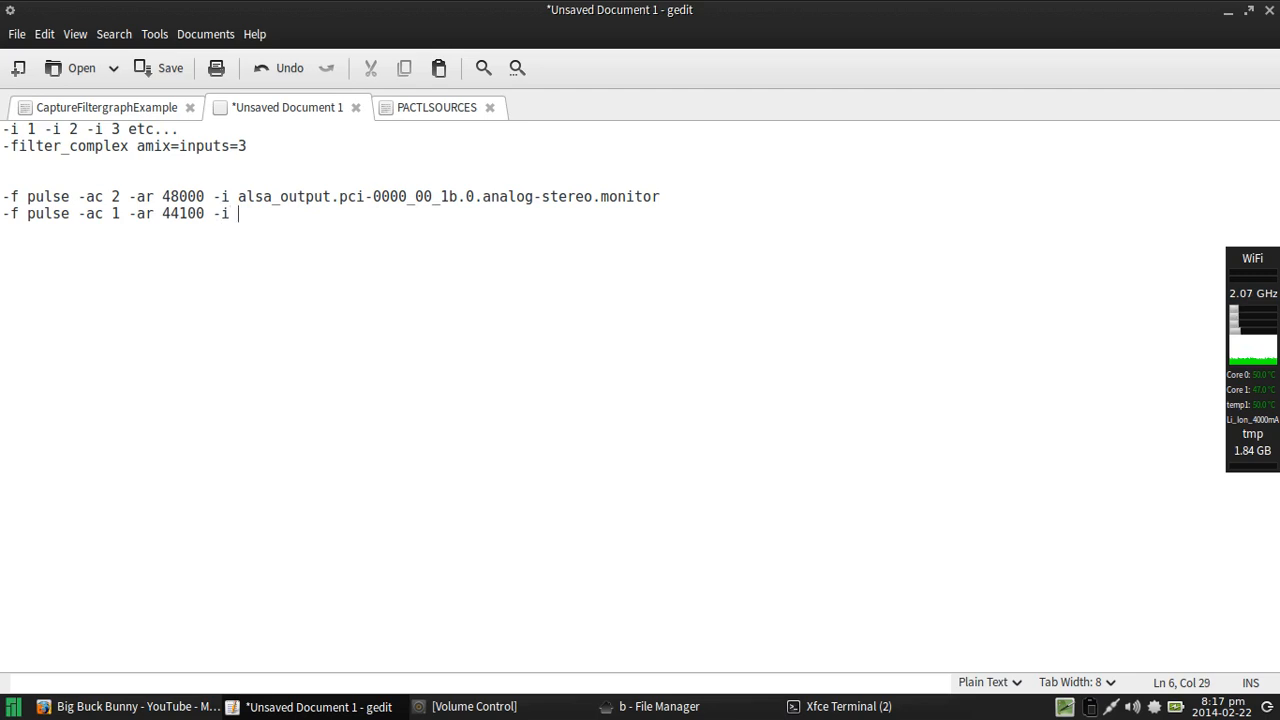
type("alsa_input.usb-AKM_AK5370-00-AK5370.analog-mono")
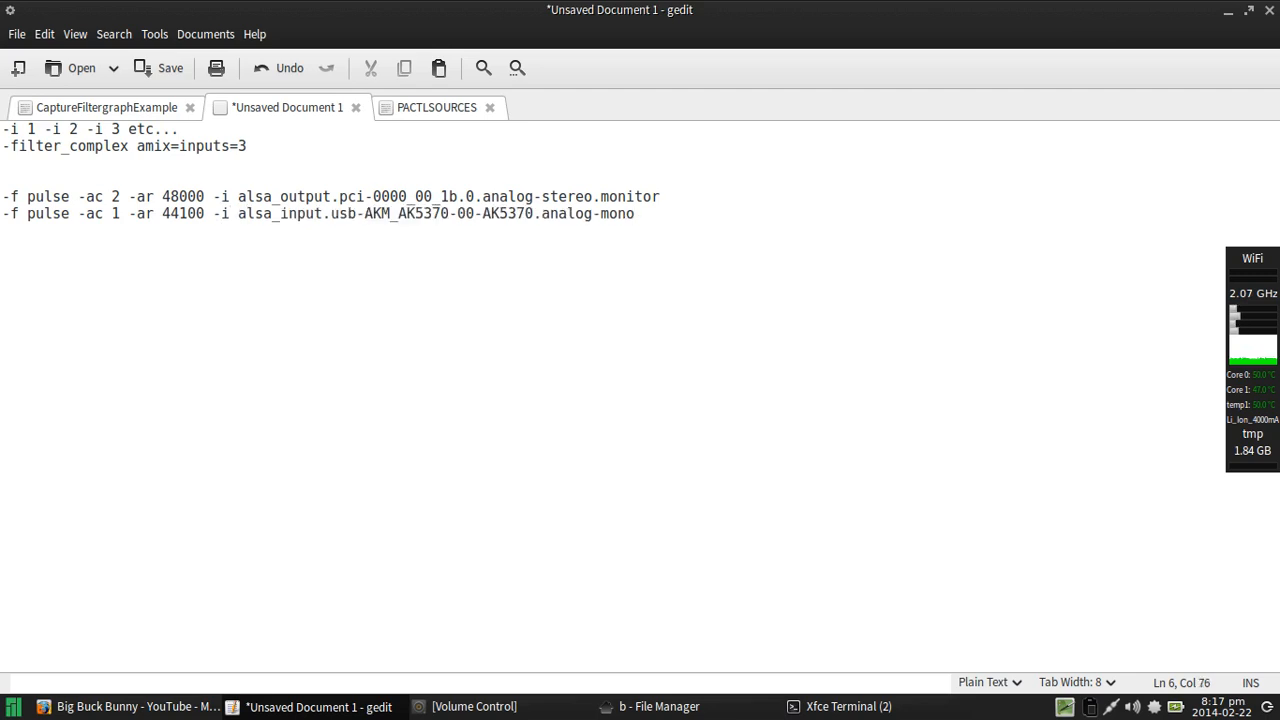
left_click(634, 213)
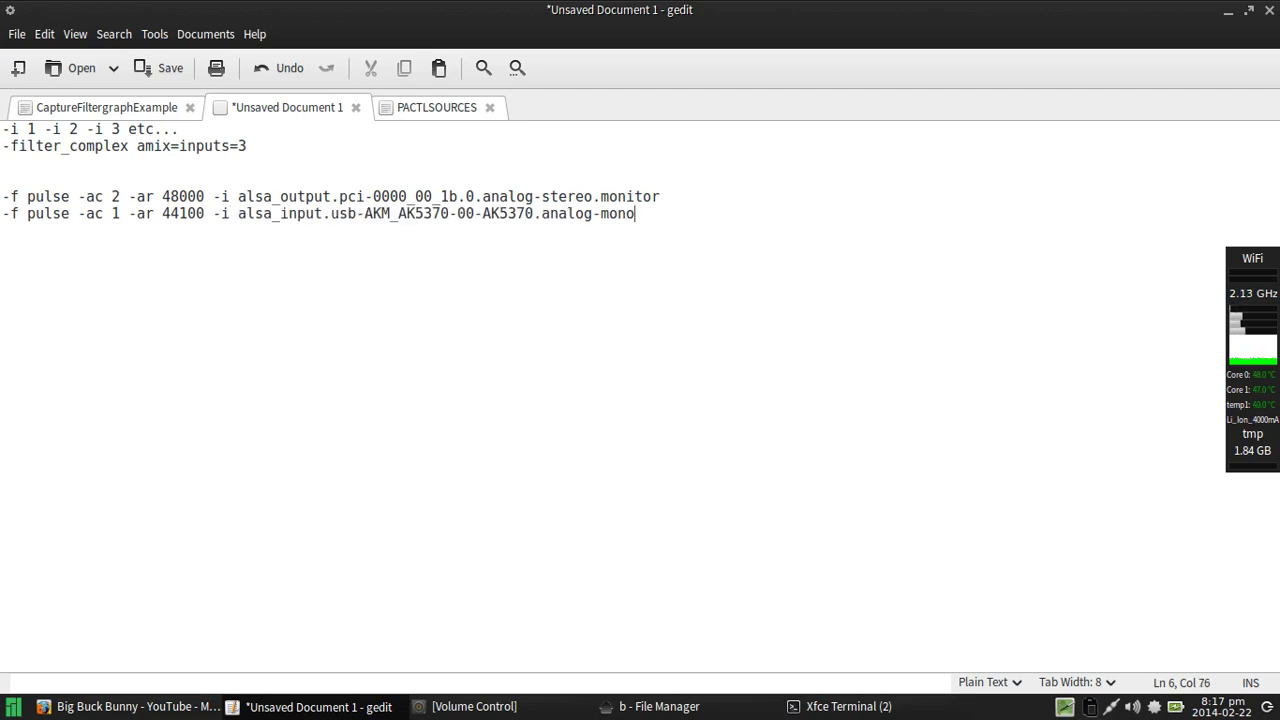
Step: Add a new line '-filter_complex amix=inputs=2', correcting the 'inout' typo
key("Return")
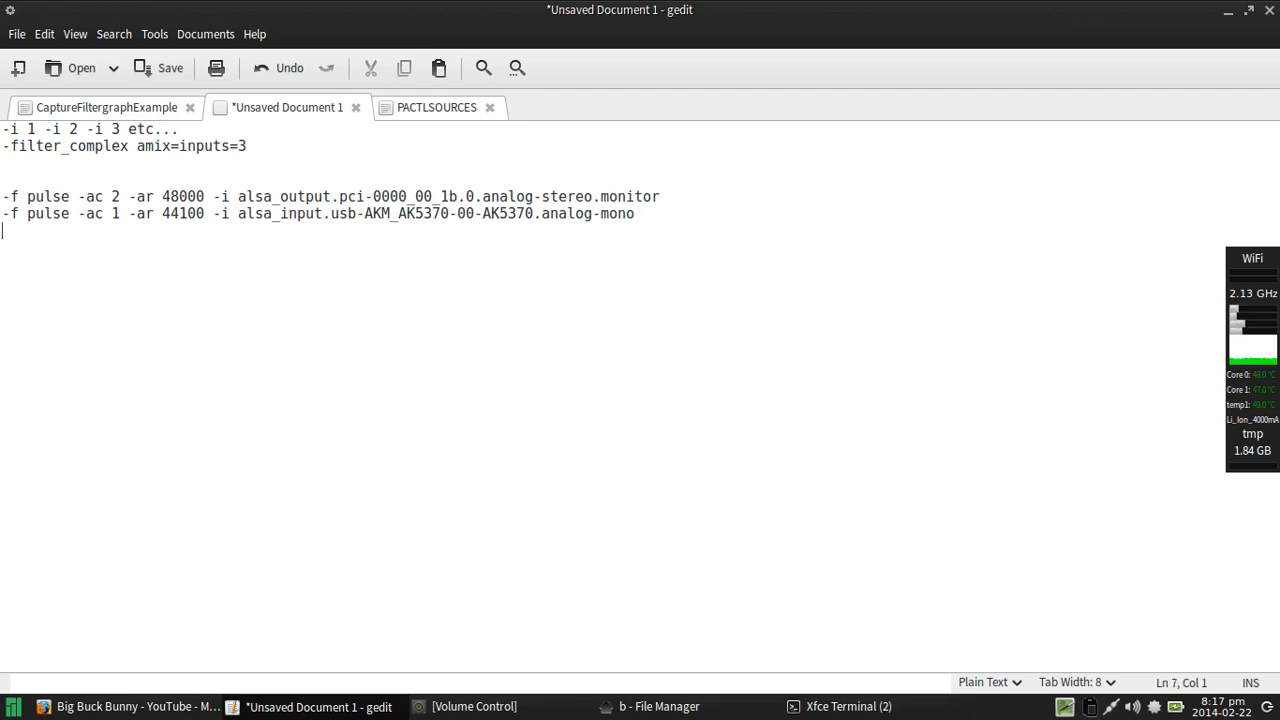
type("-")
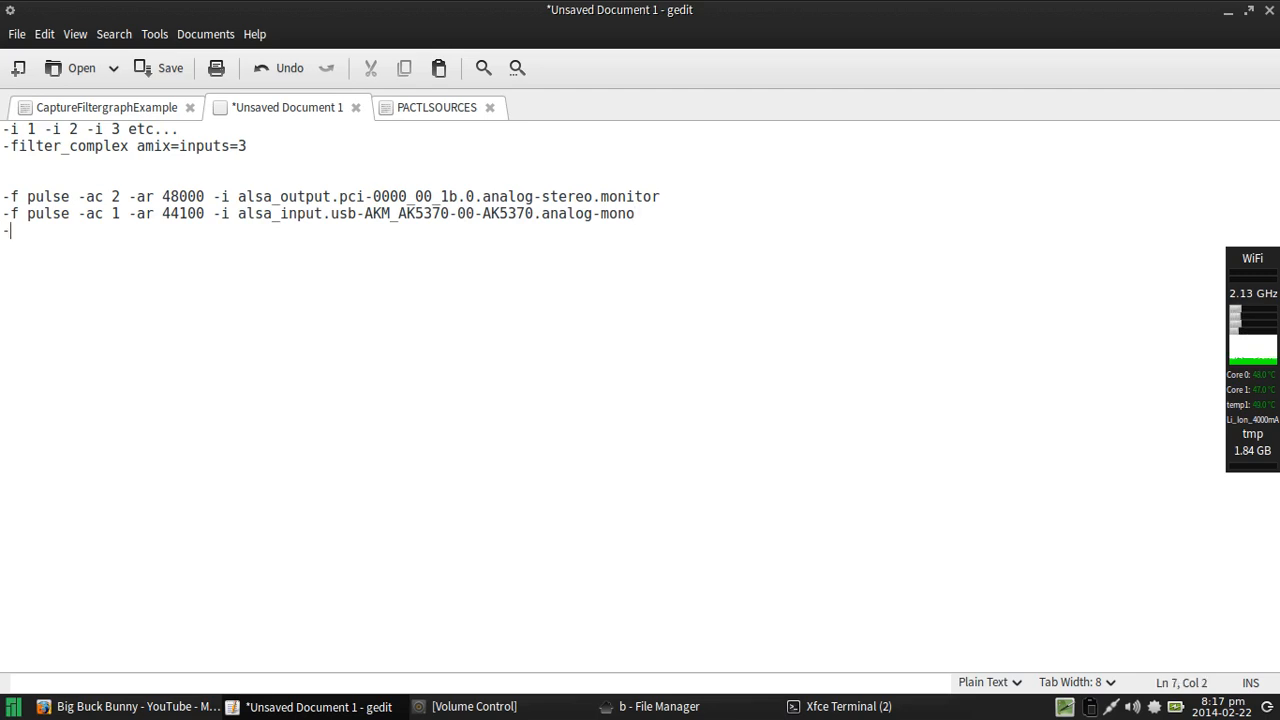
type("filter_")
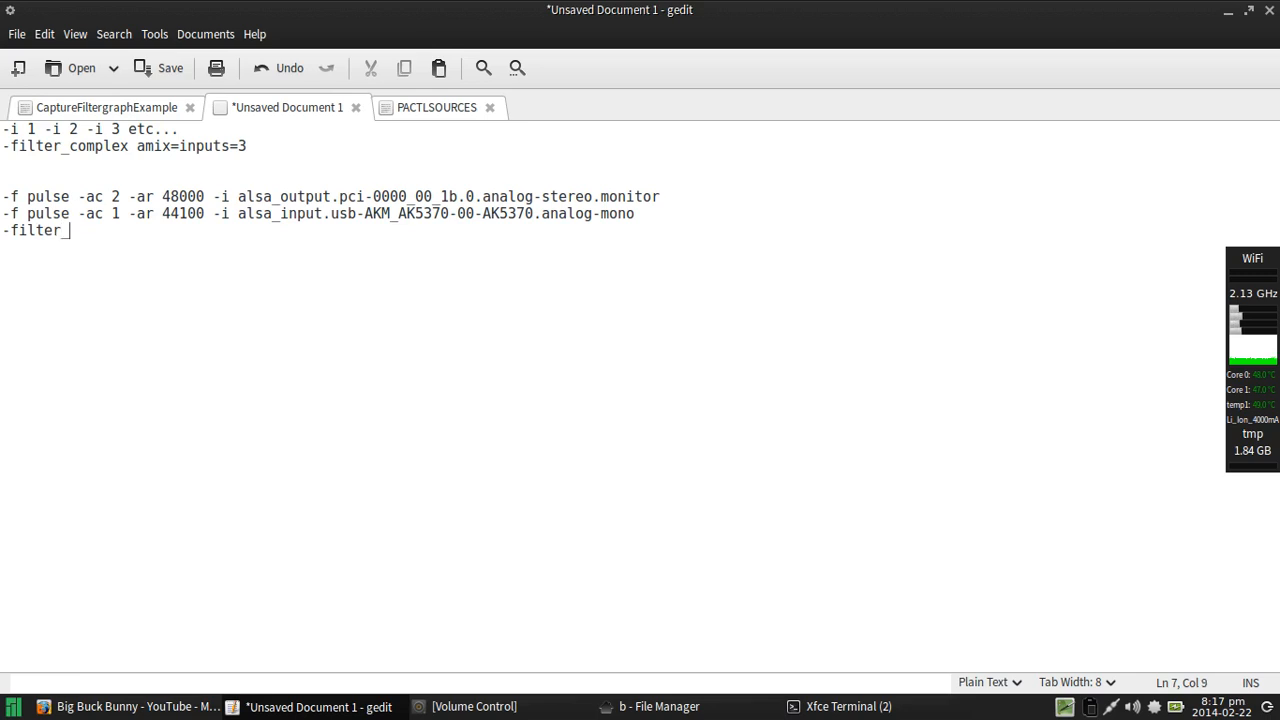
type("complex")
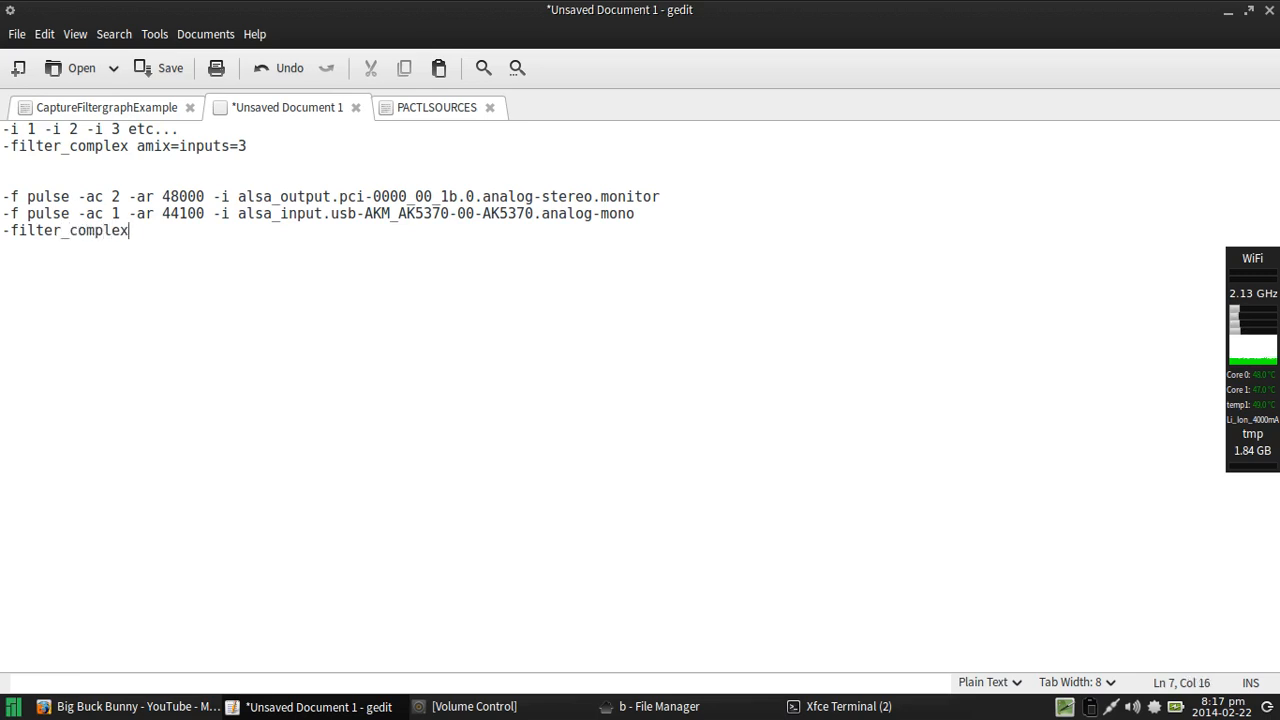
type("amix")
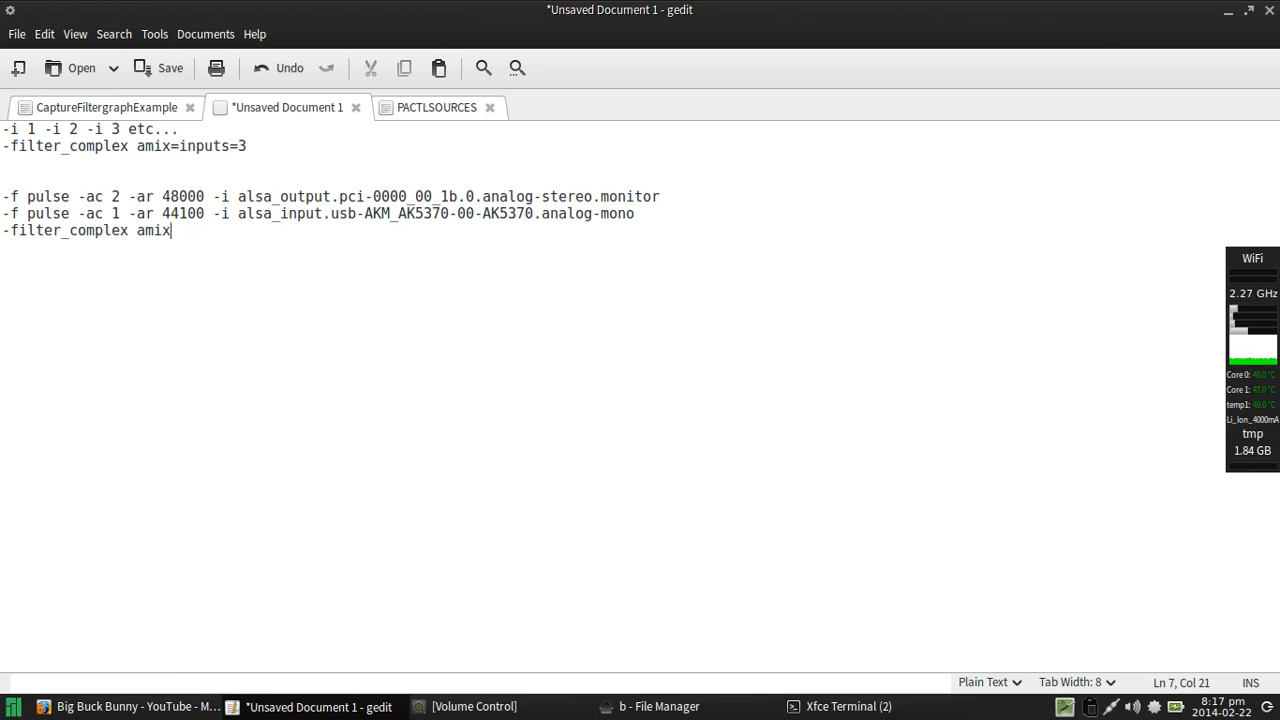
type("=inout")
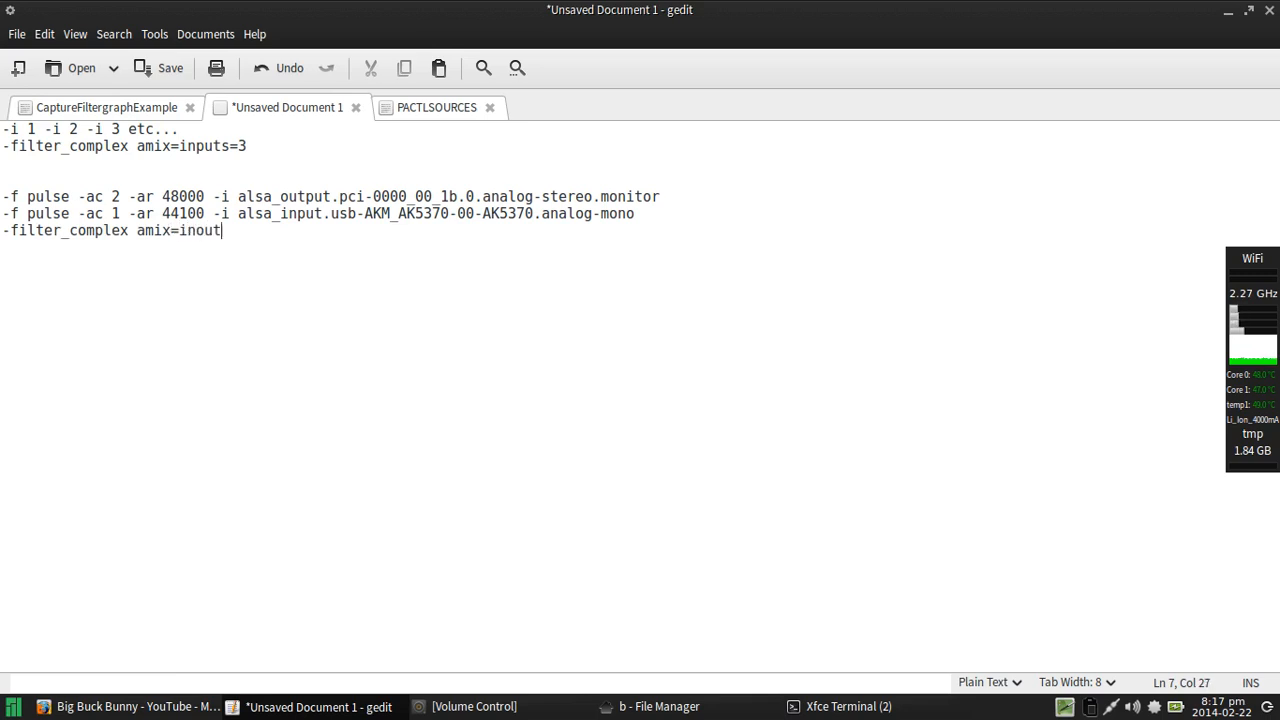
key("BackSpace")
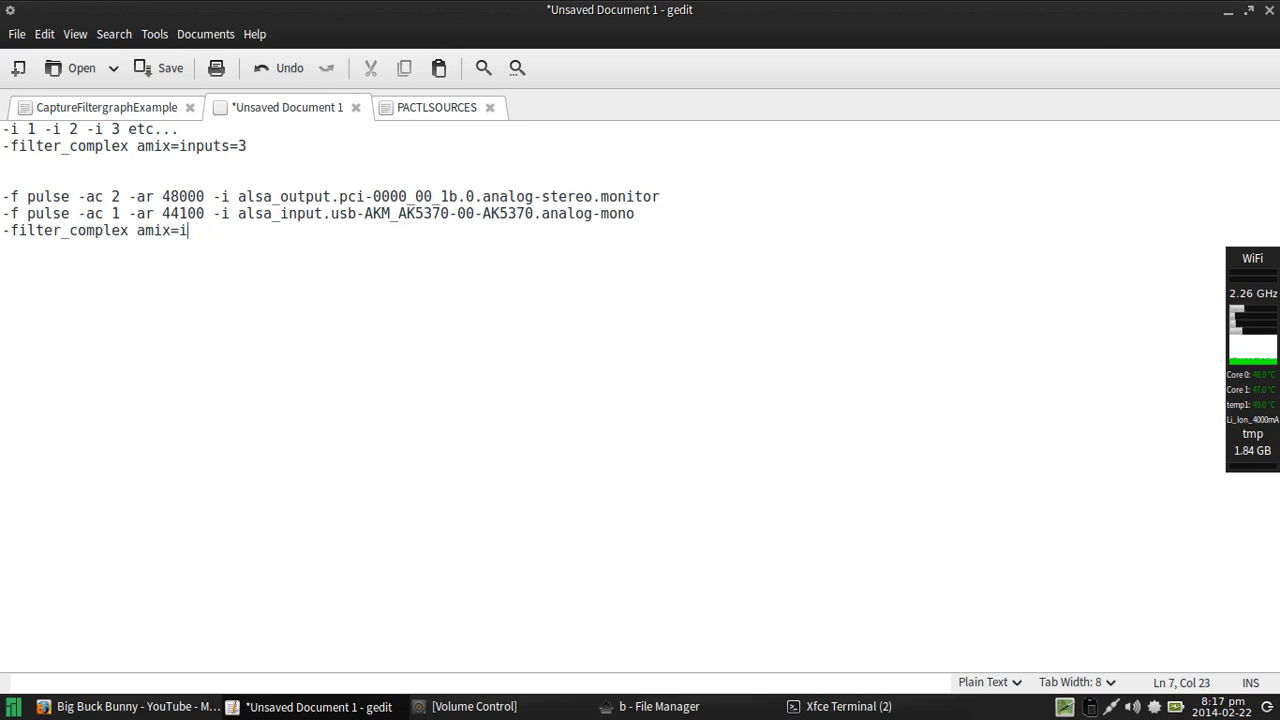
type("nputs")
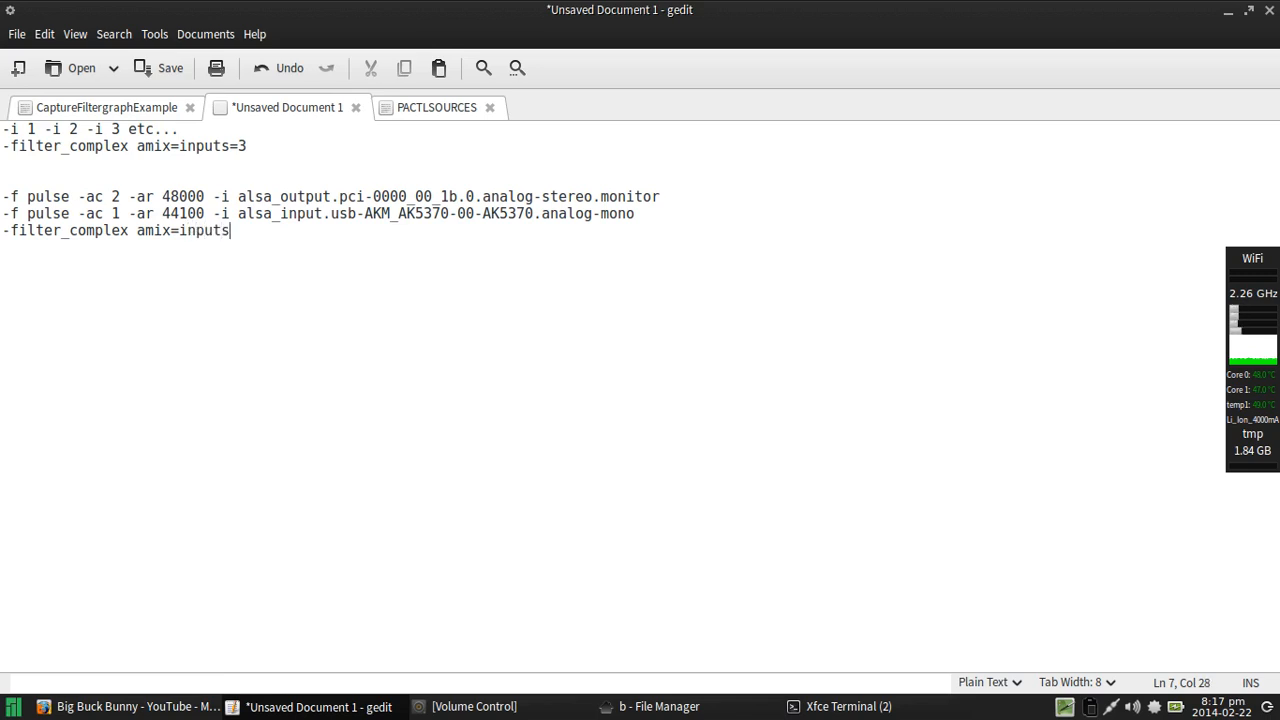
type("=2")
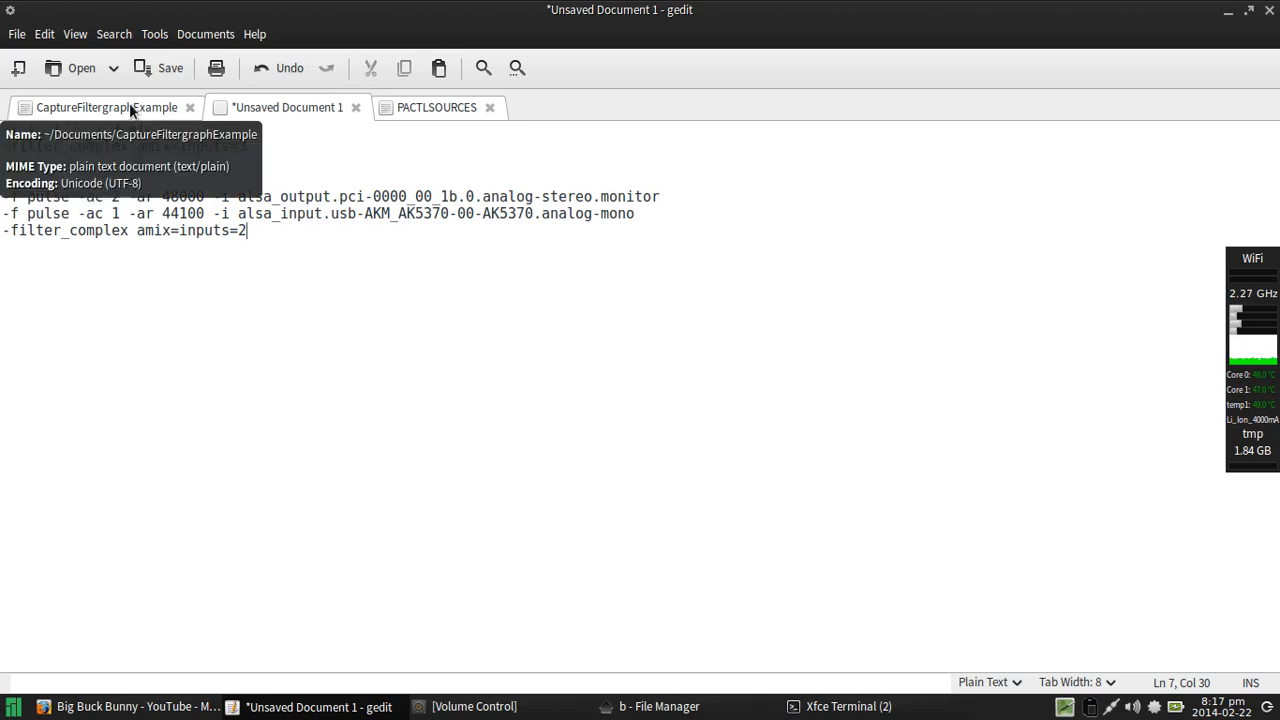
Step: Bring up the CaptureFiltergraphExample file and place the caret after ffmpeg on line one
left_click(106, 107)
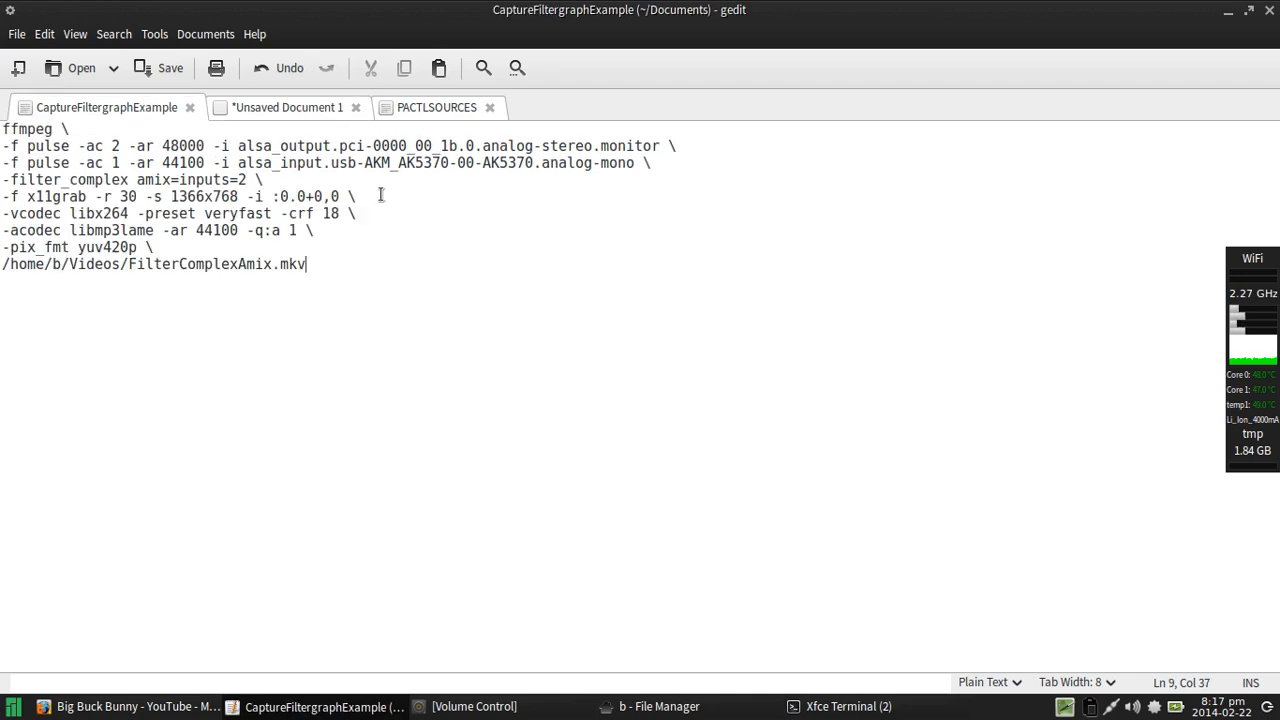
mouse_move(459, 245)
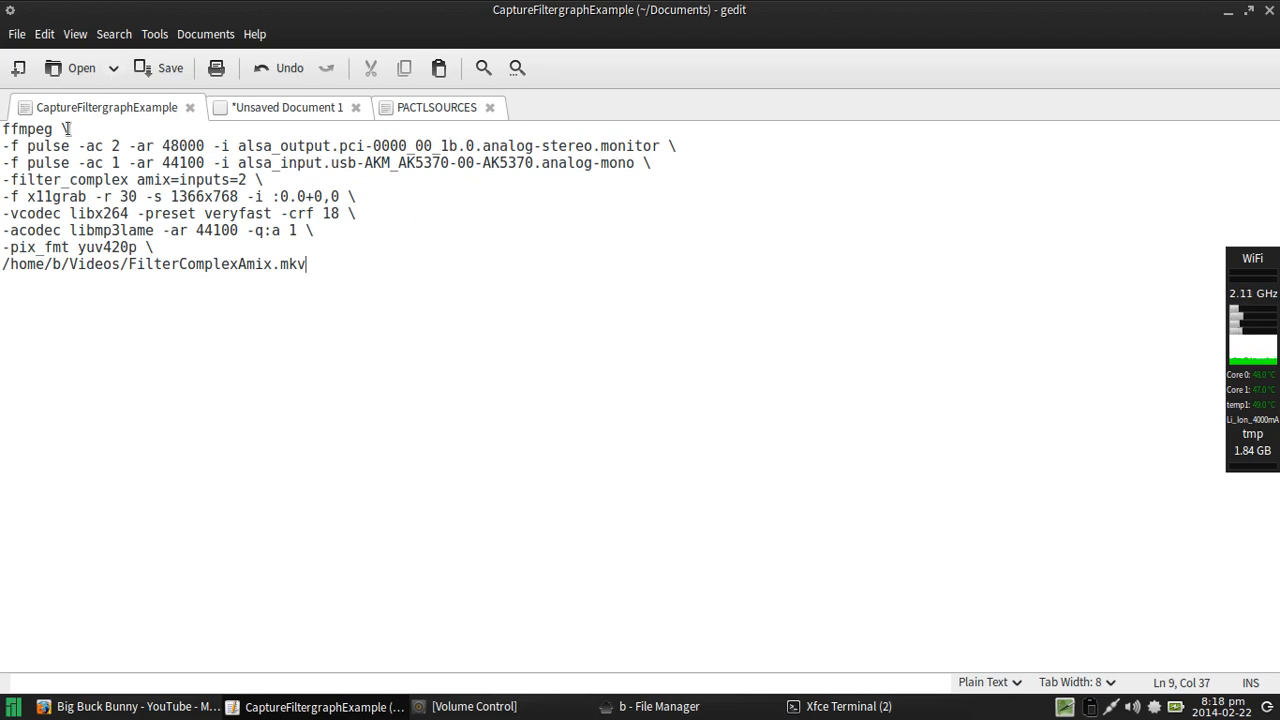
left_click(147, 128)
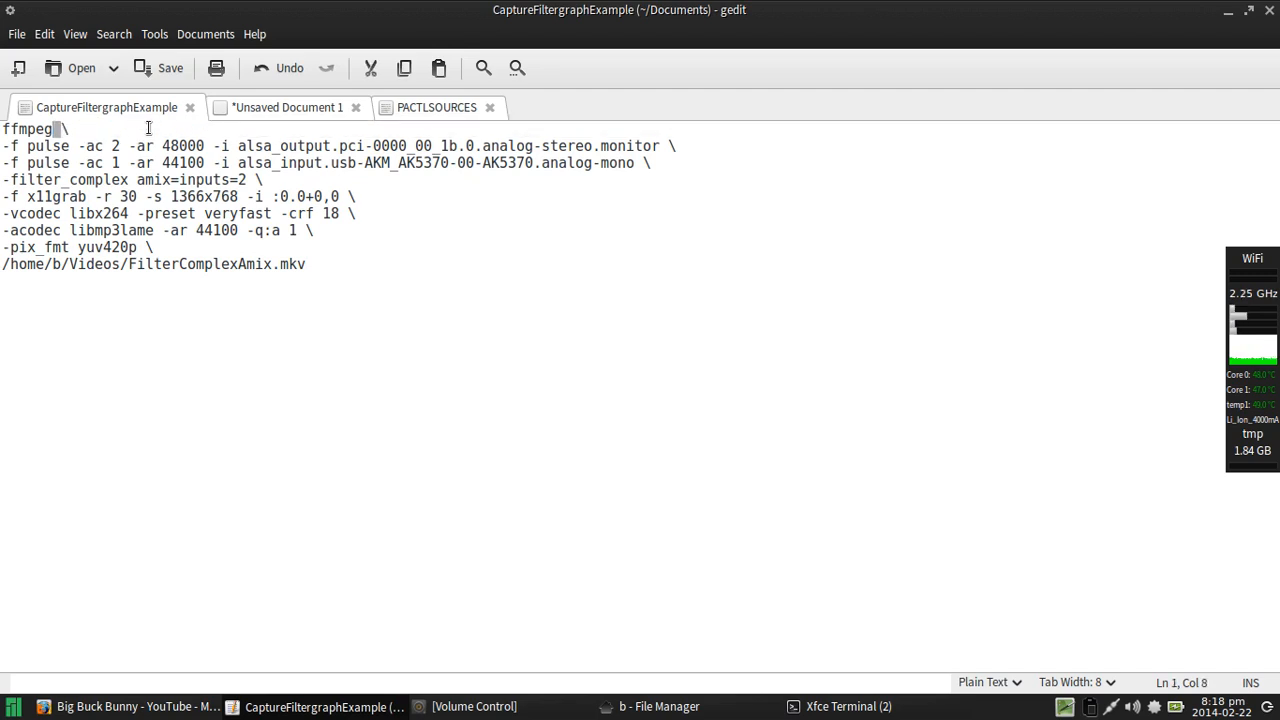
key("Right")
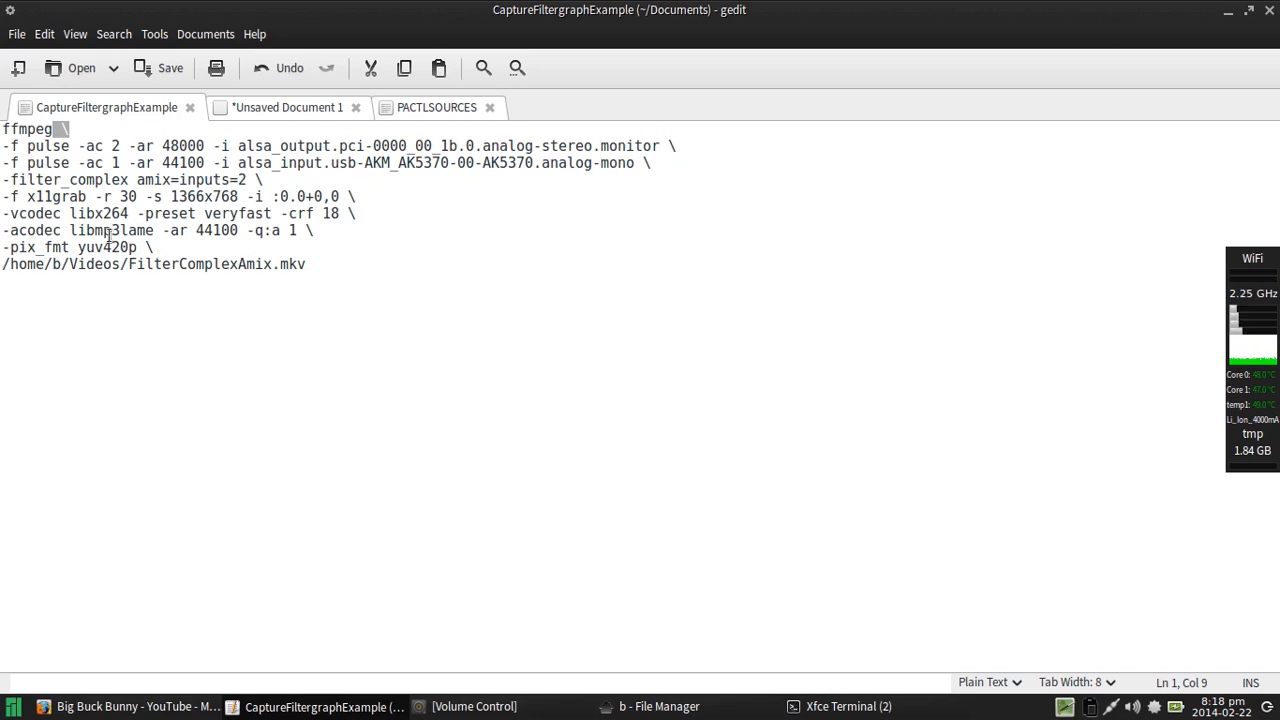
mouse_move(669, 613)
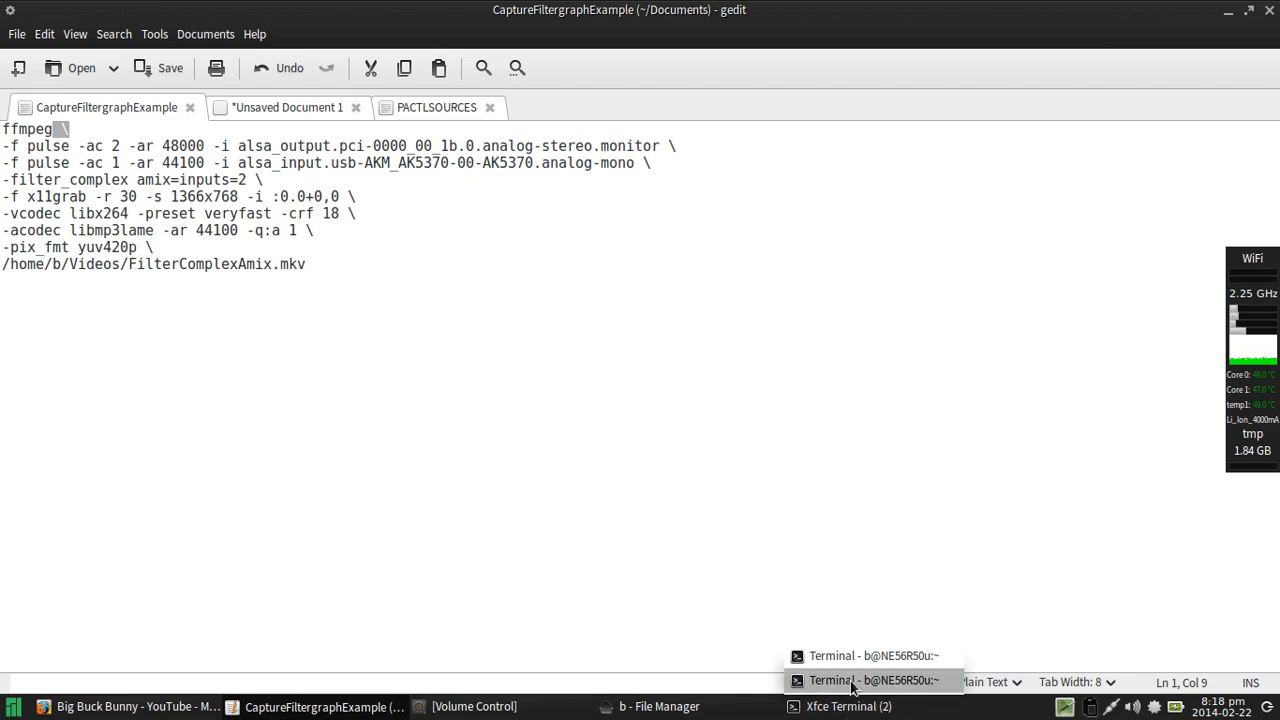
left_click(873, 680)
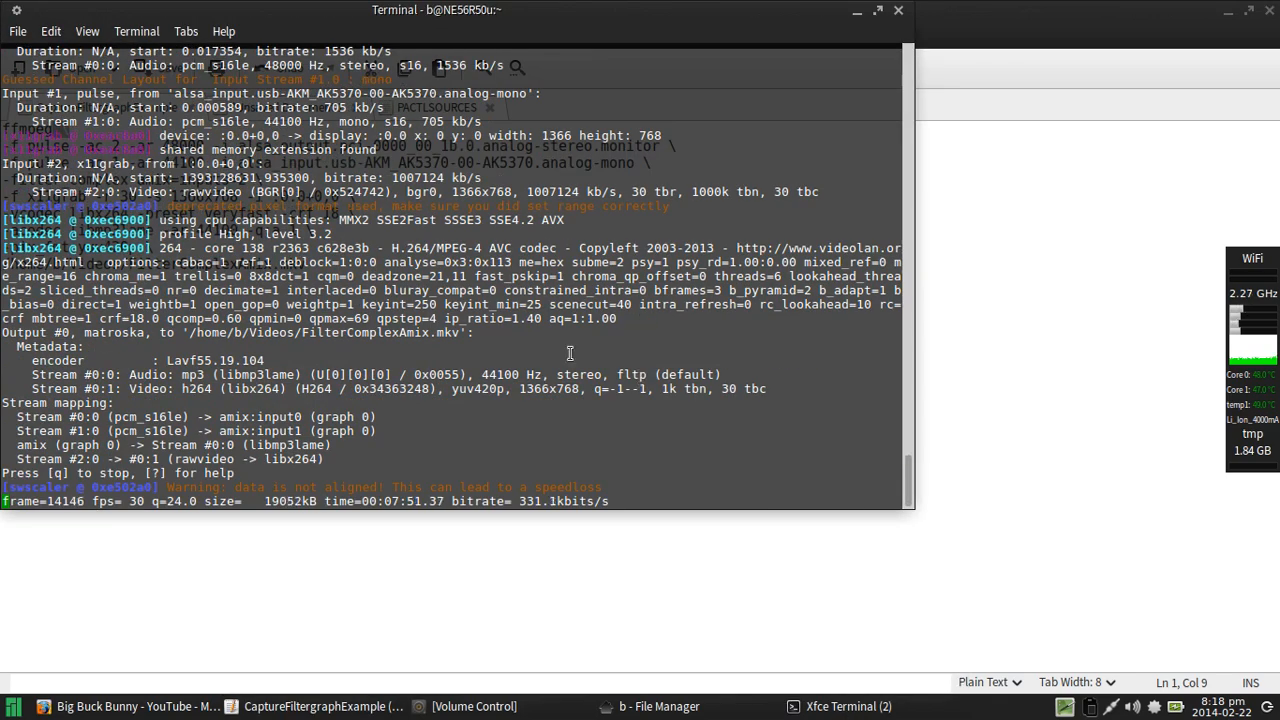
left_click(322, 706)
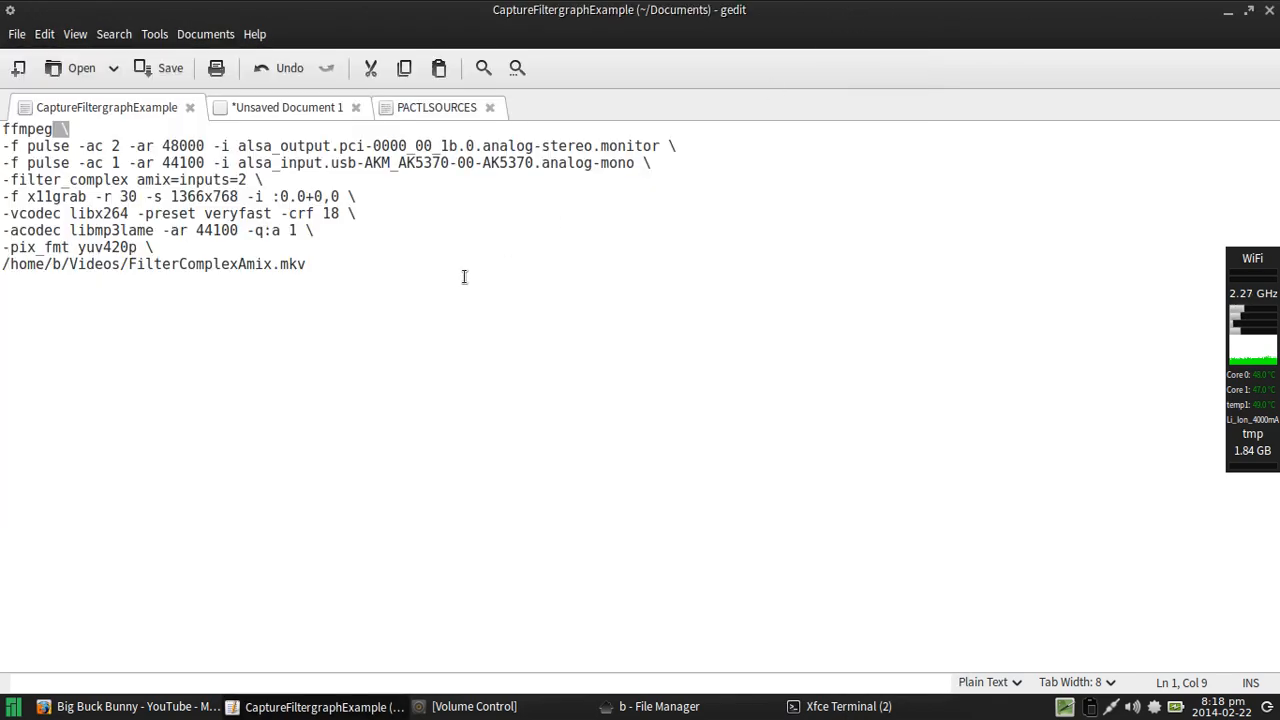
left_click(306, 264)
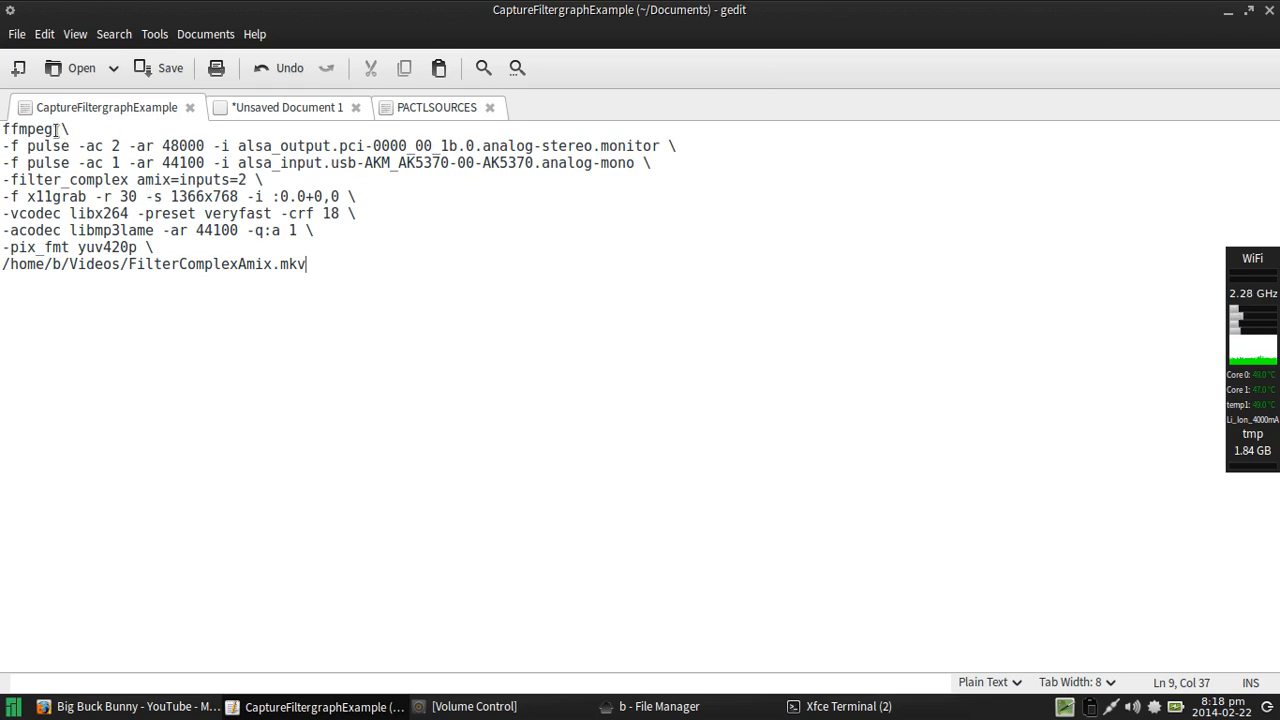
left_click(56, 129)
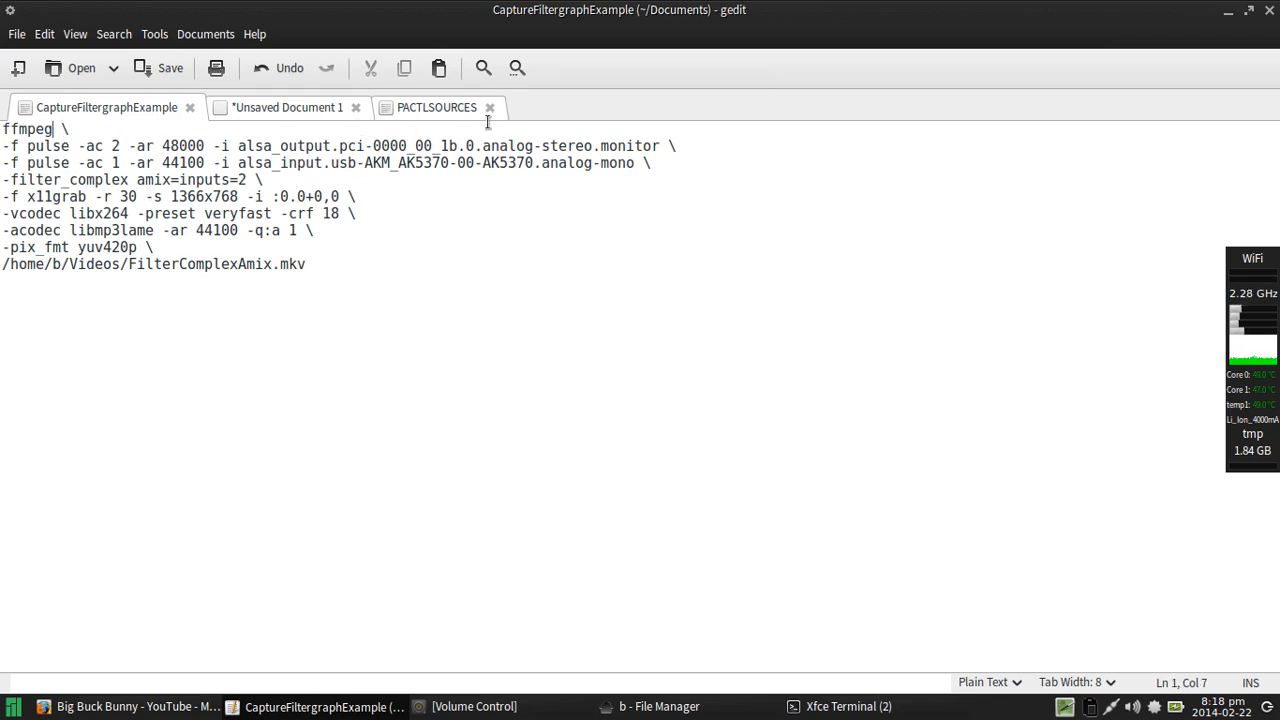
left_click(658, 162)
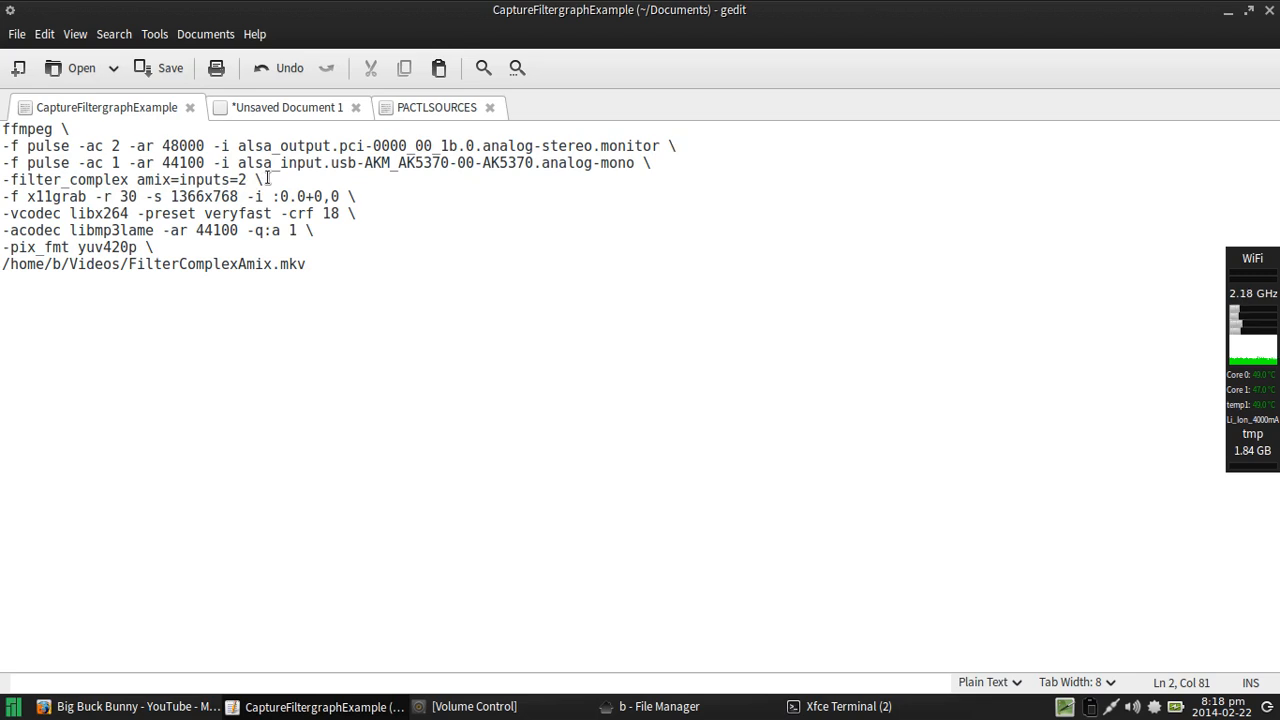
left_click(37, 196)
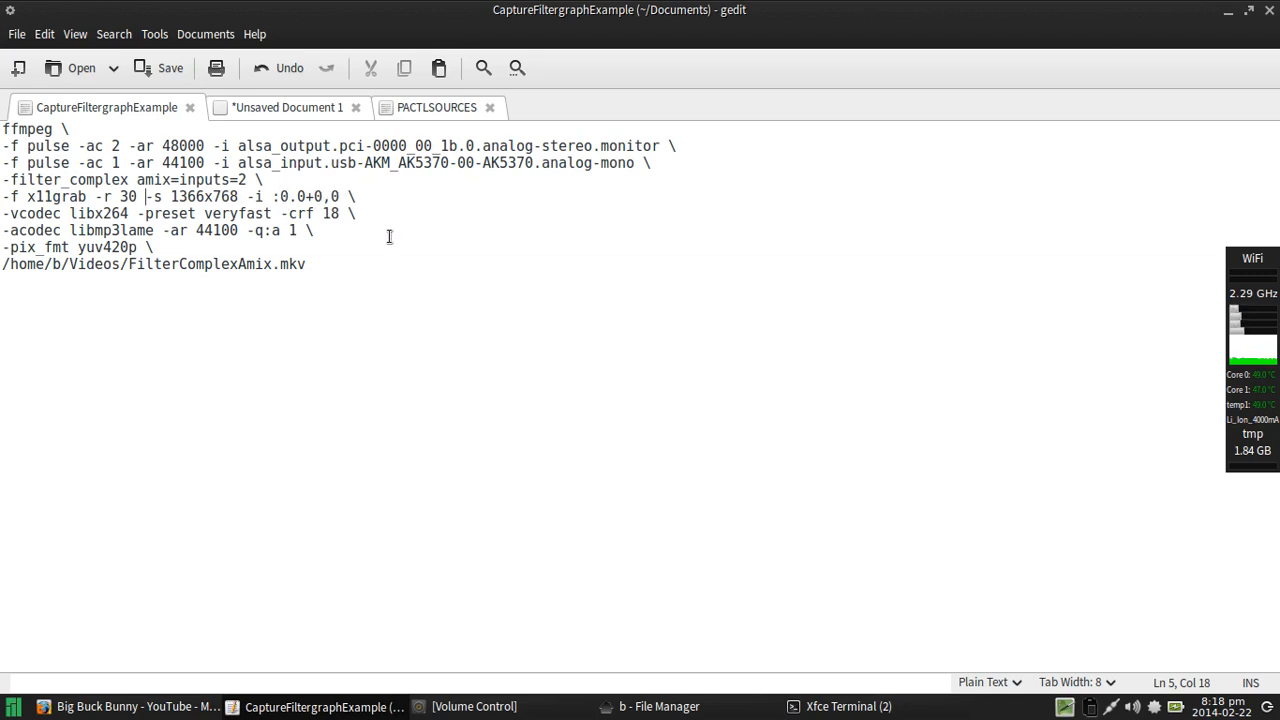
mouse_move(84, 216)
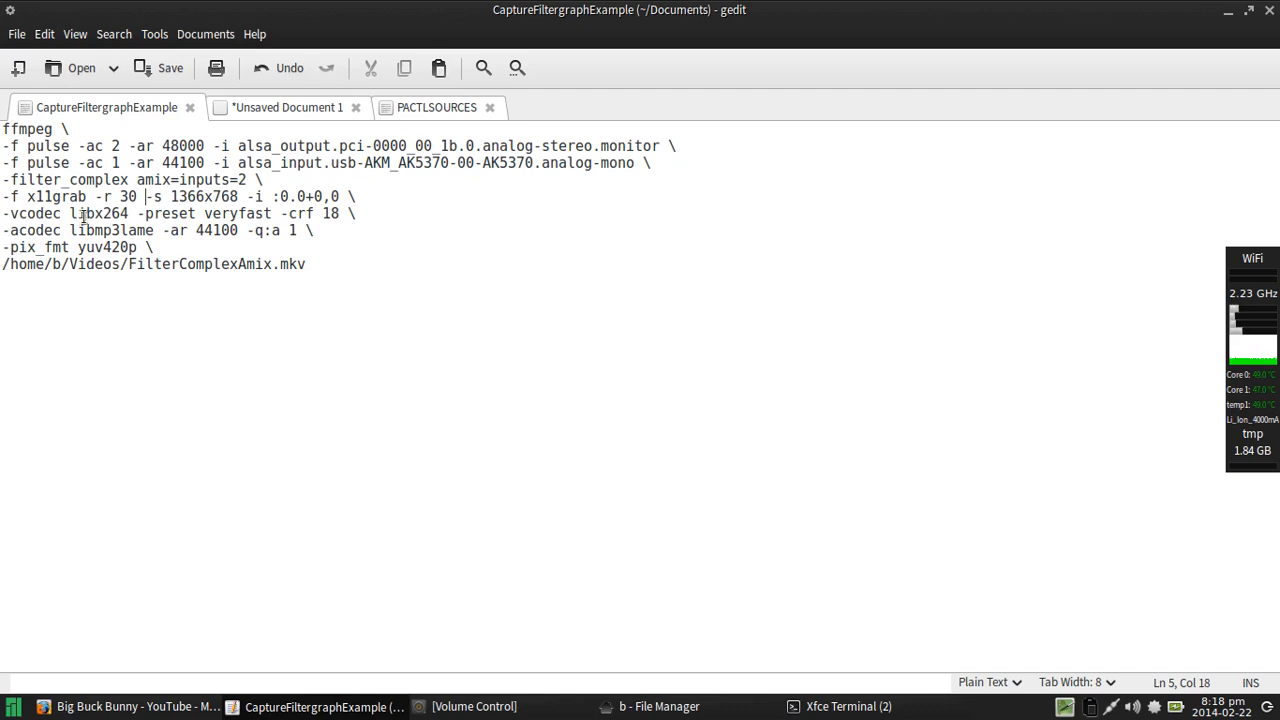
mouse_move(357, 222)
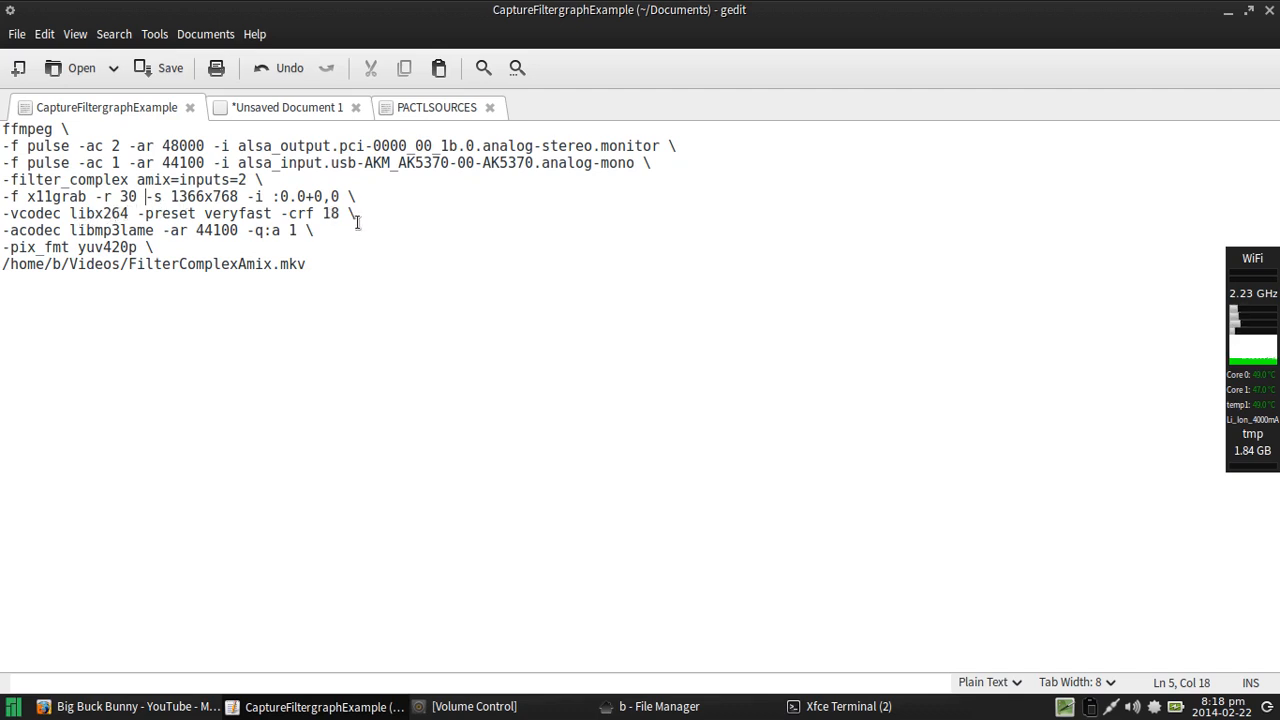
mouse_move(393, 217)
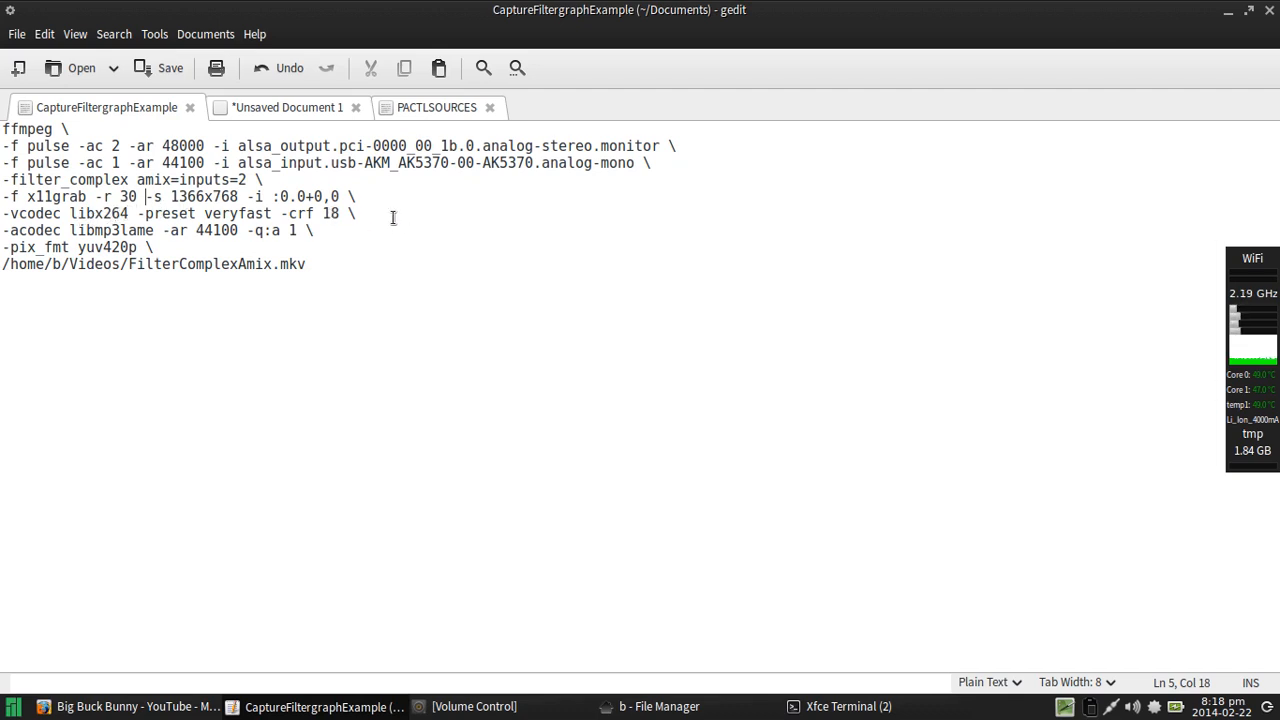
mouse_move(192, 289)
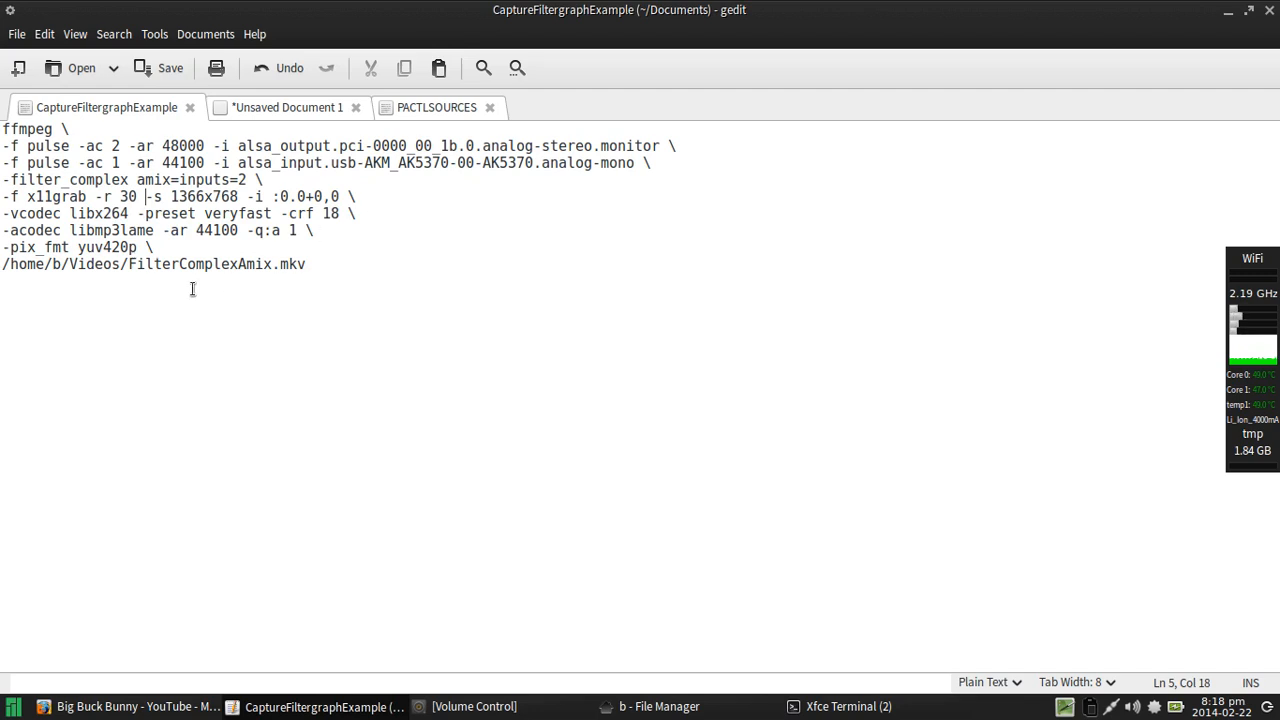
mouse_move(75, 230)
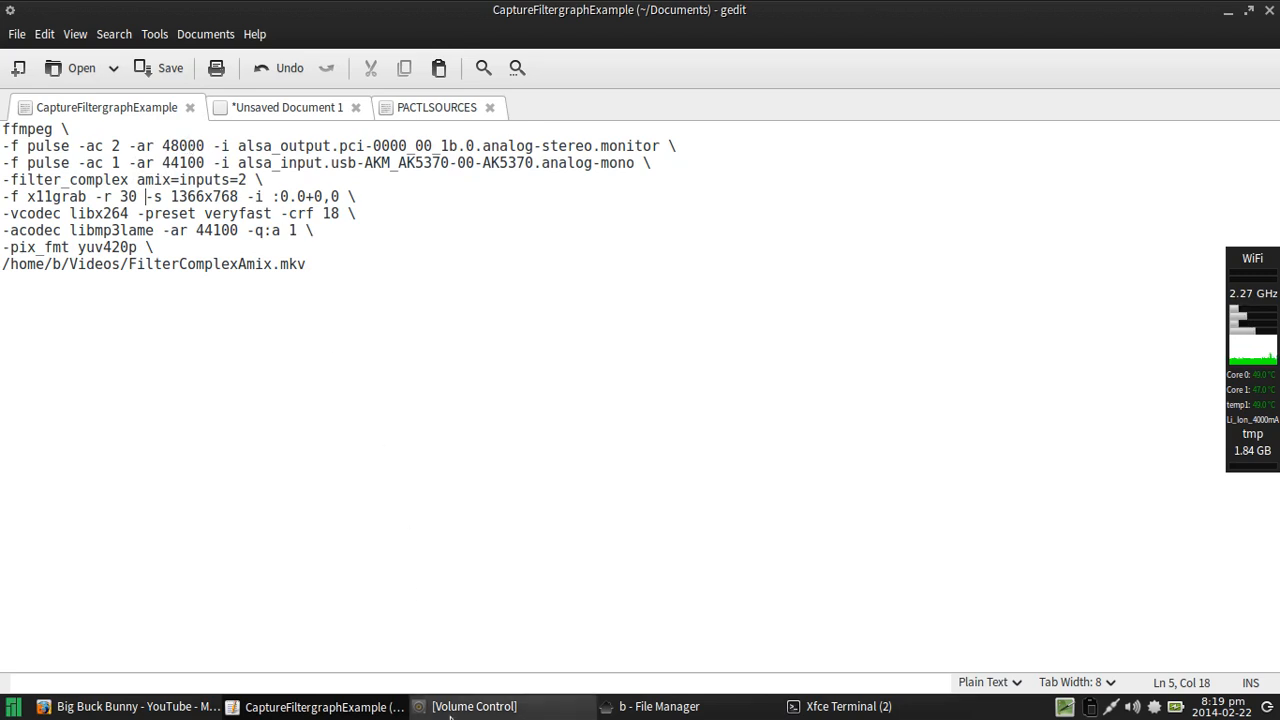
Step: Return to Firefox and resume Big Buck Bunny playback
left_click(108, 706)
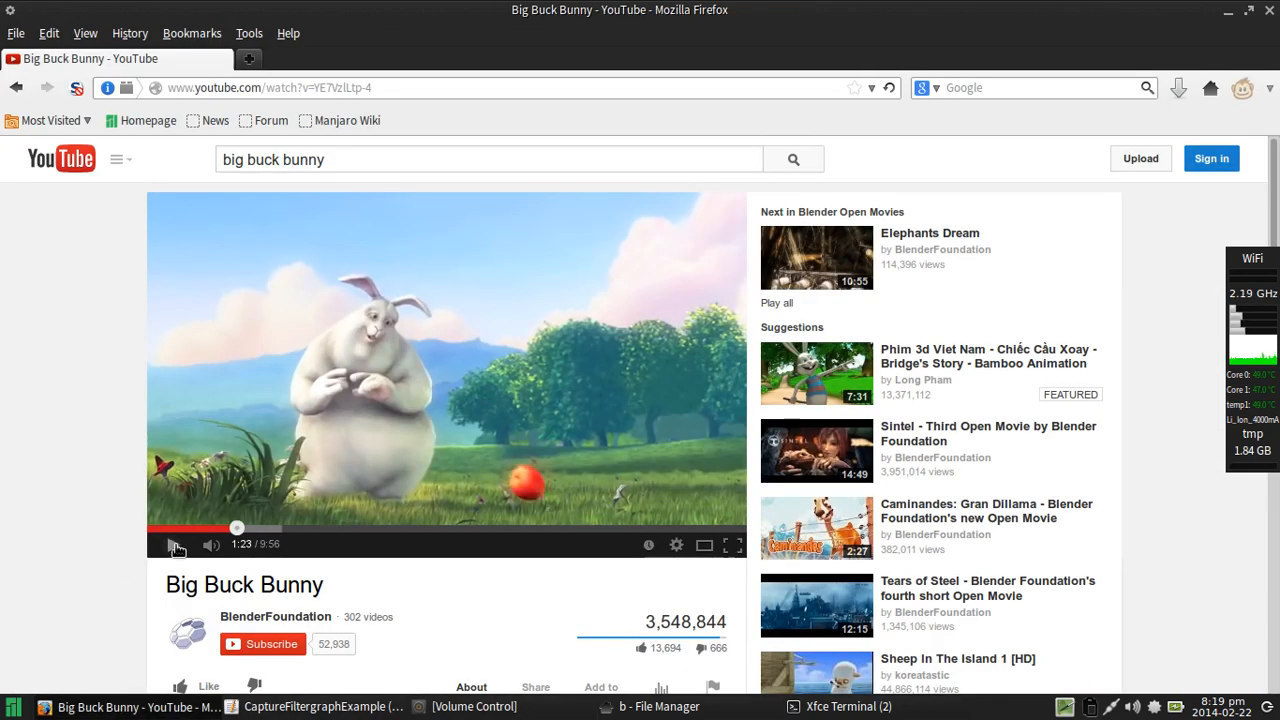
left_click(172, 545)
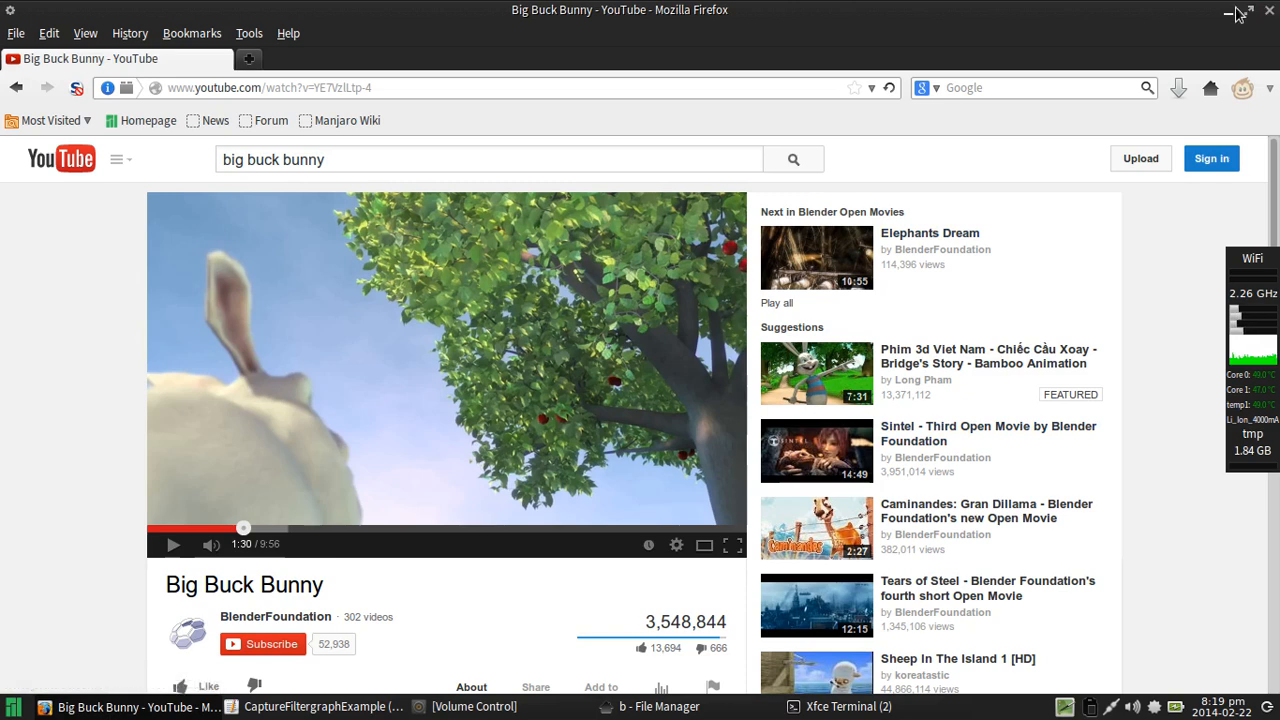
Step: Minimize the browser and select the entire ffmpeg command in gedit for copying
left_click(323, 706)
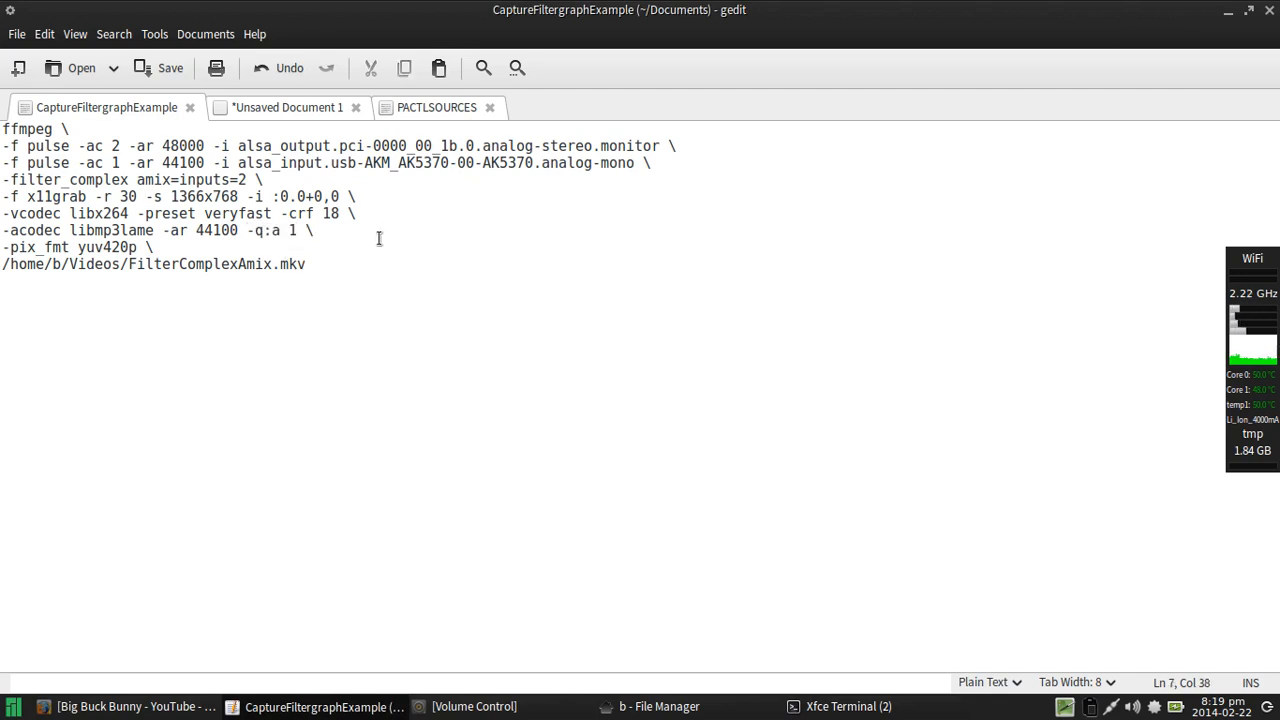
left_click(135, 247)
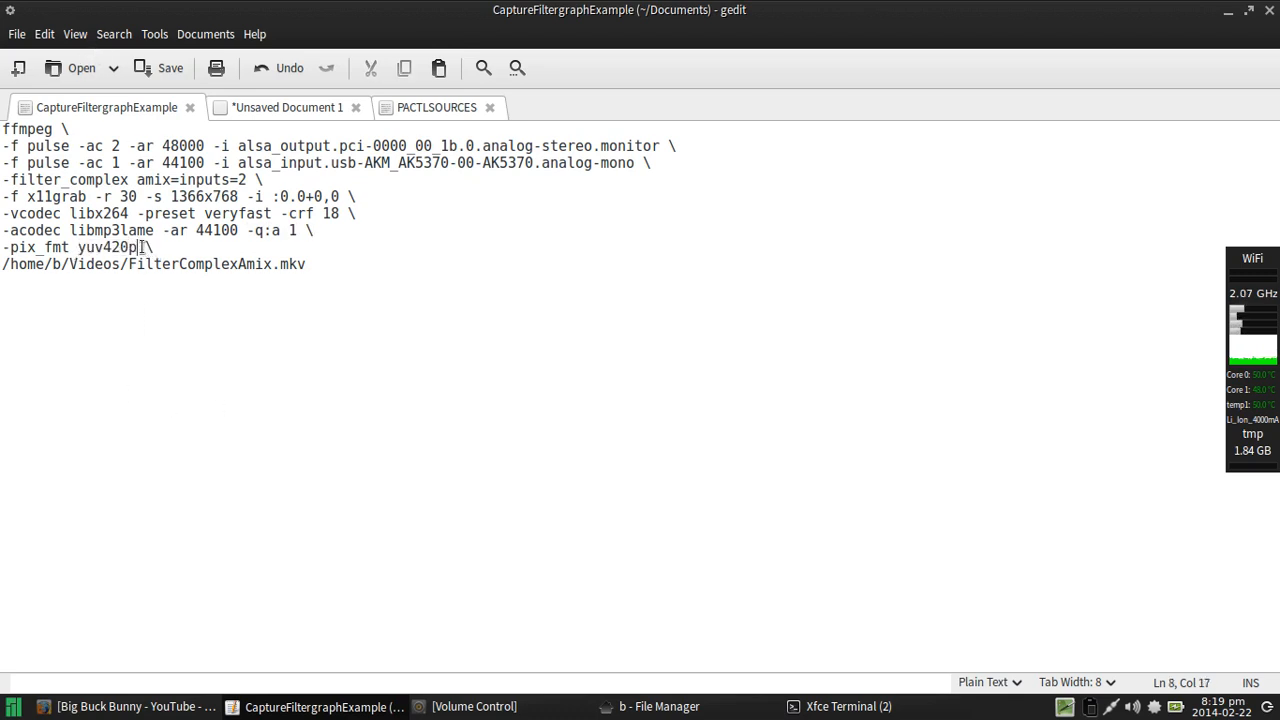
mouse_move(349, 313)
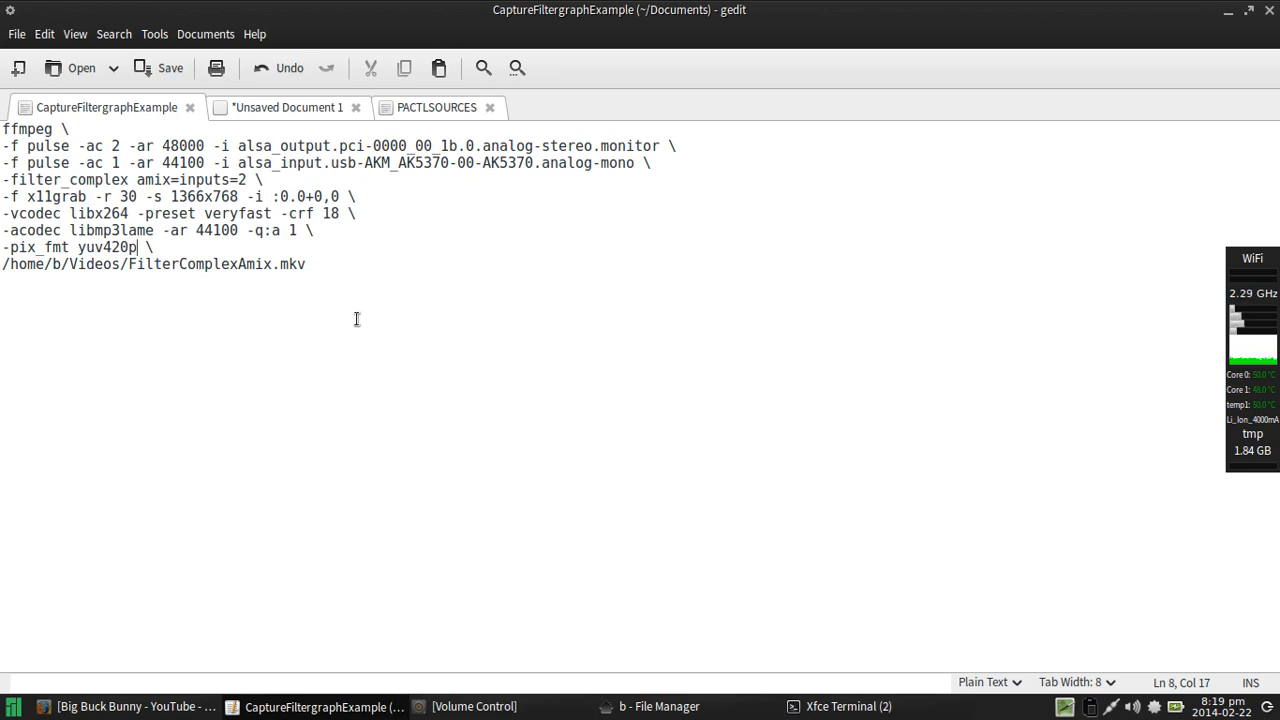
mouse_move(344, 237)
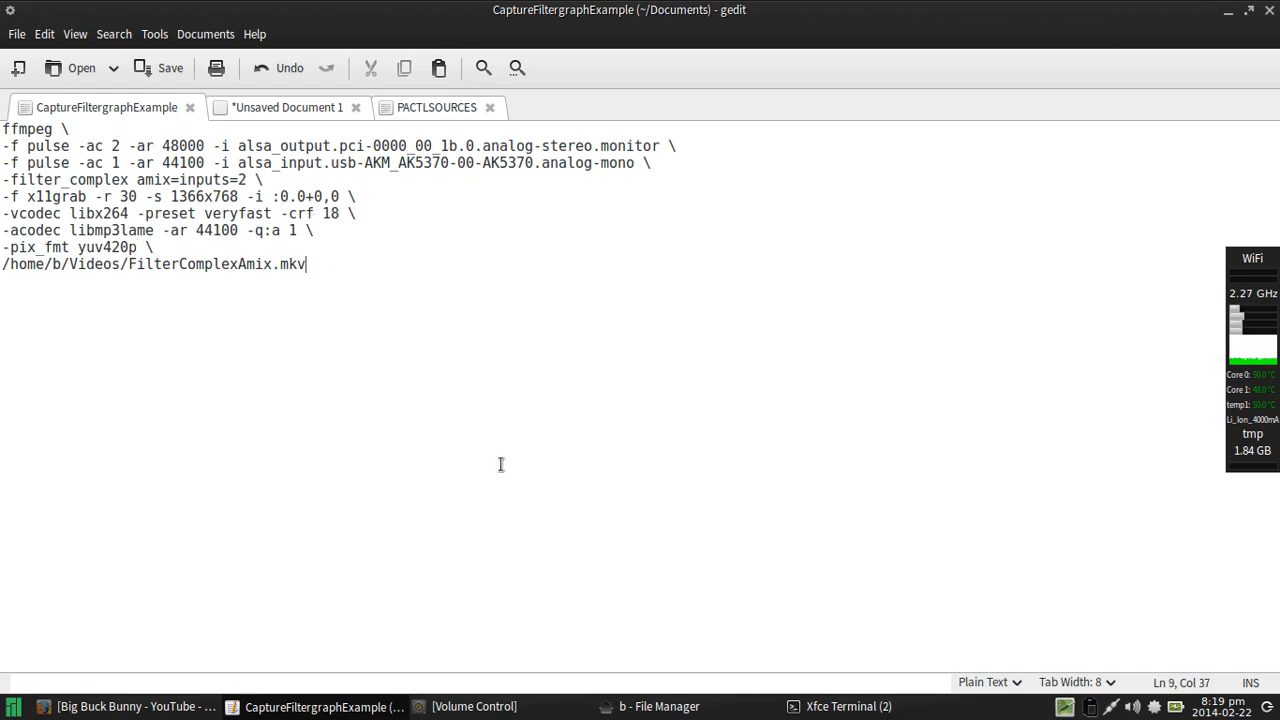
key("ctrl+a")
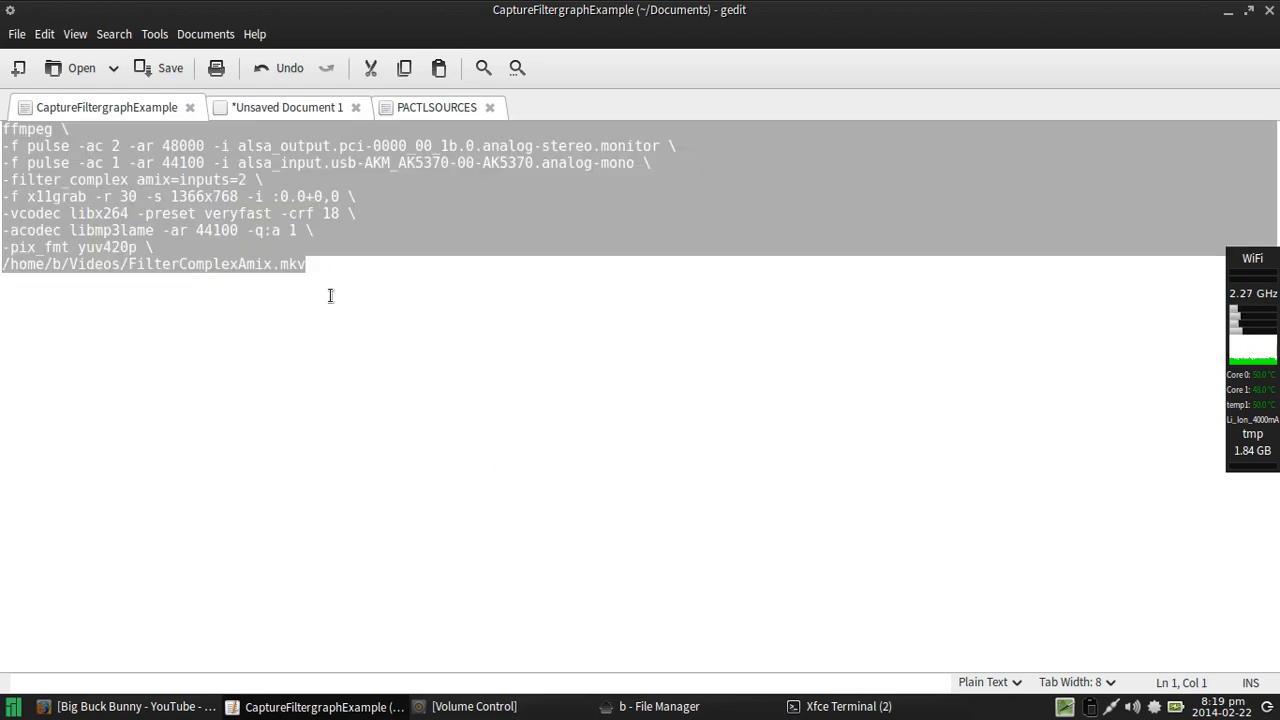
right_click(330, 295)
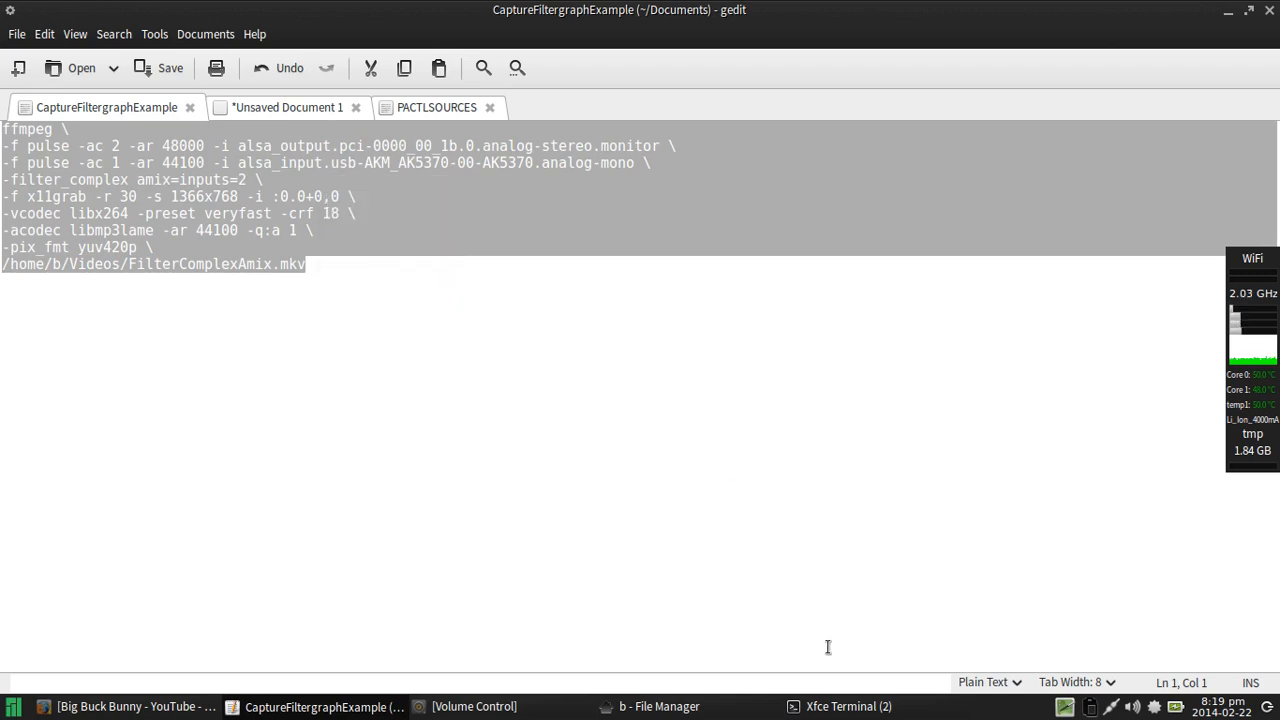
Step: Switch to the Xfce Terminal window
left_click(841, 706)
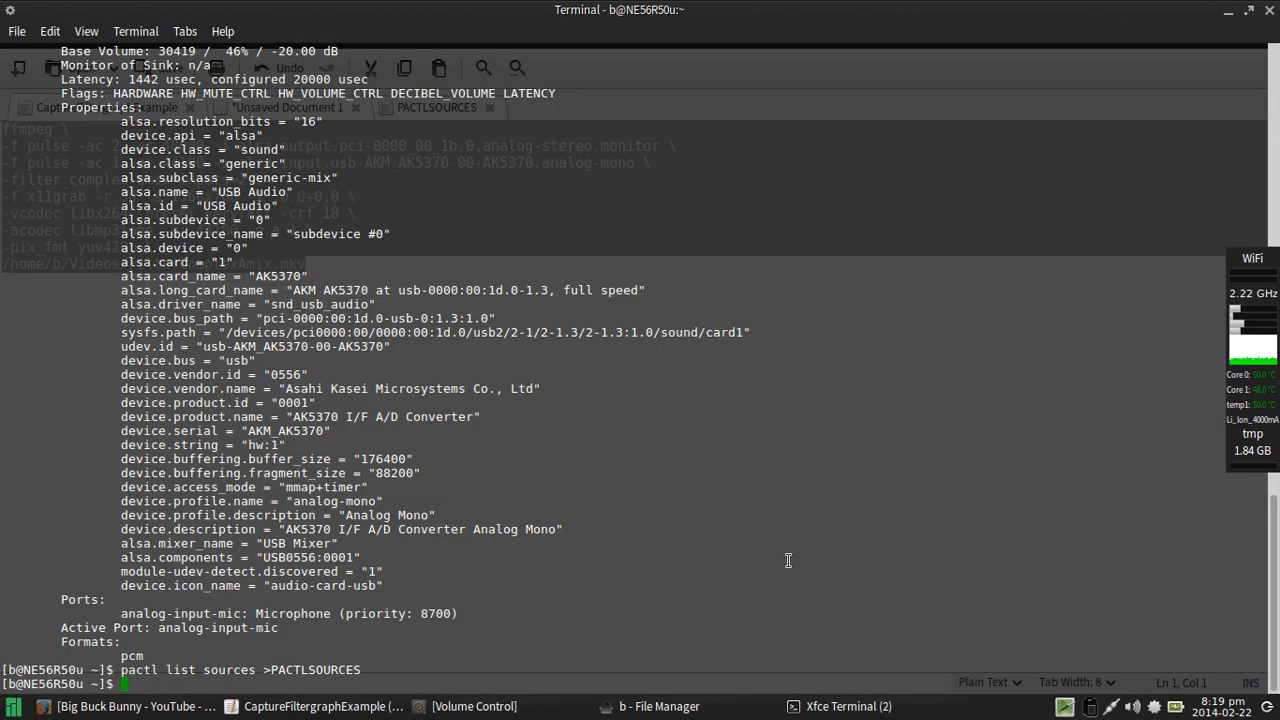
mouse_move(653, 480)
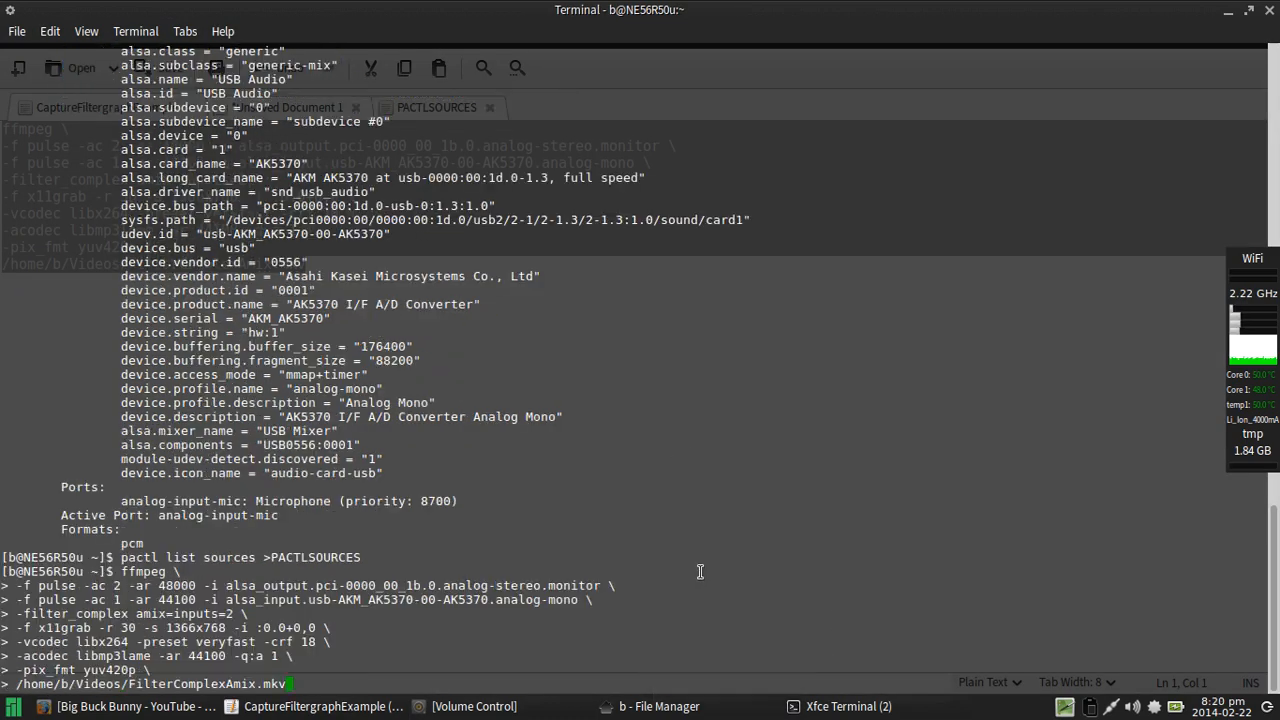
mouse_move(707, 518)
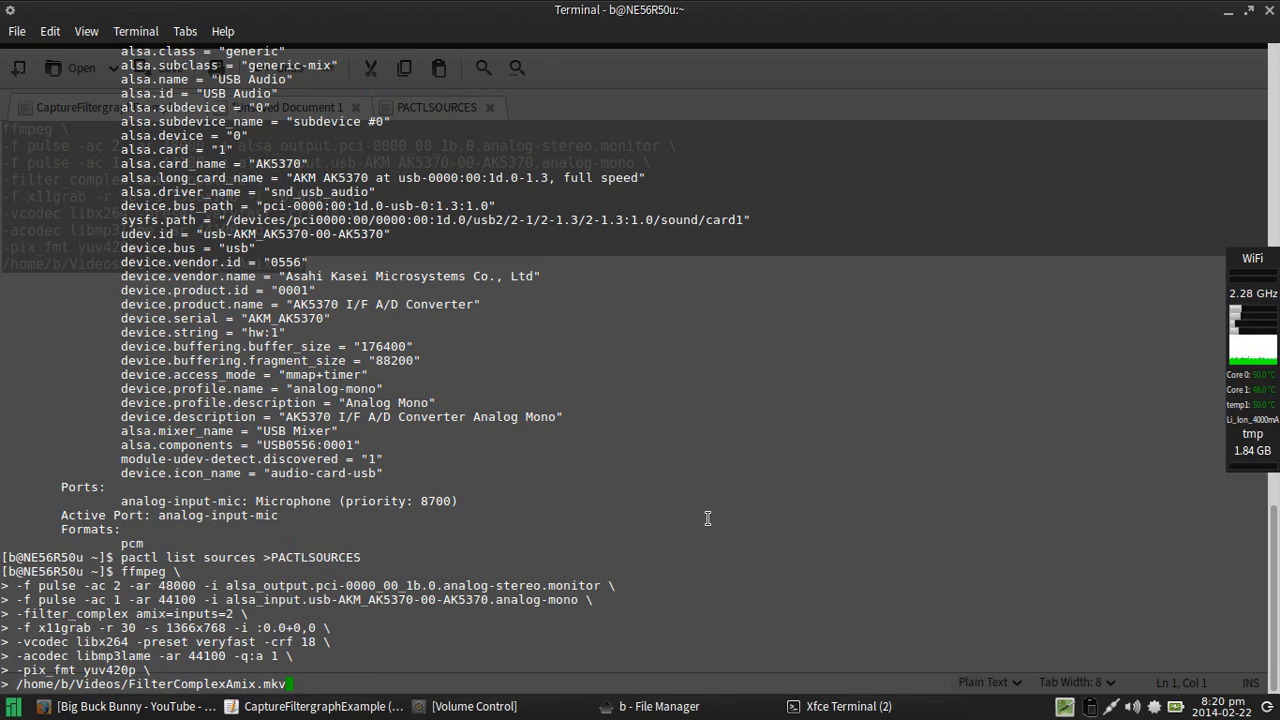
mouse_move(1095, 382)
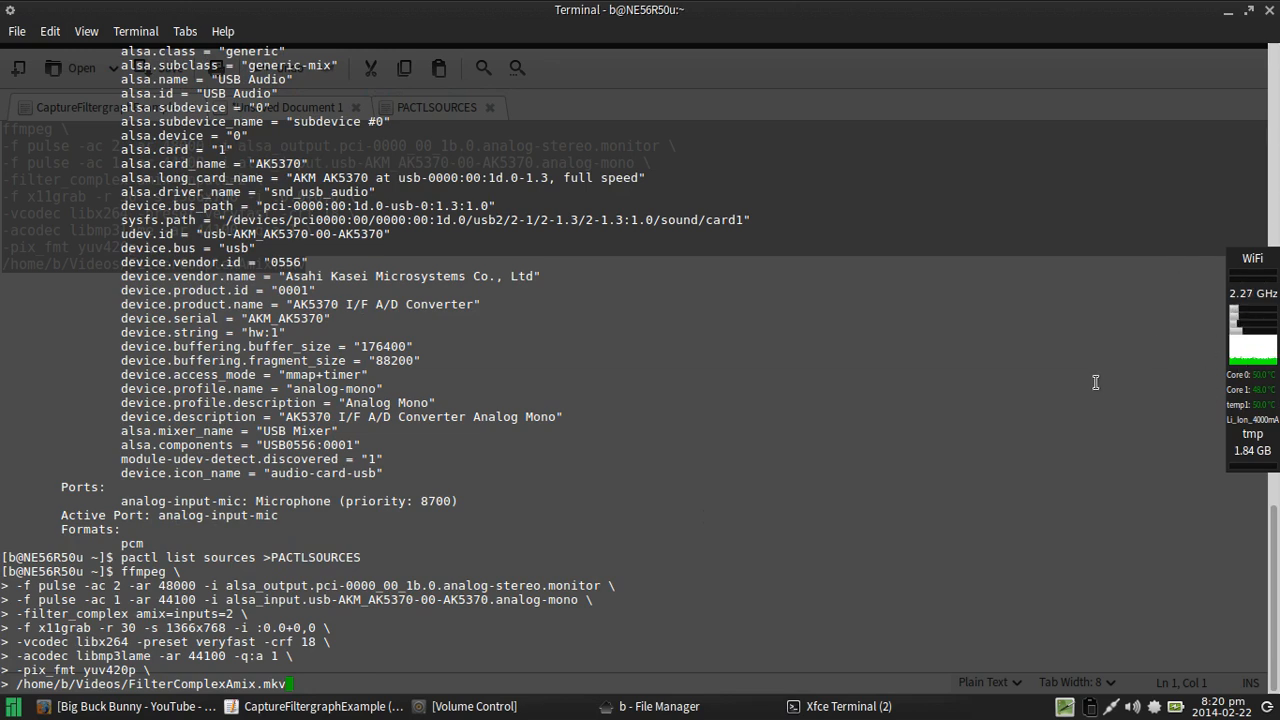
mouse_move(336, 548)
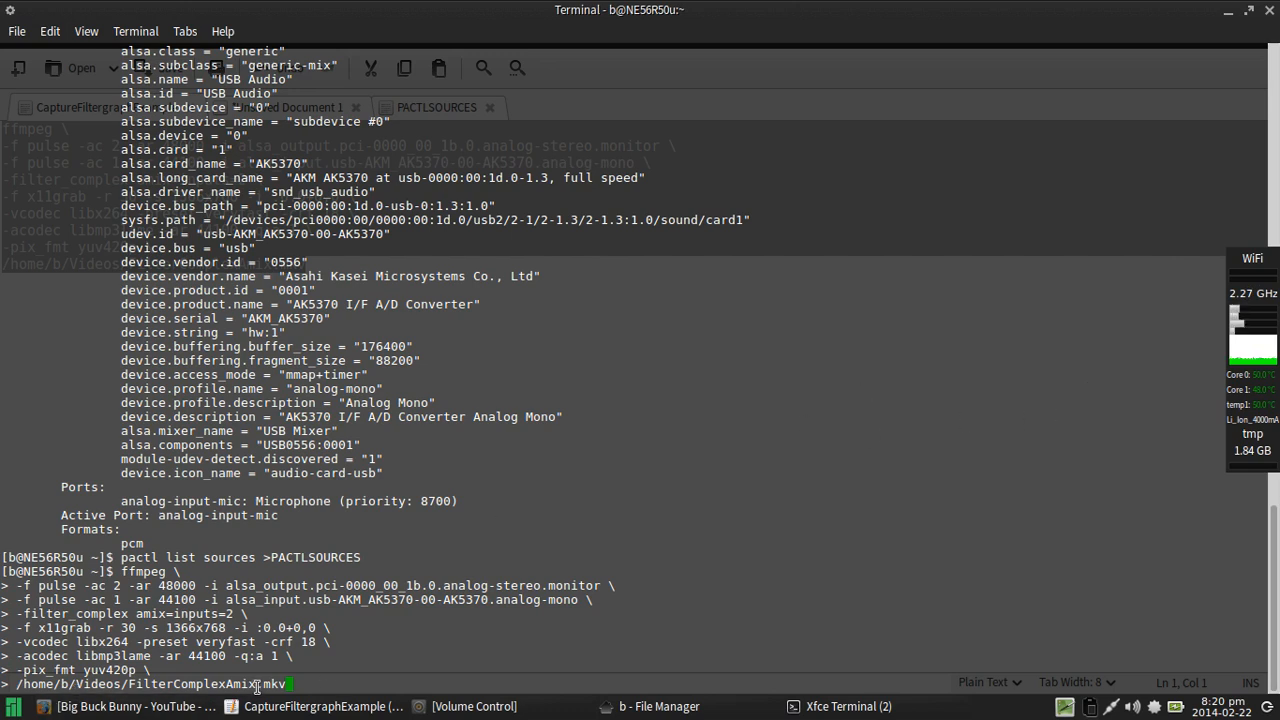
mouse_move(852, 586)
type("pactl list sources")
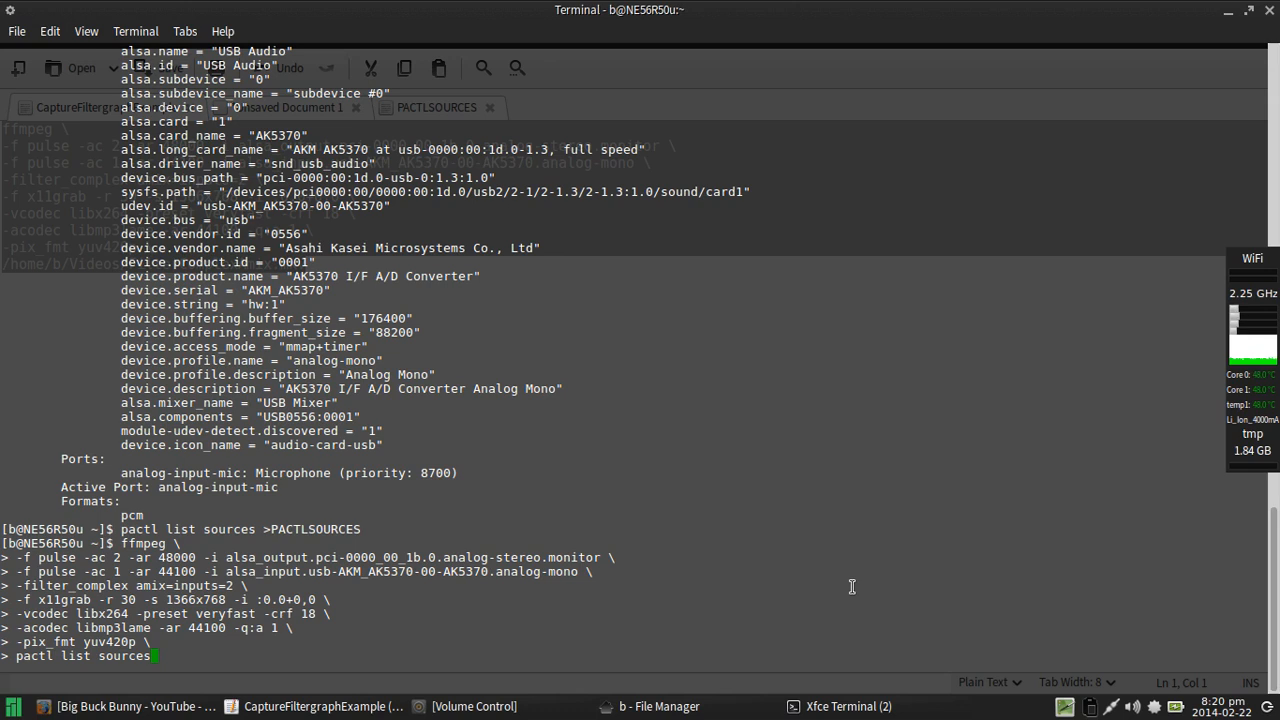
mouse_move(1099, 124)
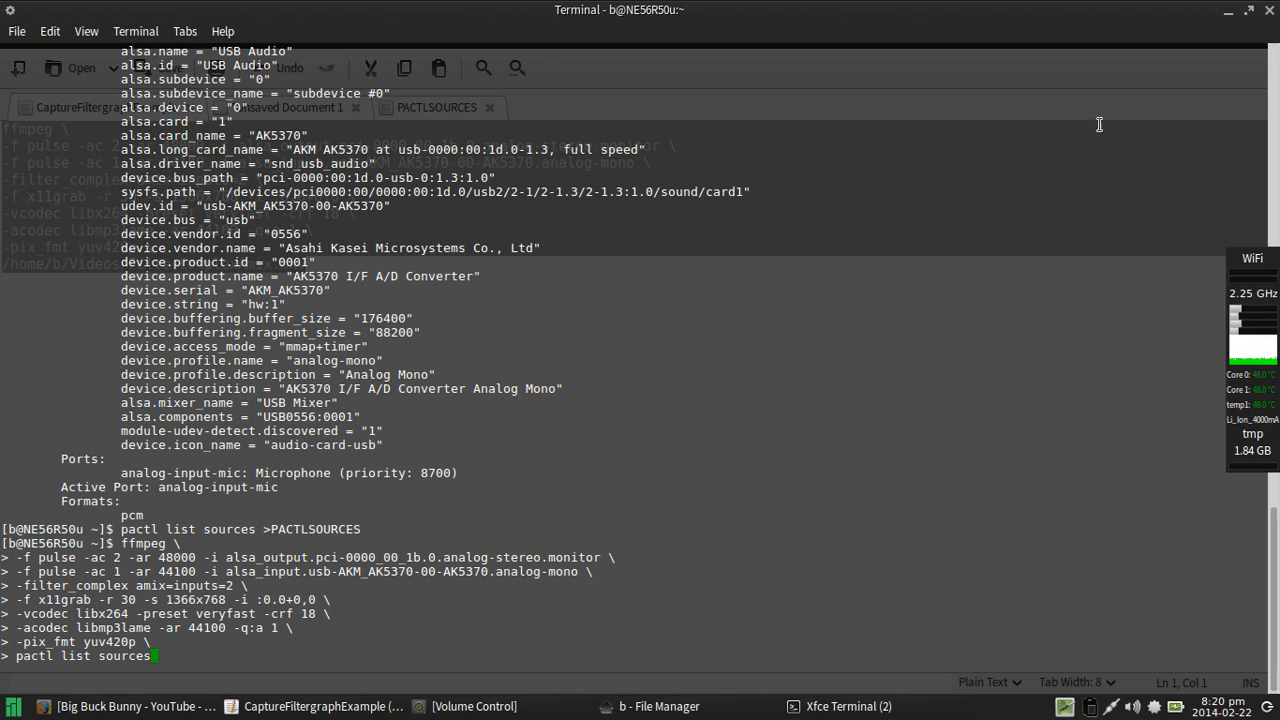
Step: Bring gedit's CaptureFiltergraphExample file back to the front
left_click(310, 706)
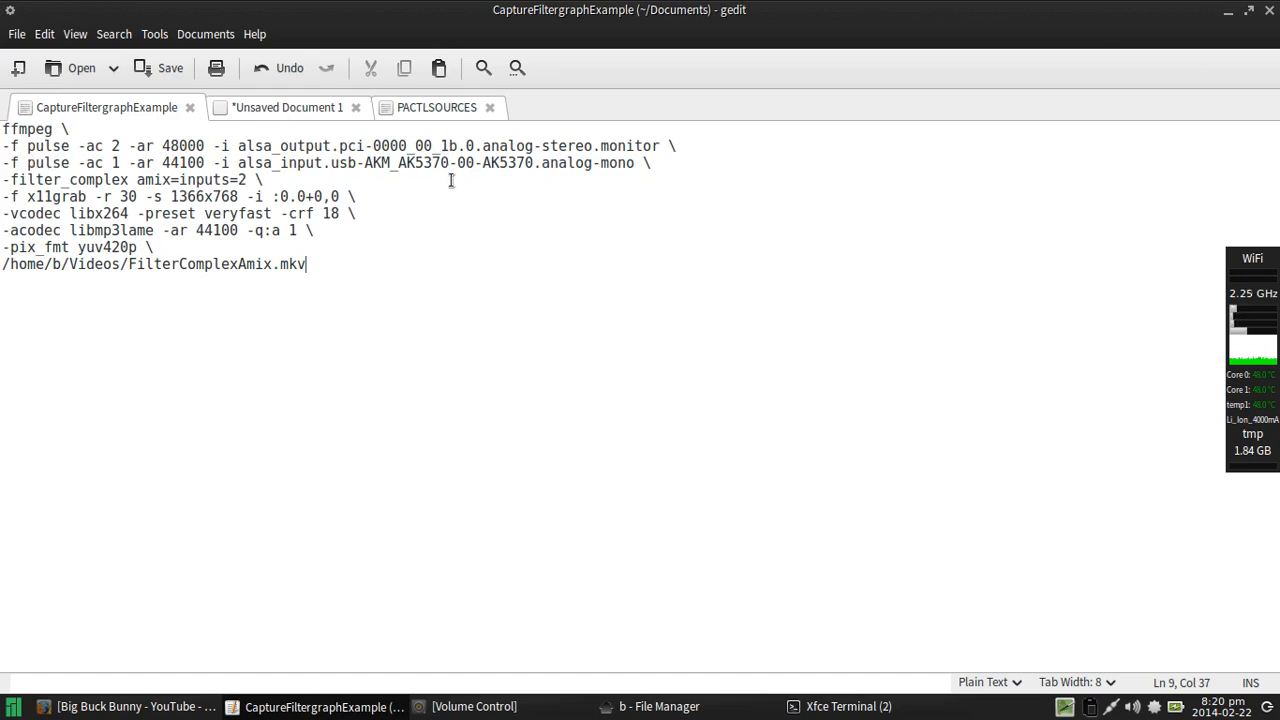
mouse_move(505, 85)
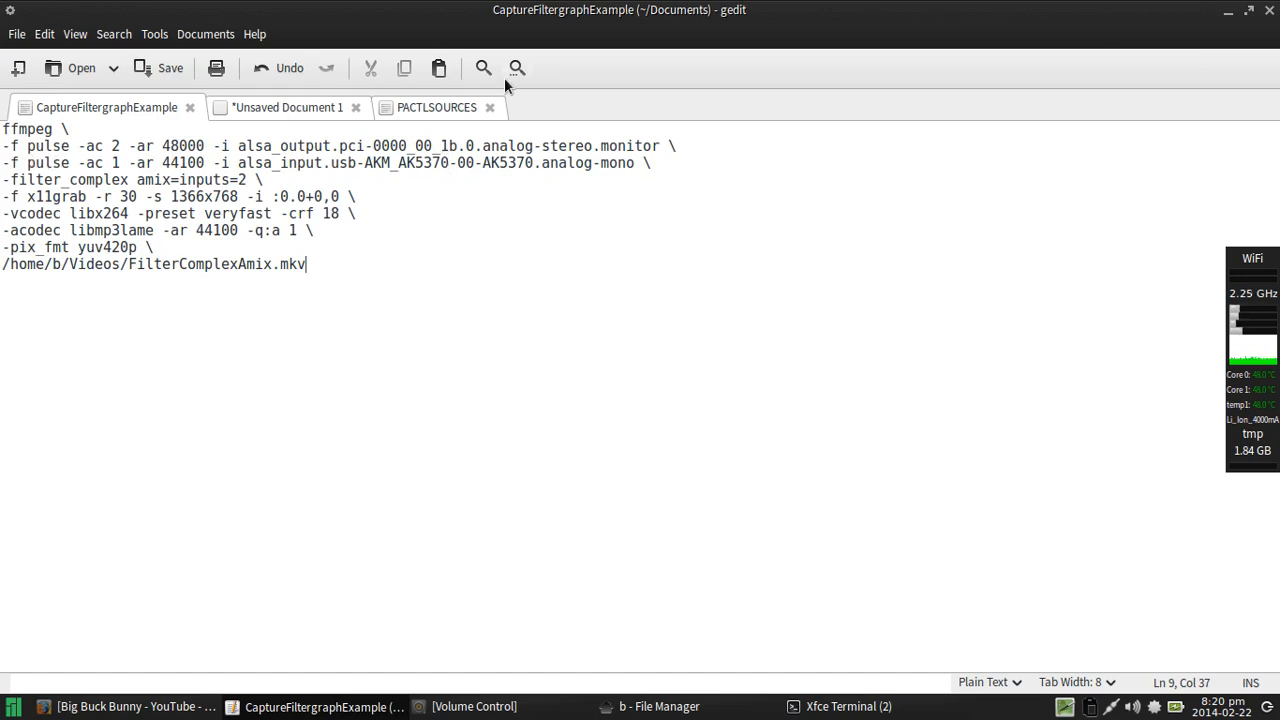
mouse_move(388, 127)
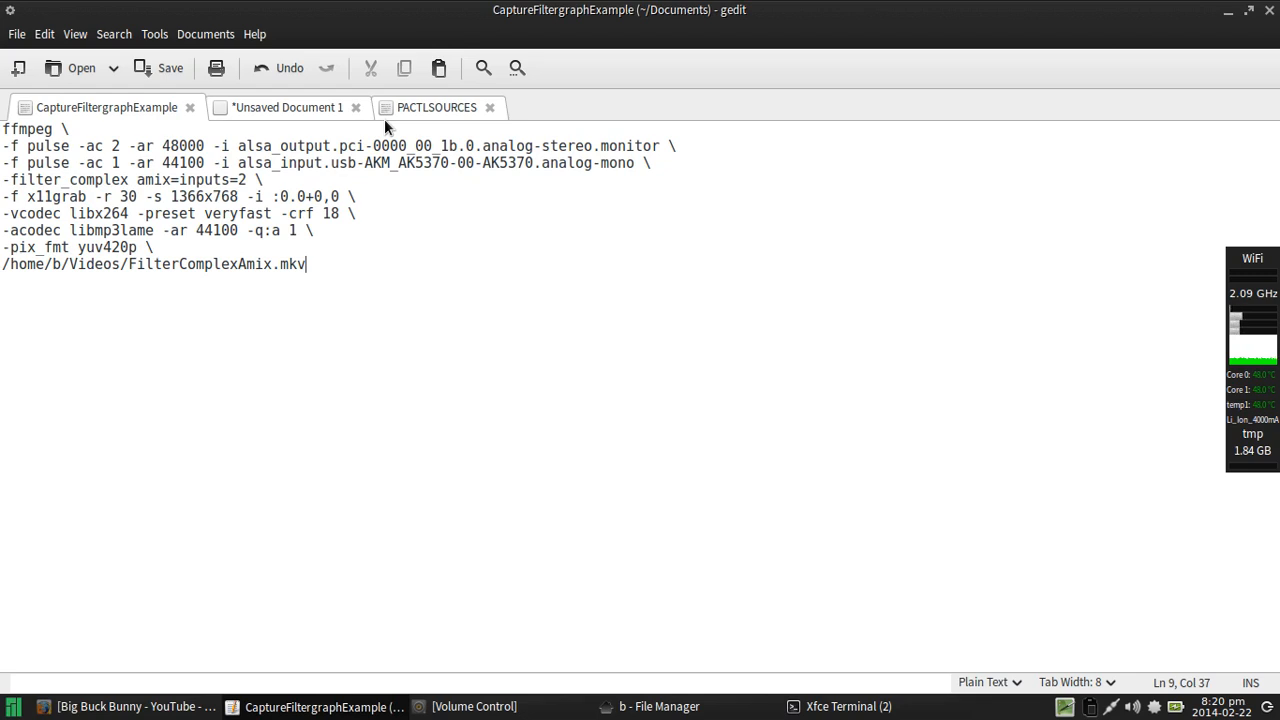
mouse_move(288, 178)
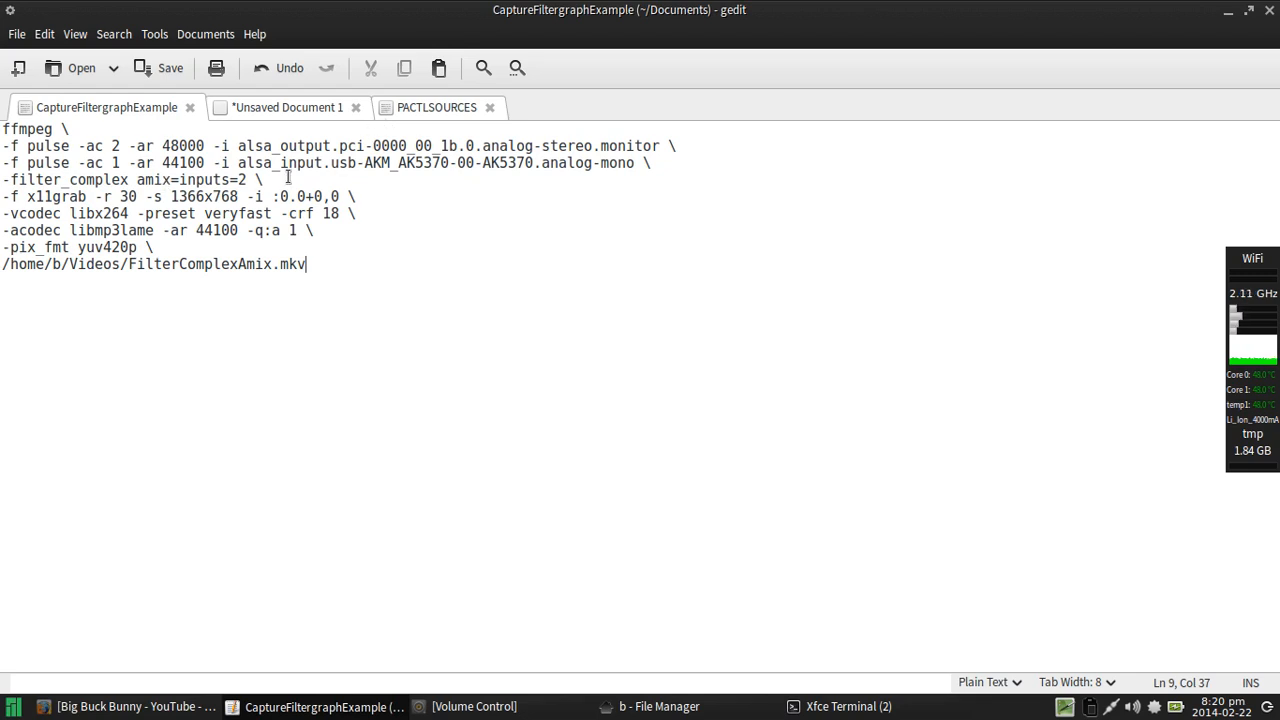
mouse_move(783, 607)
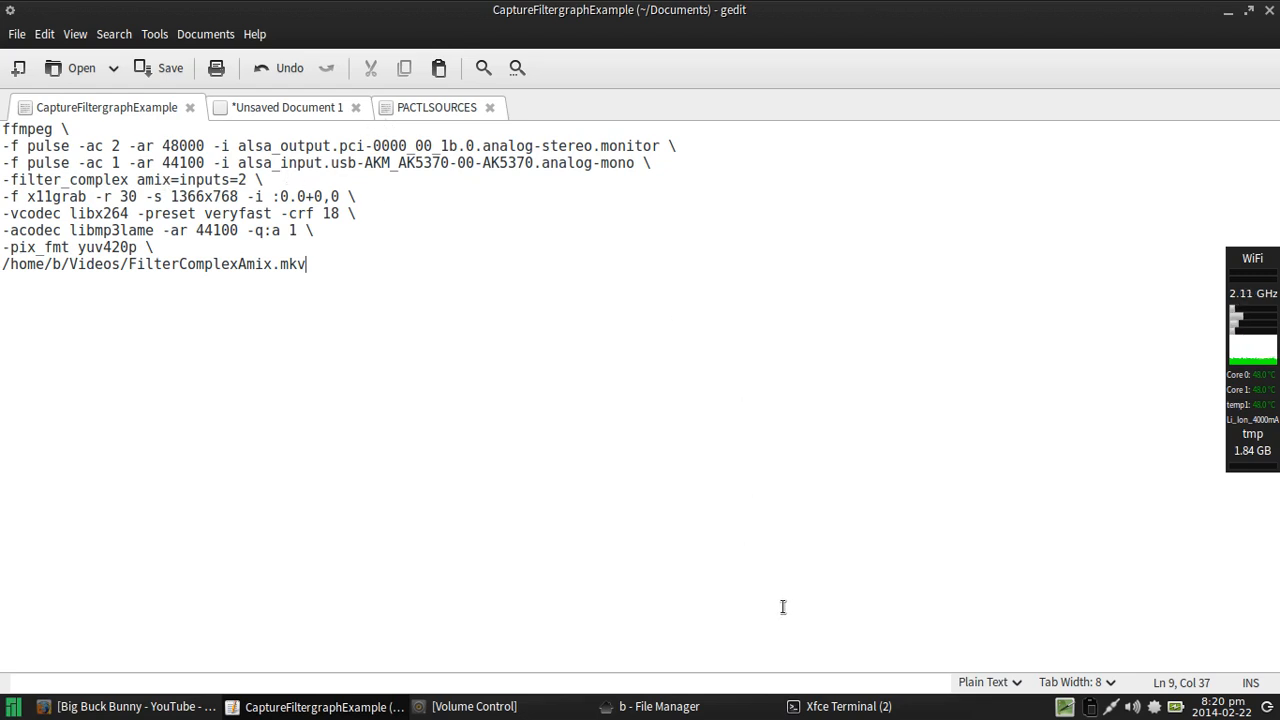
Step: Switch to the terminal where ffmpeg is recording FilterComplexAmix.mkv
left_click(848, 706)
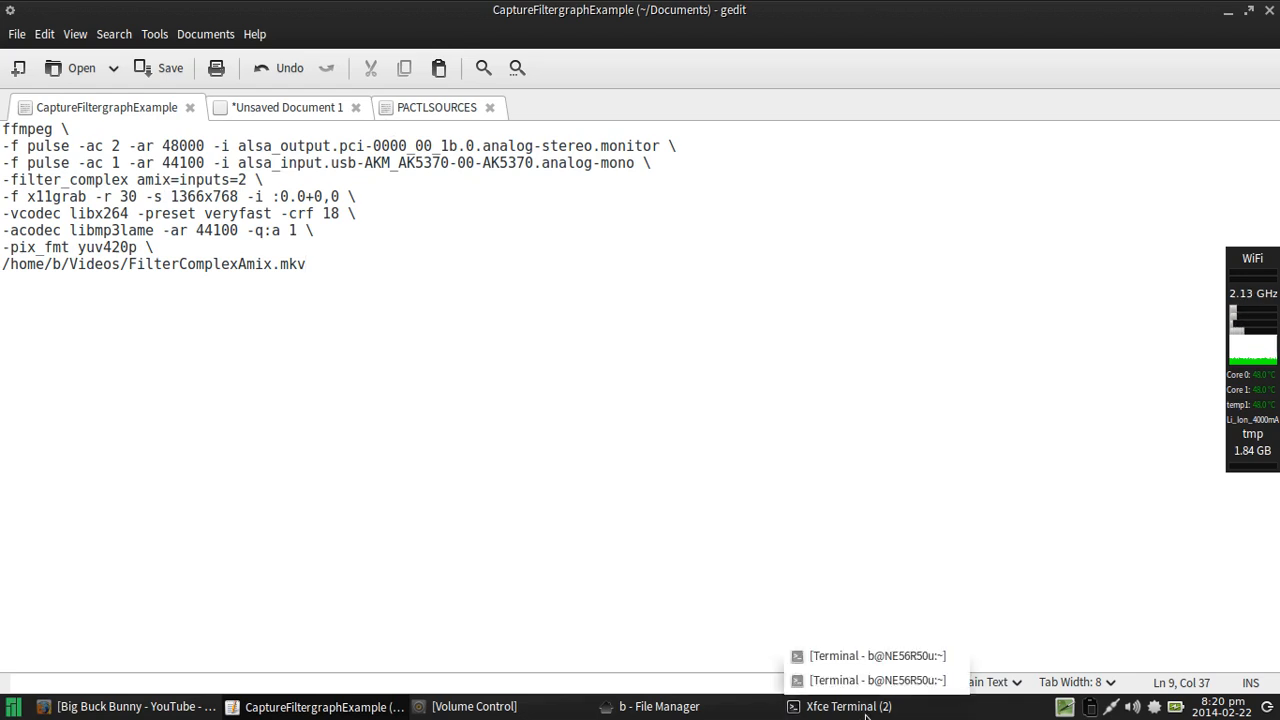
left_click(877, 655)
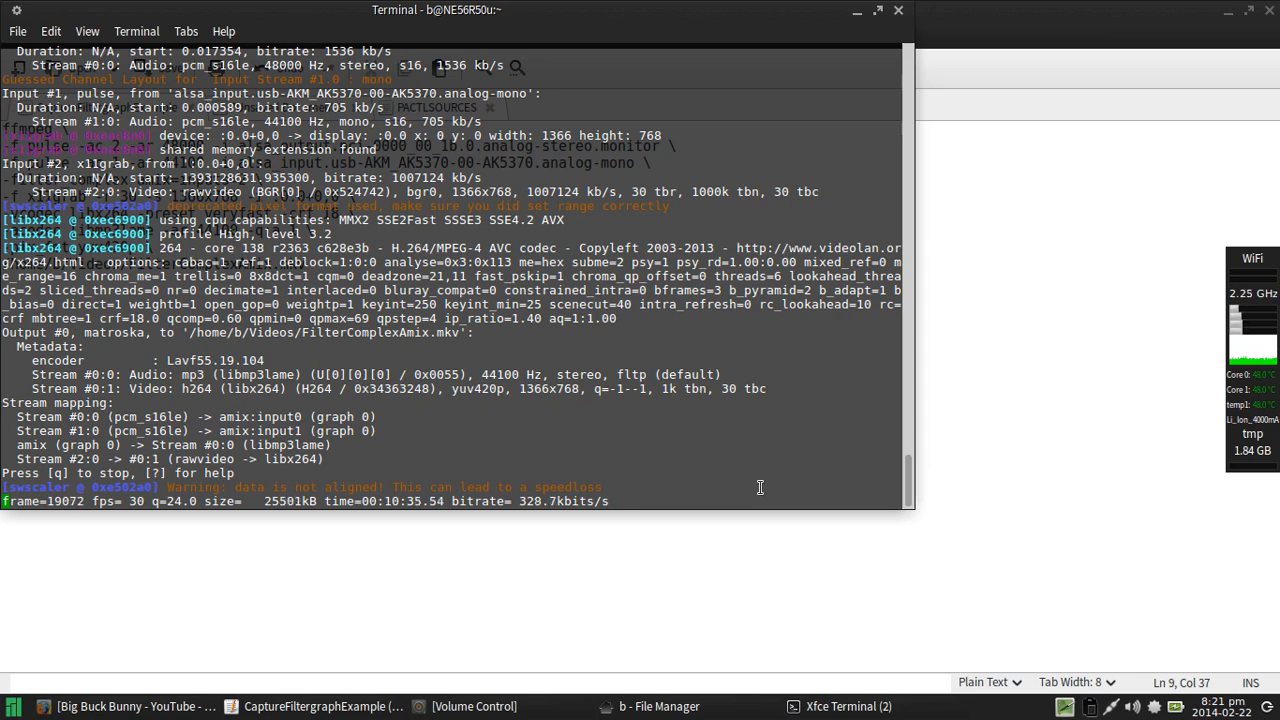
Step: View ffmpeg's desktop monitor (75%) and AK5370 mic (100%) streams in Volume Control's Recording tab
left_click(470, 706)
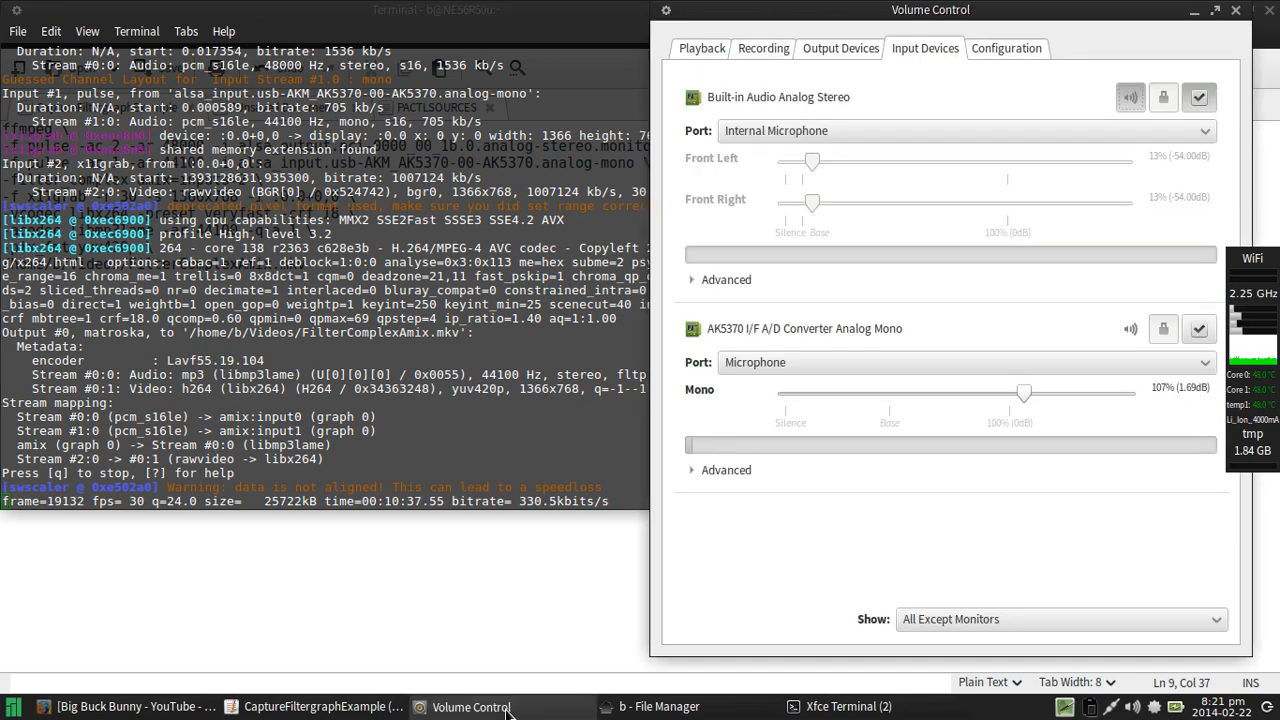
left_click(763, 48)
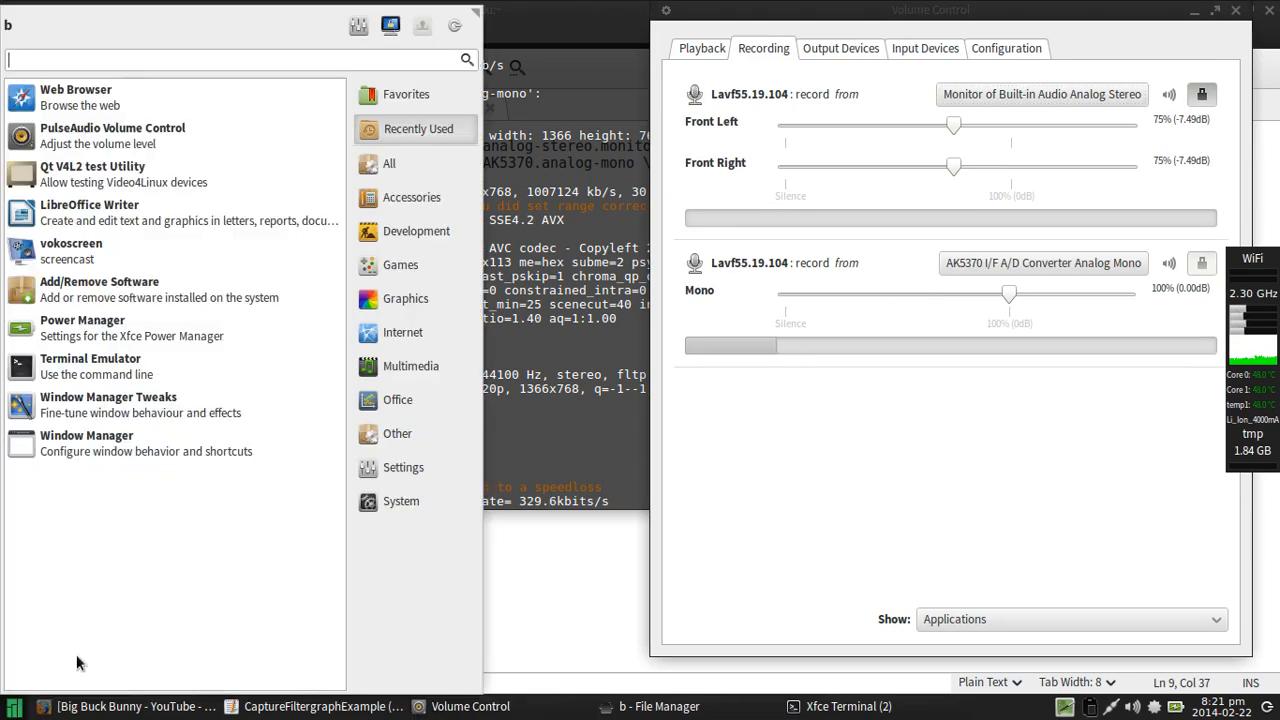
mouse_move(392, 543)
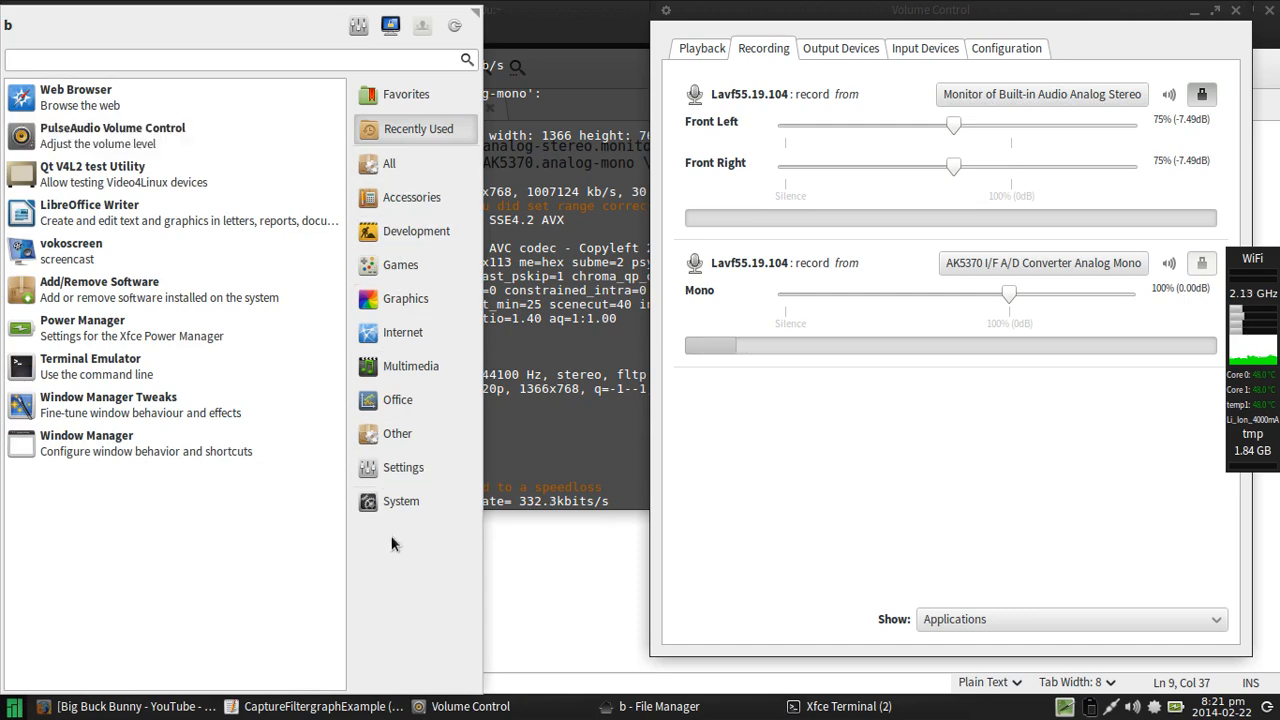
left_click(411, 366)
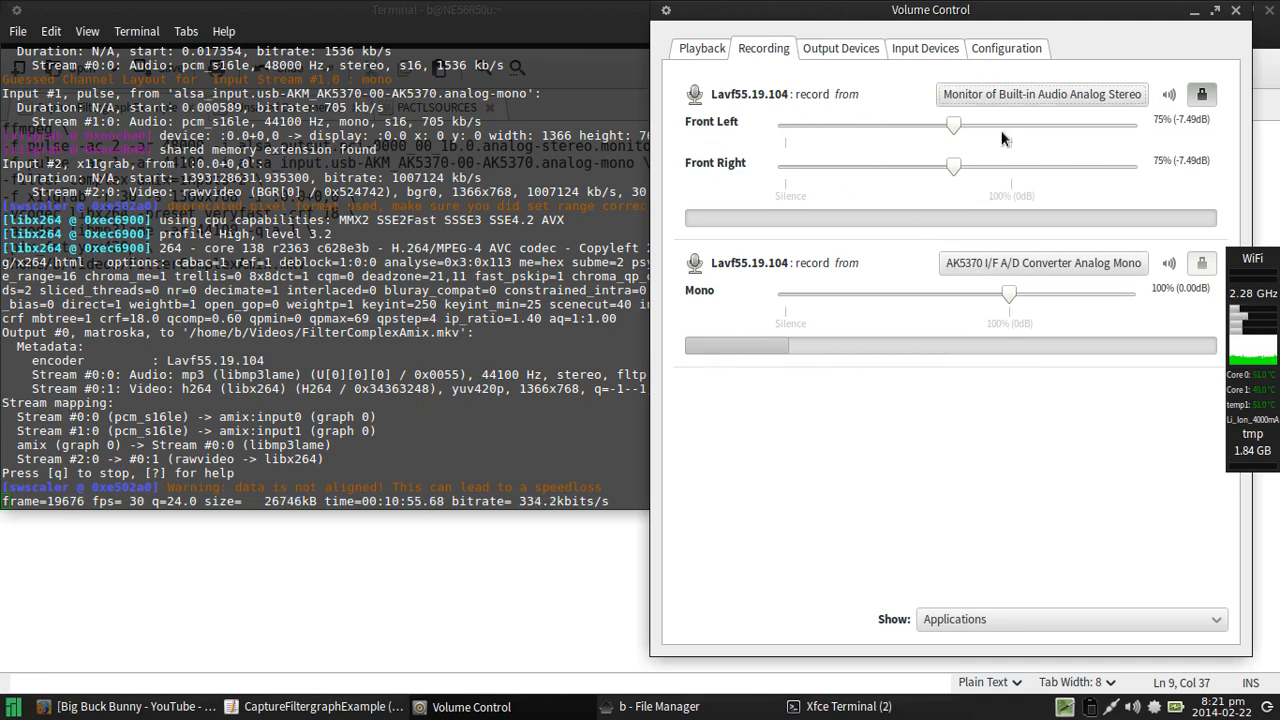
mouse_move(958, 196)
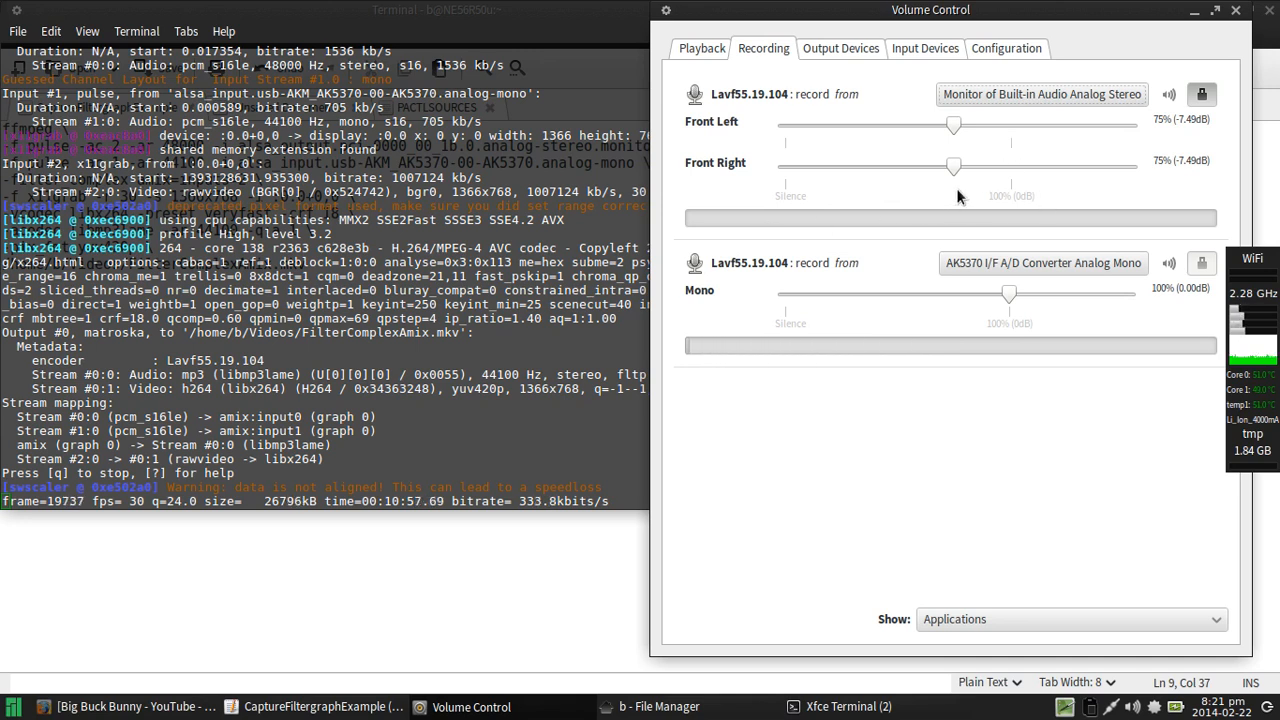
mouse_move(952, 20)
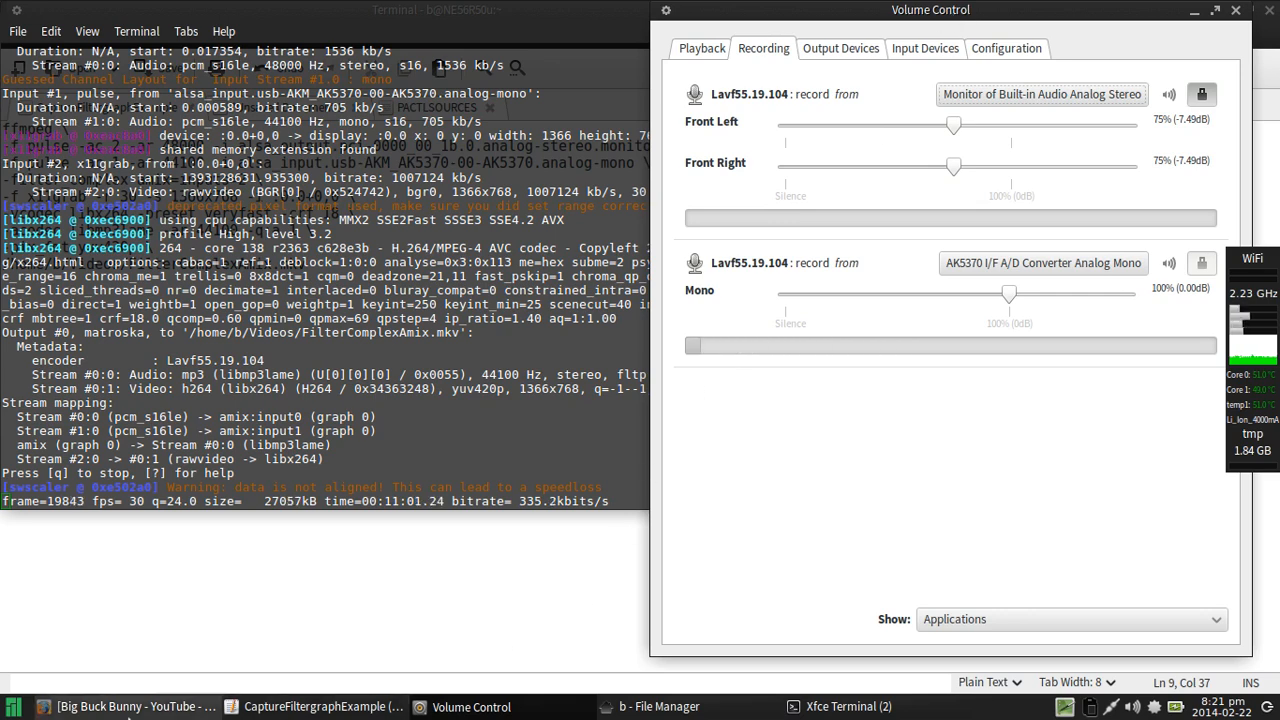
left_click(110, 706)
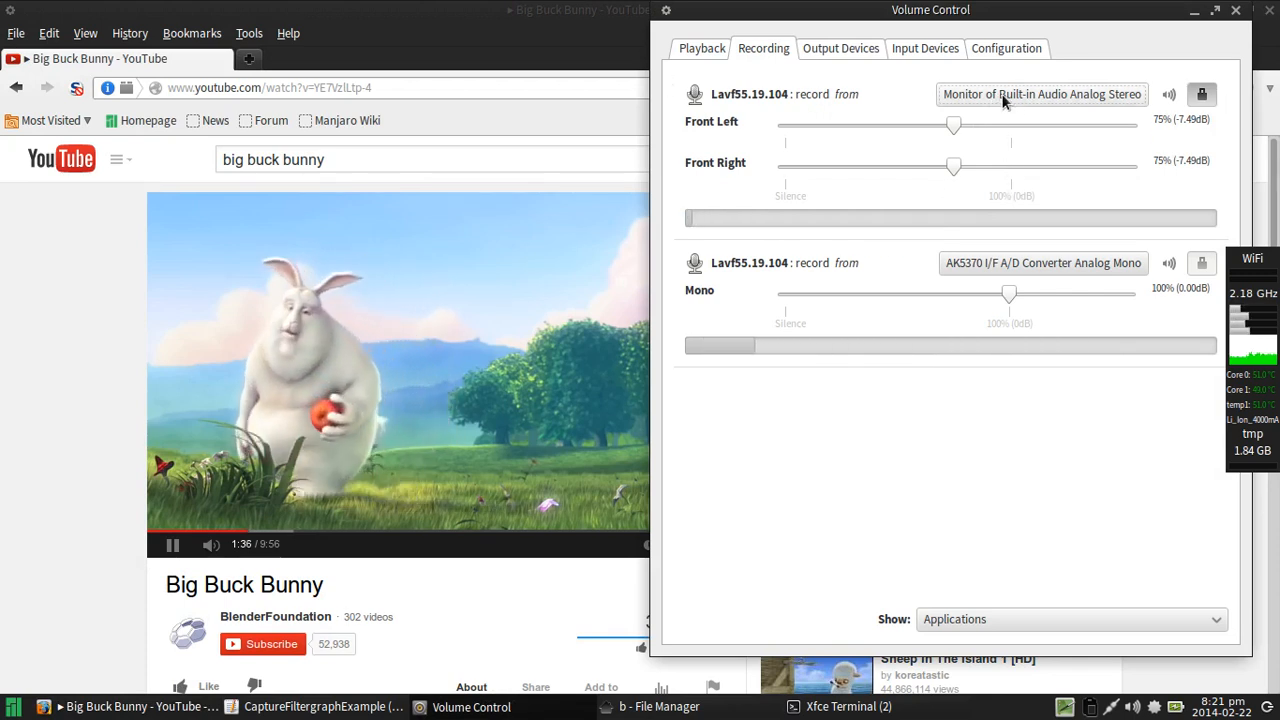
mouse_move(970, 178)
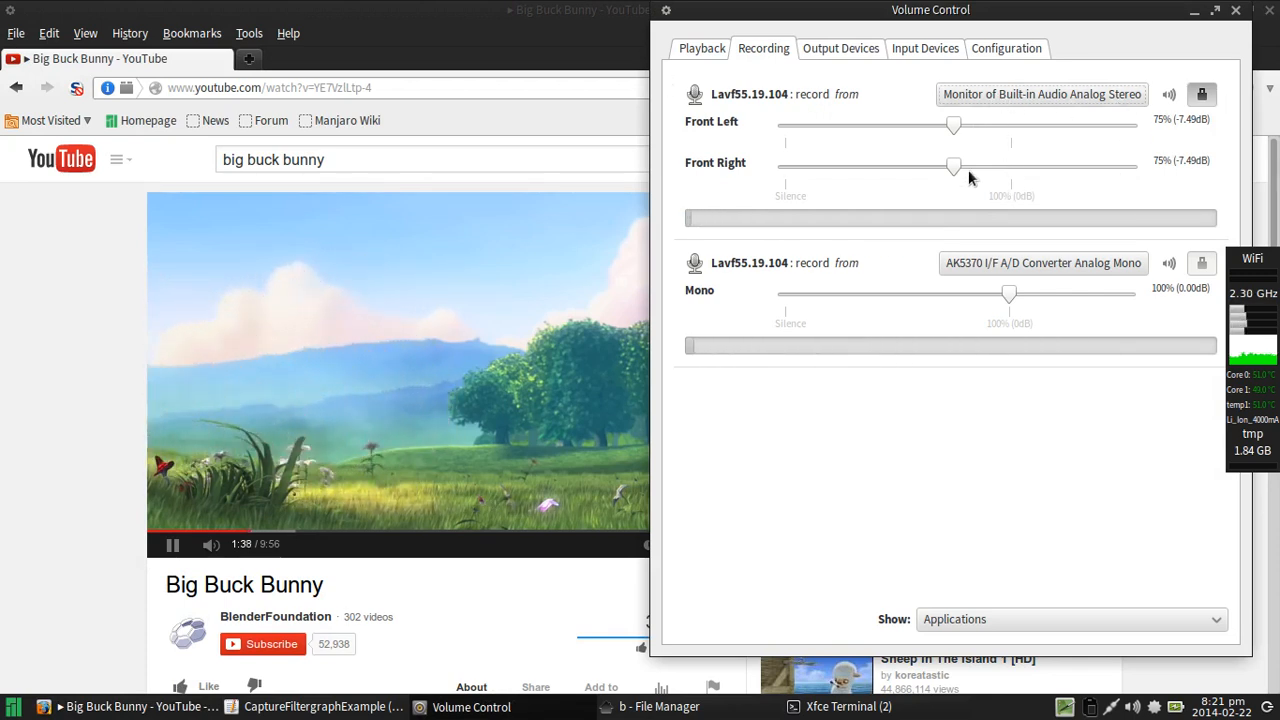
mouse_move(1020, 173)
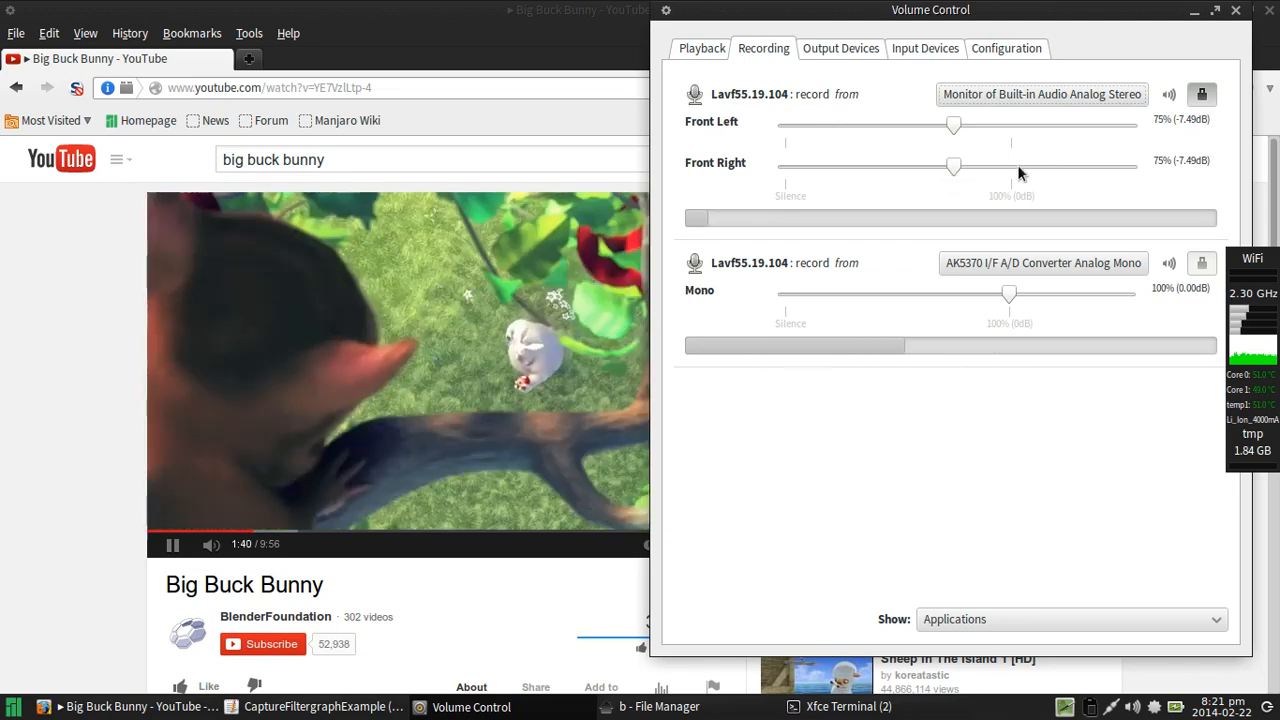
mouse_move(1020, 188)
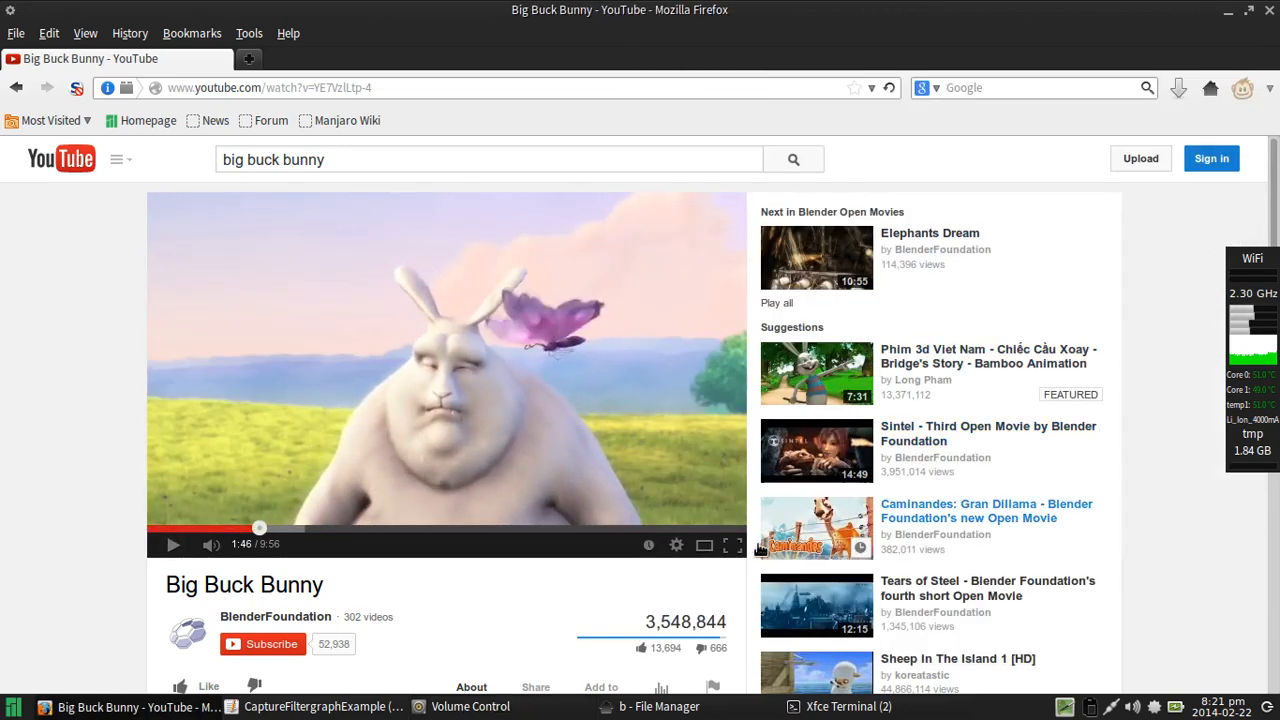
Step: Bring Volume Control forward to watch the mic level meter while the desktop monitor stays silent
left_click(470, 707)
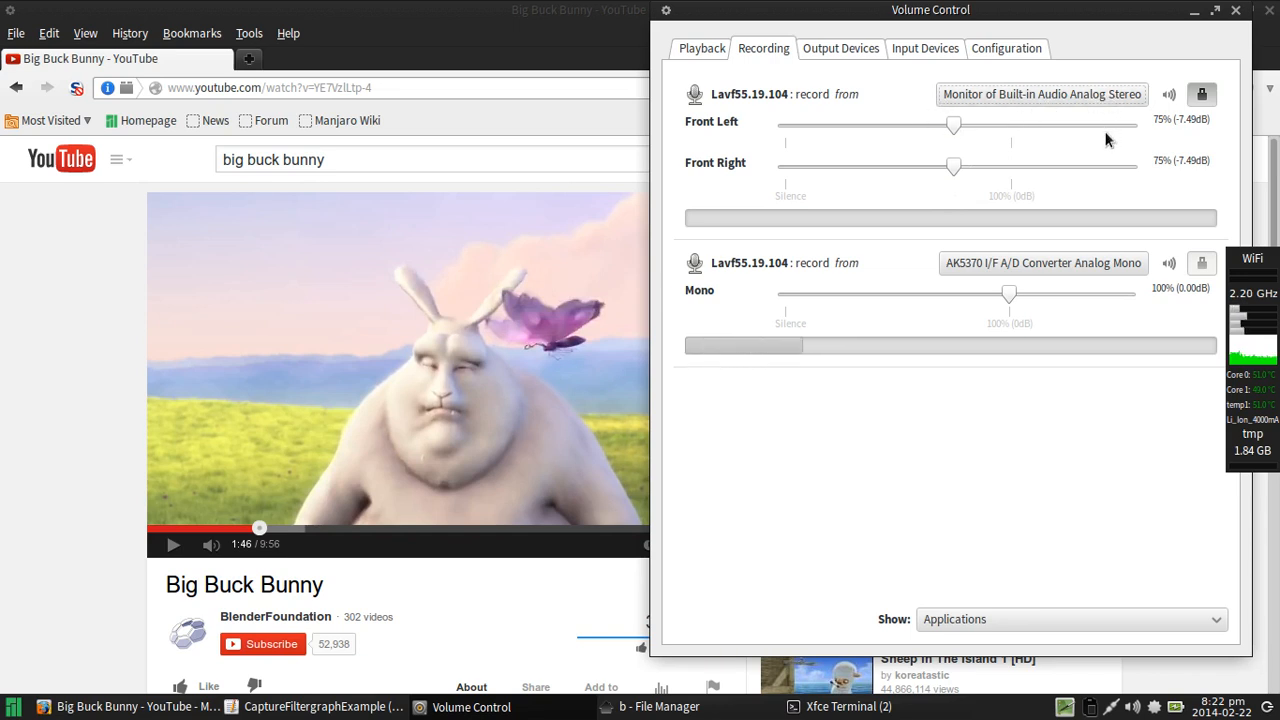
mouse_move(1060, 248)
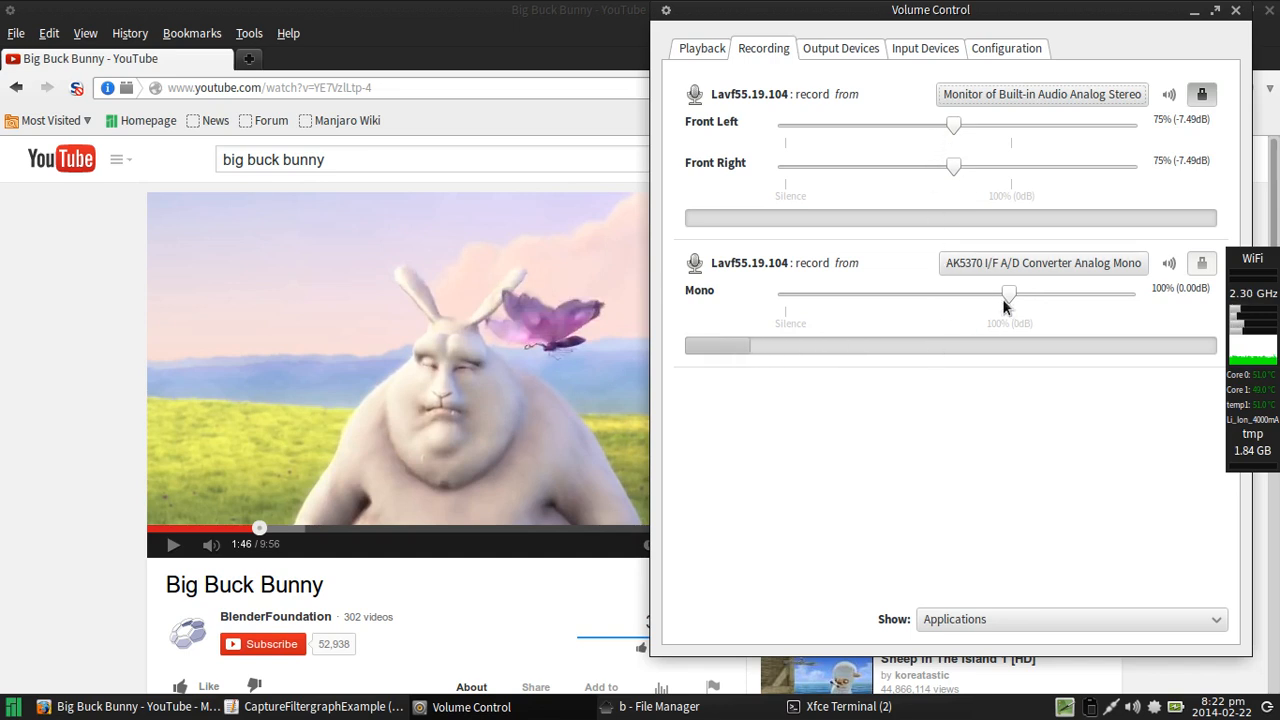
mouse_move(890, 330)
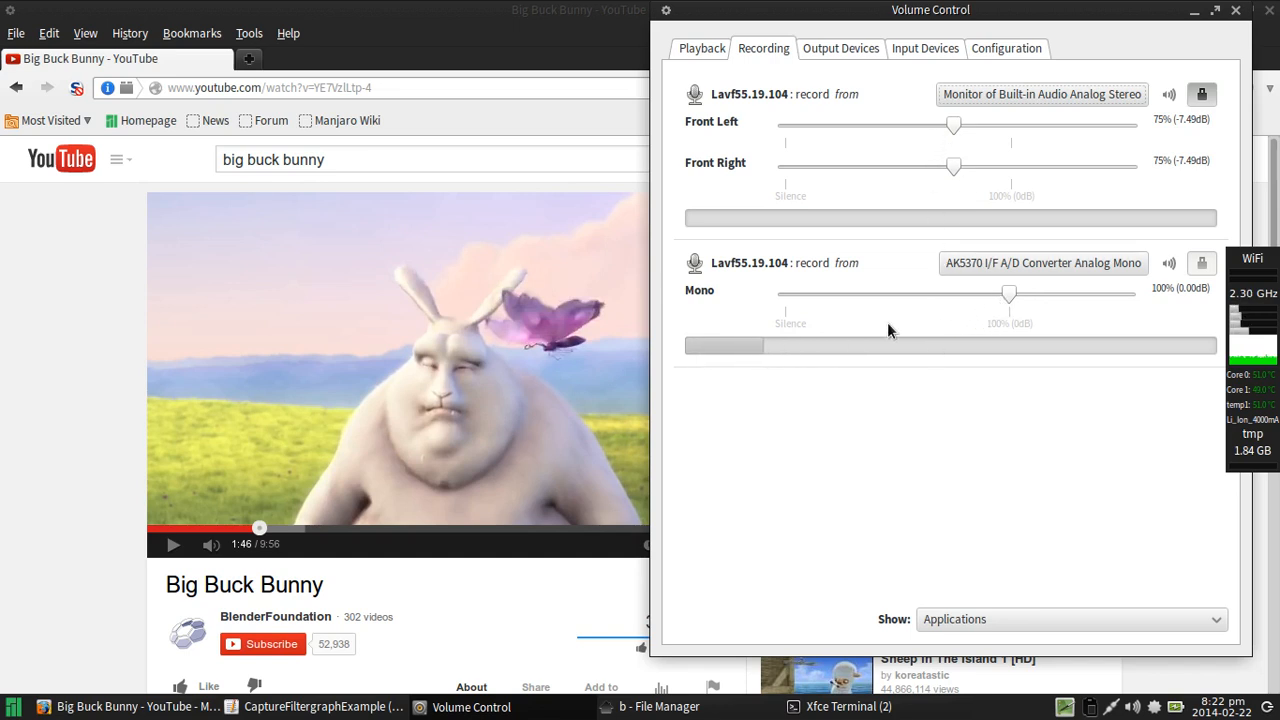
mouse_move(985, 567)
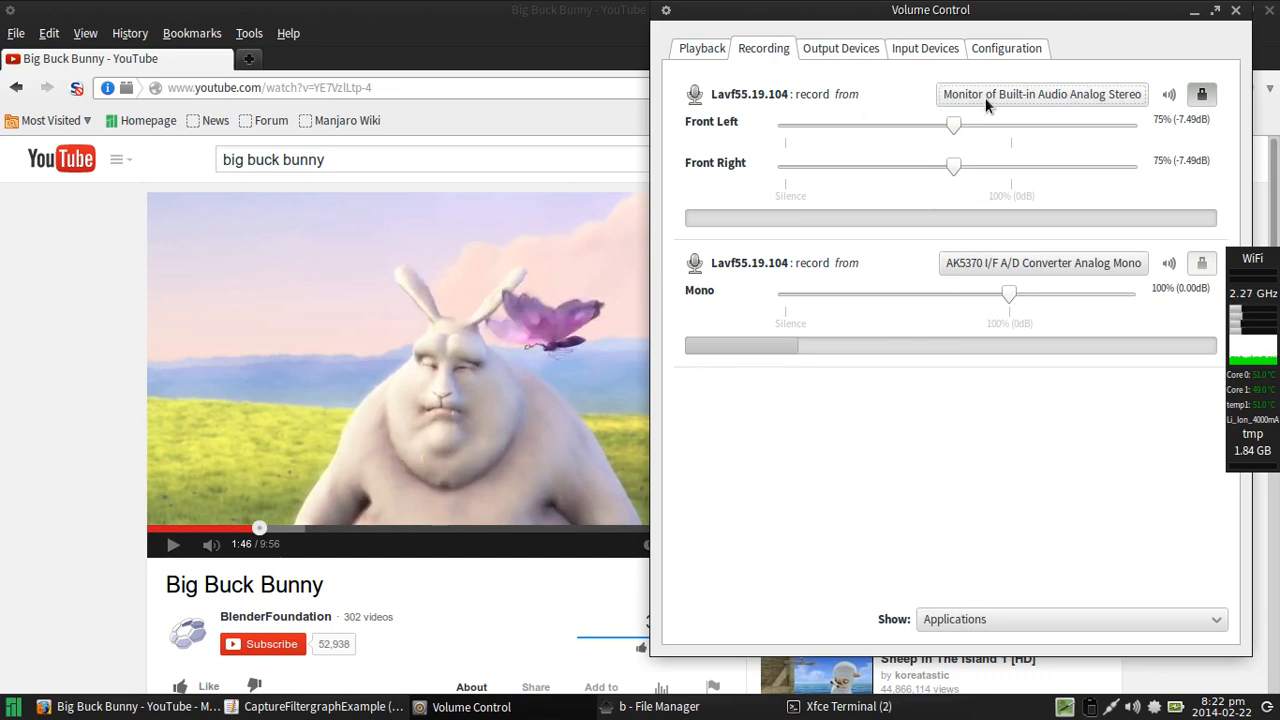
mouse_move(855, 75)
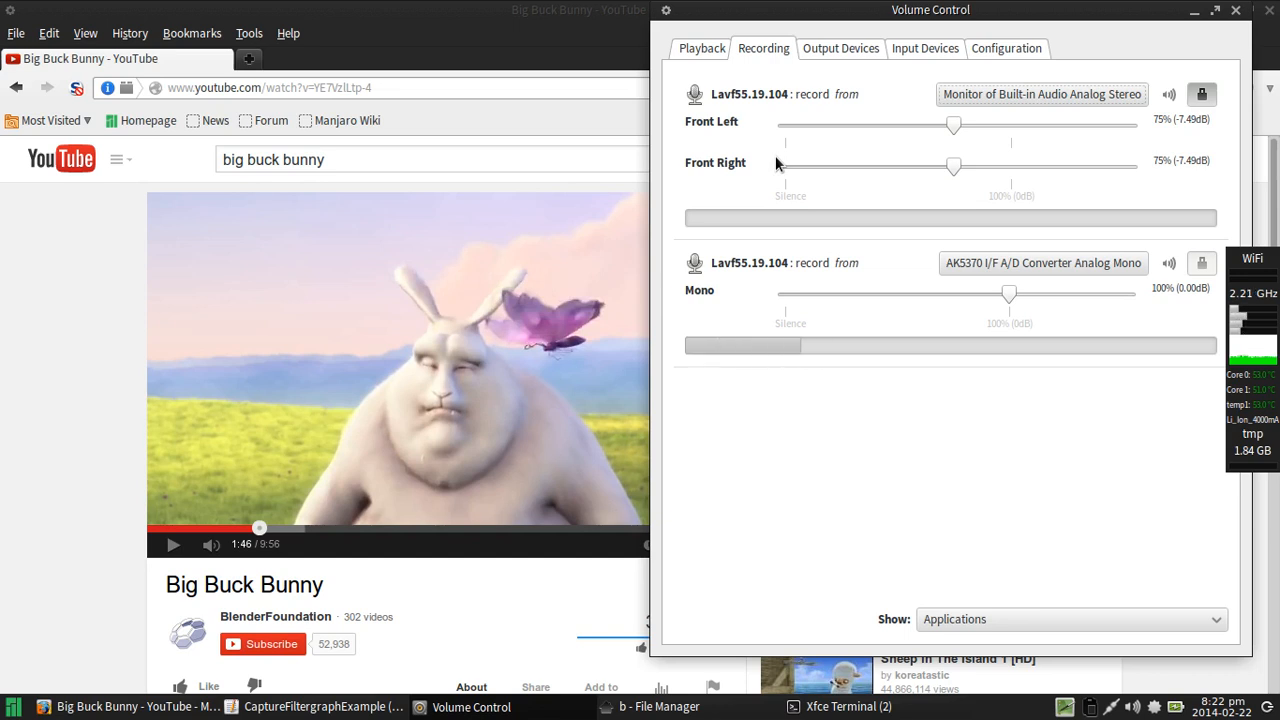
mouse_move(910, 88)
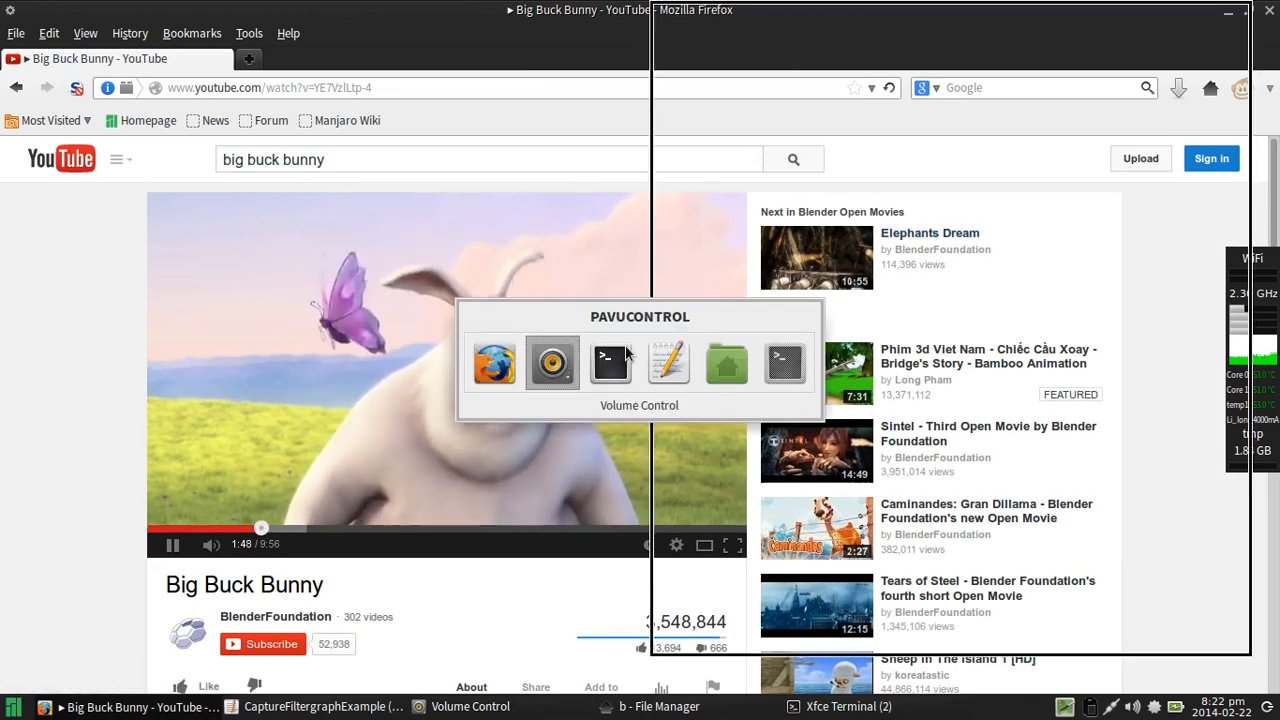
Step: Return Volume Control to the front over the video, showing desktop 75% and mic 100%
left_click(551, 362)
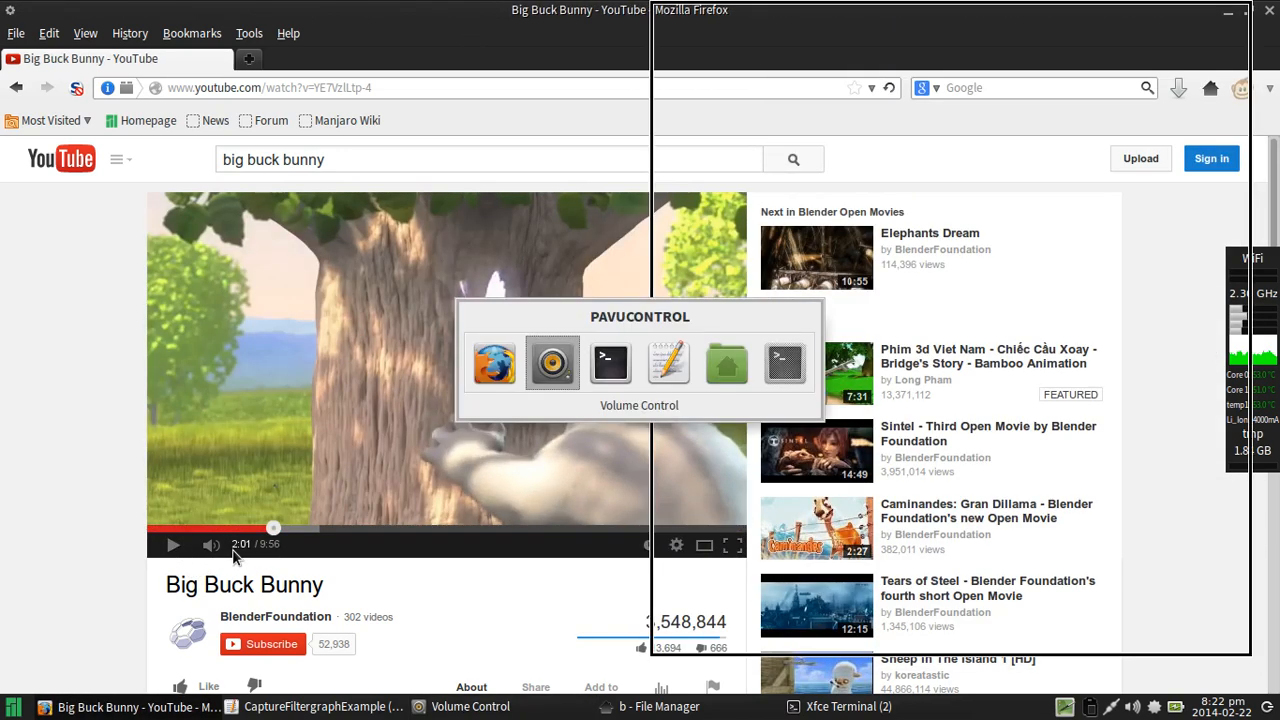
left_click(552, 362)
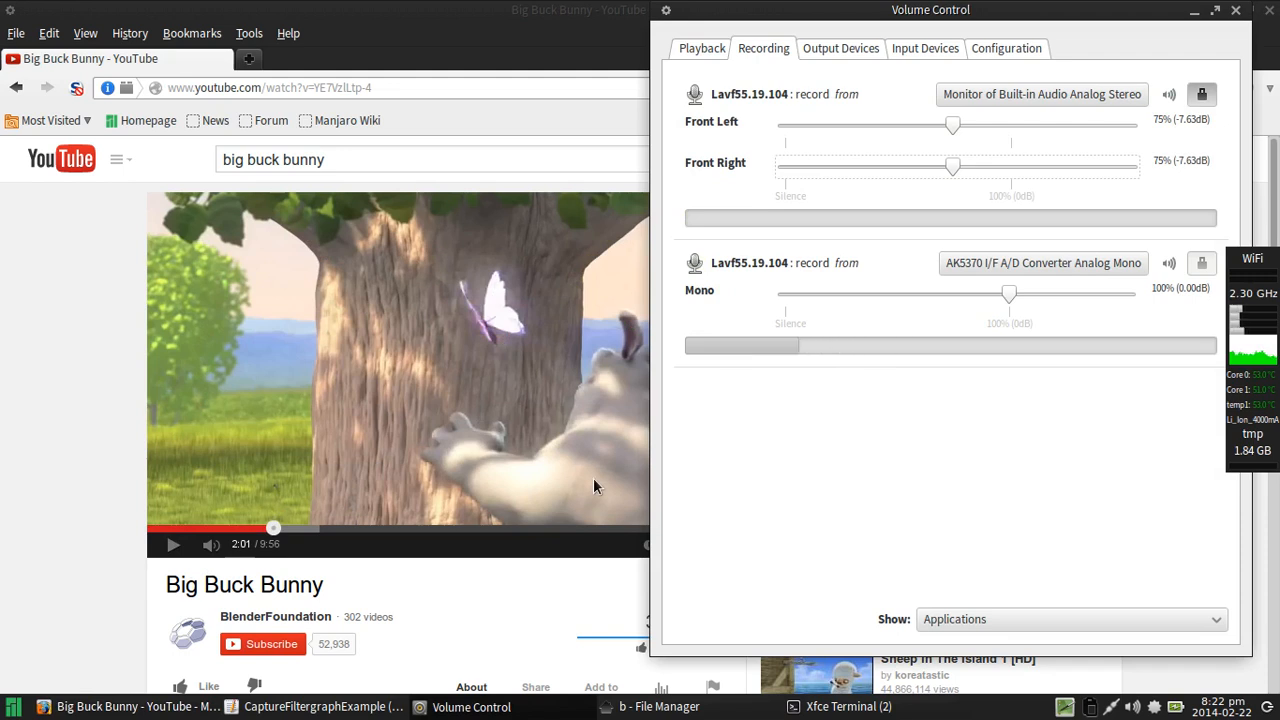